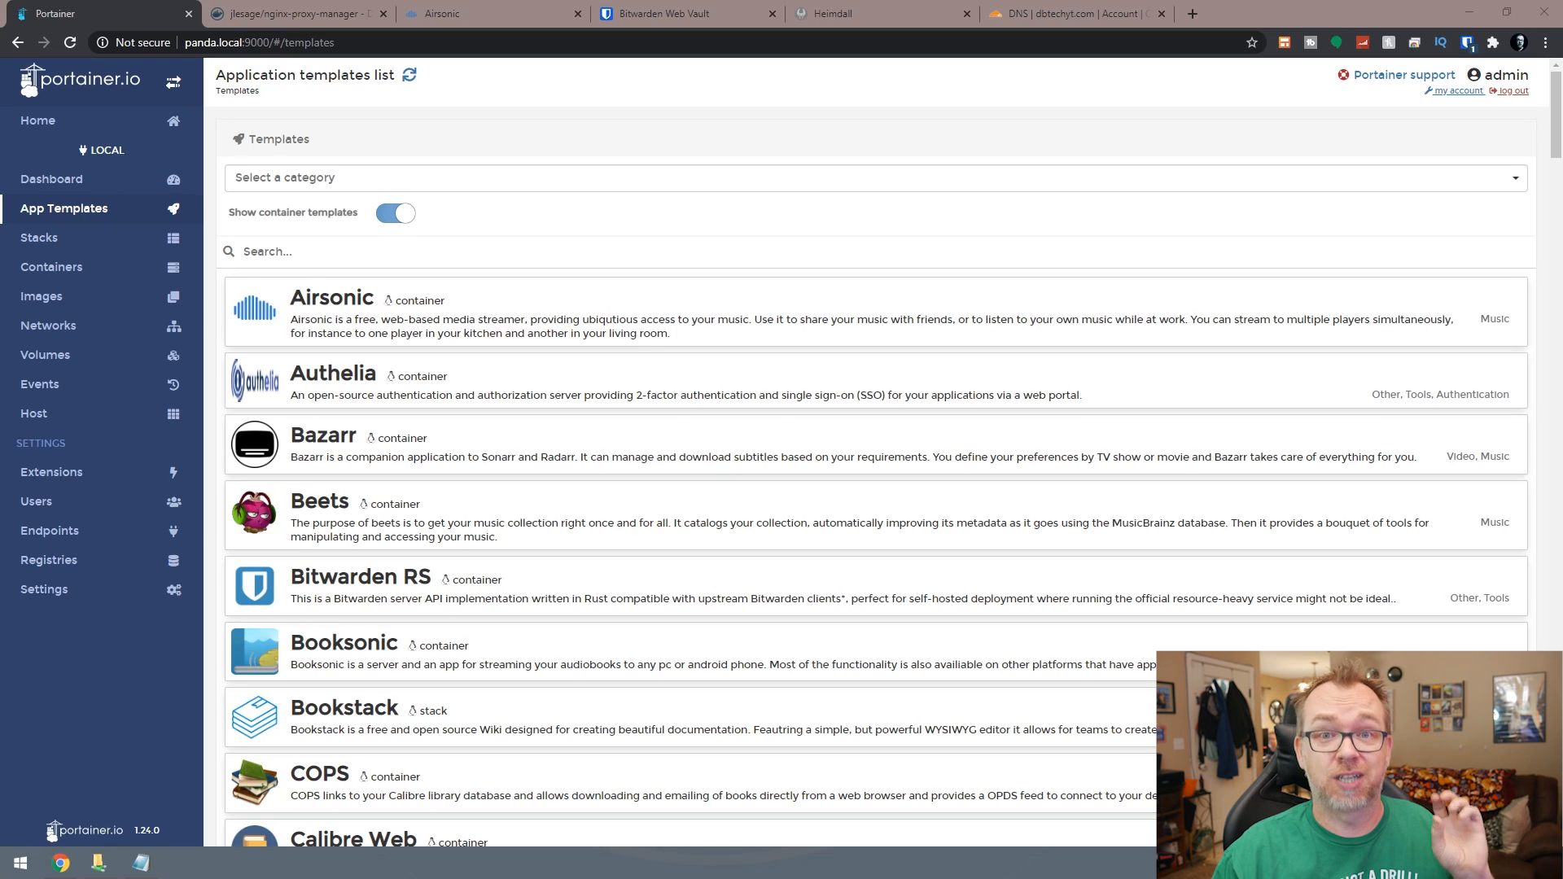
{"action": "mouse_move", "coordinate": [327, 601]}
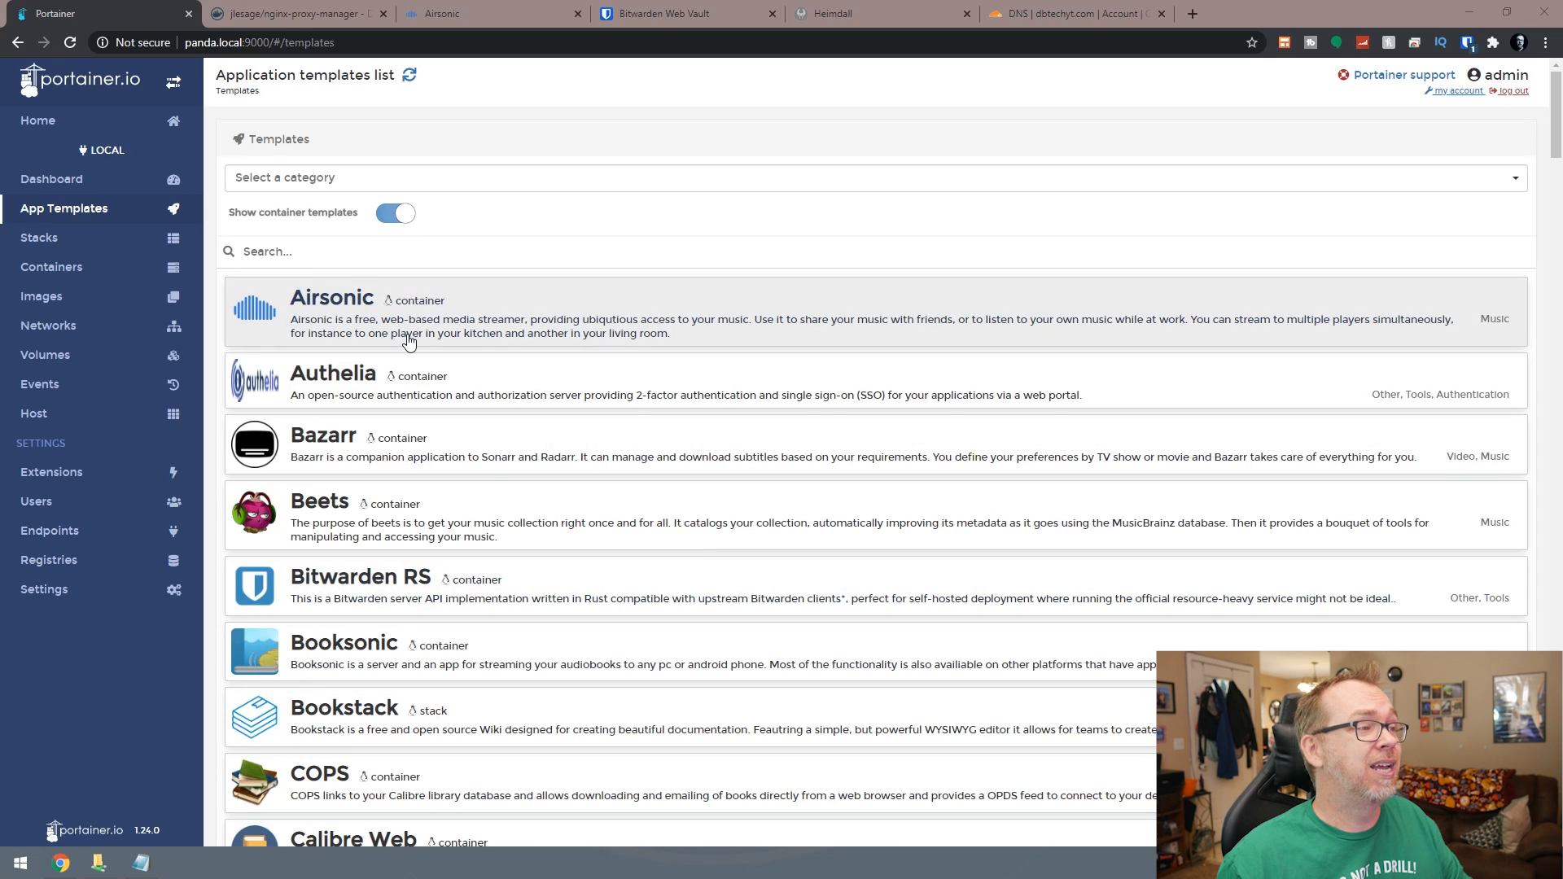
Check the Airsonic getting-started page and the empty Heimdall dashboard, then bring up Cloudflare DNS for dbtechyt.com
{"action": "scroll", "scroll_direction": "down", "scroll_amount": 3}
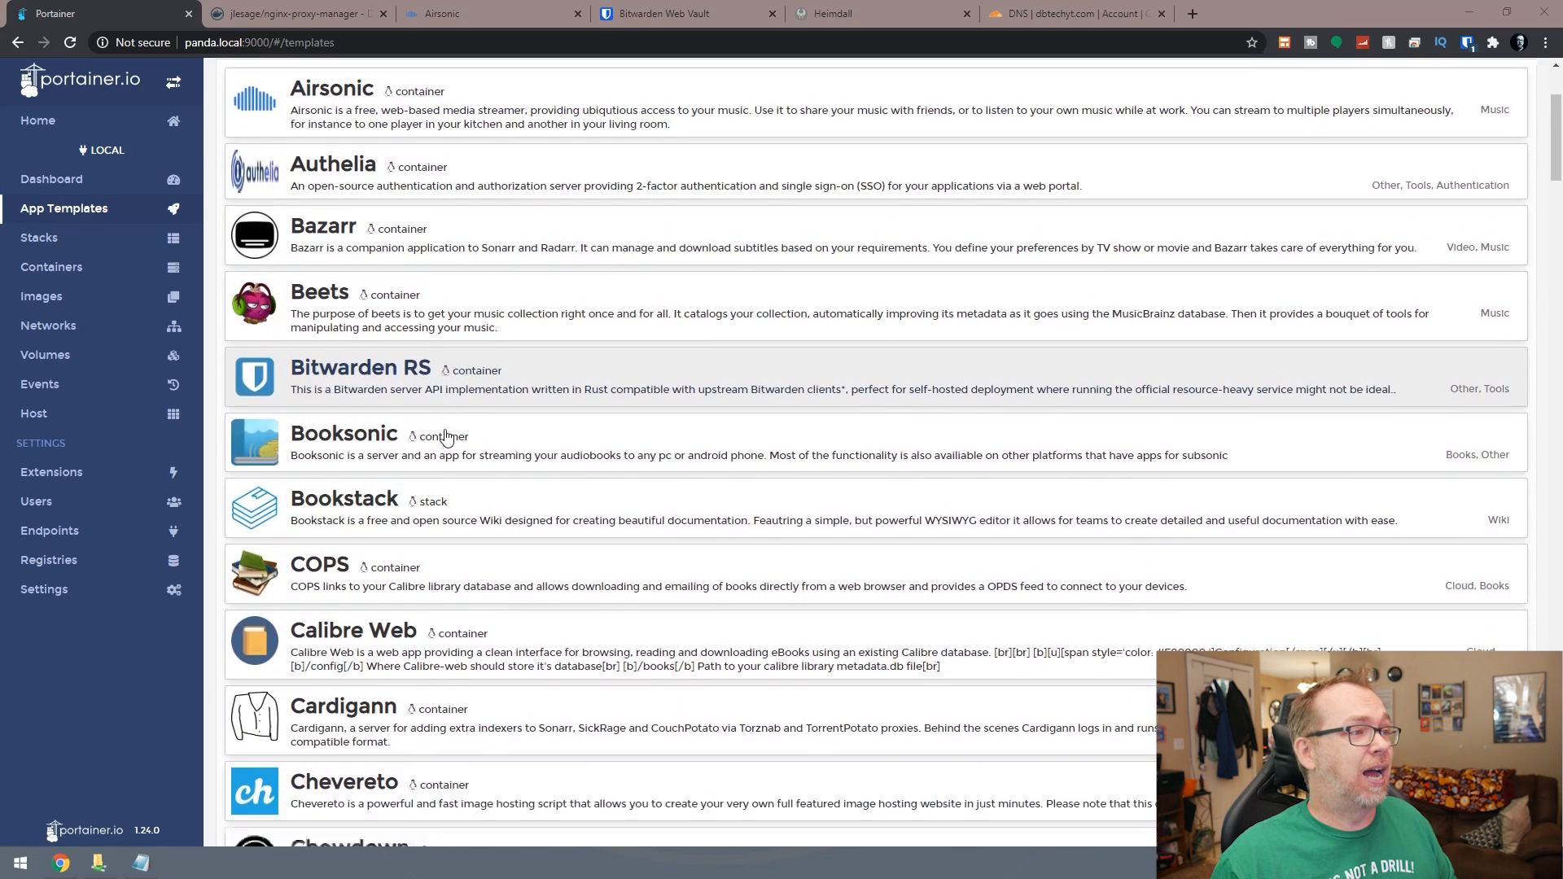
{"action": "scroll", "scroll_direction": "down", "scroll_amount": 3}
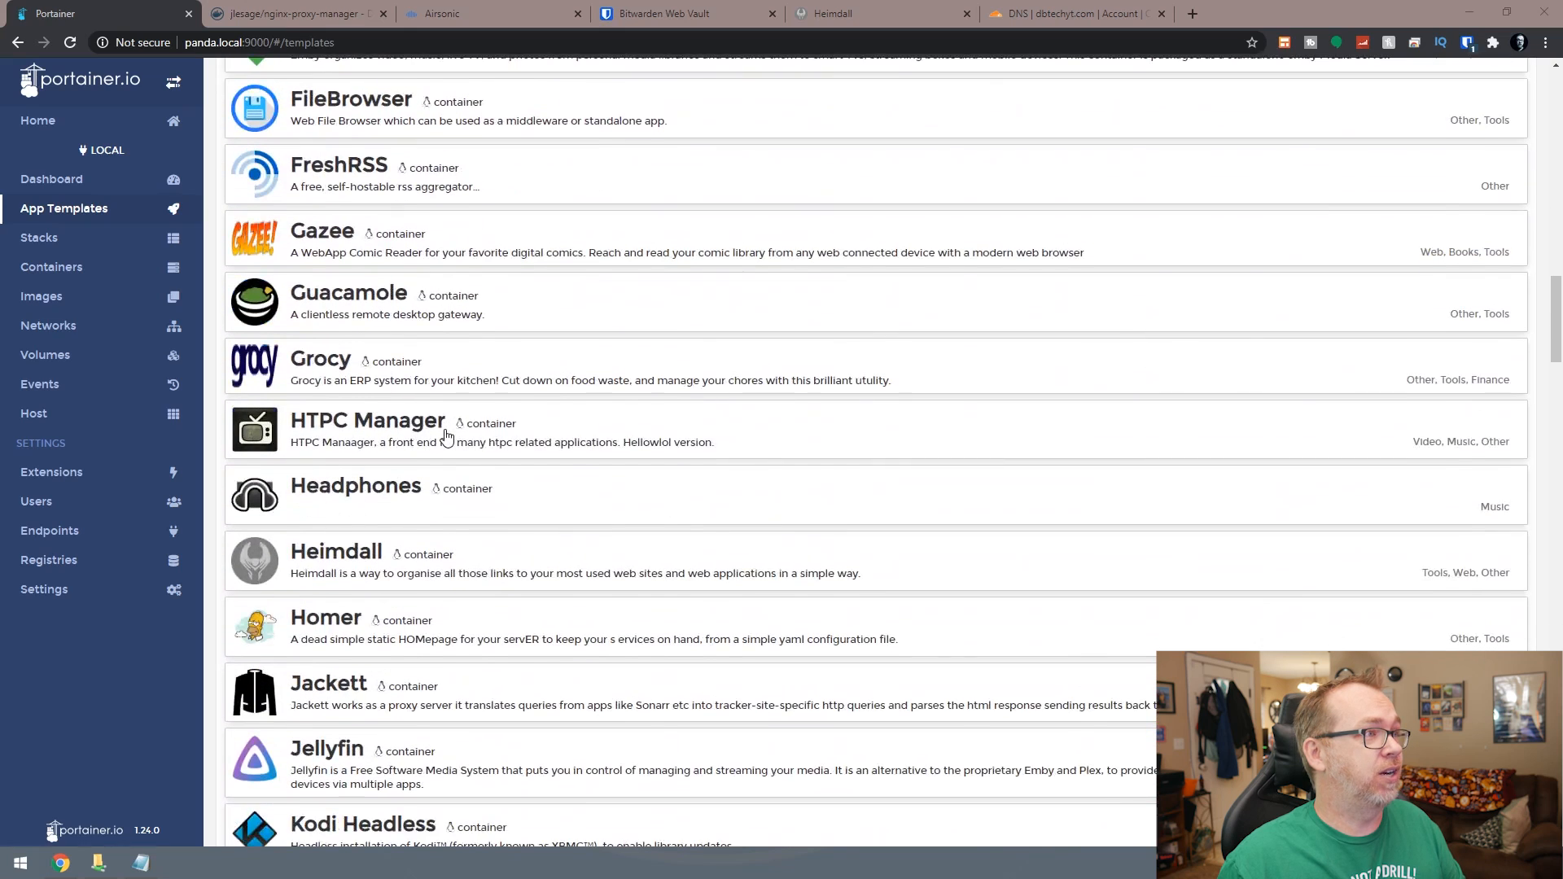
{"action": "mouse_move", "coordinate": [460, 561]}
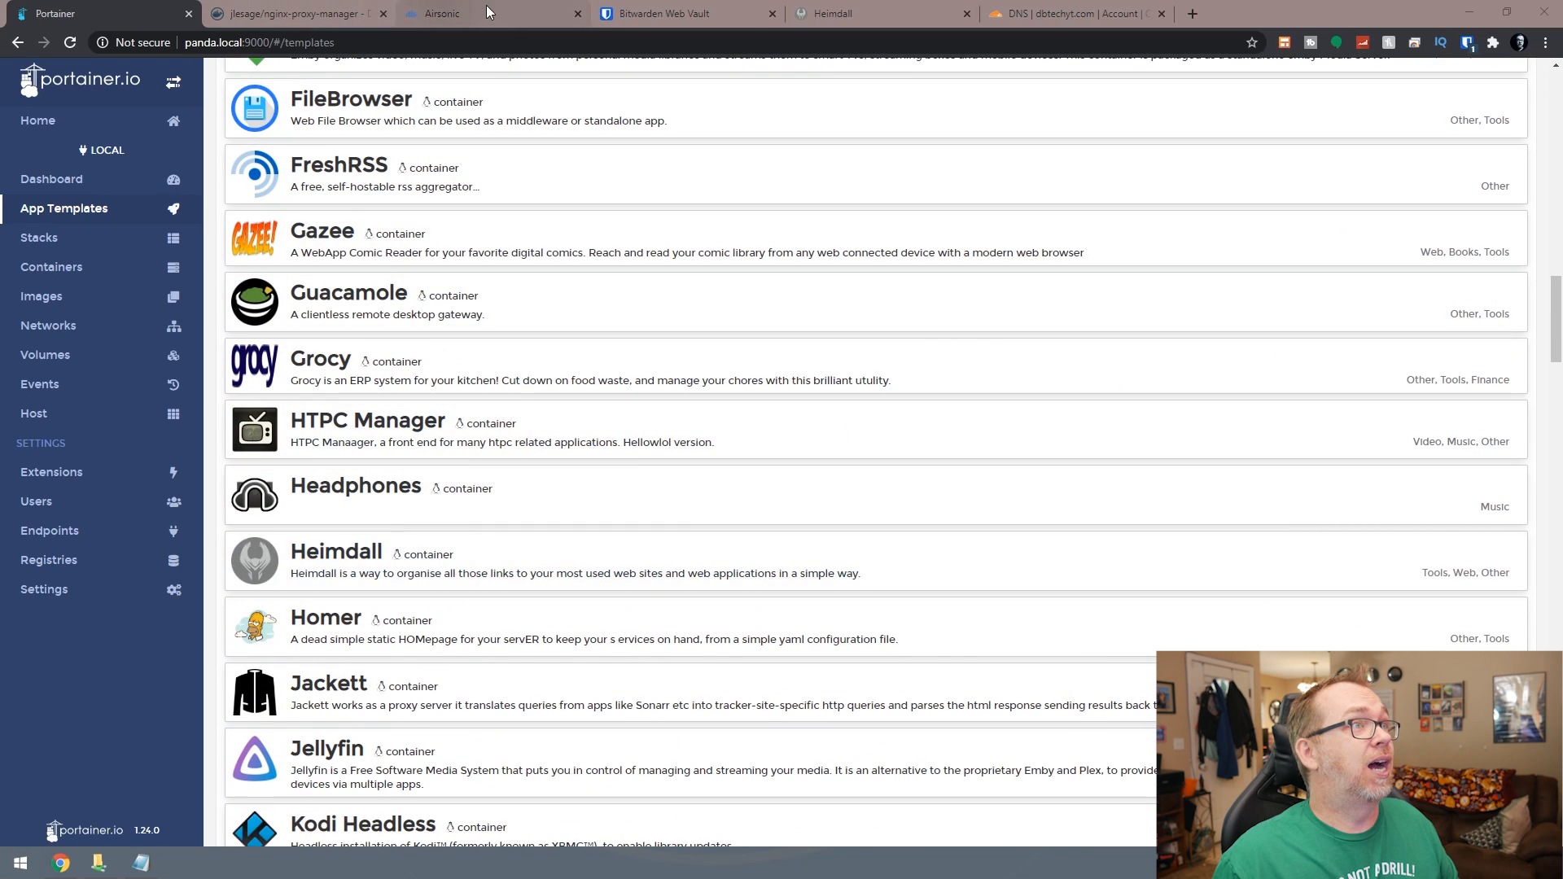
{"action": "left_click", "coordinate": [452, 13]}
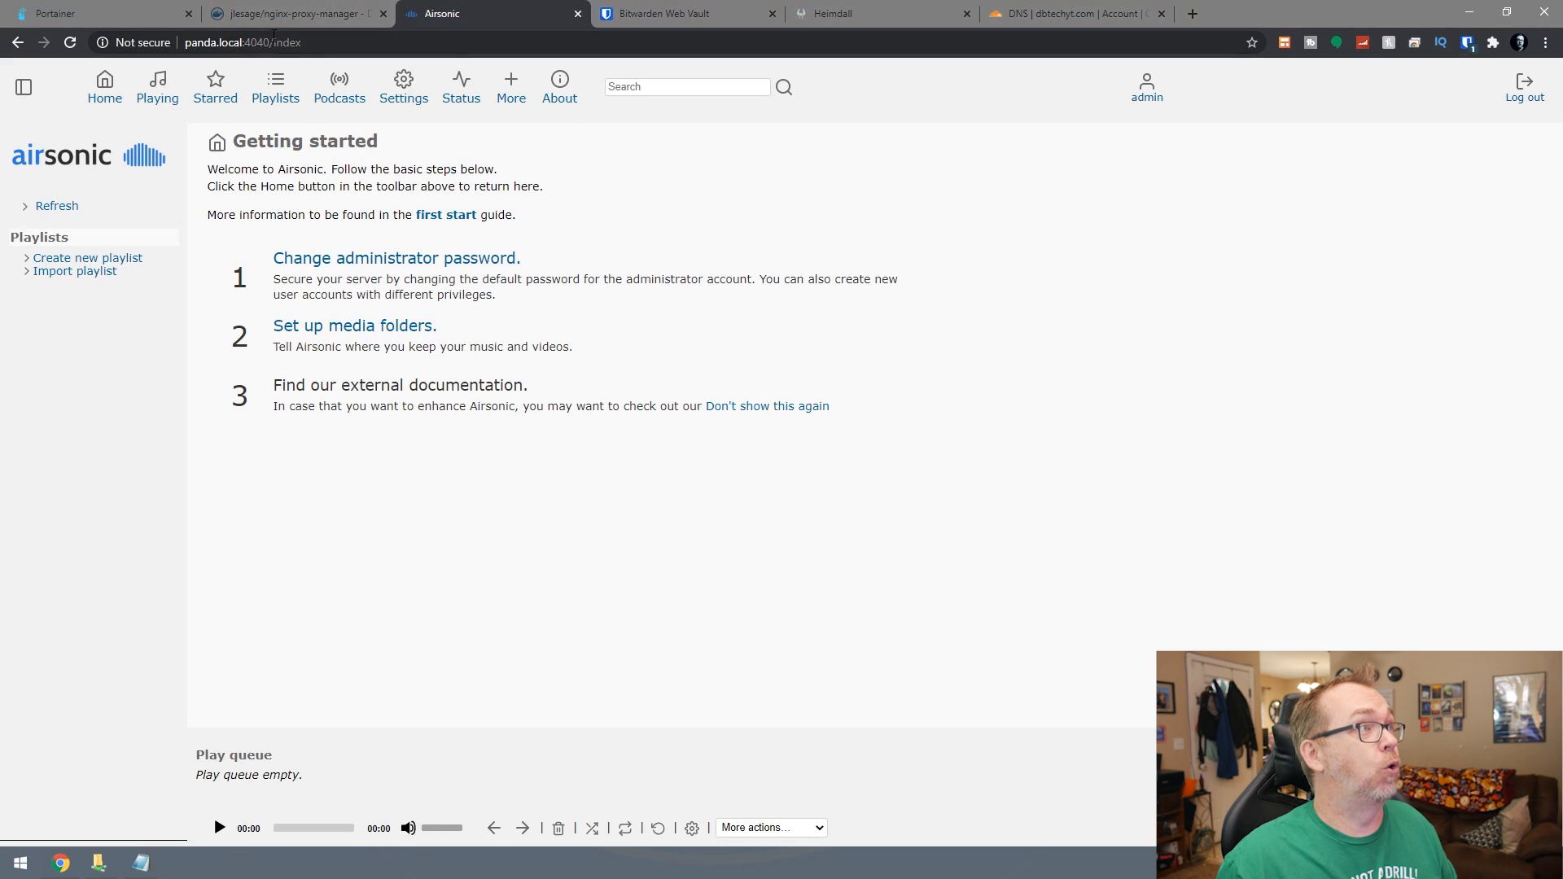
{"action": "mouse_move", "coordinate": [604, 8]}
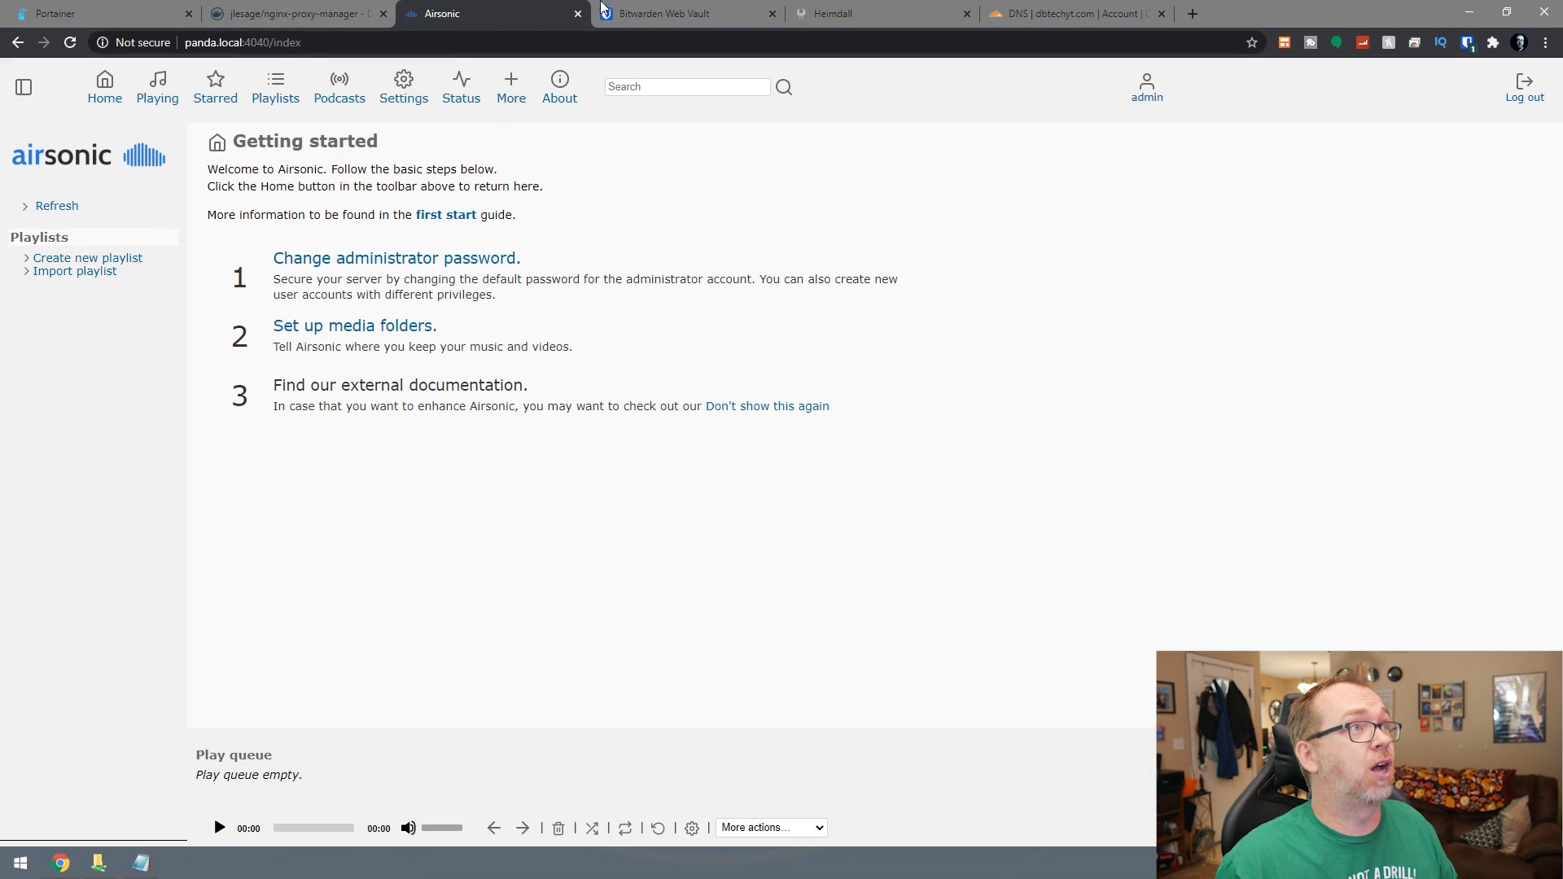
{"action": "left_click", "coordinate": [683, 13]}
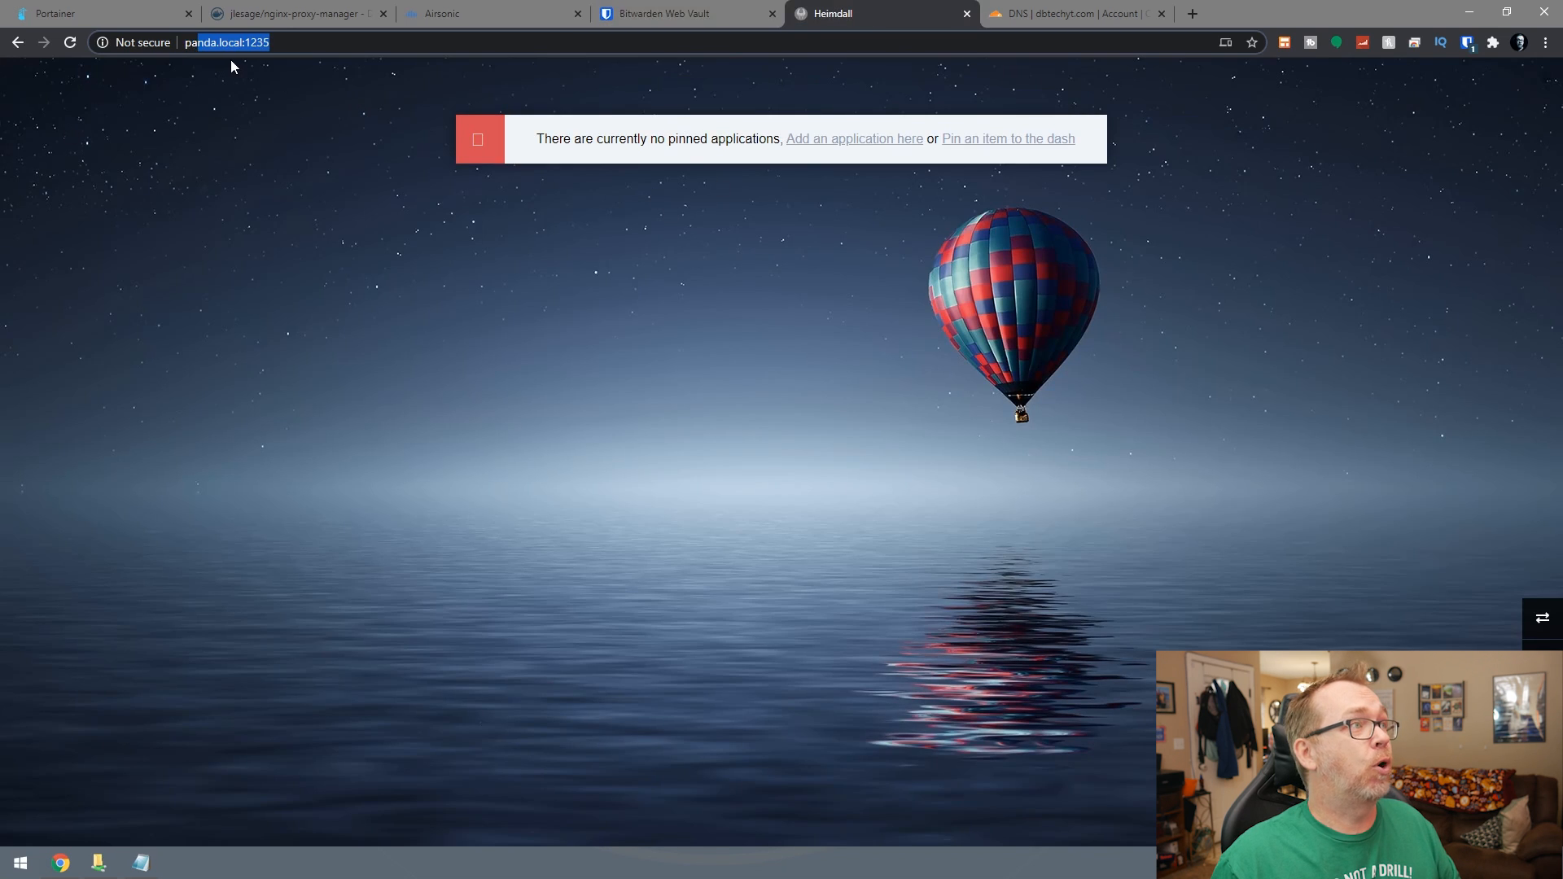
{"action": "mouse_move", "coordinate": [470, 210]}
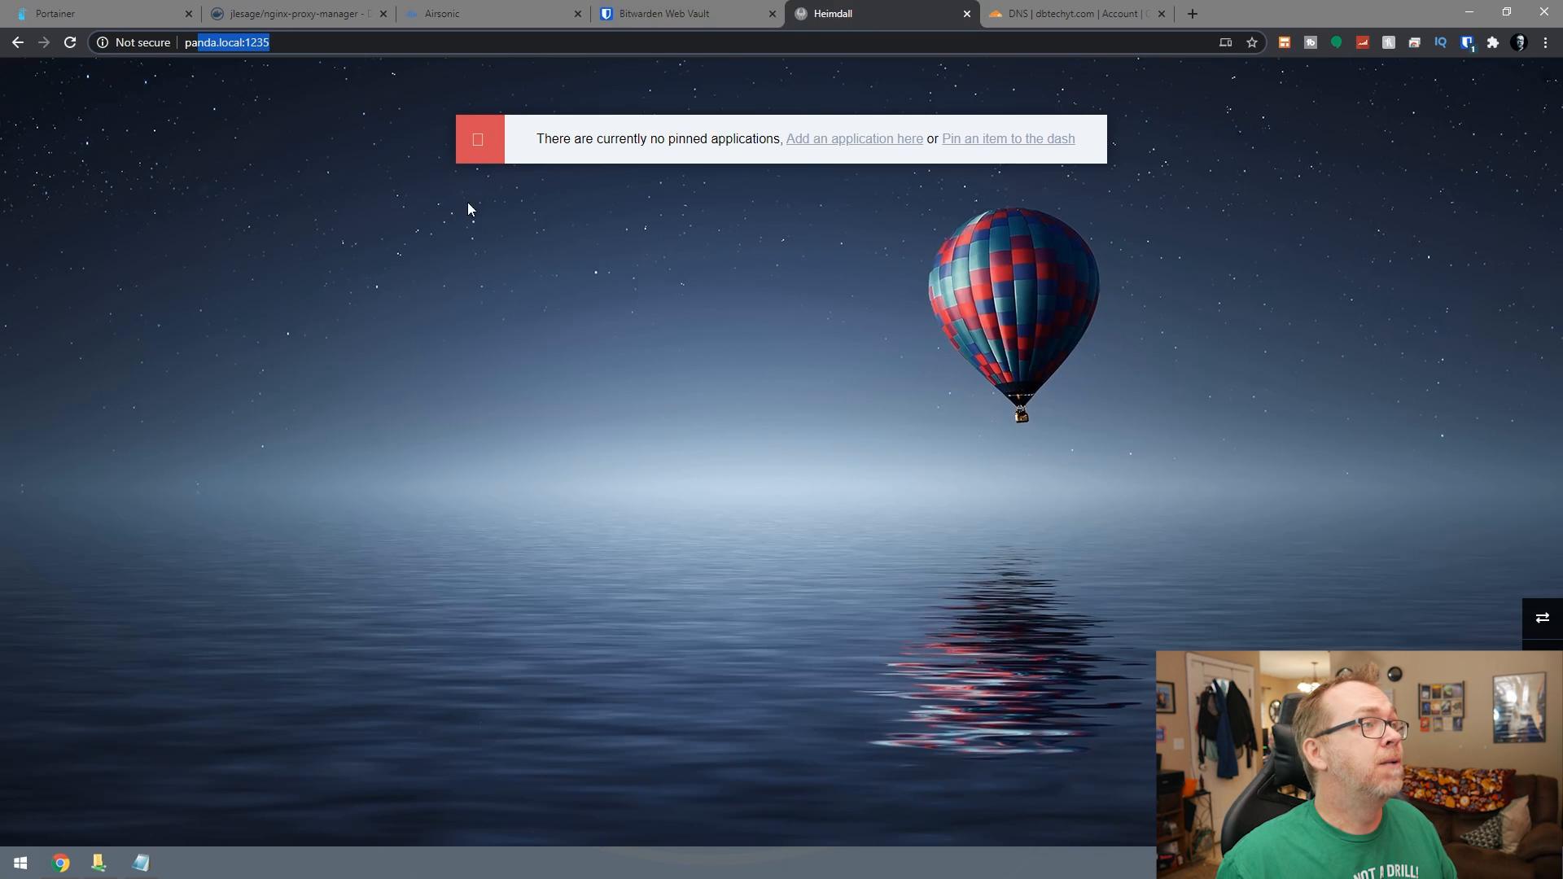
{"action": "mouse_move", "coordinate": [653, 218]}
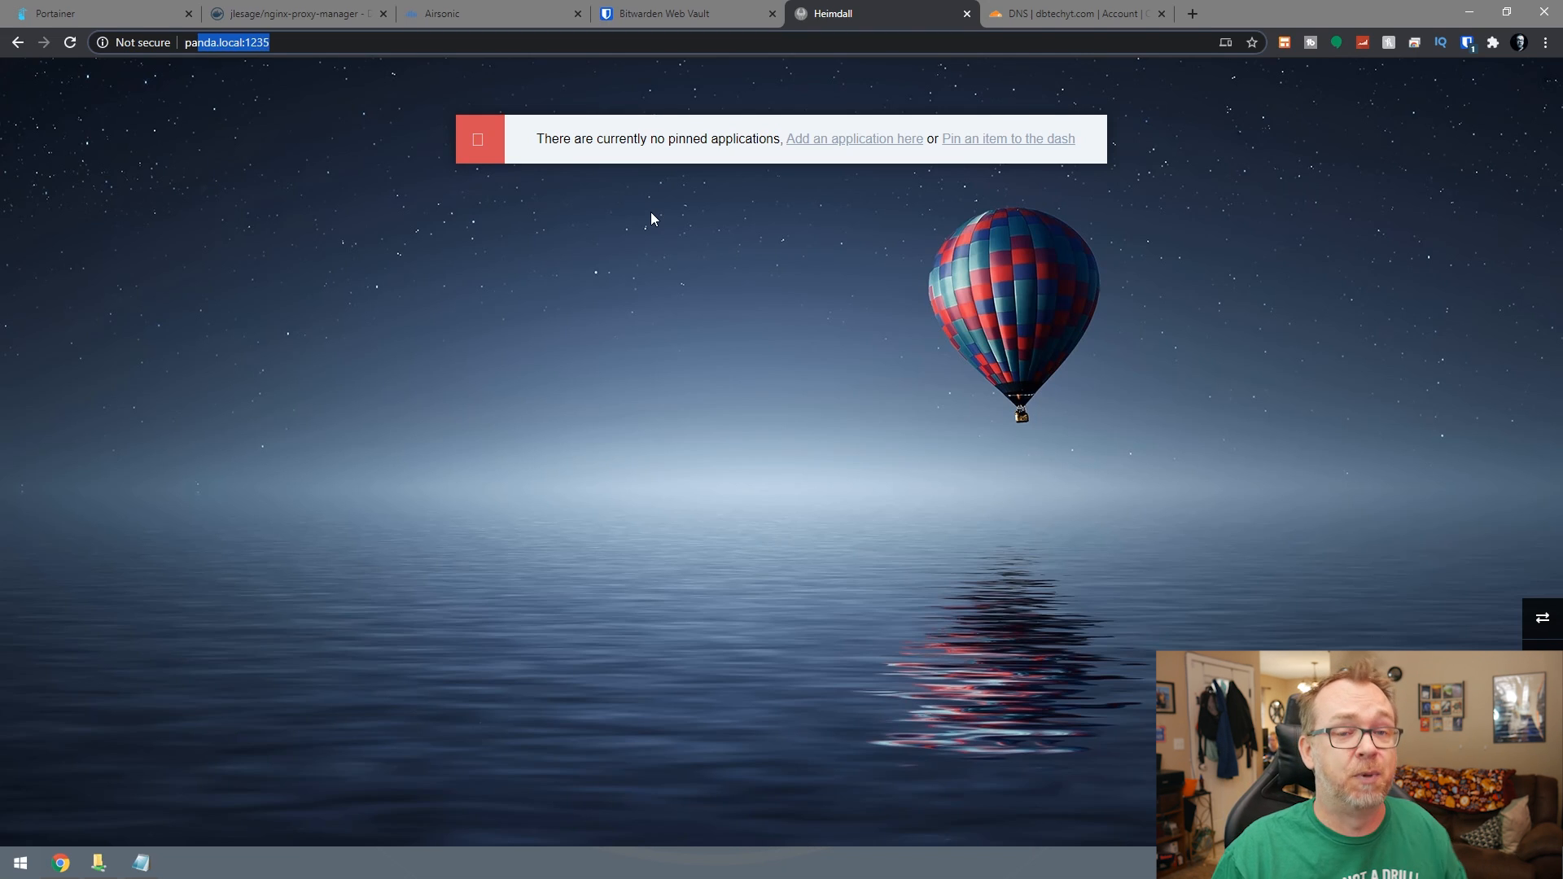
{"action": "left_click", "coordinate": [1072, 14]}
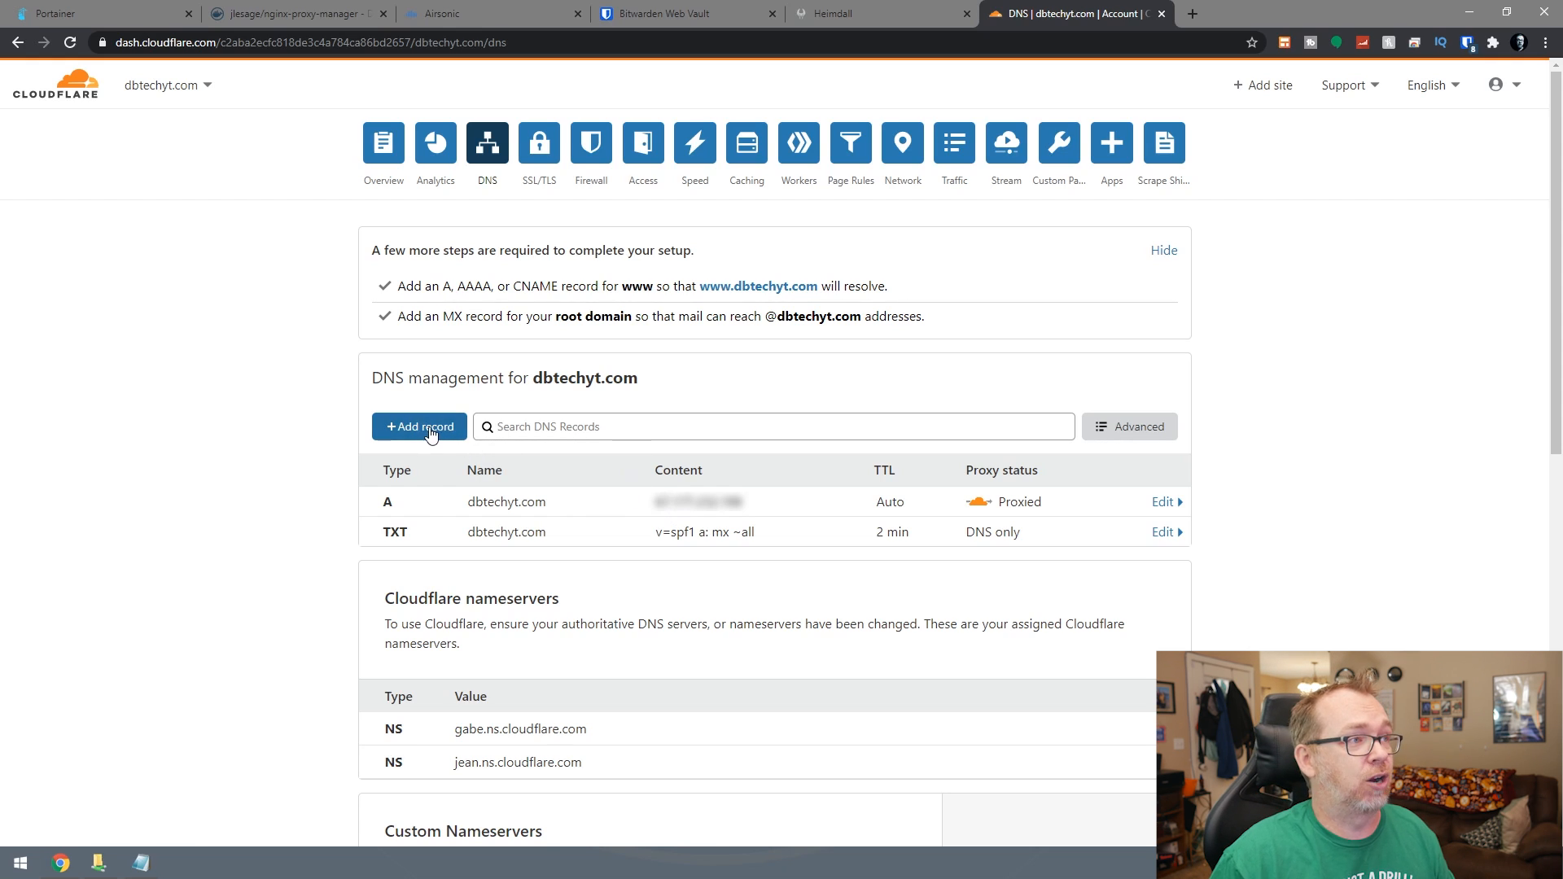
Add a DNS-only CNAME record 'music' pointing to @ (dbtechyt.com)
{"action": "left_click", "coordinate": [419, 427]}
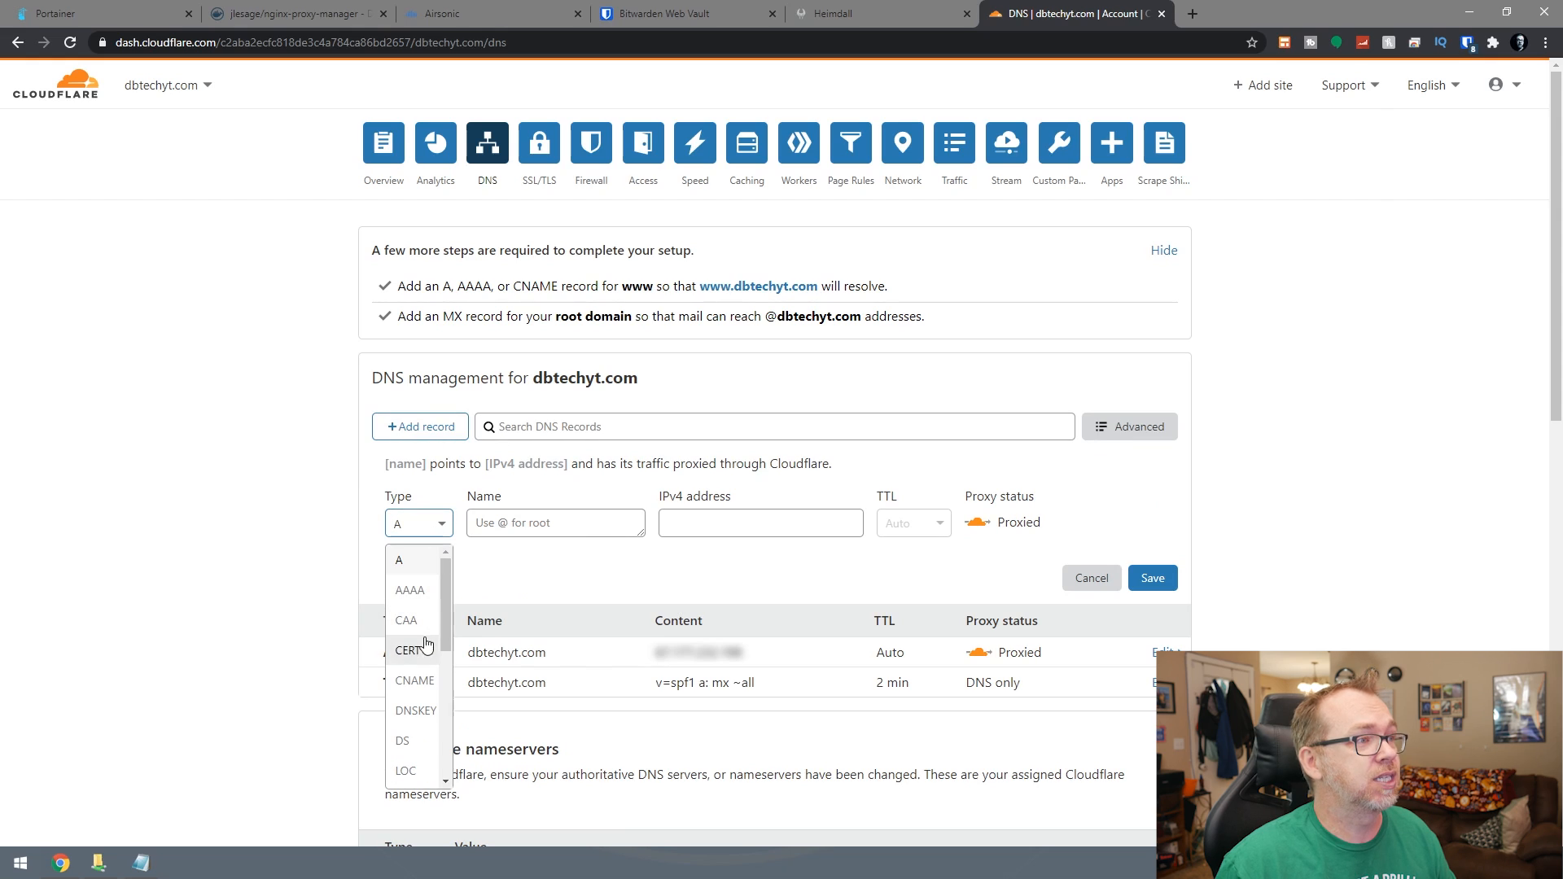
{"action": "left_click", "coordinate": [414, 680]}
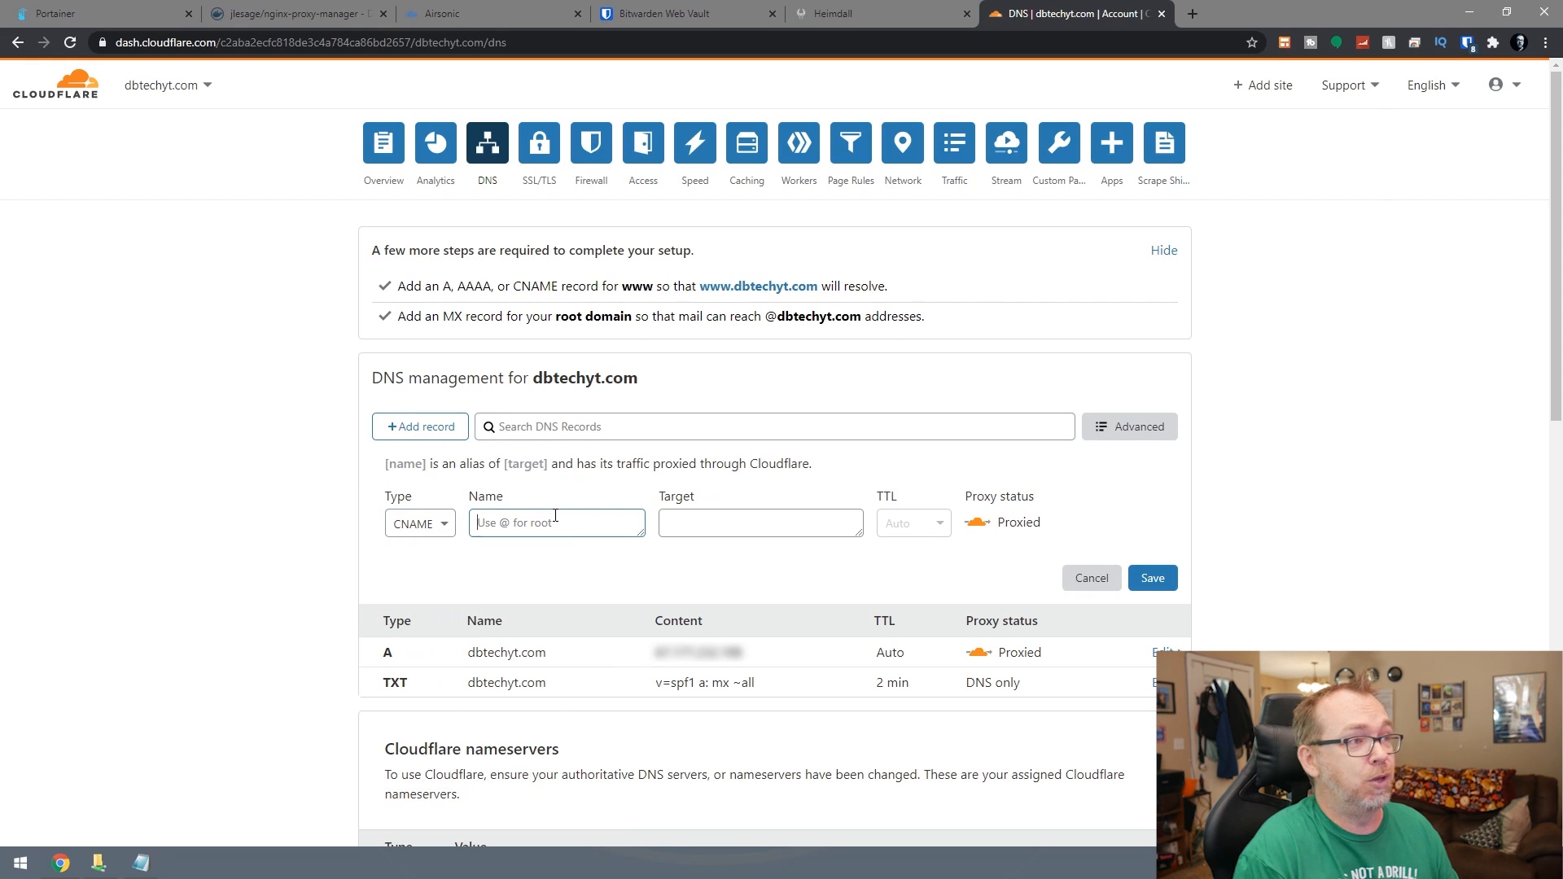
{"action": "type", "text": "music"}
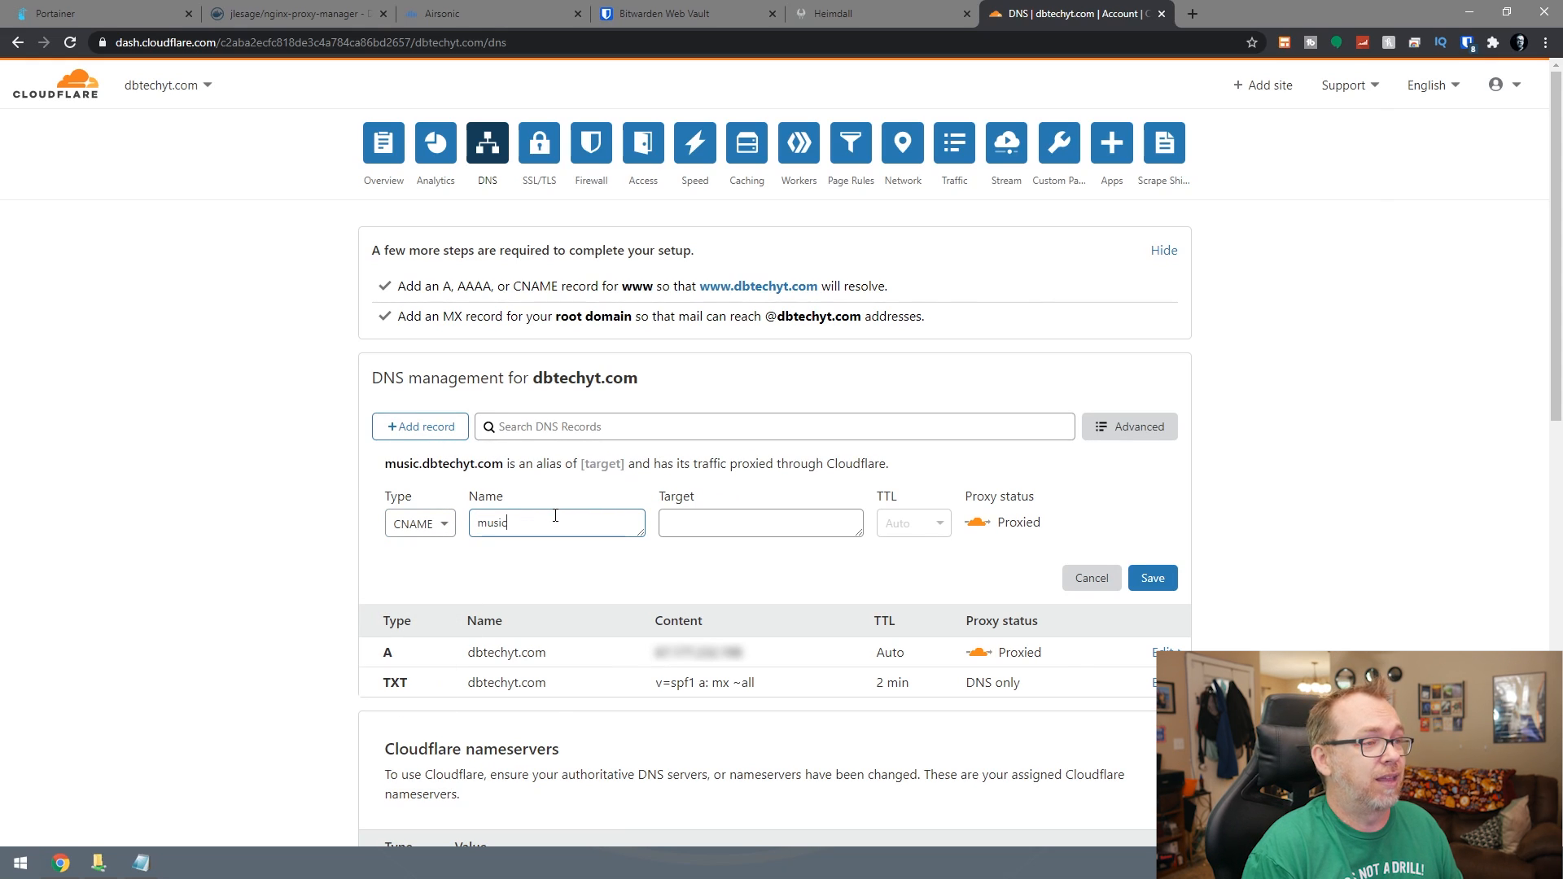
{"action": "type", "text": "@"}
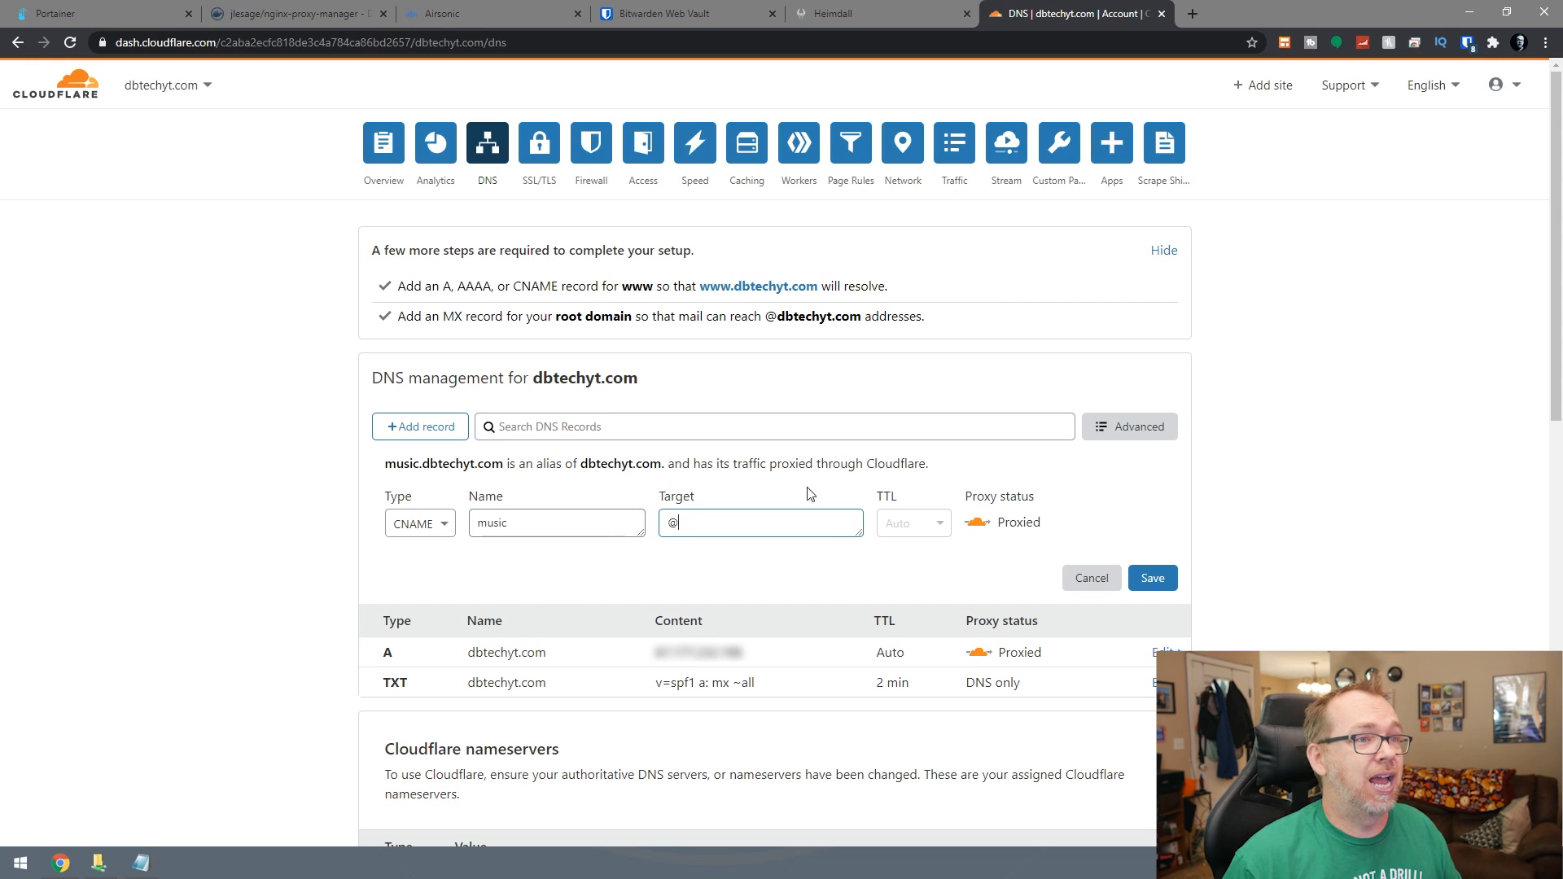
{"action": "left_click", "coordinate": [979, 523]}
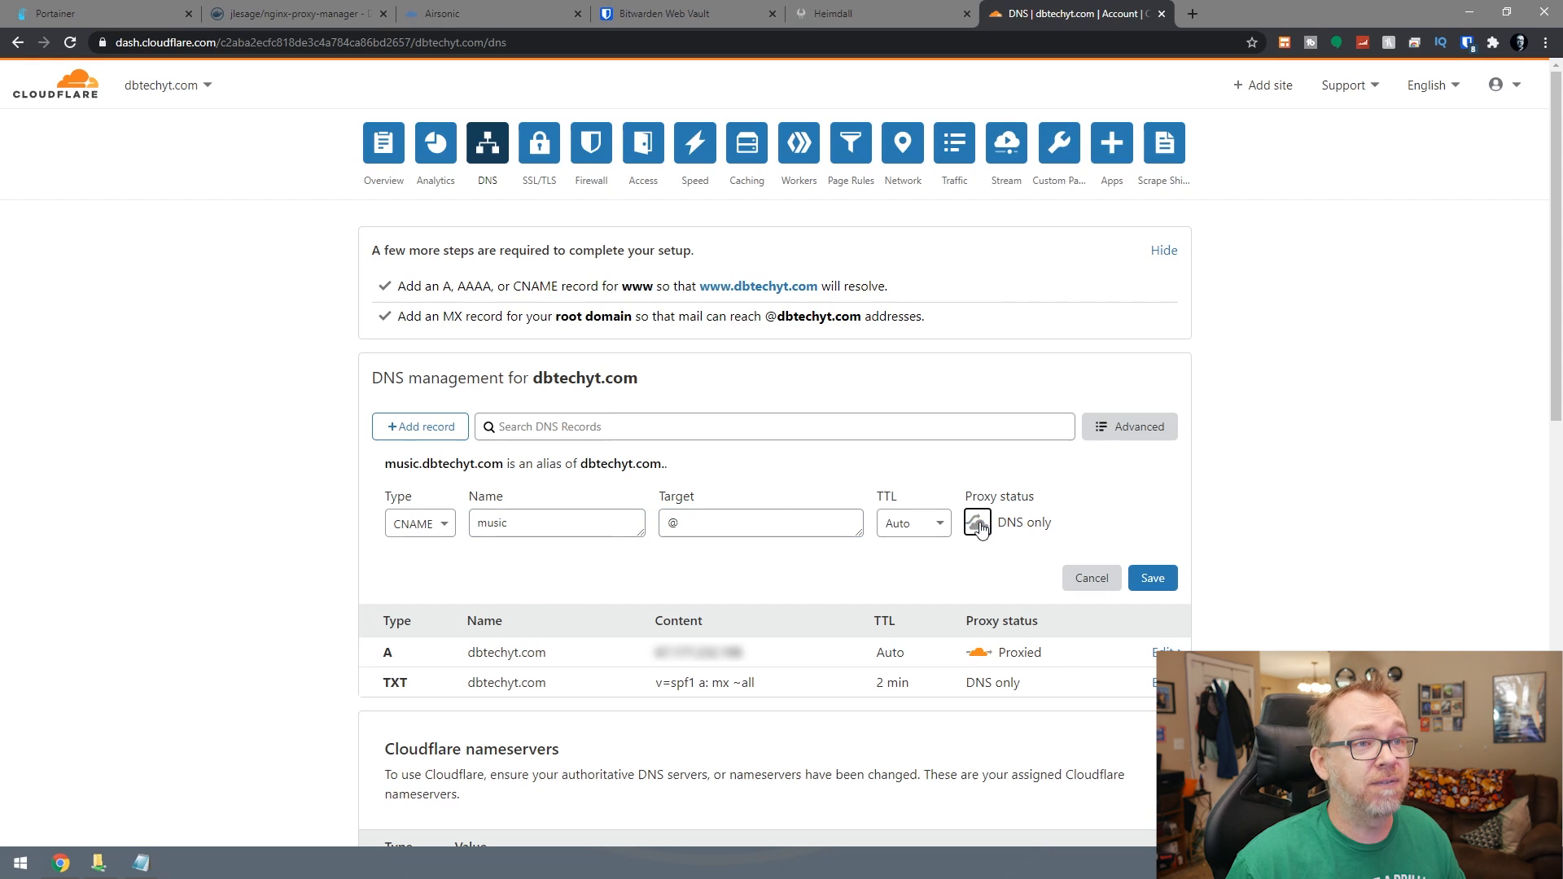
{"action": "left_click", "coordinate": [1152, 578]}
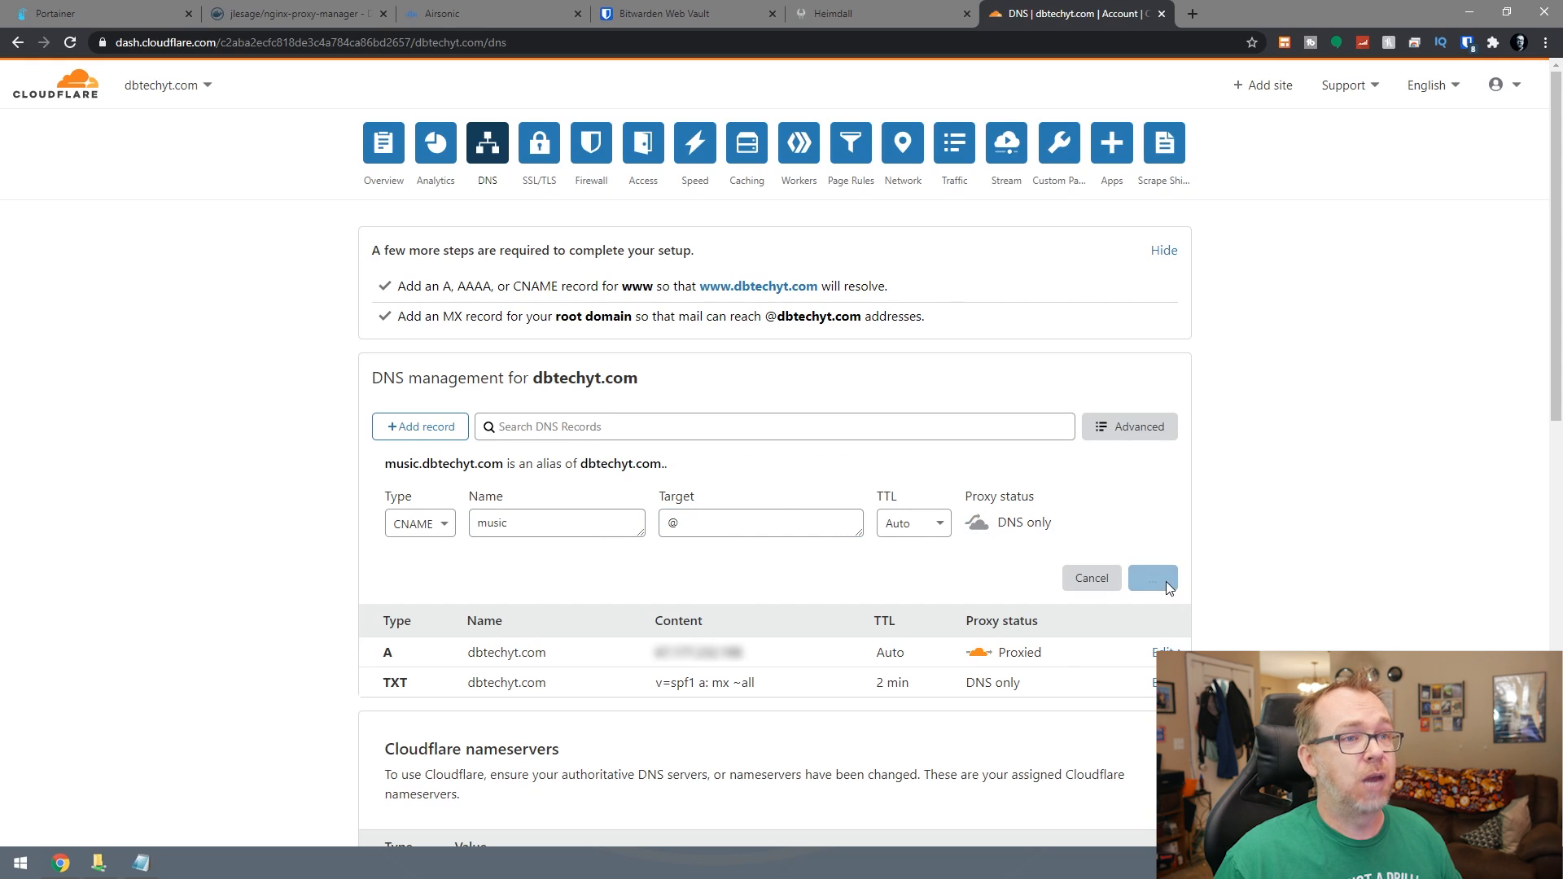
{"action": "left_click", "coordinate": [1152, 578]}
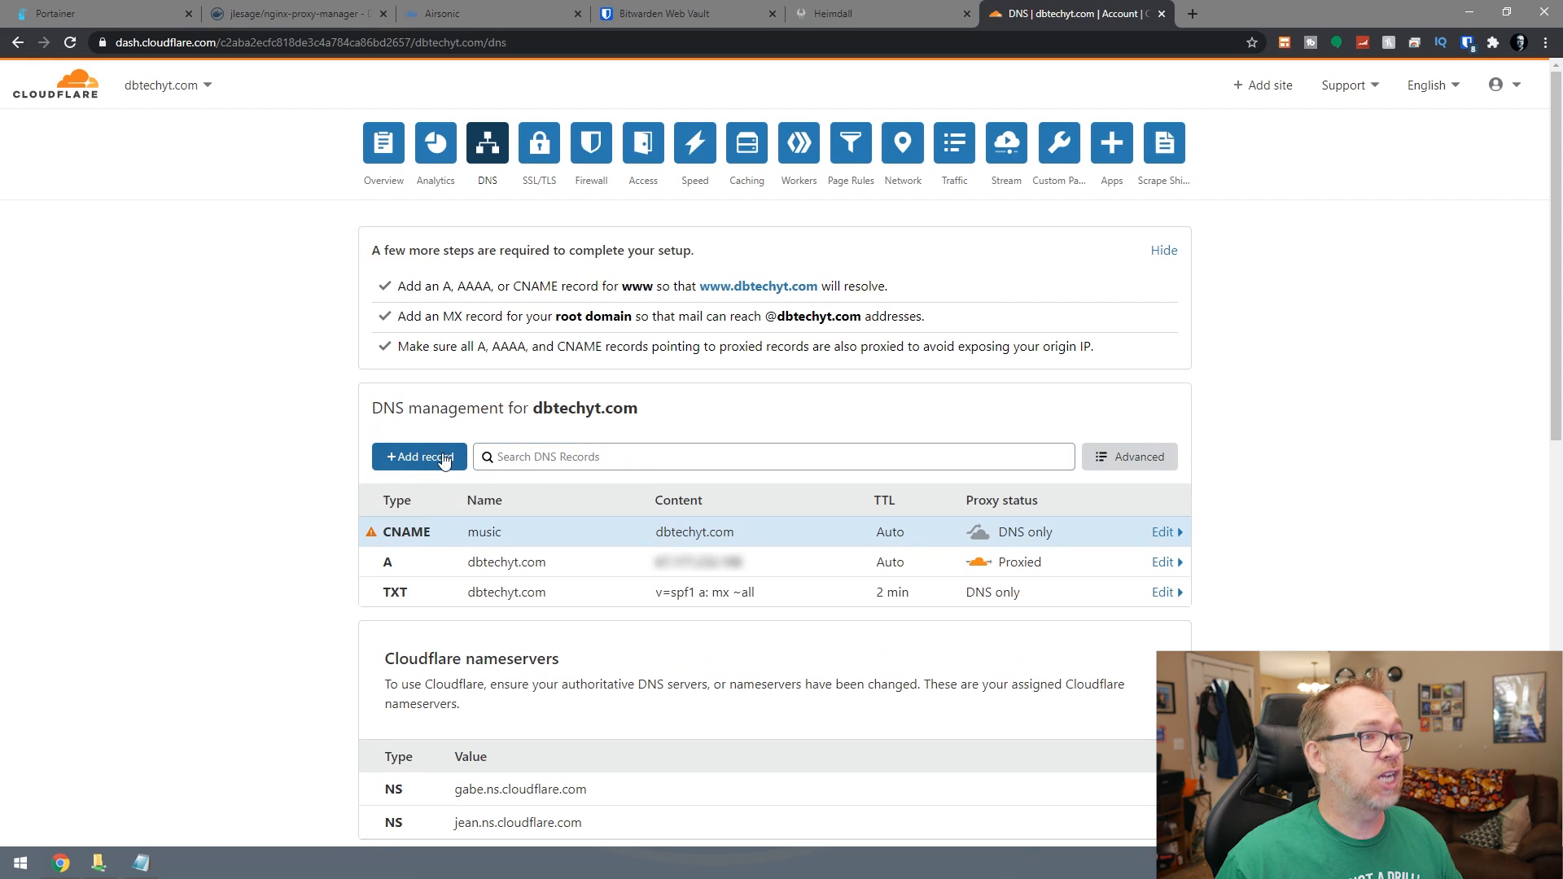
Add a DNS-only CNAME record 'pw' targeting the root domain
{"action": "left_click", "coordinate": [419, 456]}
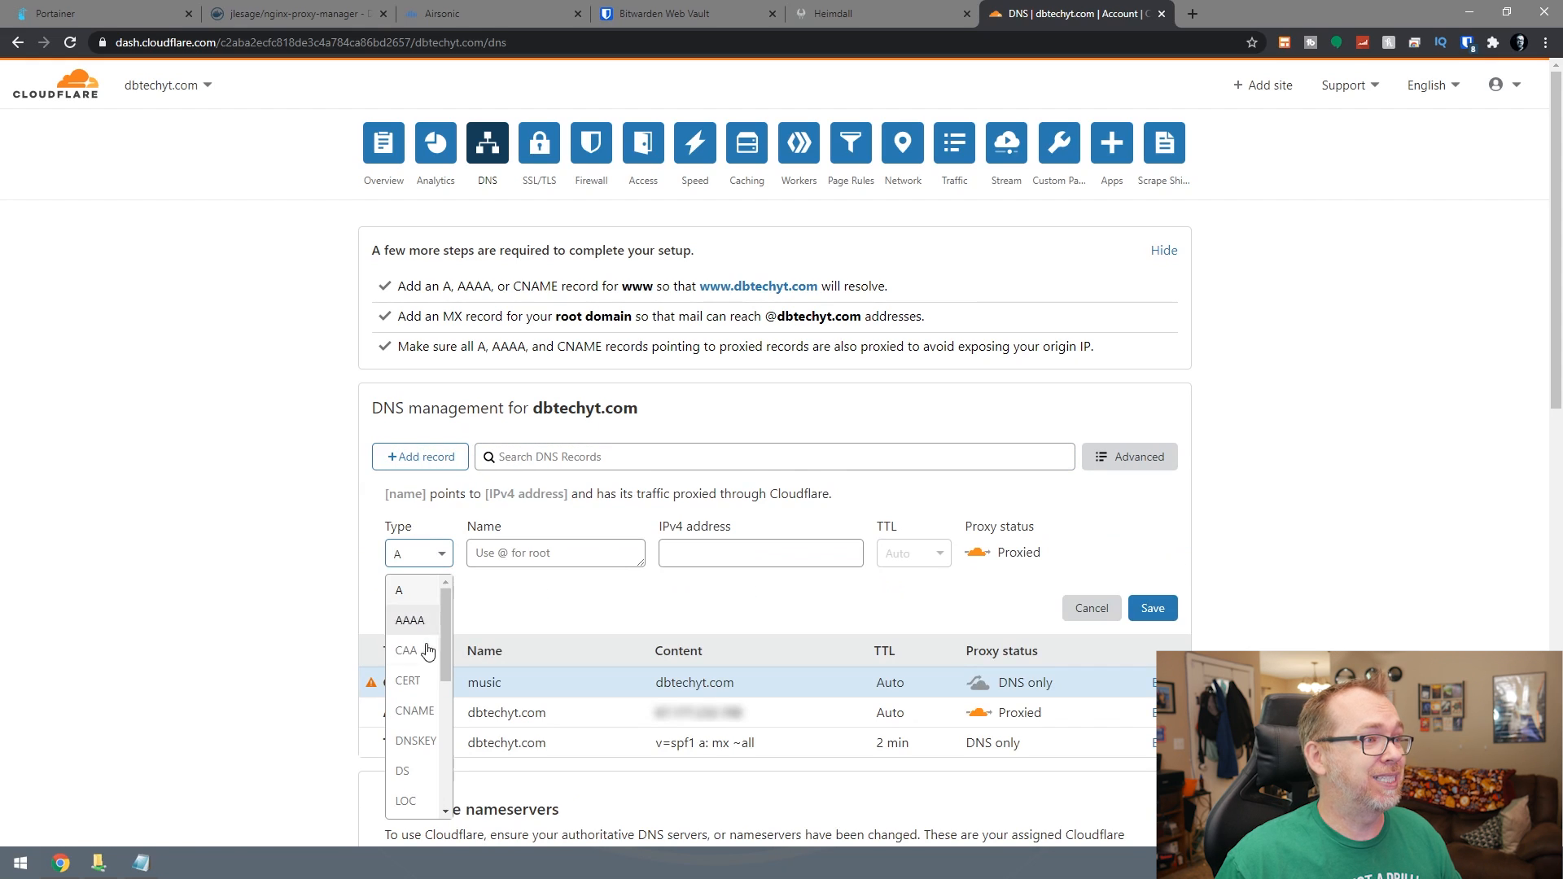
{"action": "left_click", "coordinate": [414, 711]}
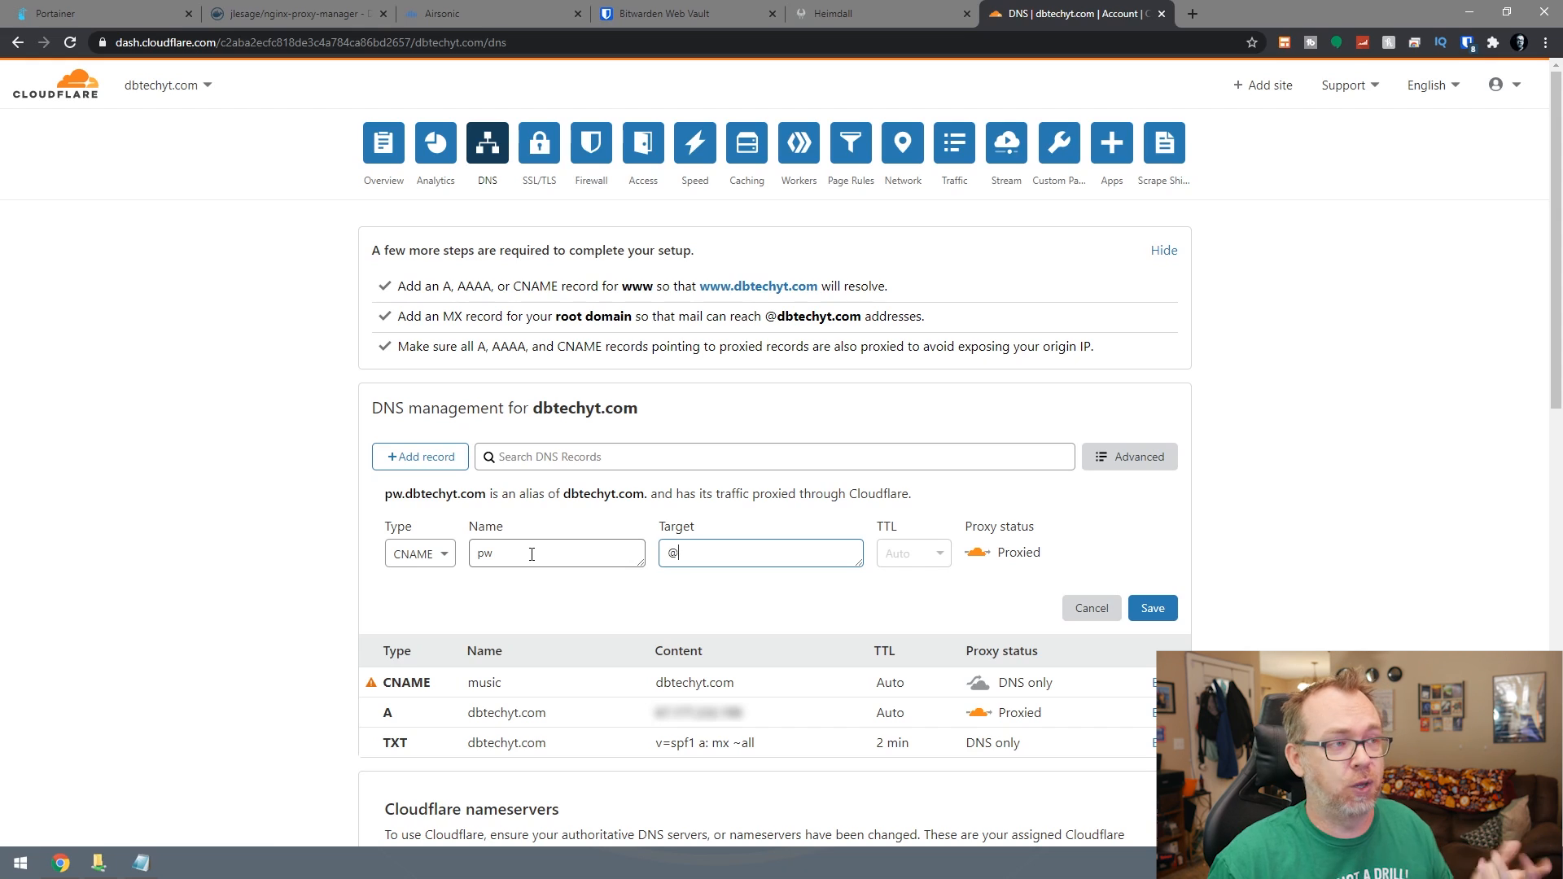
{"action": "left_click", "coordinate": [978, 553]}
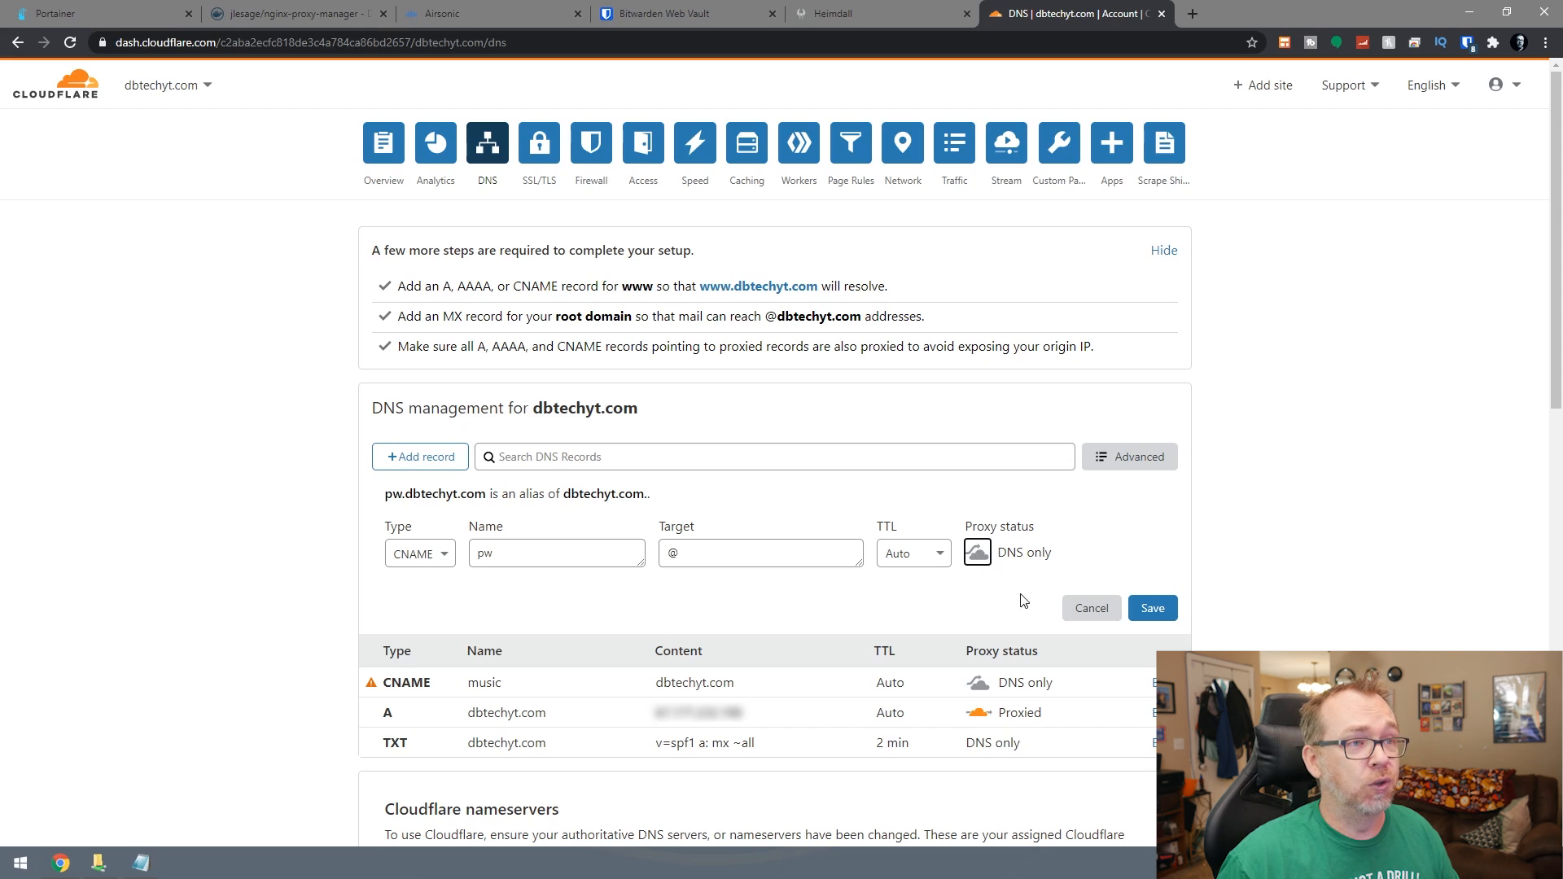
{"action": "left_click", "coordinate": [1153, 608]}
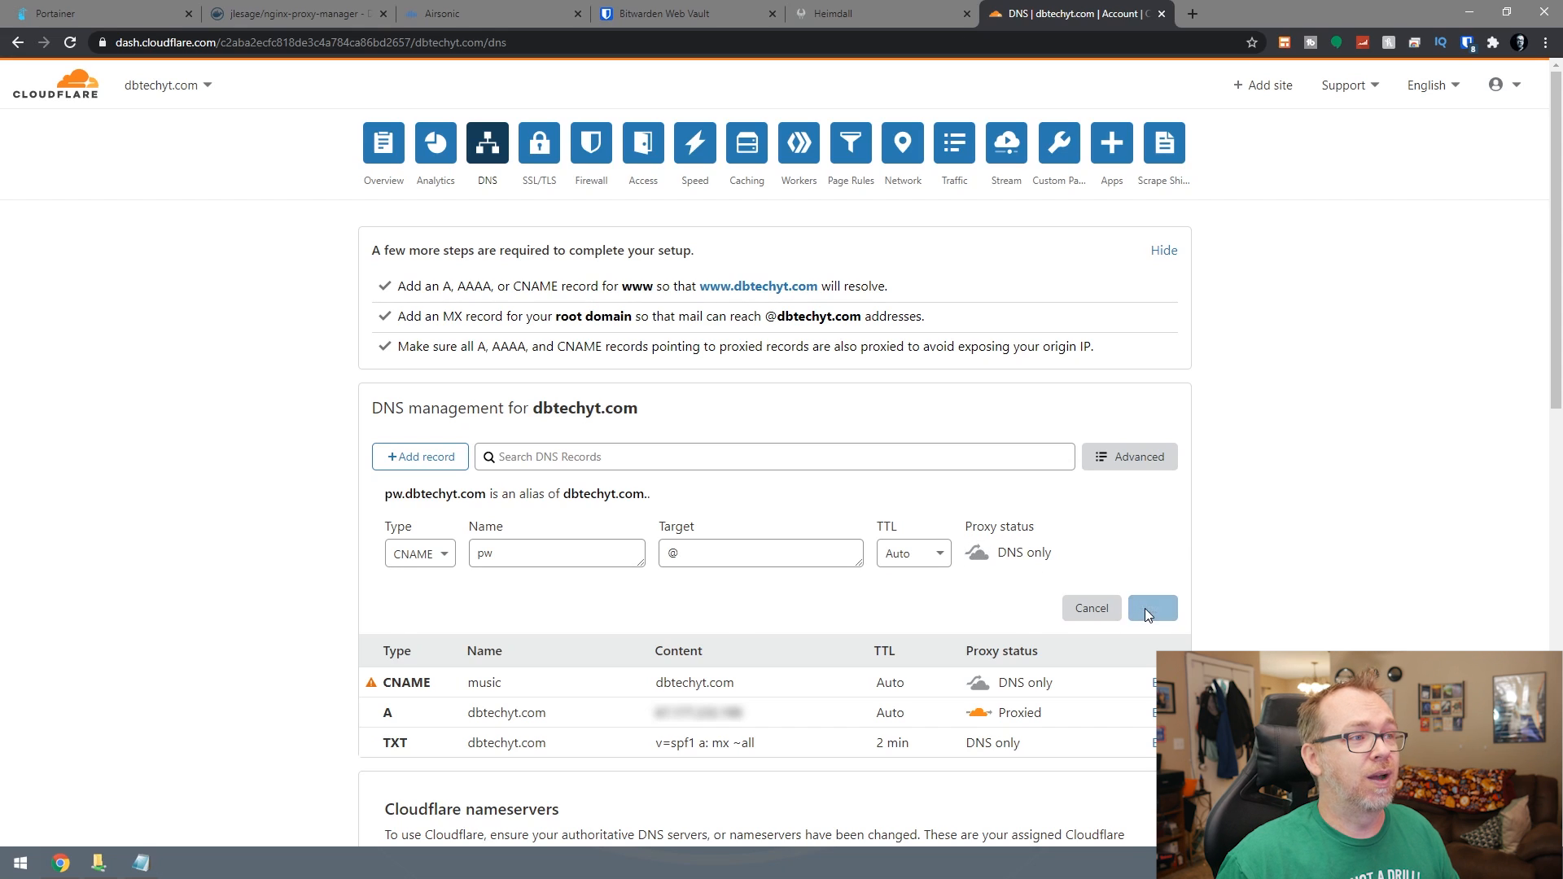
{"action": "left_click", "coordinate": [1153, 607]}
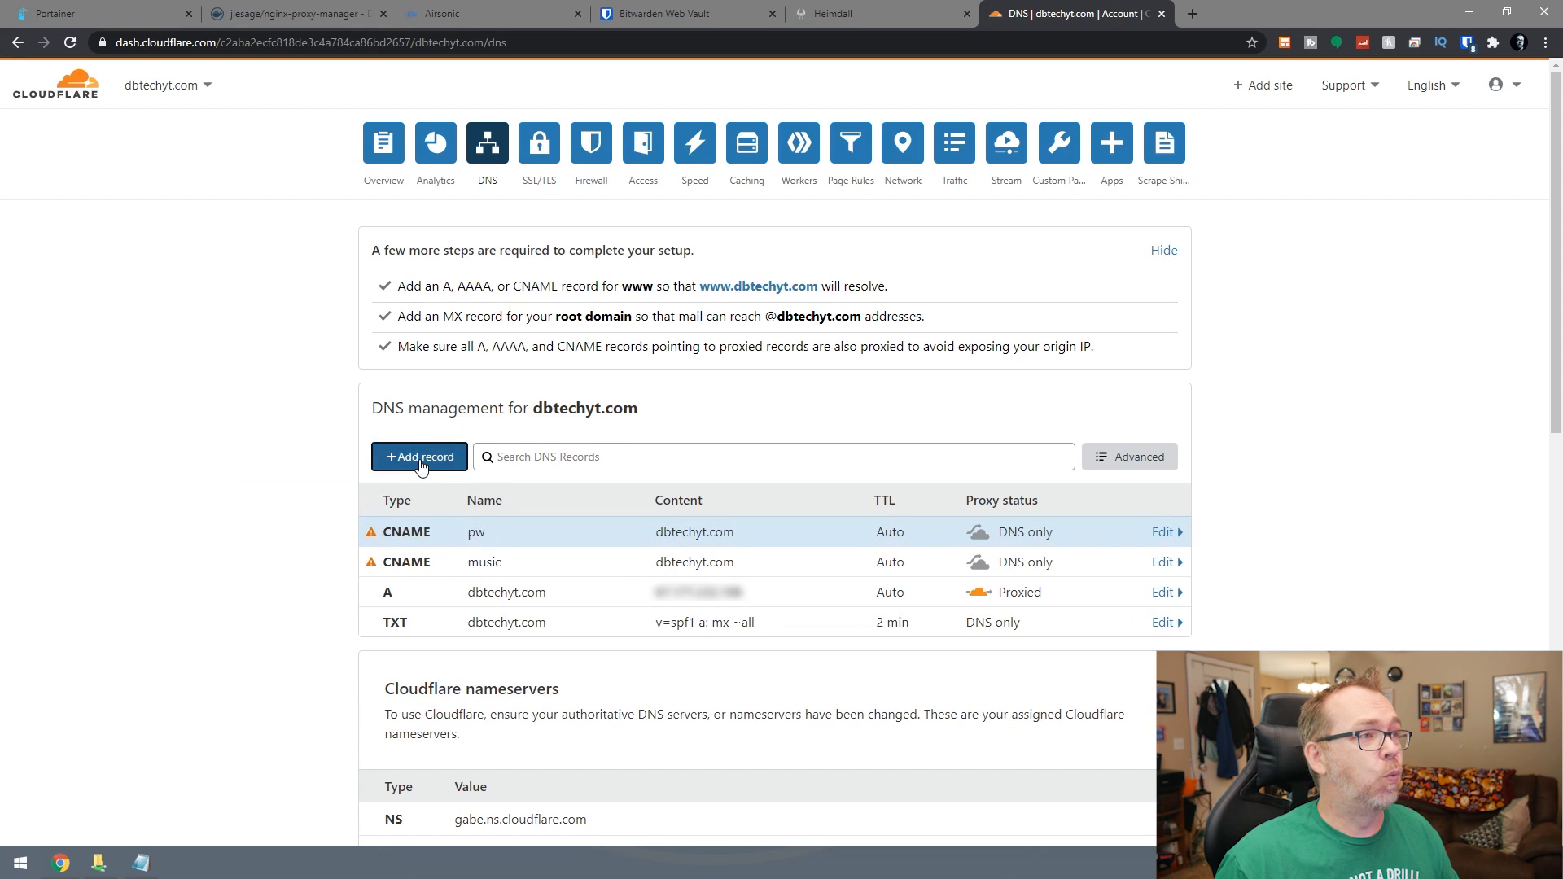
Add a DNS-only CNAME record 'dash' pointing to @, then open it for editing
{"action": "left_click", "coordinate": [419, 457]}
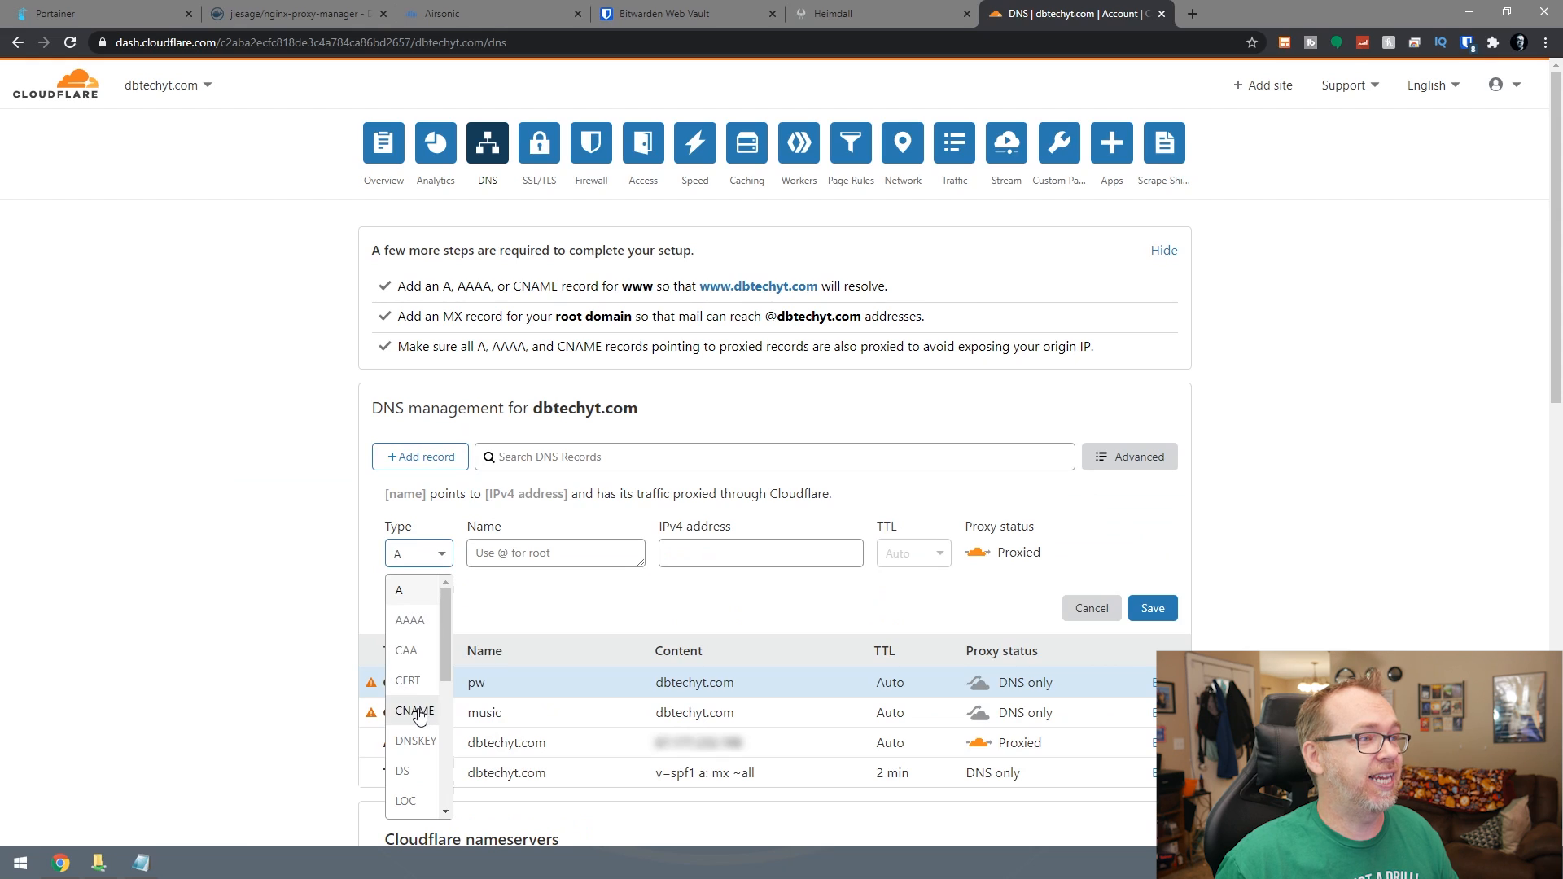
{"action": "left_click", "coordinate": [414, 710]}
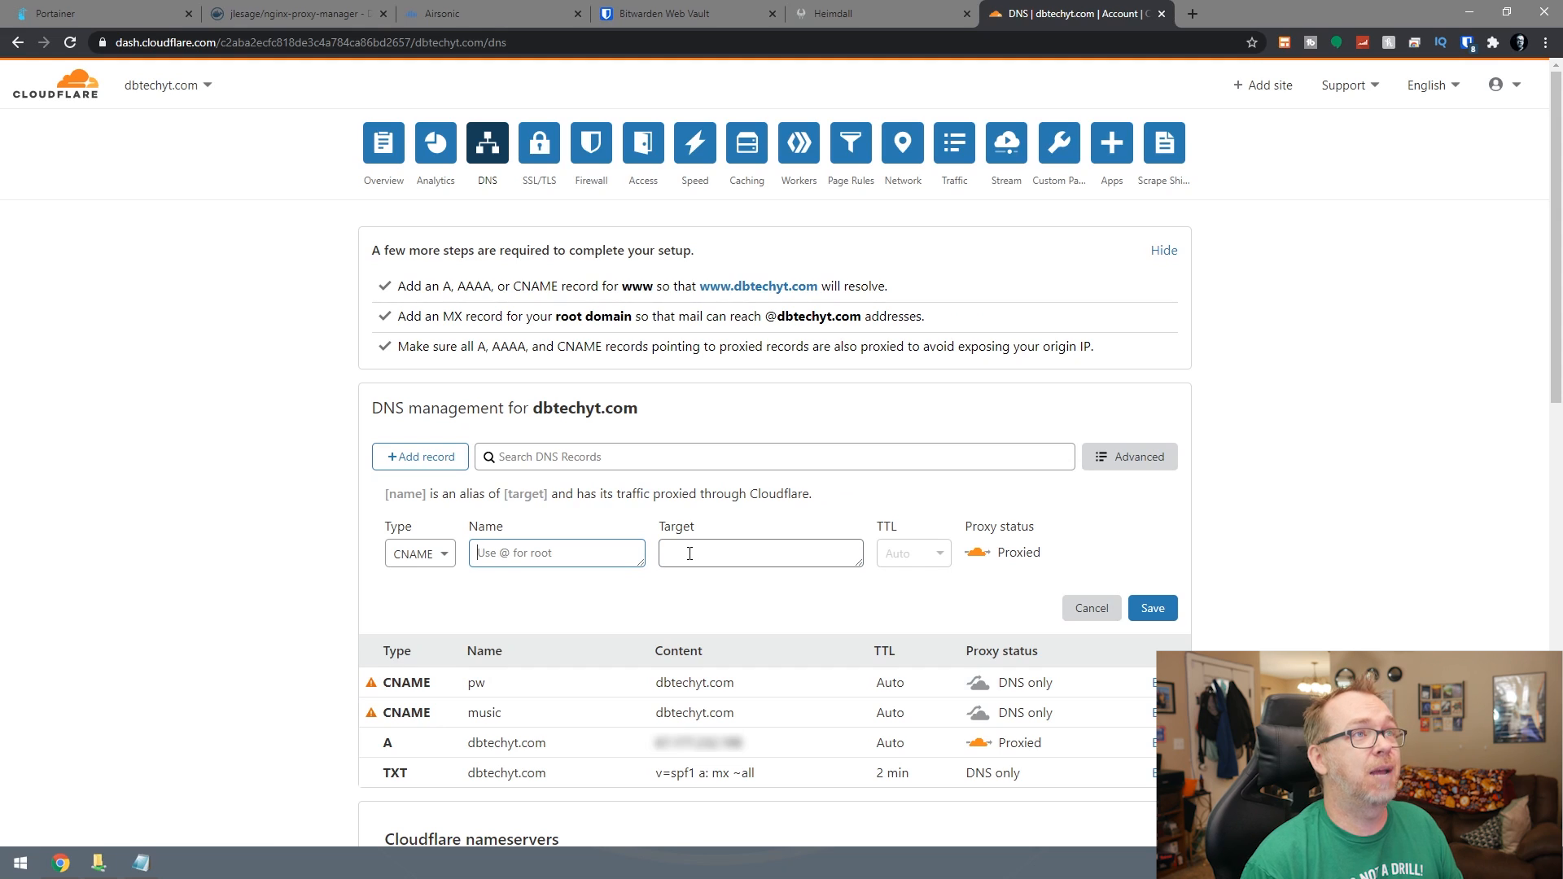
{"action": "type", "text": "dash"}
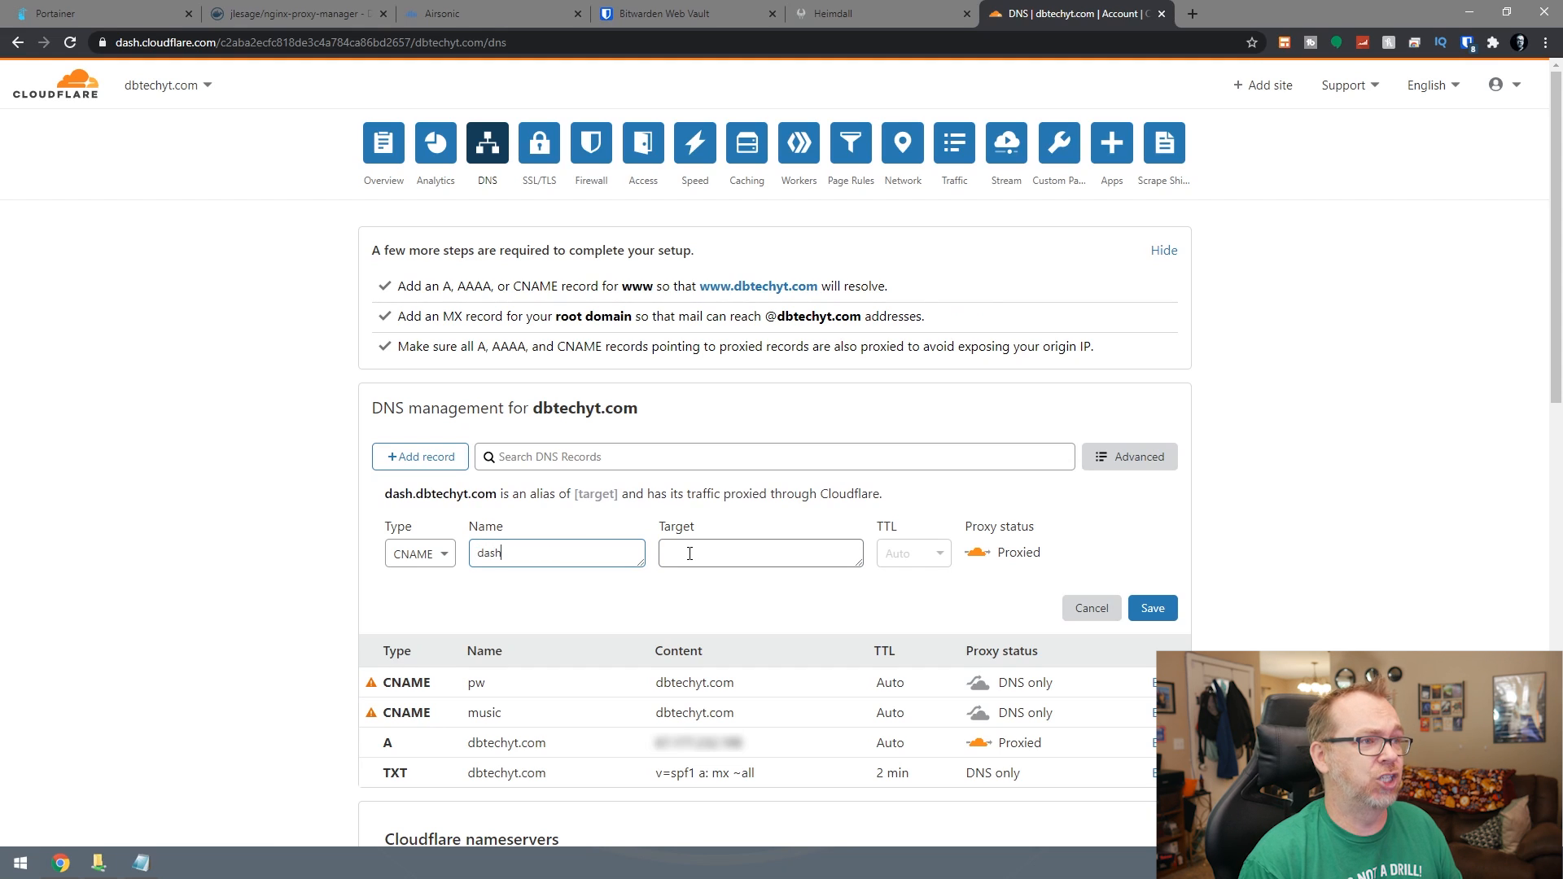
{"action": "type", "text": "@"}
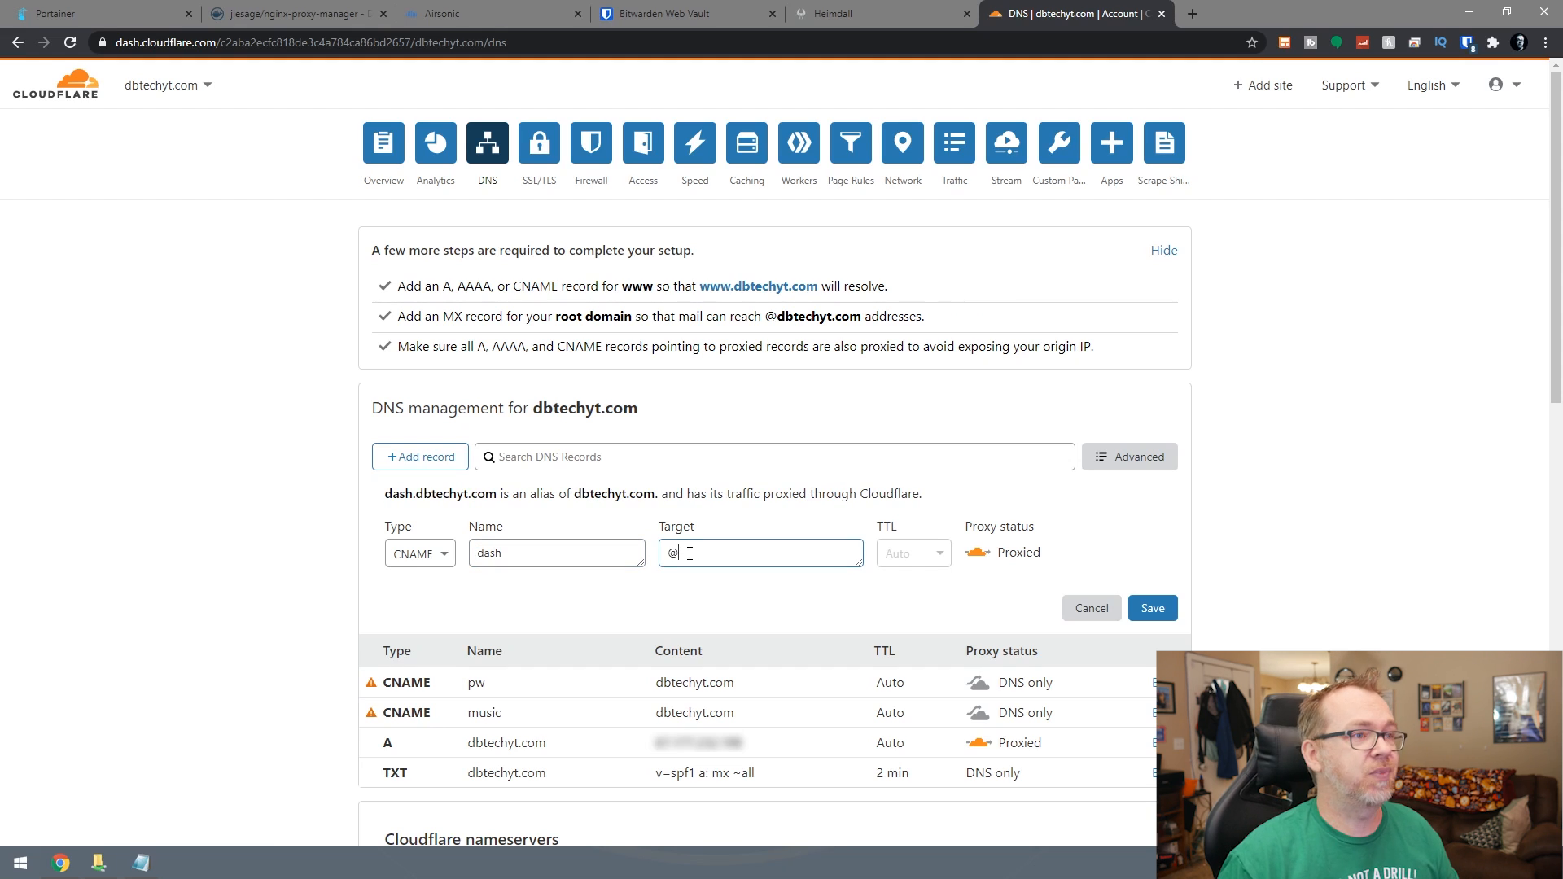
{"action": "left_click", "coordinate": [977, 552]}
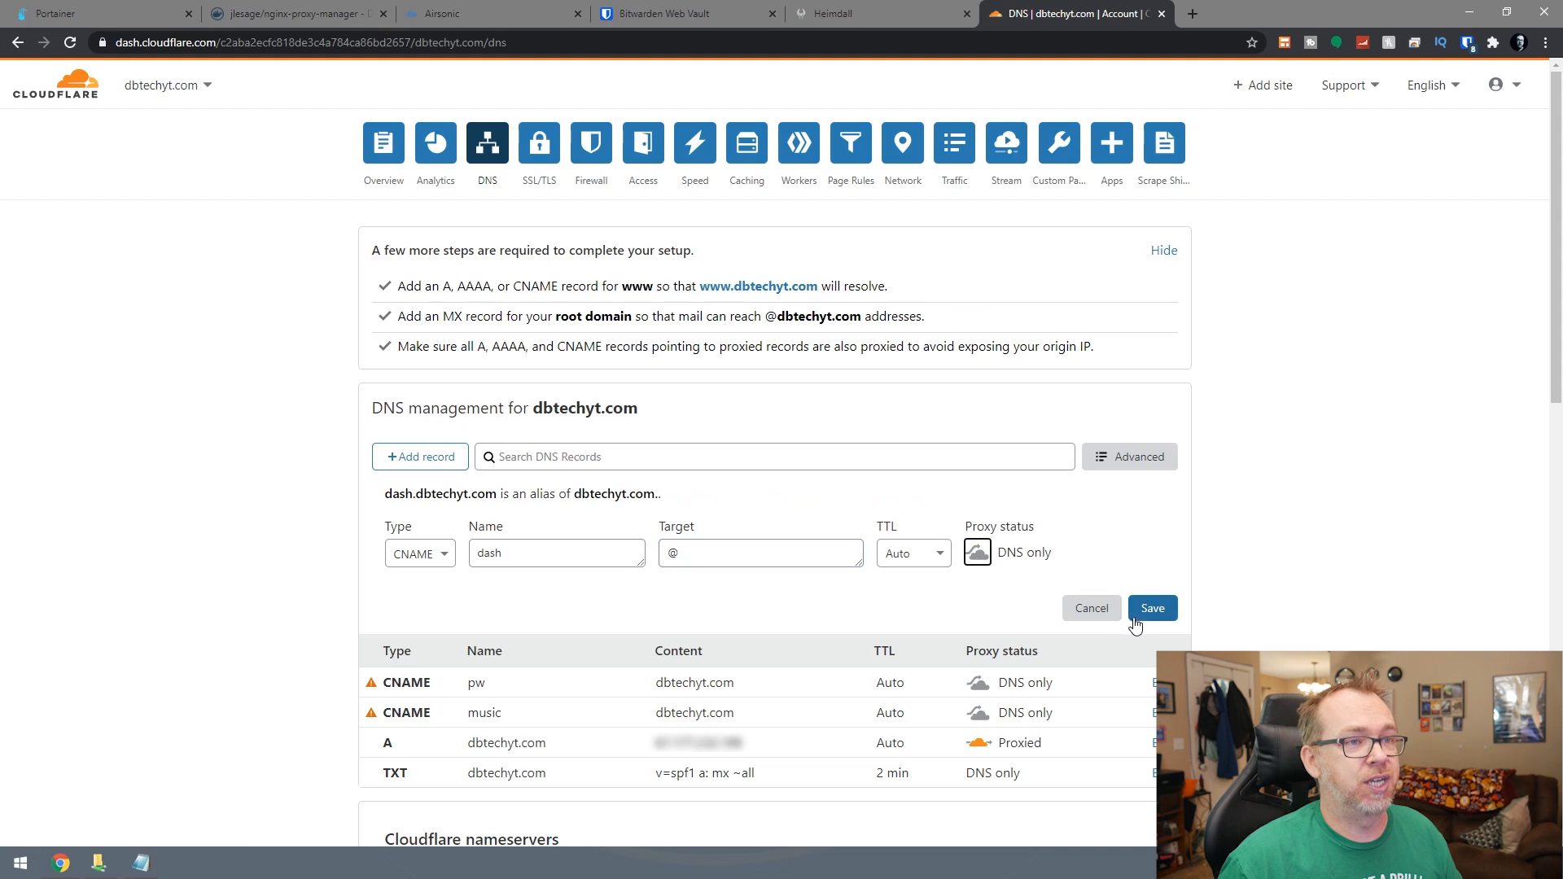
{"action": "left_click", "coordinate": [1152, 608]}
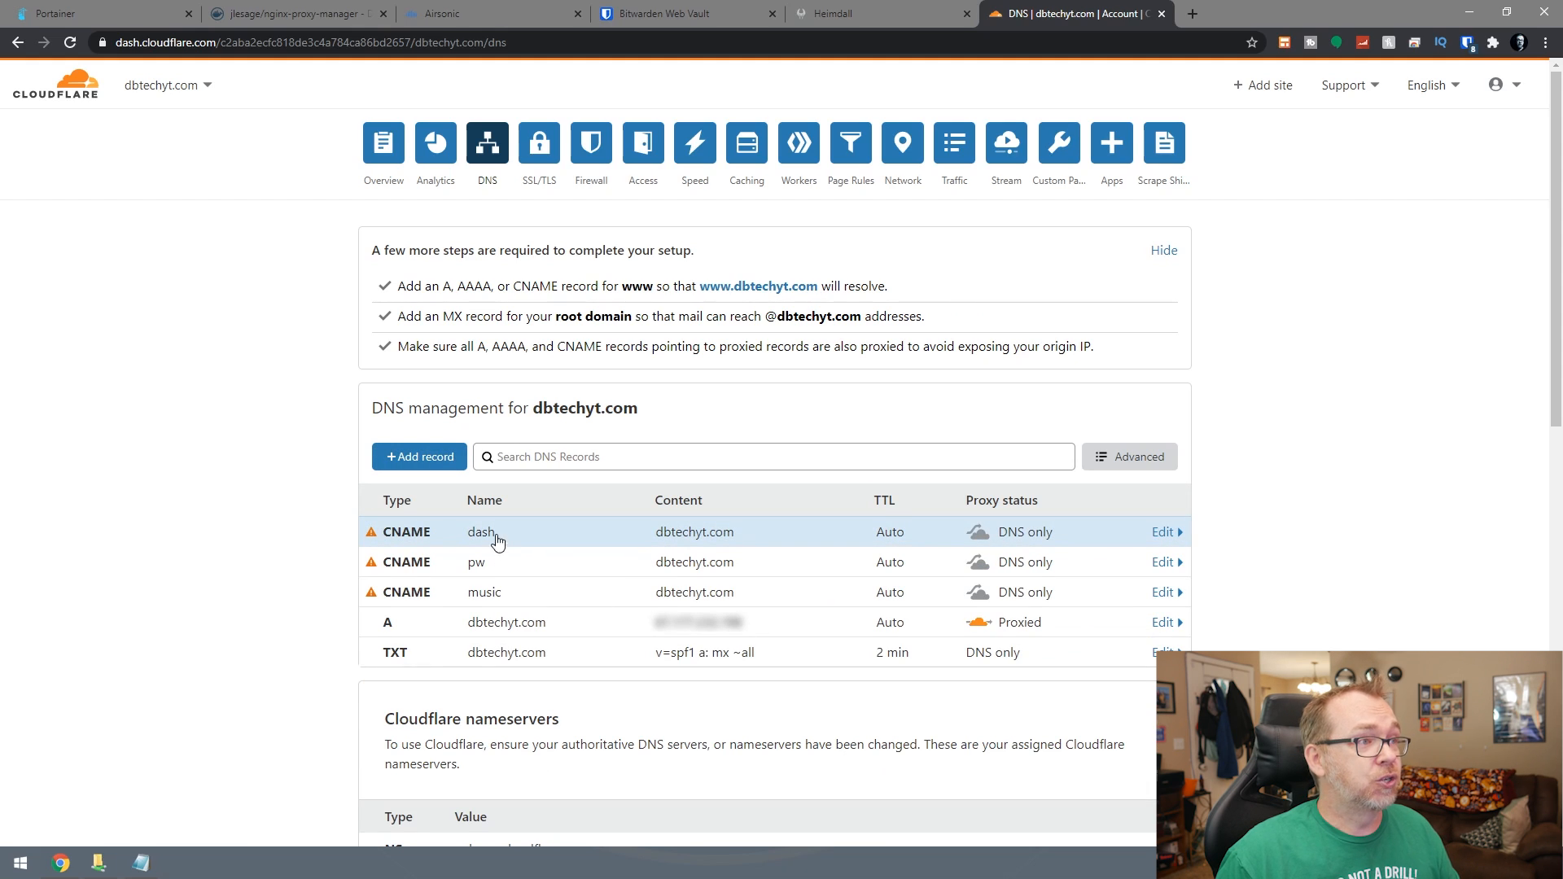
{"action": "mouse_move", "coordinate": [542, 549]}
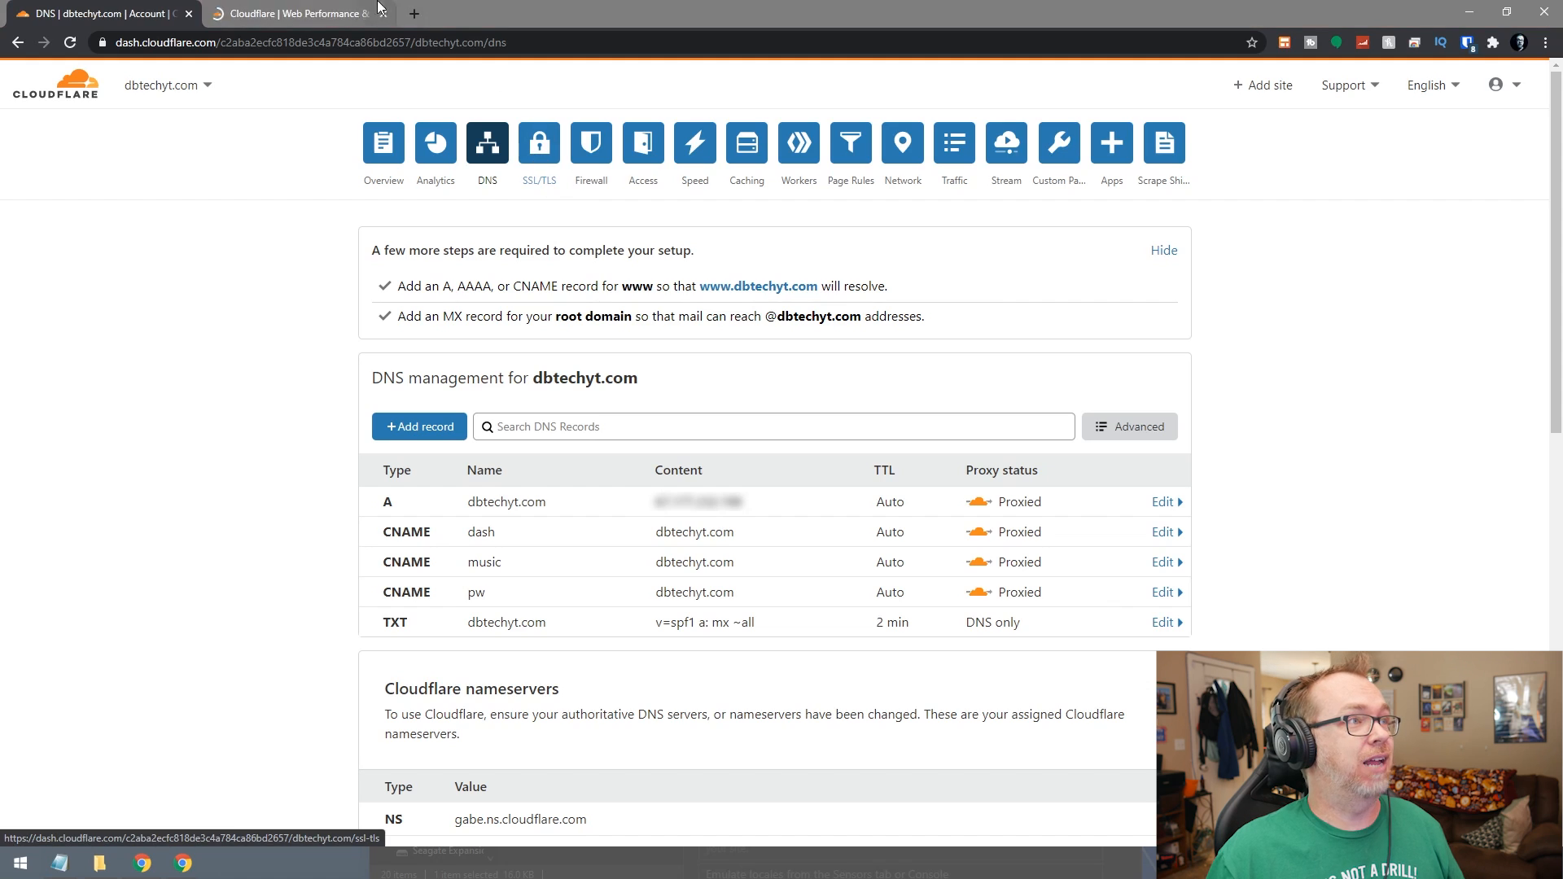
View Cloudflare's SSL/TLS overview to confirm the encryption mode is Full
{"action": "left_click", "coordinate": [539, 142]}
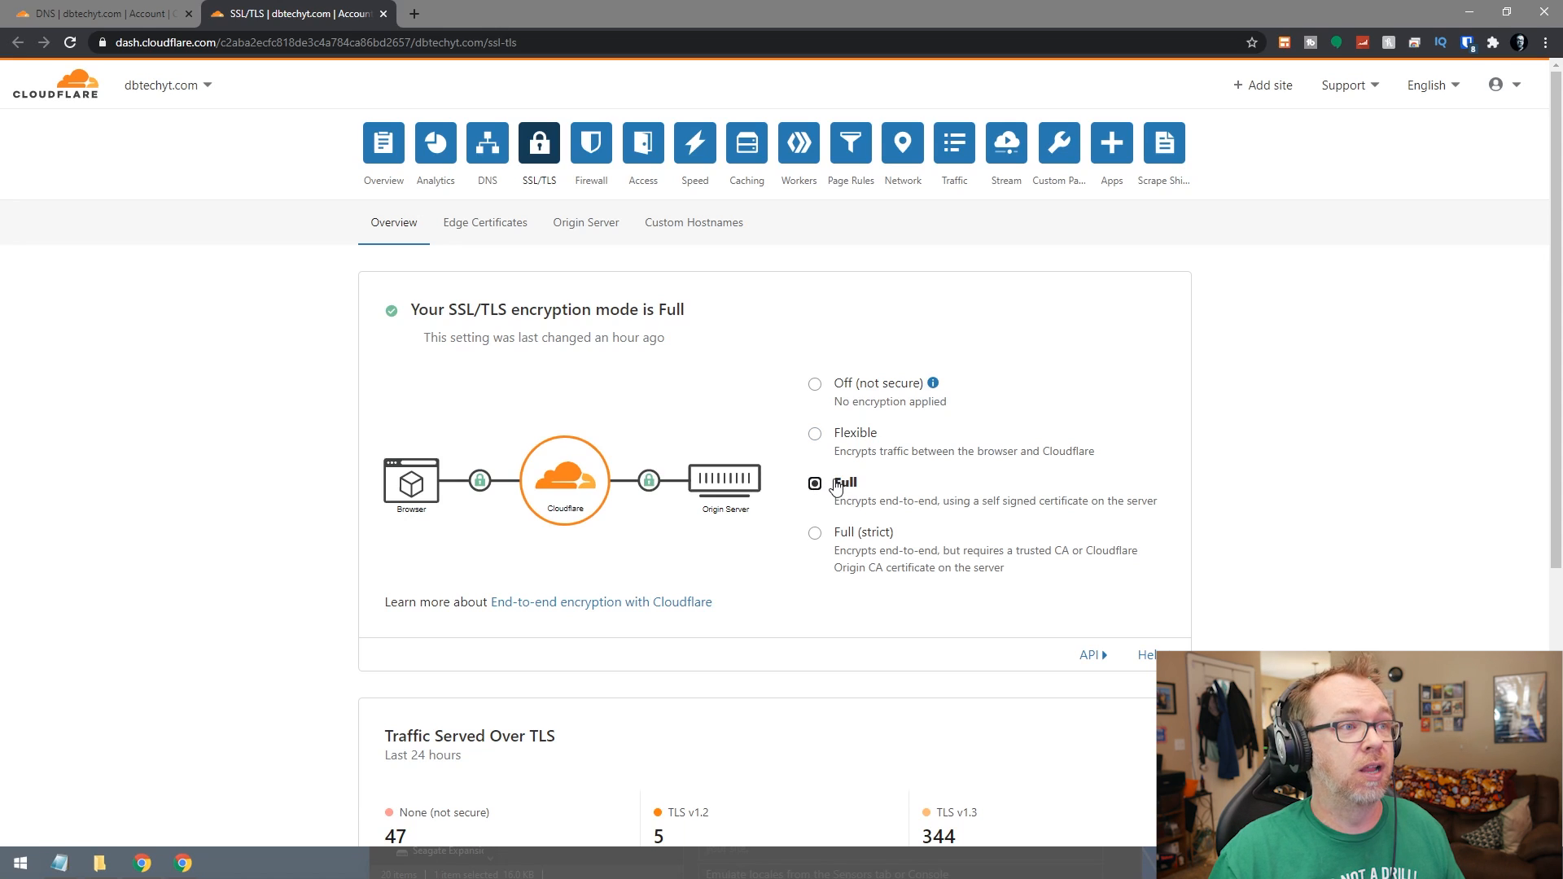
{"action": "mouse_move", "coordinate": [872, 495]}
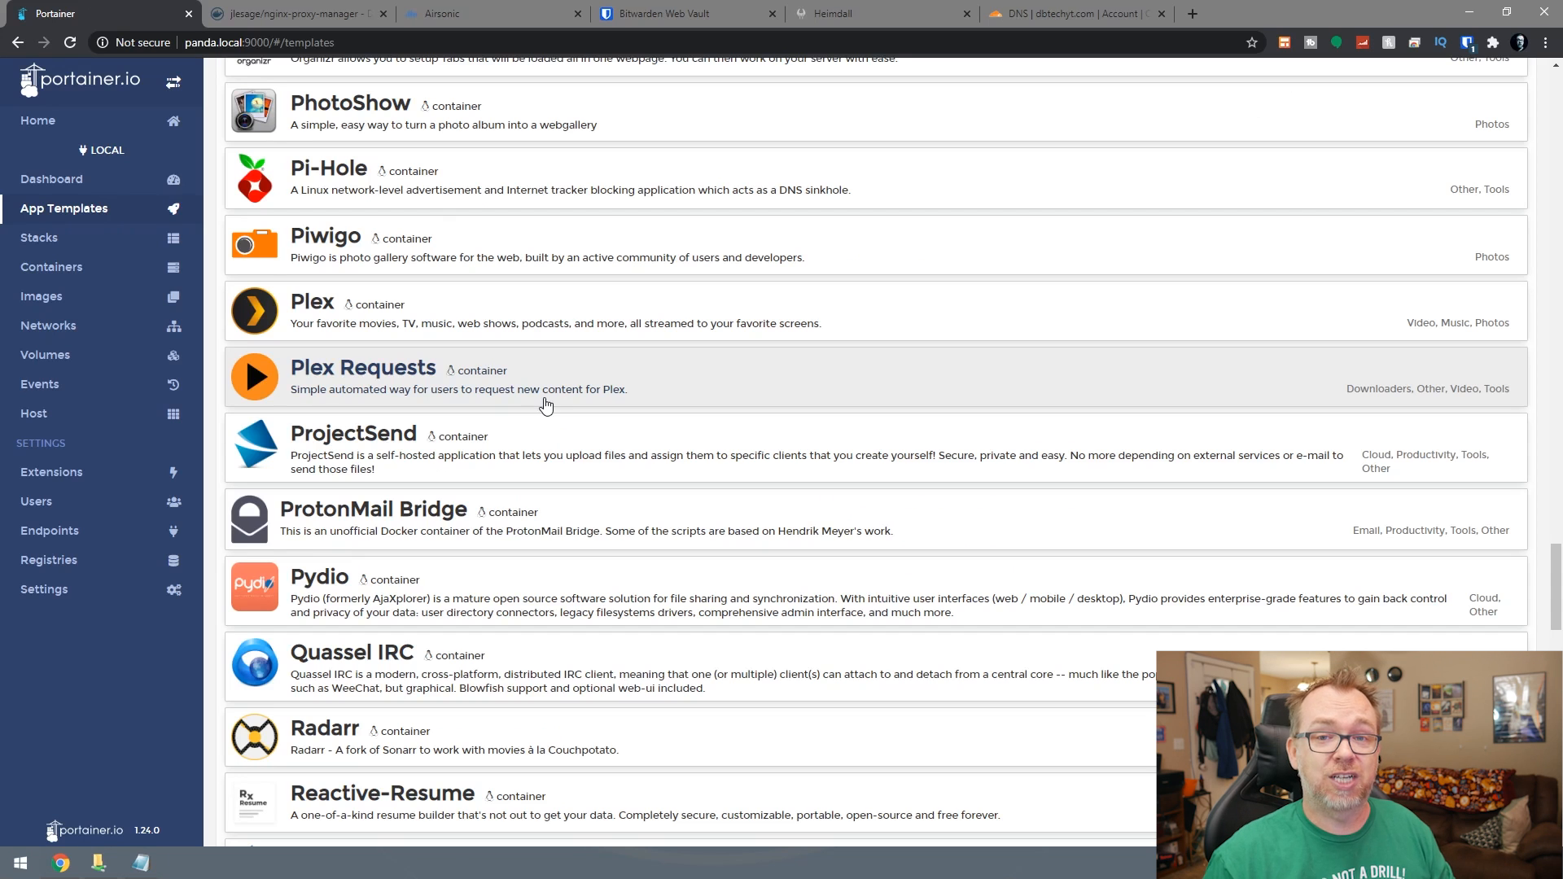
Select the Nginx Proxy Manager app template and reveal its port and volume mapping options
{"action": "scroll", "scroll_direction": "up", "scroll_amount": 3}
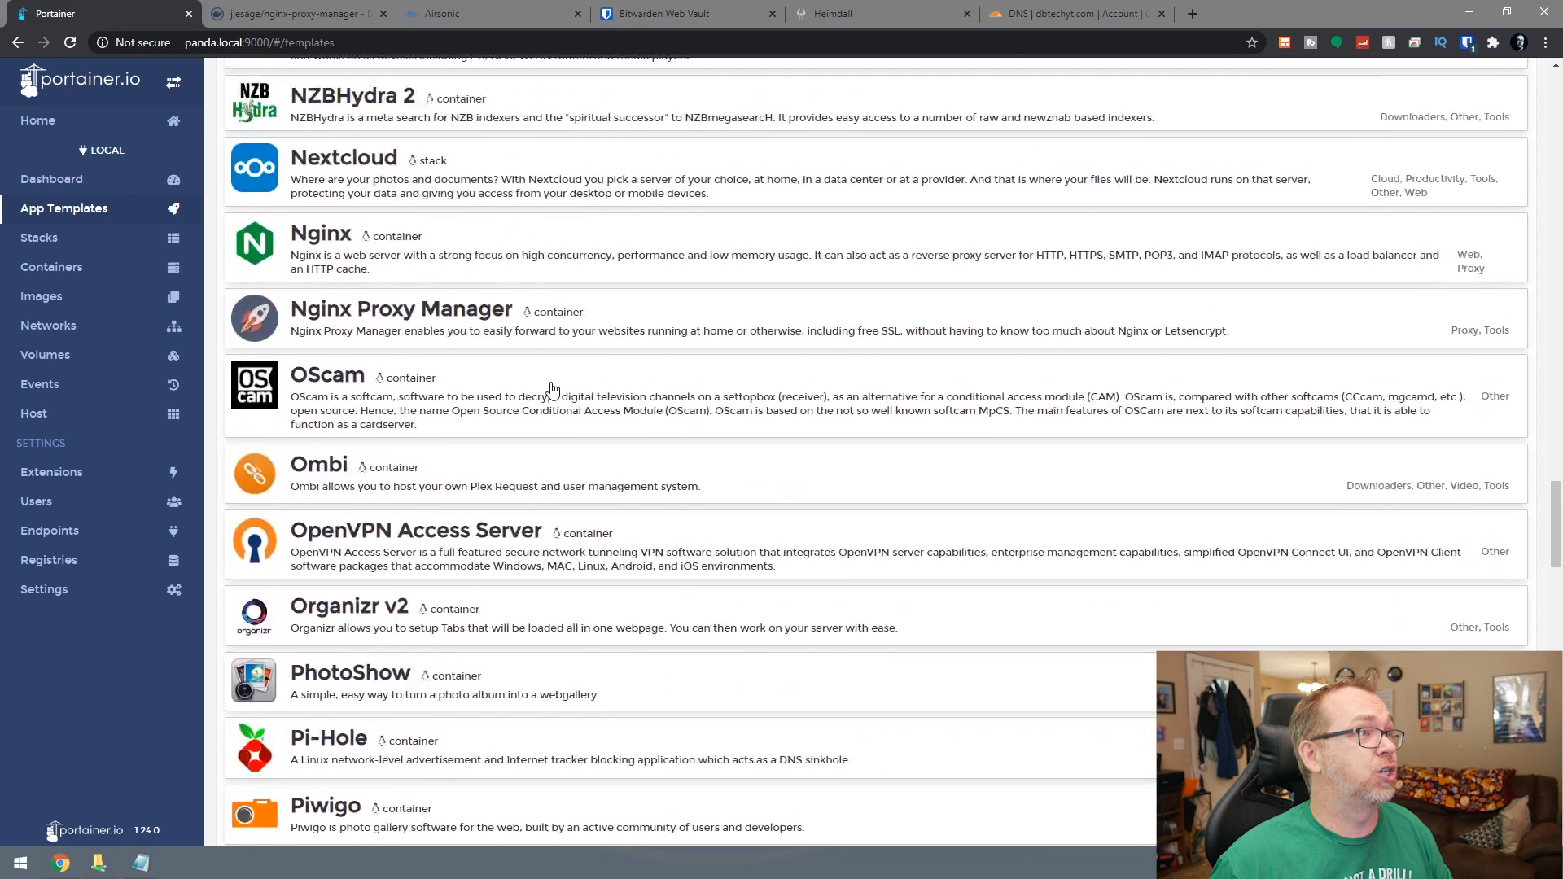
{"action": "left_click", "coordinate": [401, 309]}
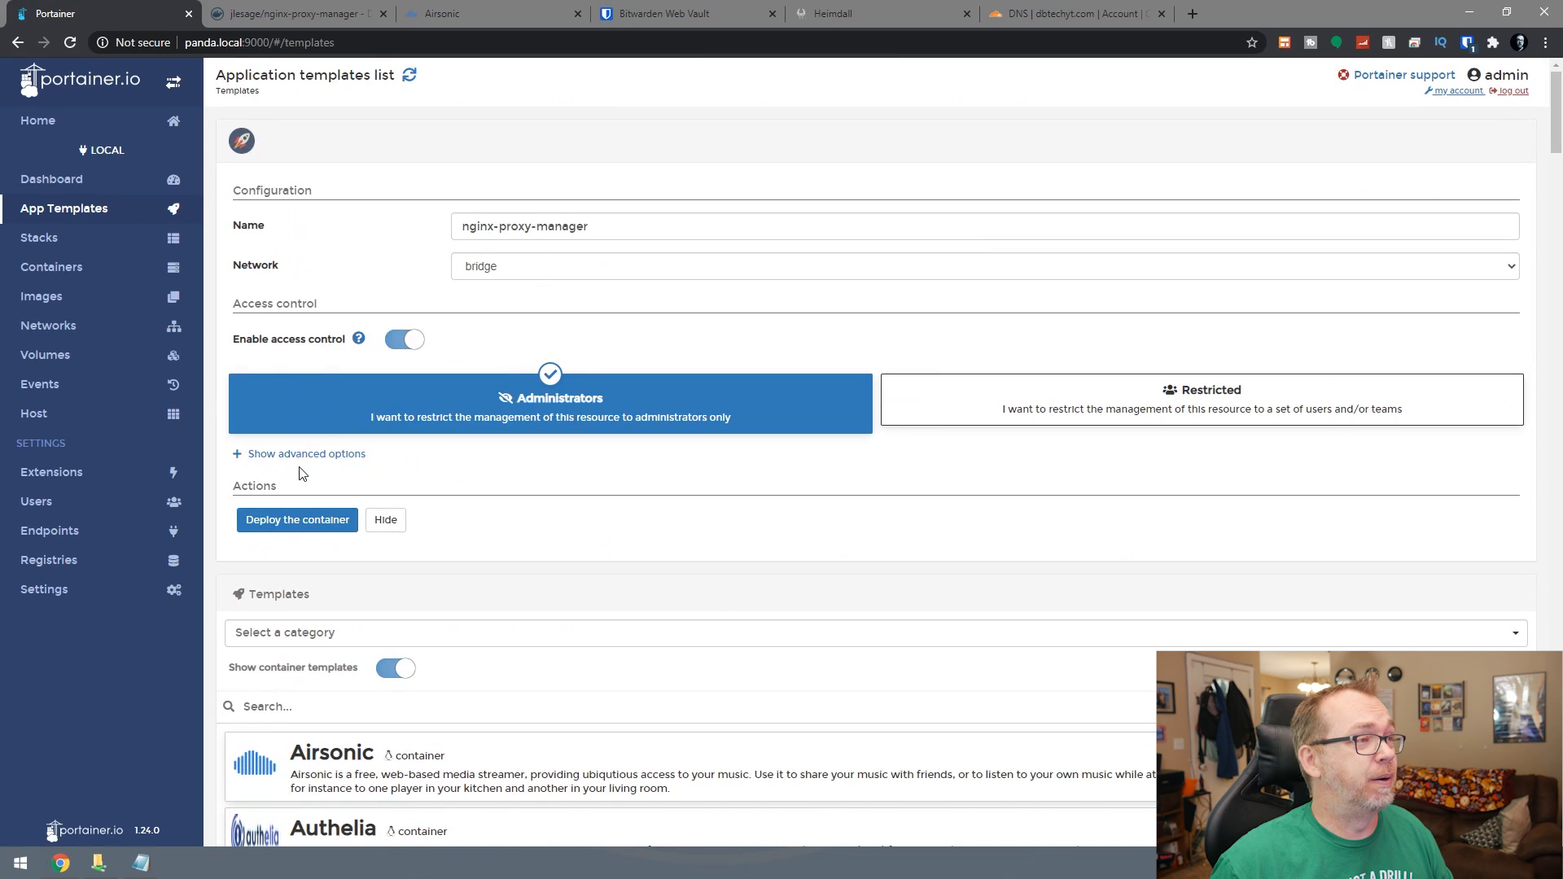
{"action": "left_click", "coordinate": [298, 453]}
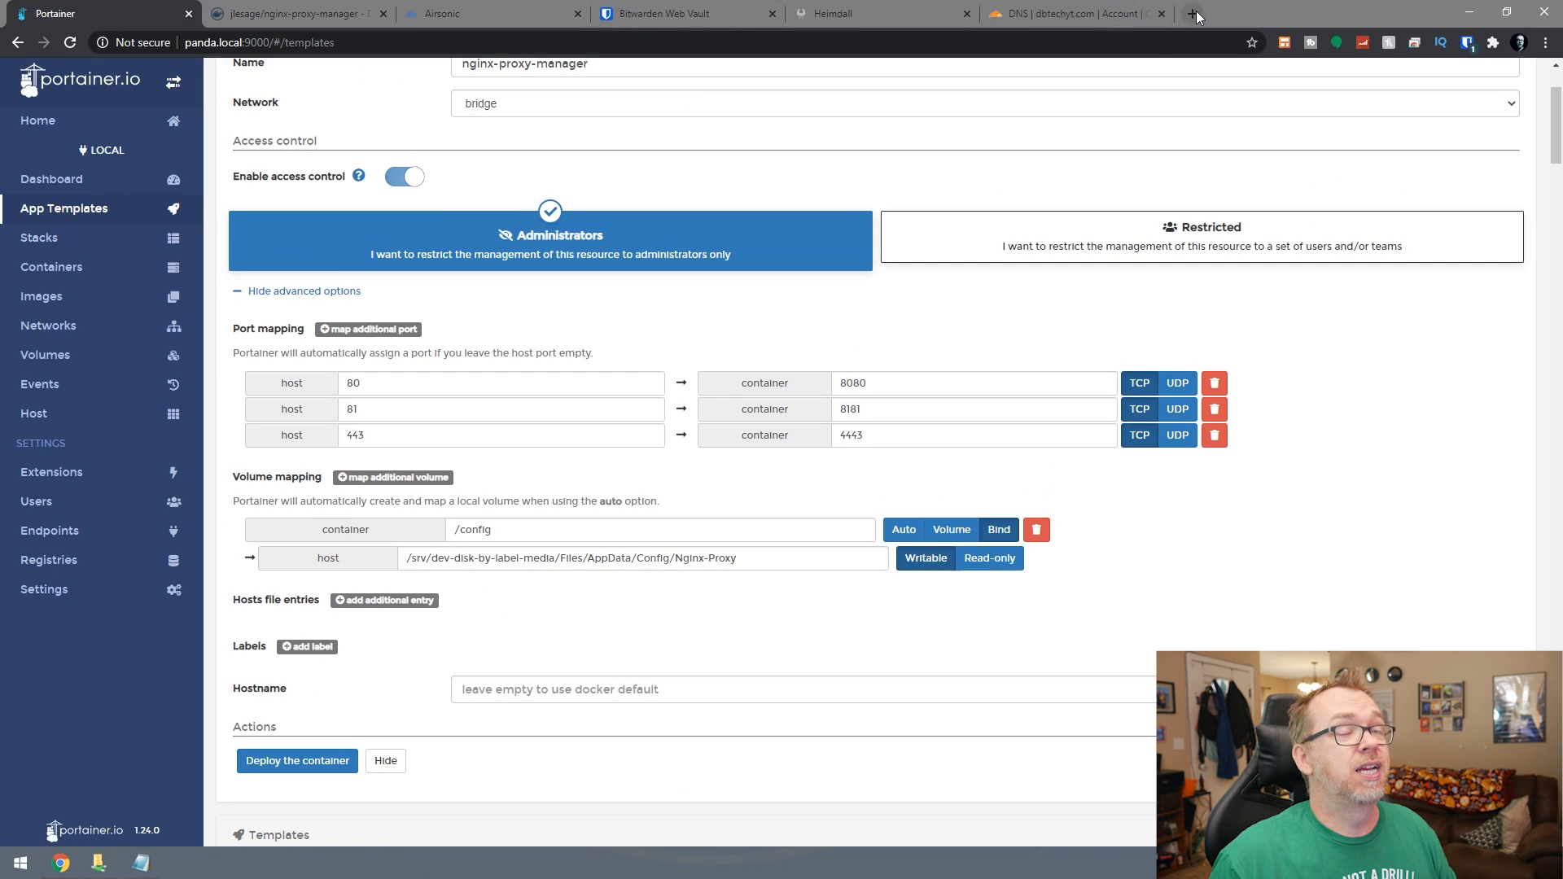
{"action": "left_click", "coordinate": [1192, 14]}
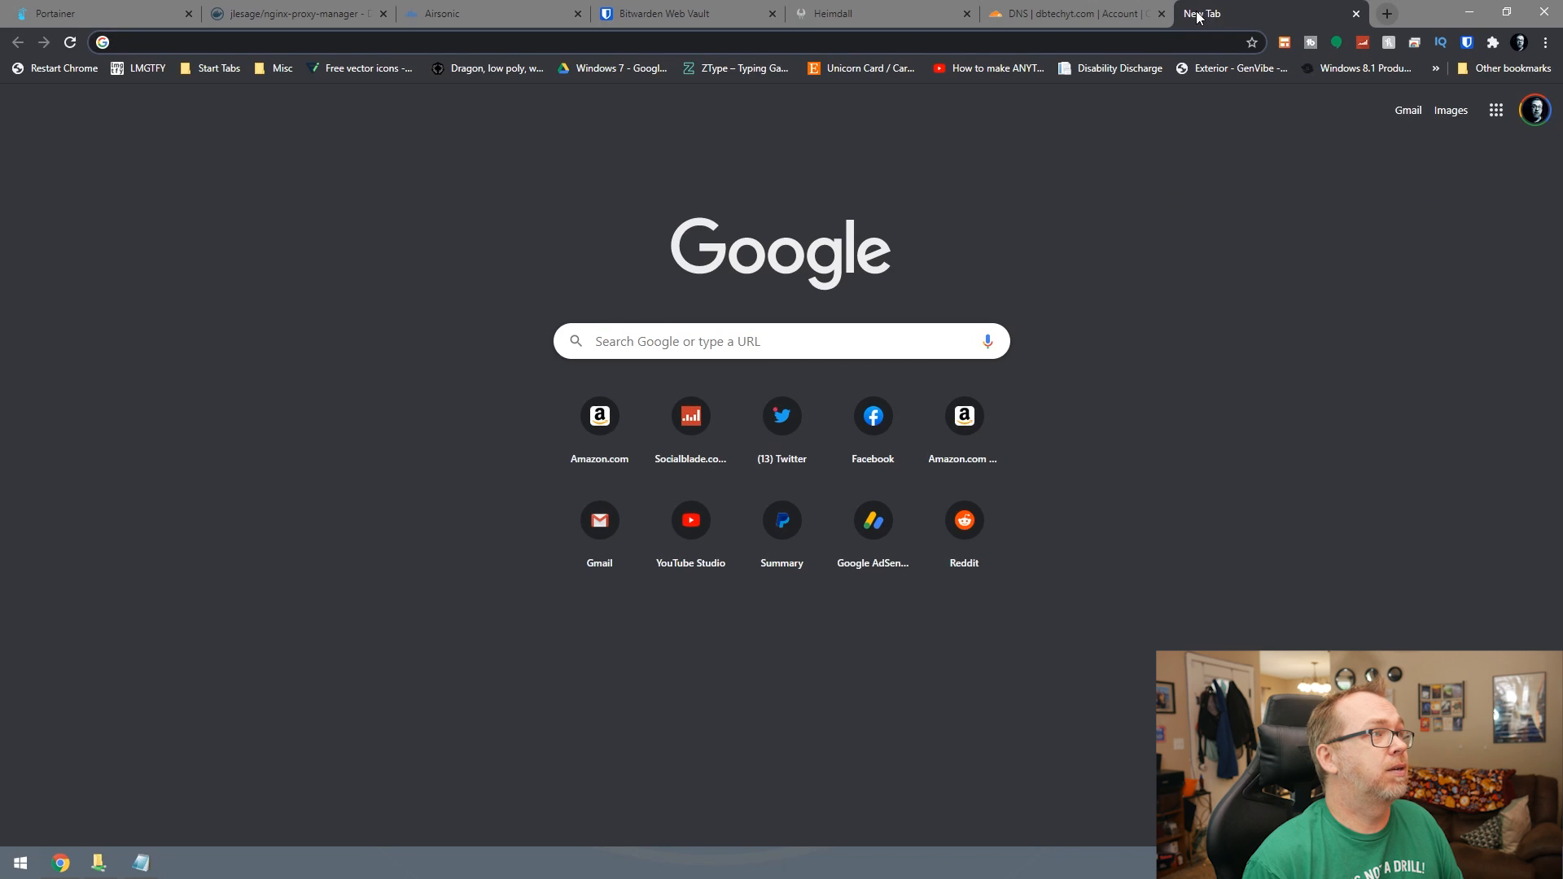
Load the openmediavault control panel on panda.local to see the Config and music shared folders
{"action": "type", "text": "panda.local:81"}
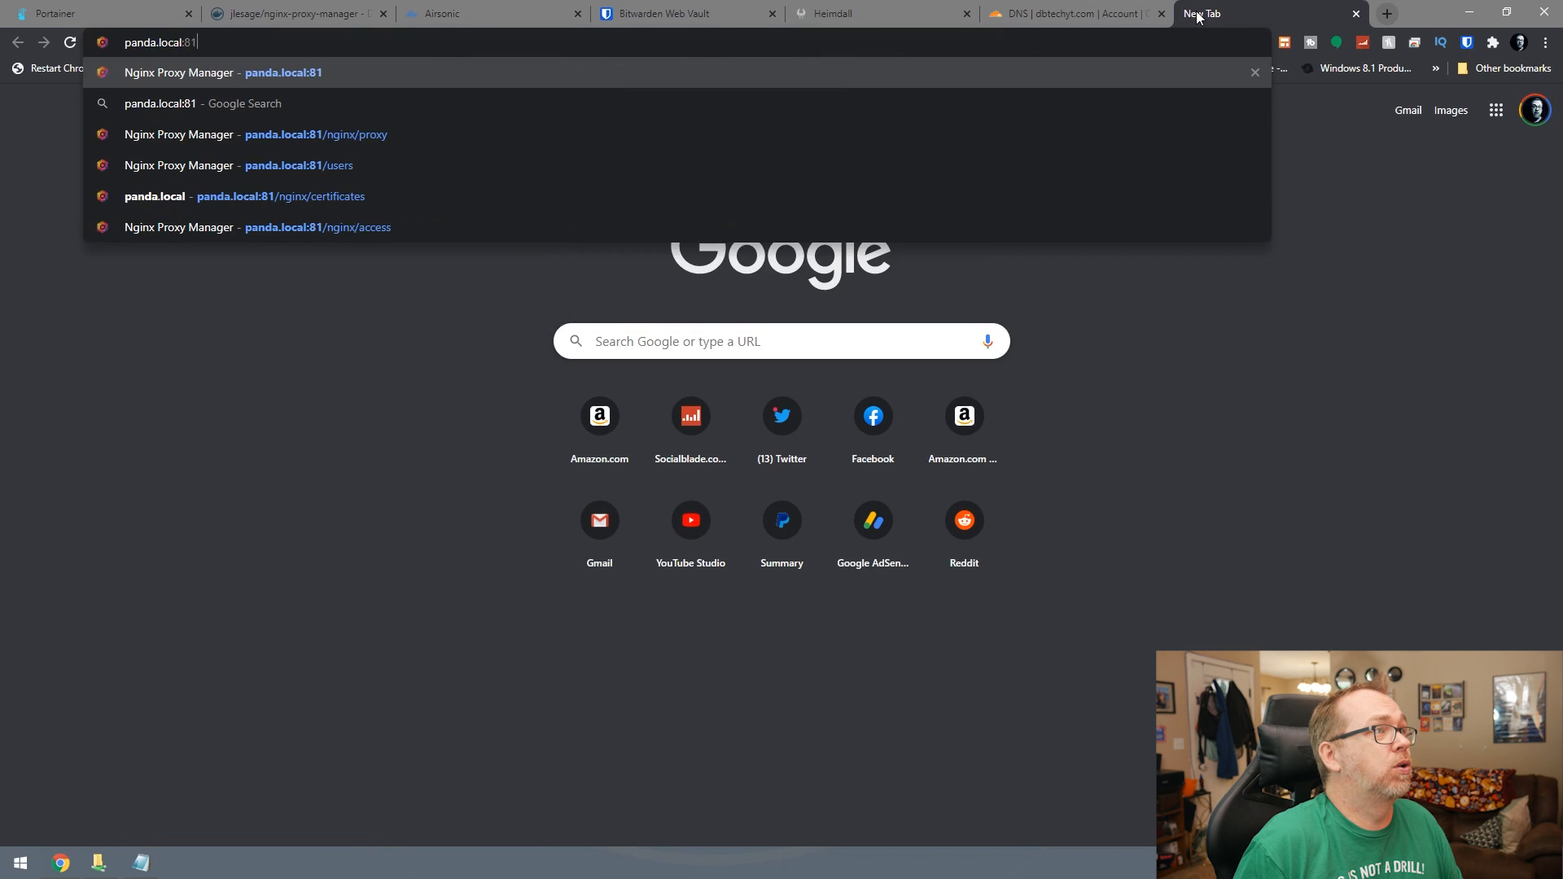
{"action": "key", "text": "Backspace"}
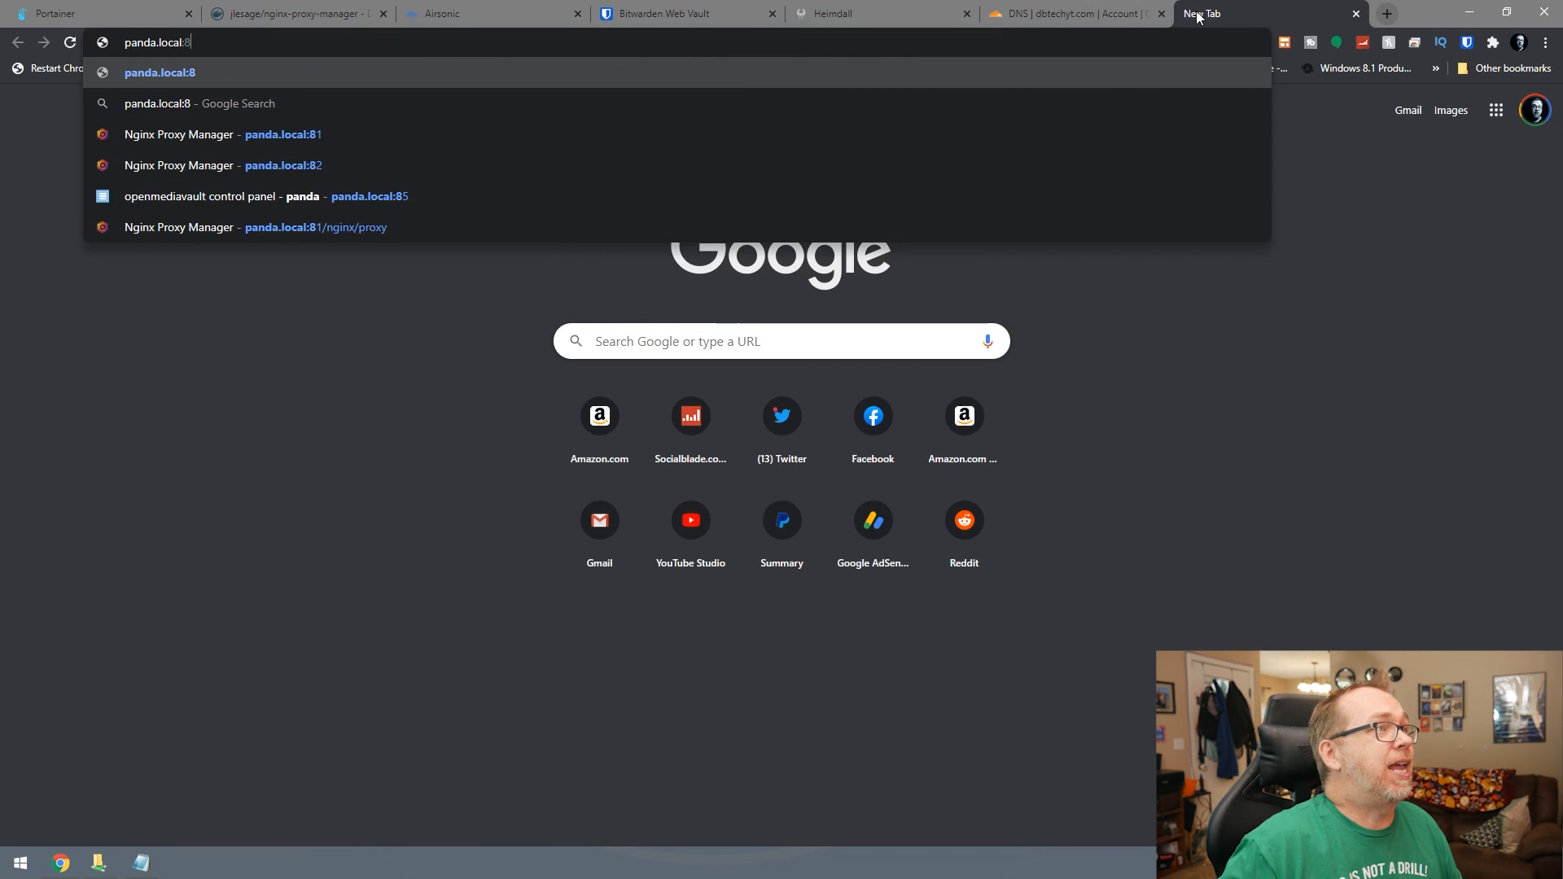
{"action": "left_click", "coordinate": [261, 196]}
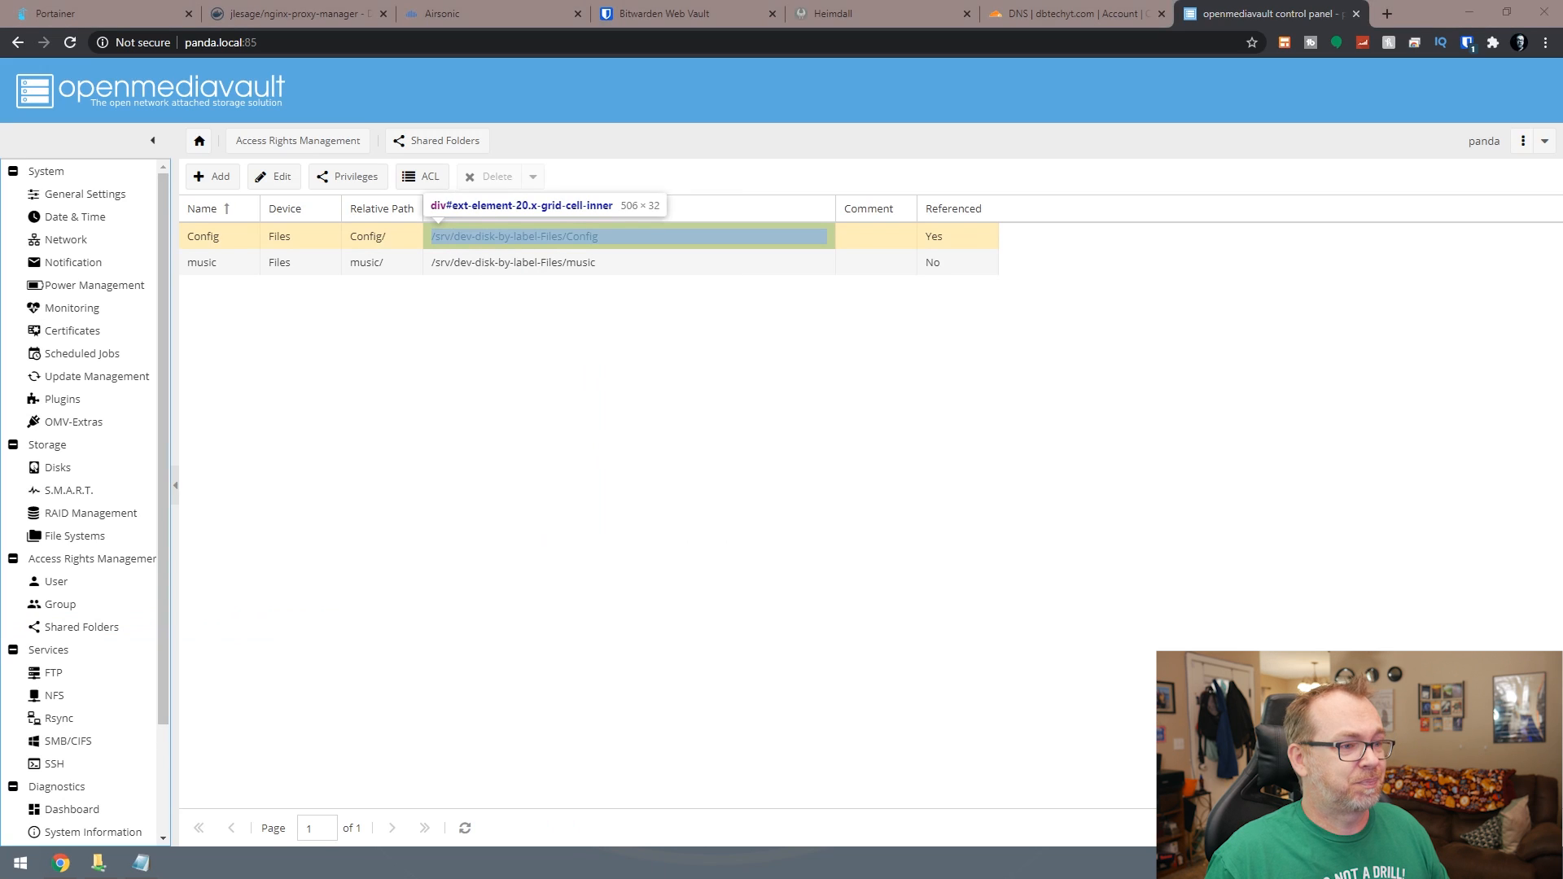
{"action": "key", "text": "F12"}
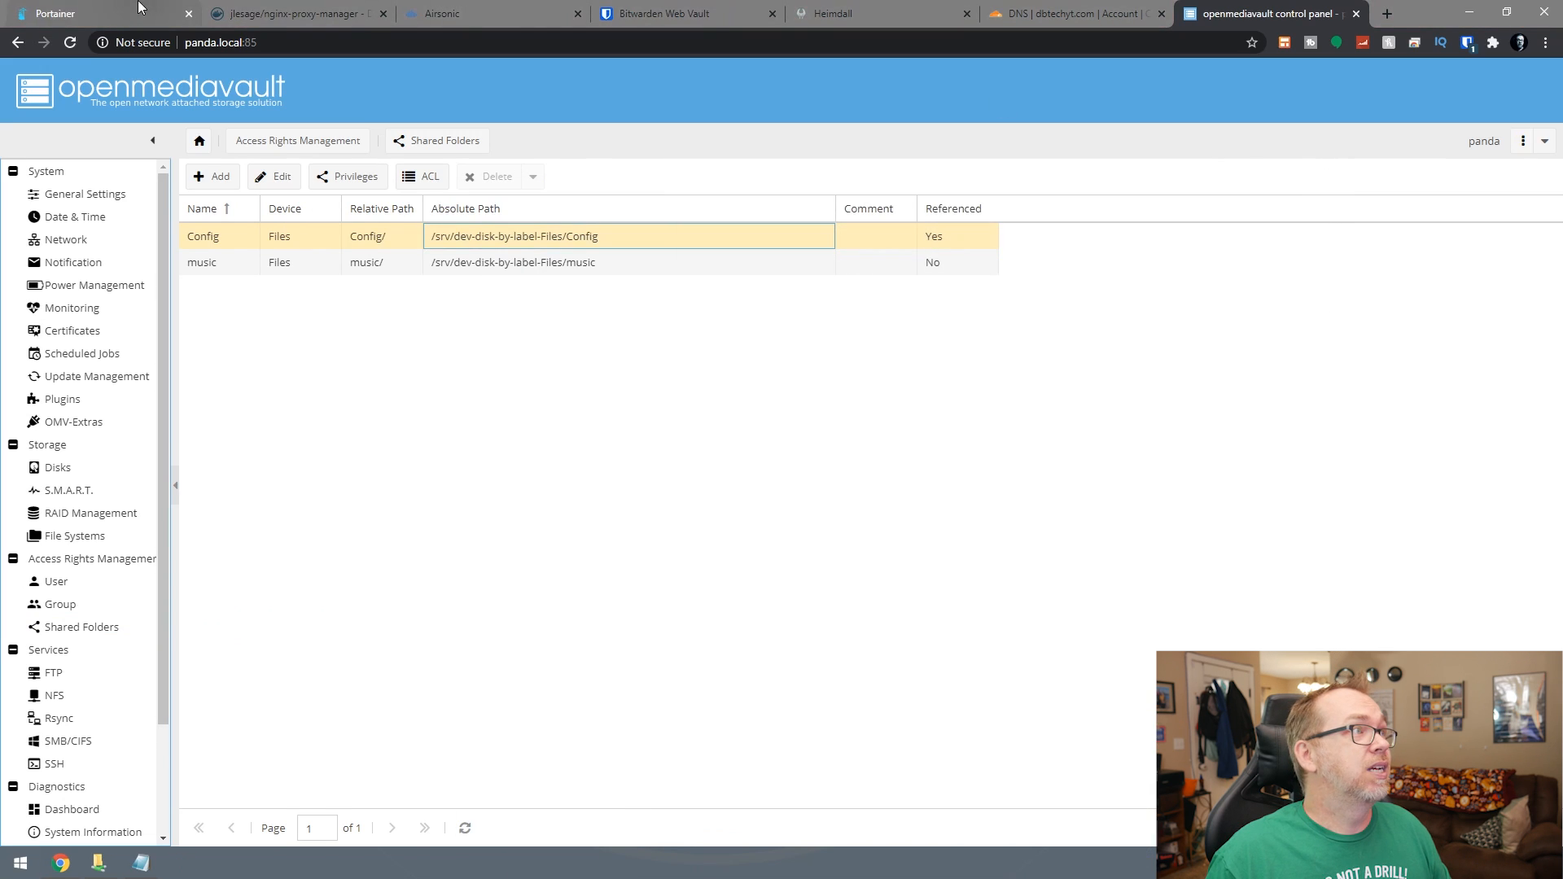
{"action": "left_click", "coordinate": [74, 14]}
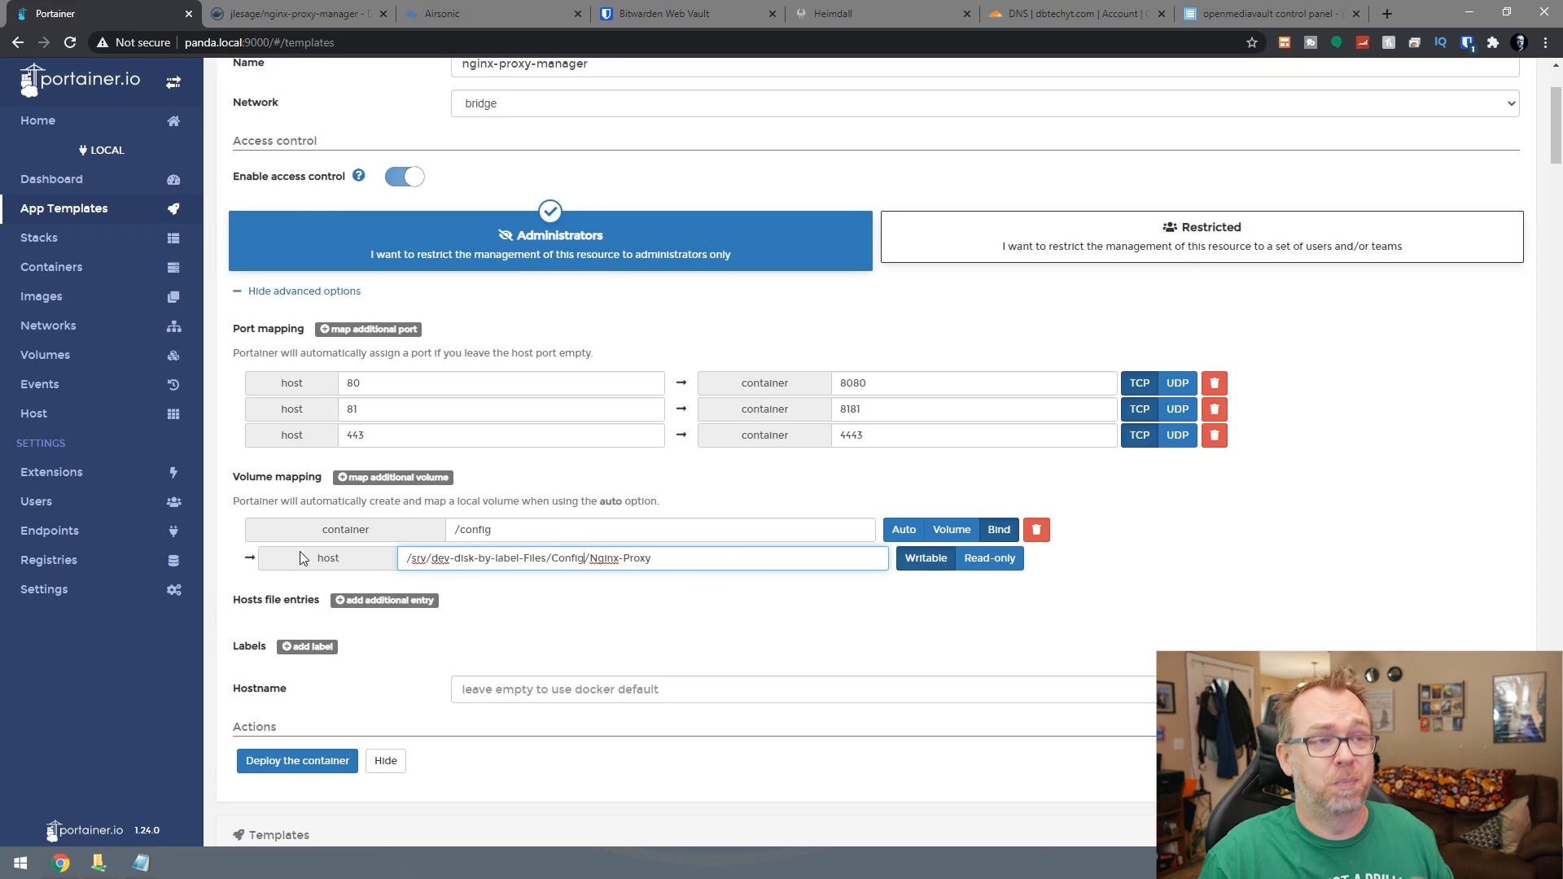
{"action": "left_click", "coordinate": [1282, 13]}
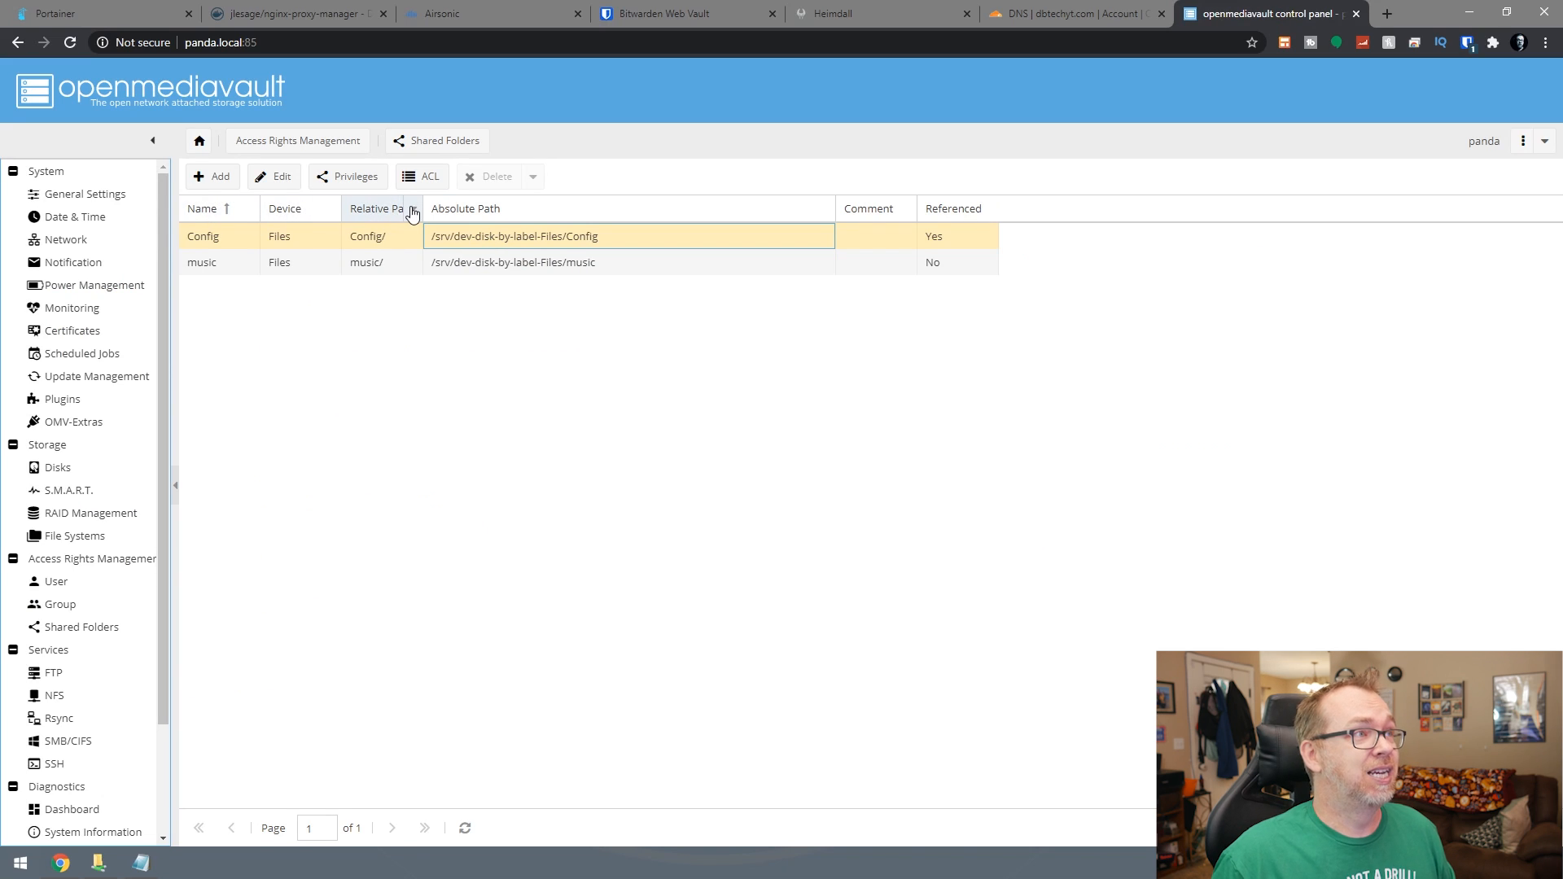
Toggle the Absolute Path column off and back on, then close the openmediavault tab
{"action": "left_click", "coordinate": [415, 208]}
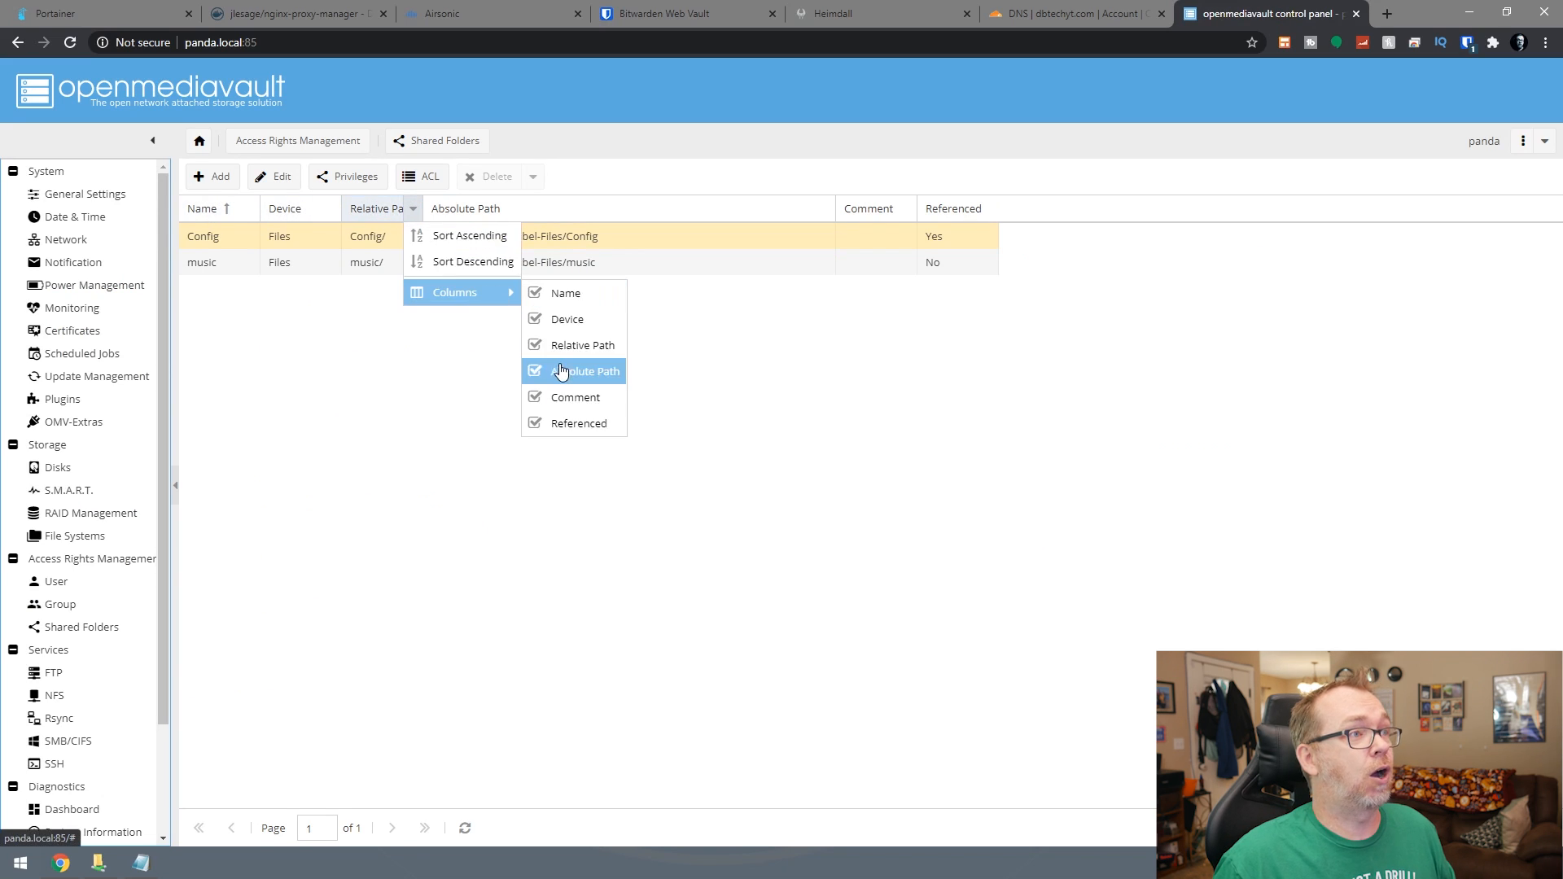
{"action": "left_click", "coordinate": [535, 371]}
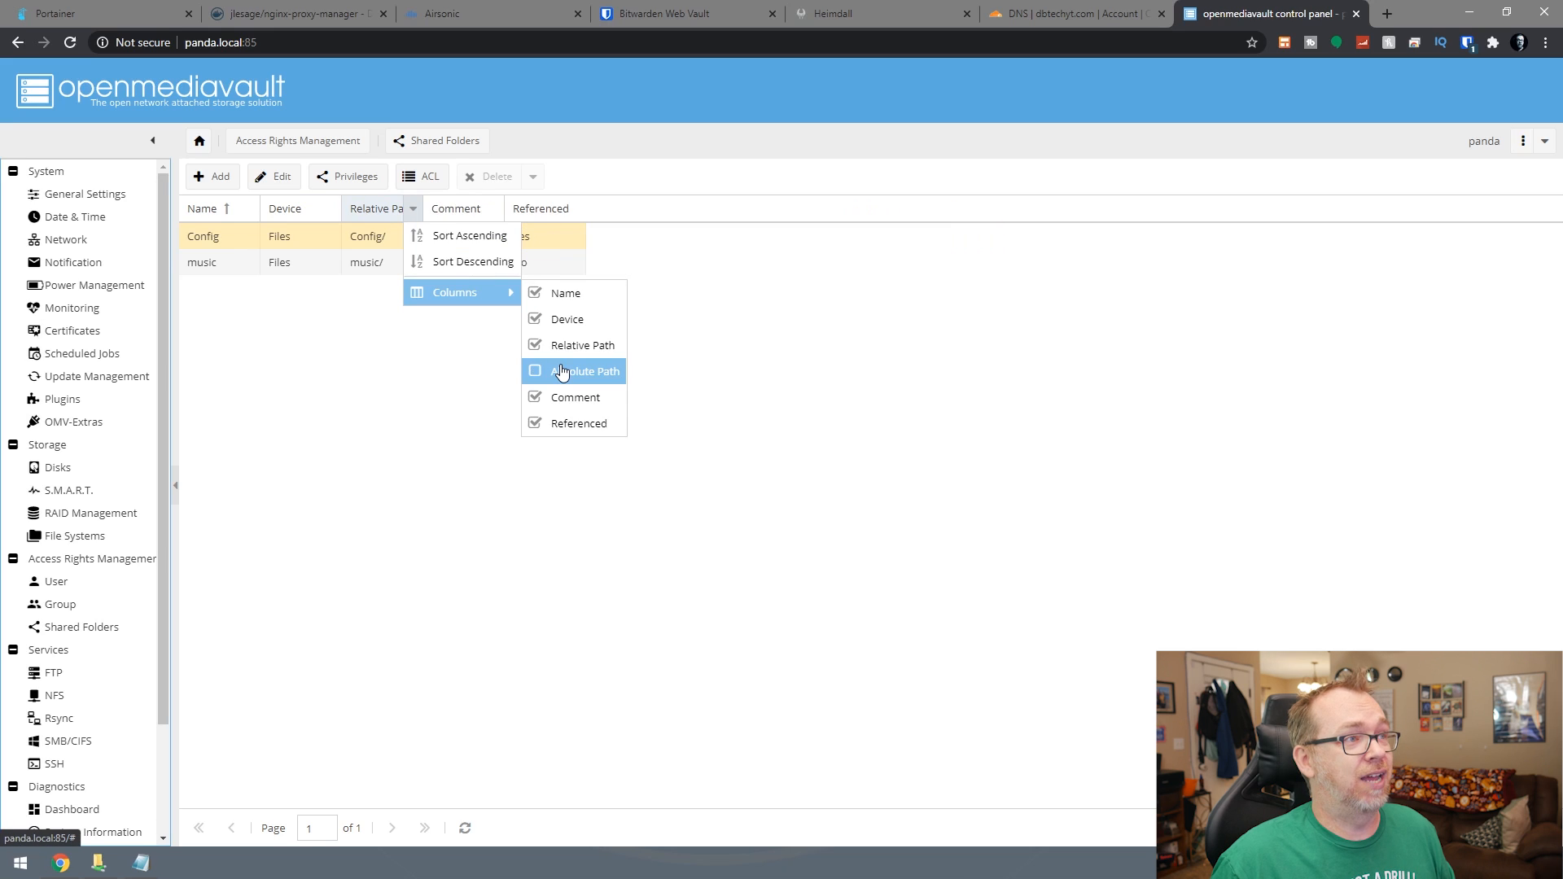
{"action": "left_click", "coordinate": [535, 371]}
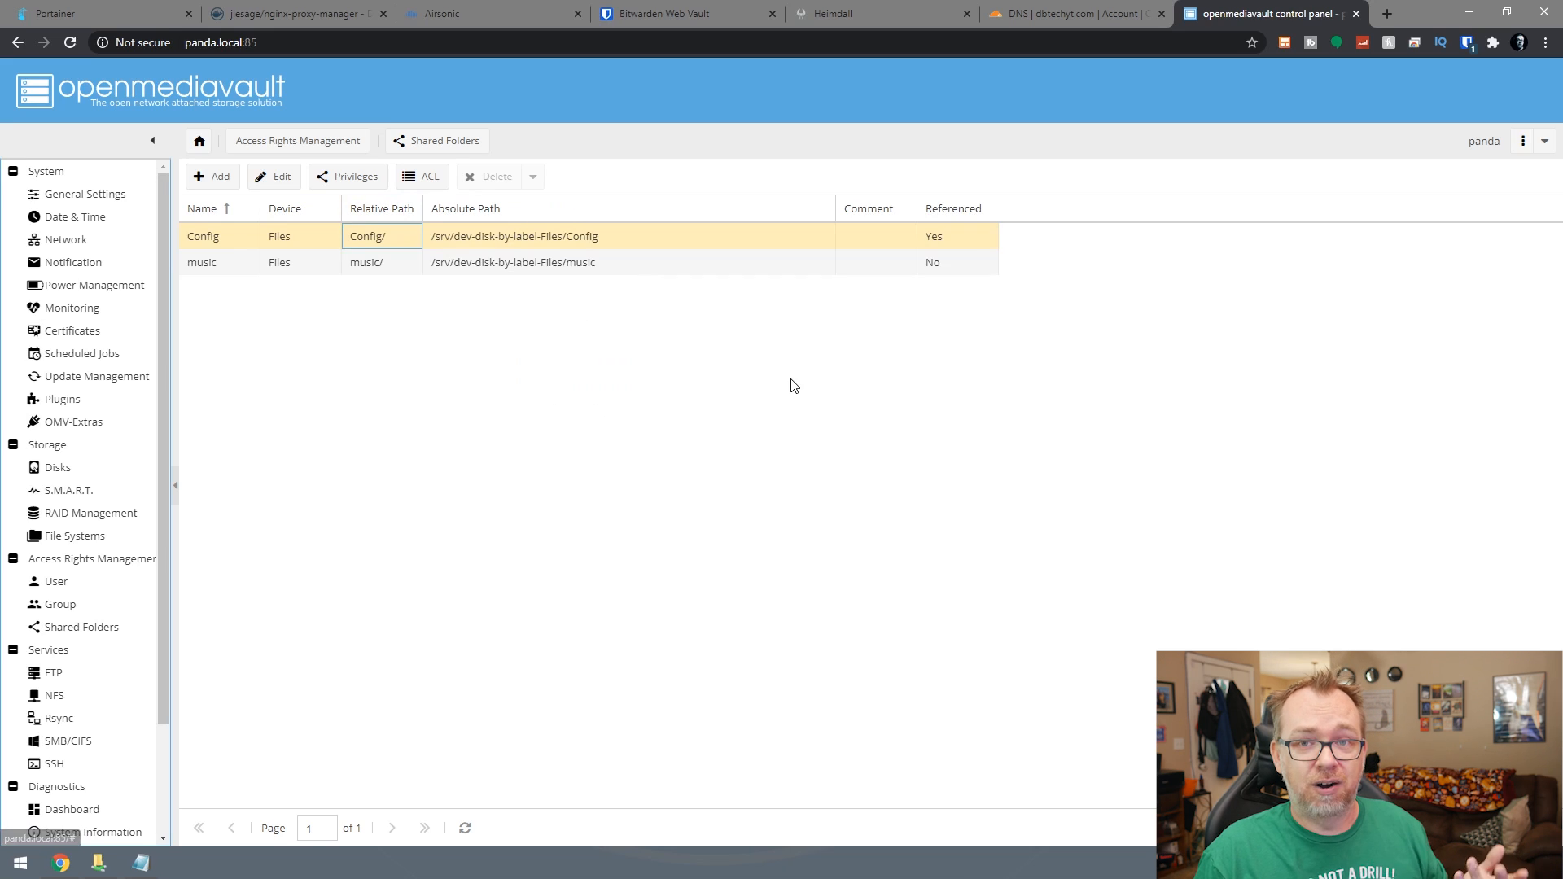
{"action": "mouse_move", "coordinate": [1277, 25]}
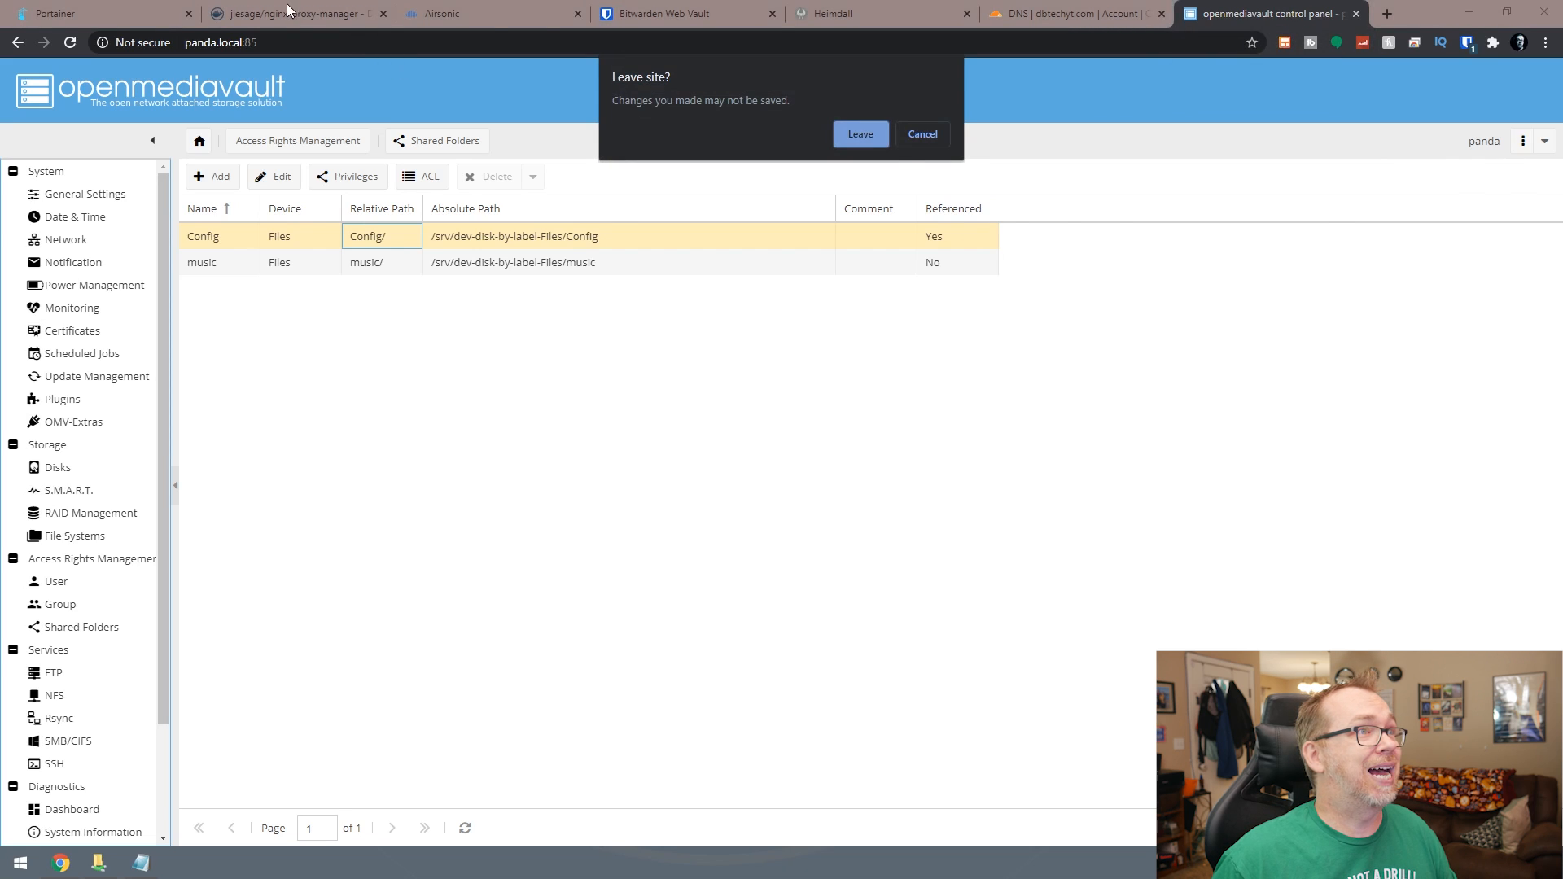
{"action": "left_click", "coordinate": [860, 133]}
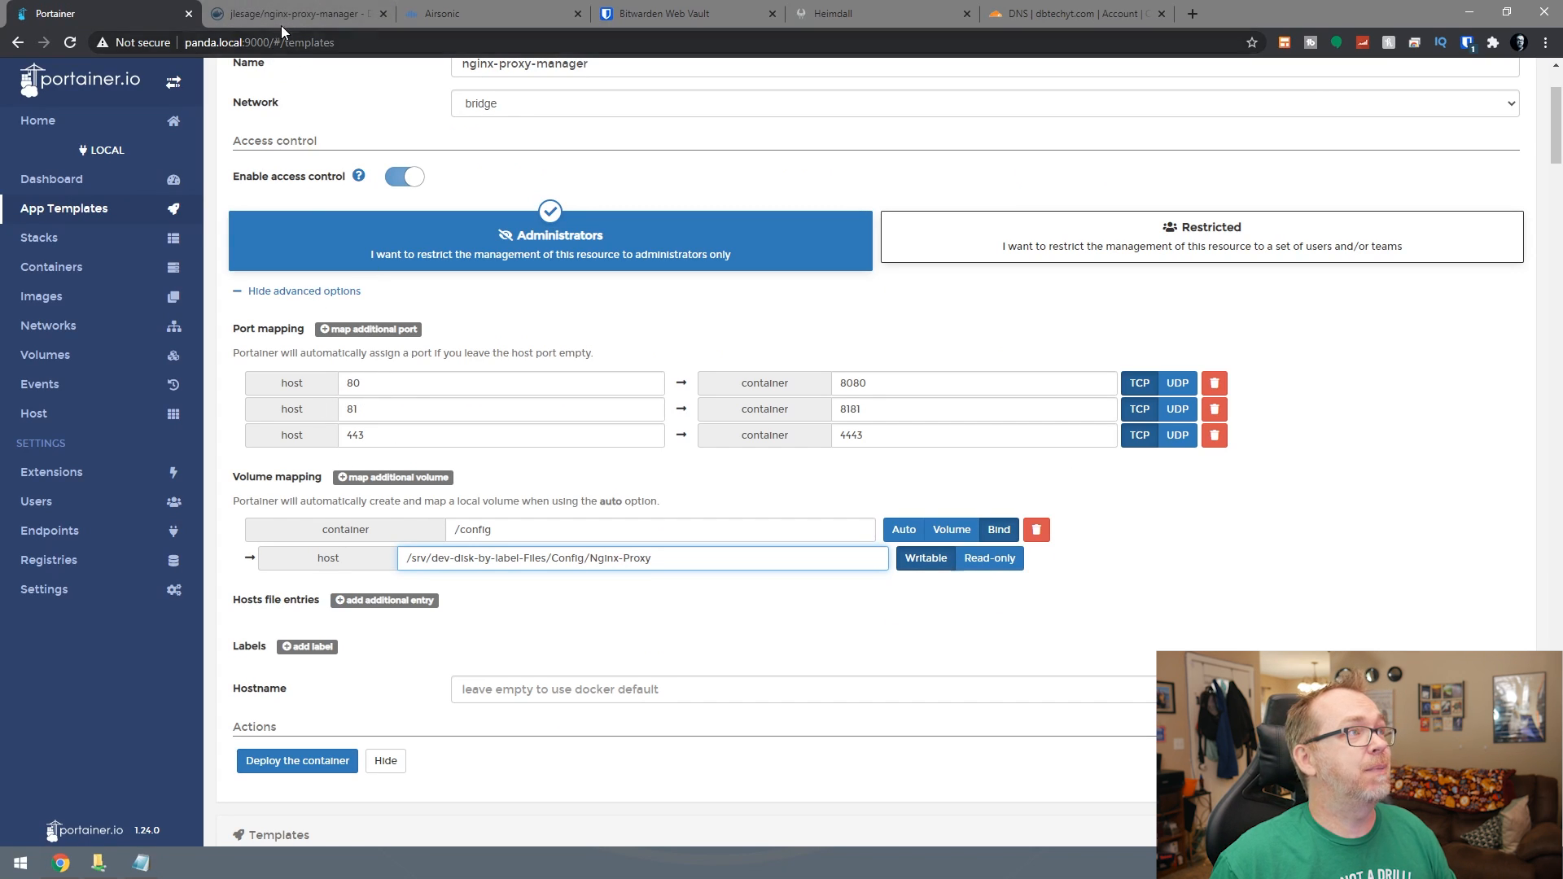
Switch to the jlesage/nginx-proxy-manager Docker Hub page
{"action": "left_click", "coordinate": [302, 13]}
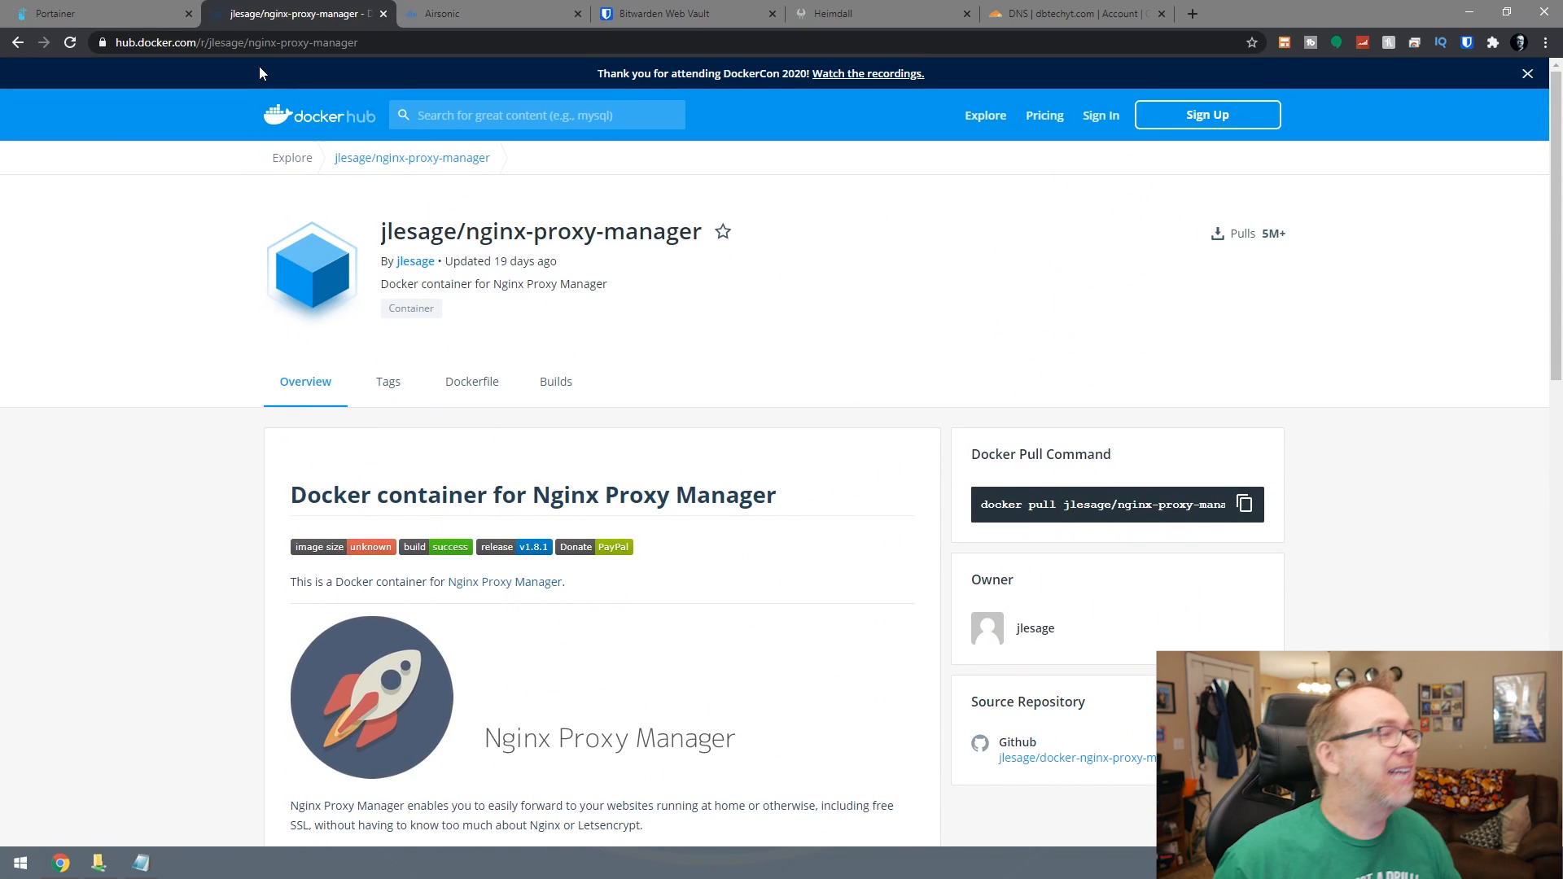
{"action": "mouse_move", "coordinate": [399, 220]}
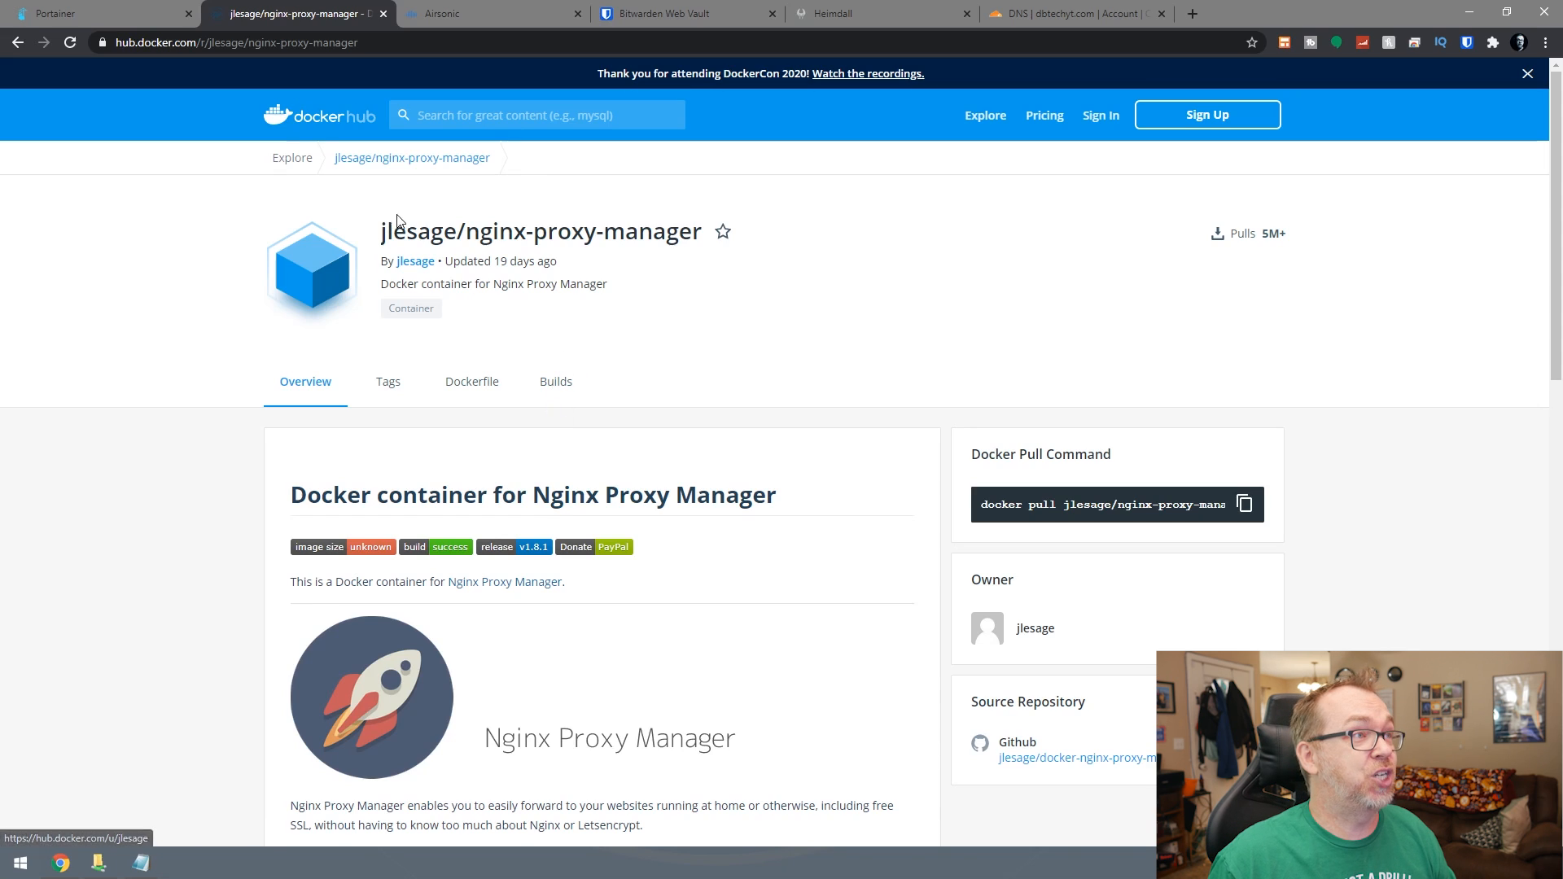
{"action": "mouse_move", "coordinate": [483, 250]}
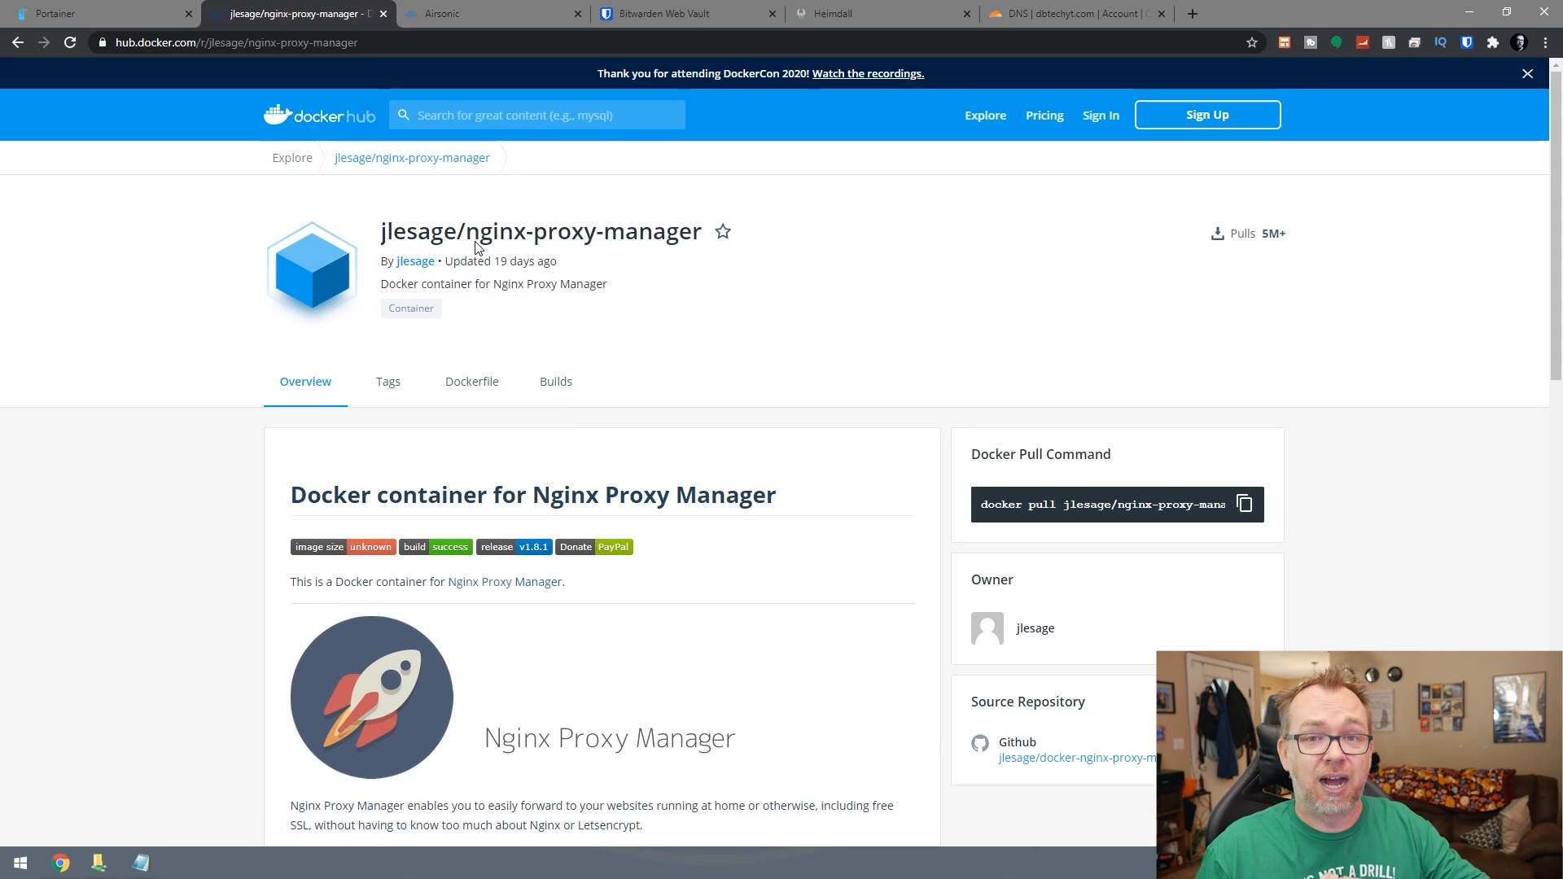
Review the Quick Start docker run command, highlighting host port 8181, and return to Portainer
{"action": "scroll", "scroll_direction": "down", "scroll_amount": 3}
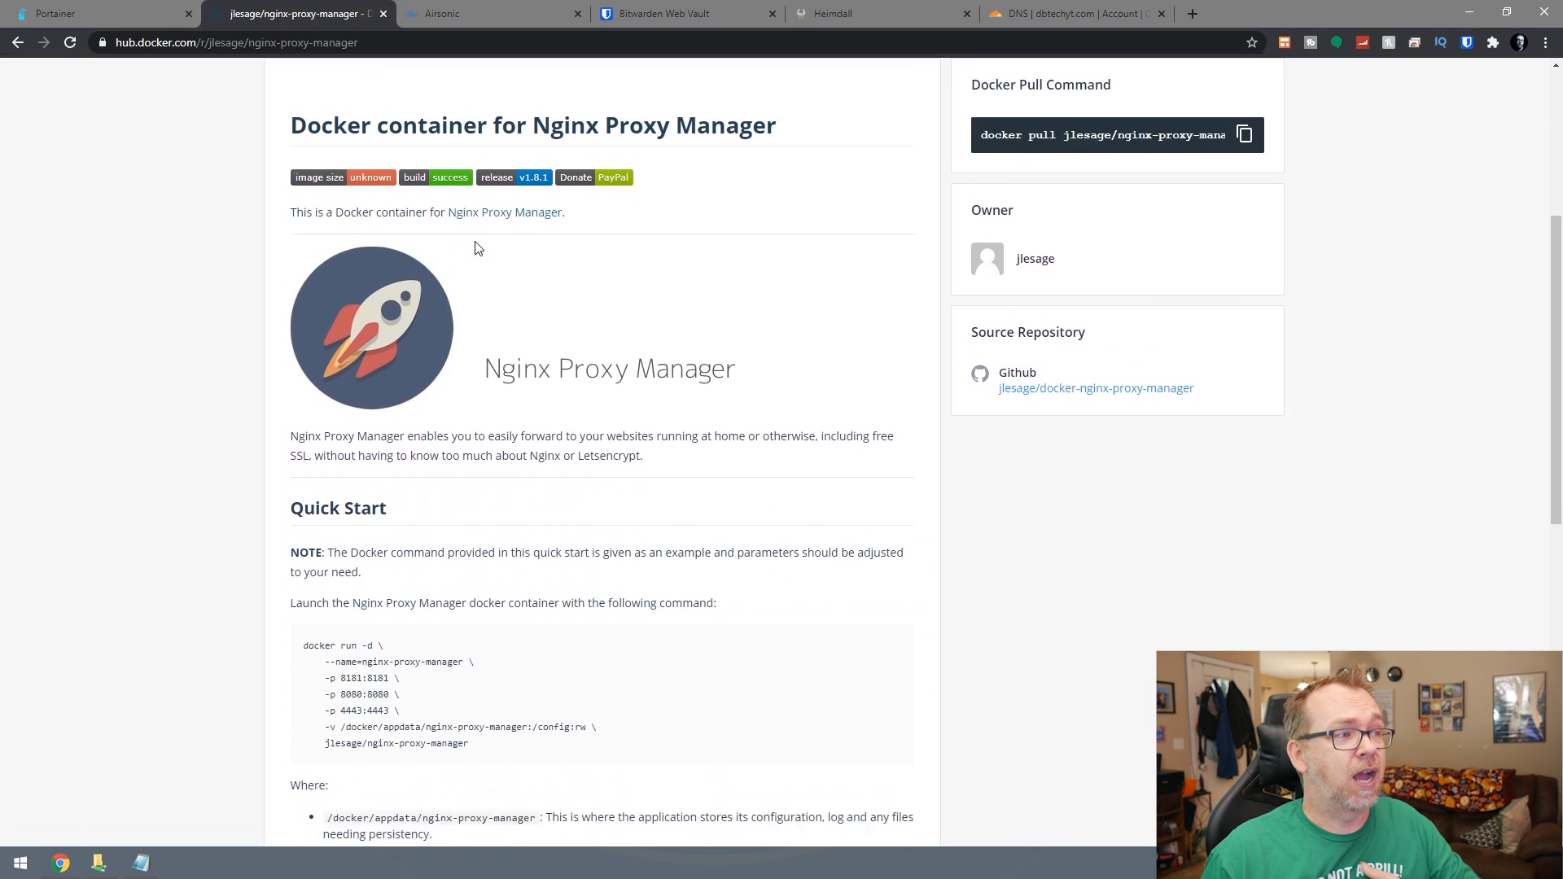
{"action": "scroll", "scroll_direction": "down", "scroll_amount": 3}
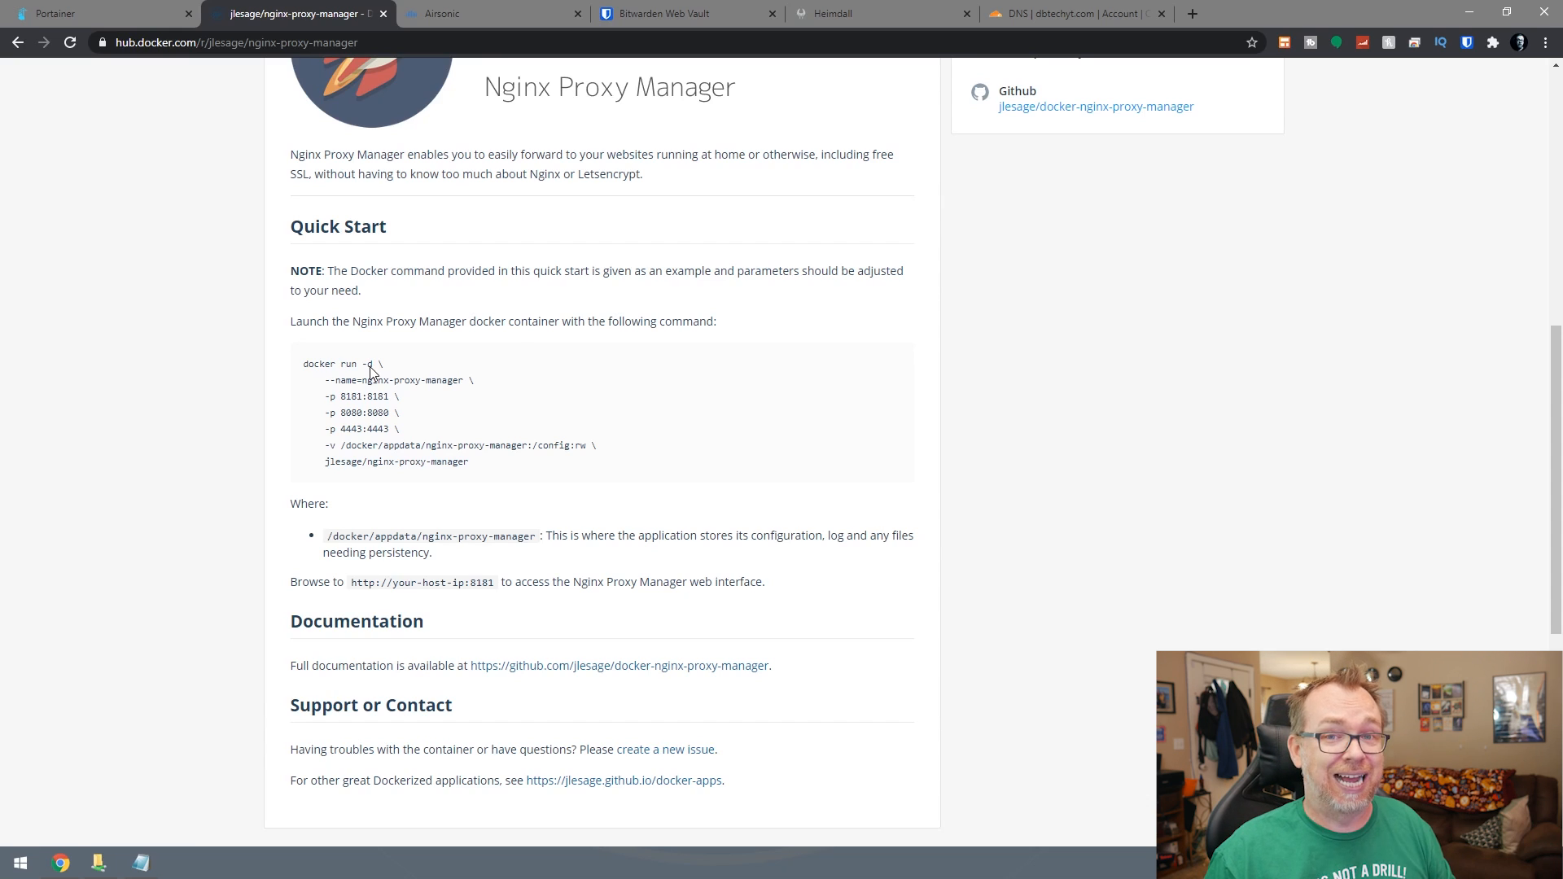
{"action": "left_click", "coordinate": [73, 13]}
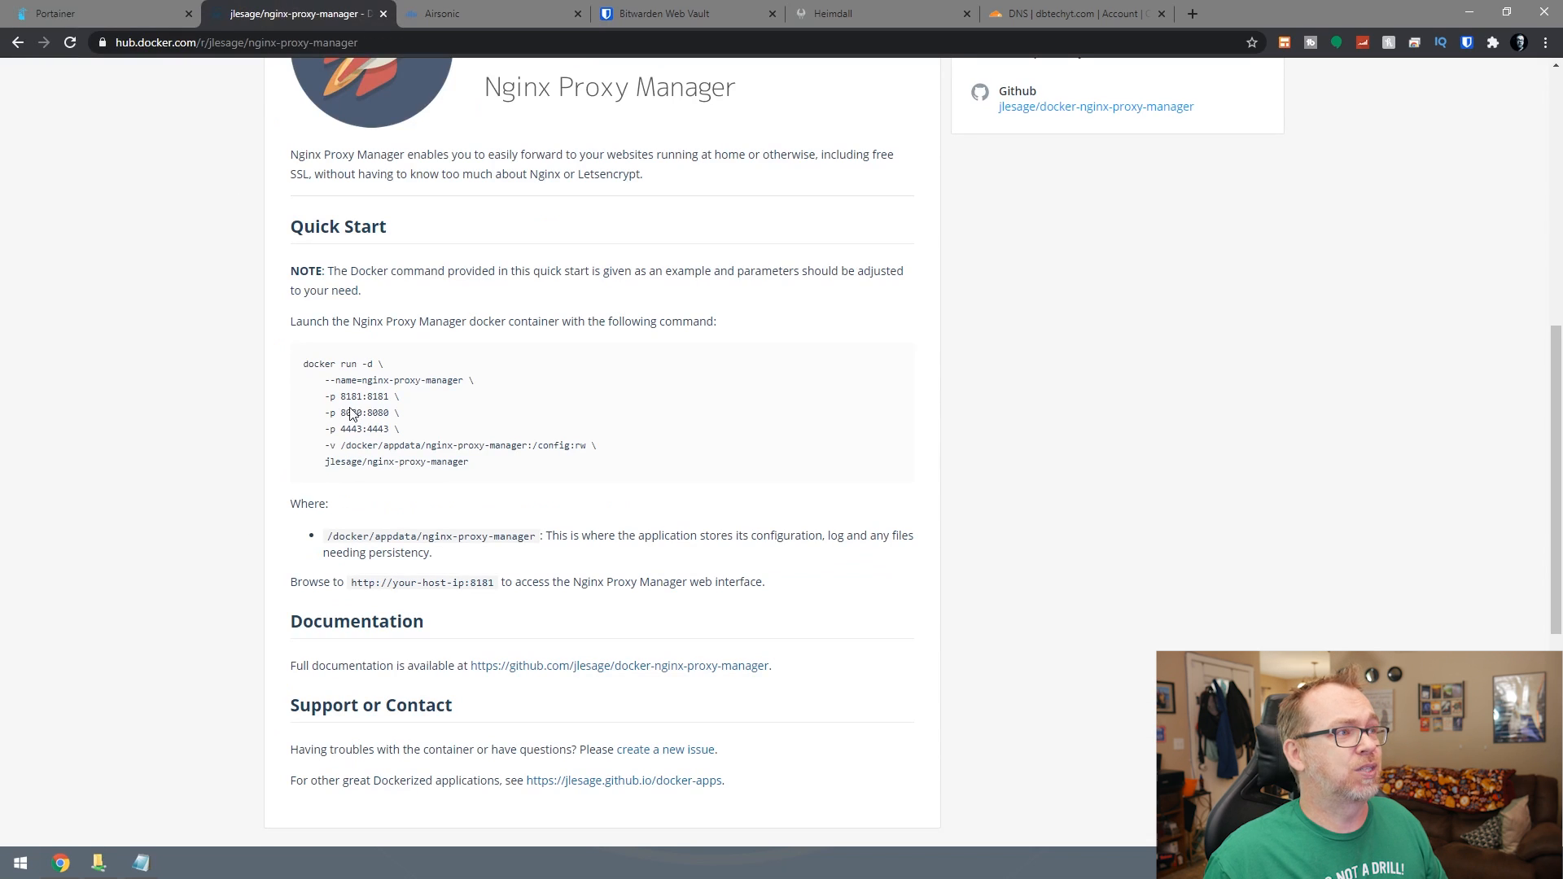
{"action": "double_click", "coordinate": [349, 396]}
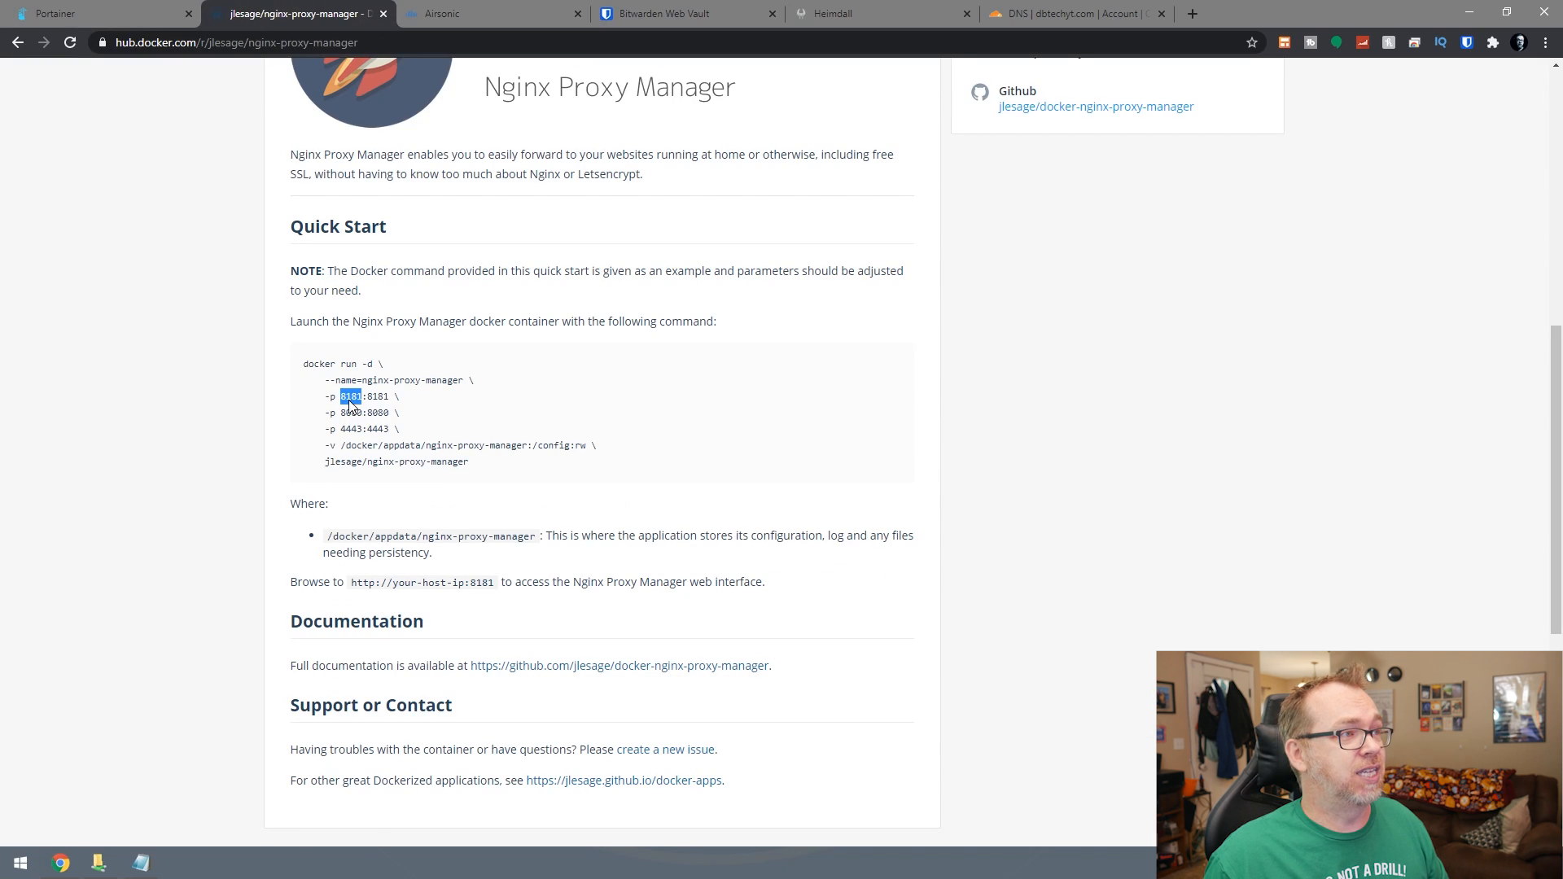
{"action": "mouse_move", "coordinate": [347, 429]}
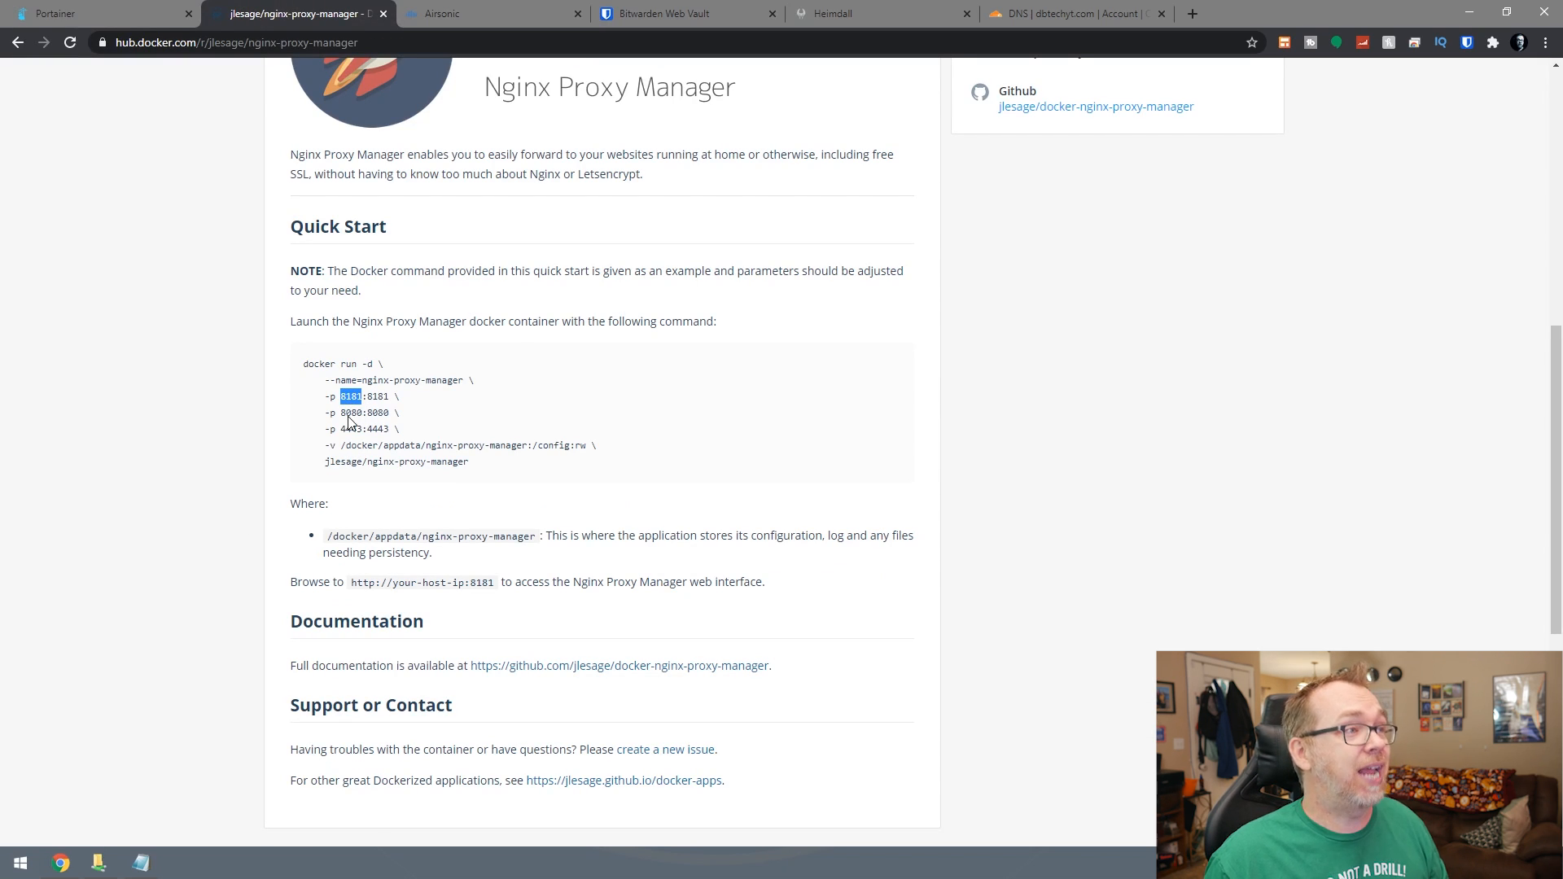
{"action": "mouse_move", "coordinate": [400, 438]}
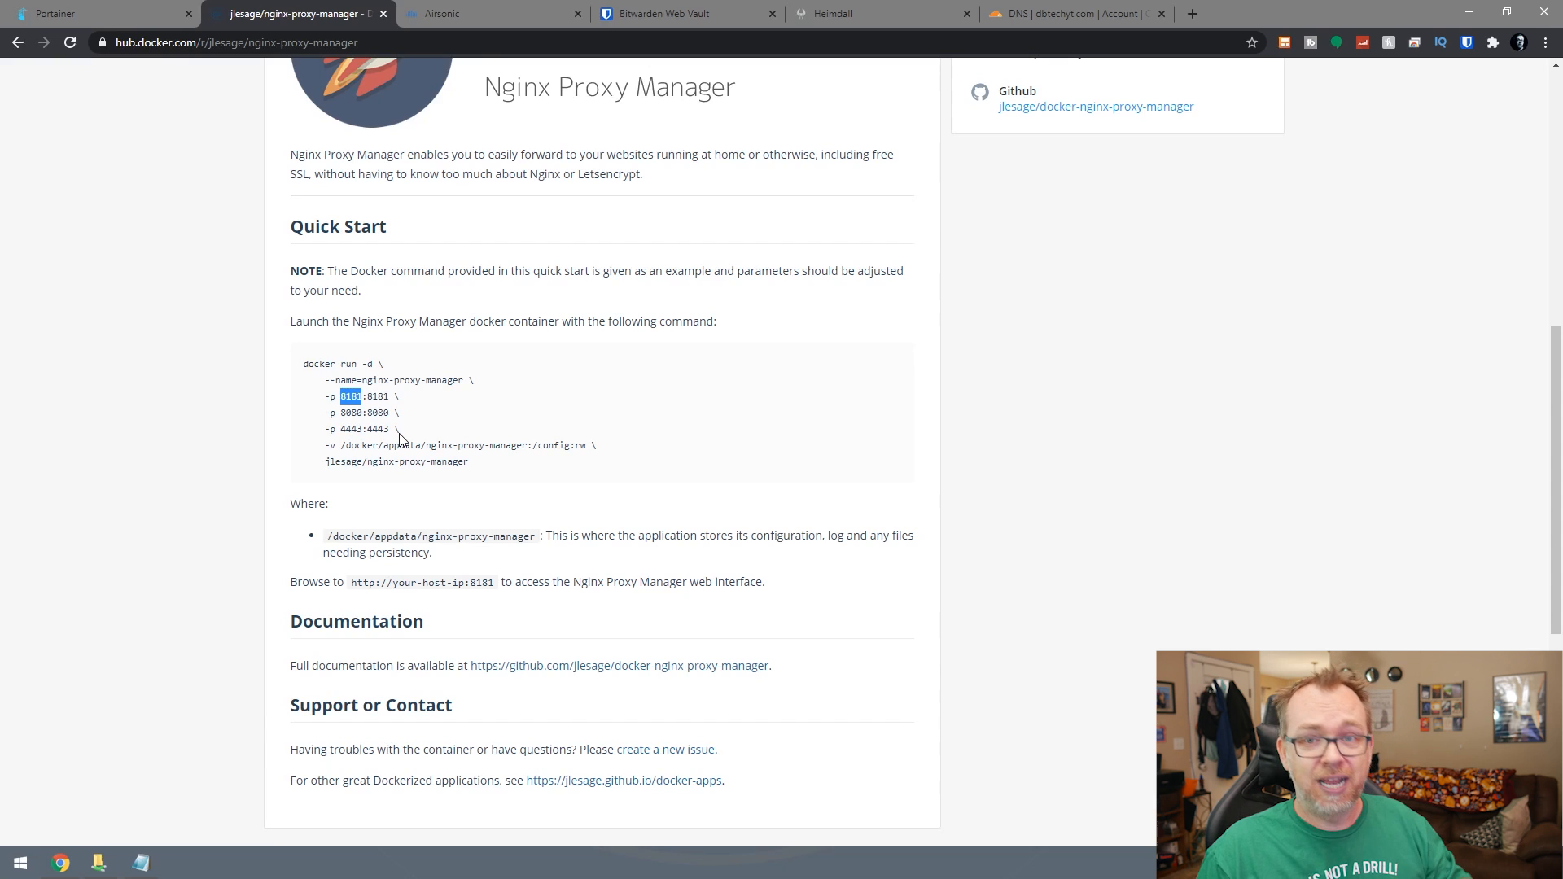
{"action": "left_click", "coordinate": [74, 13]}
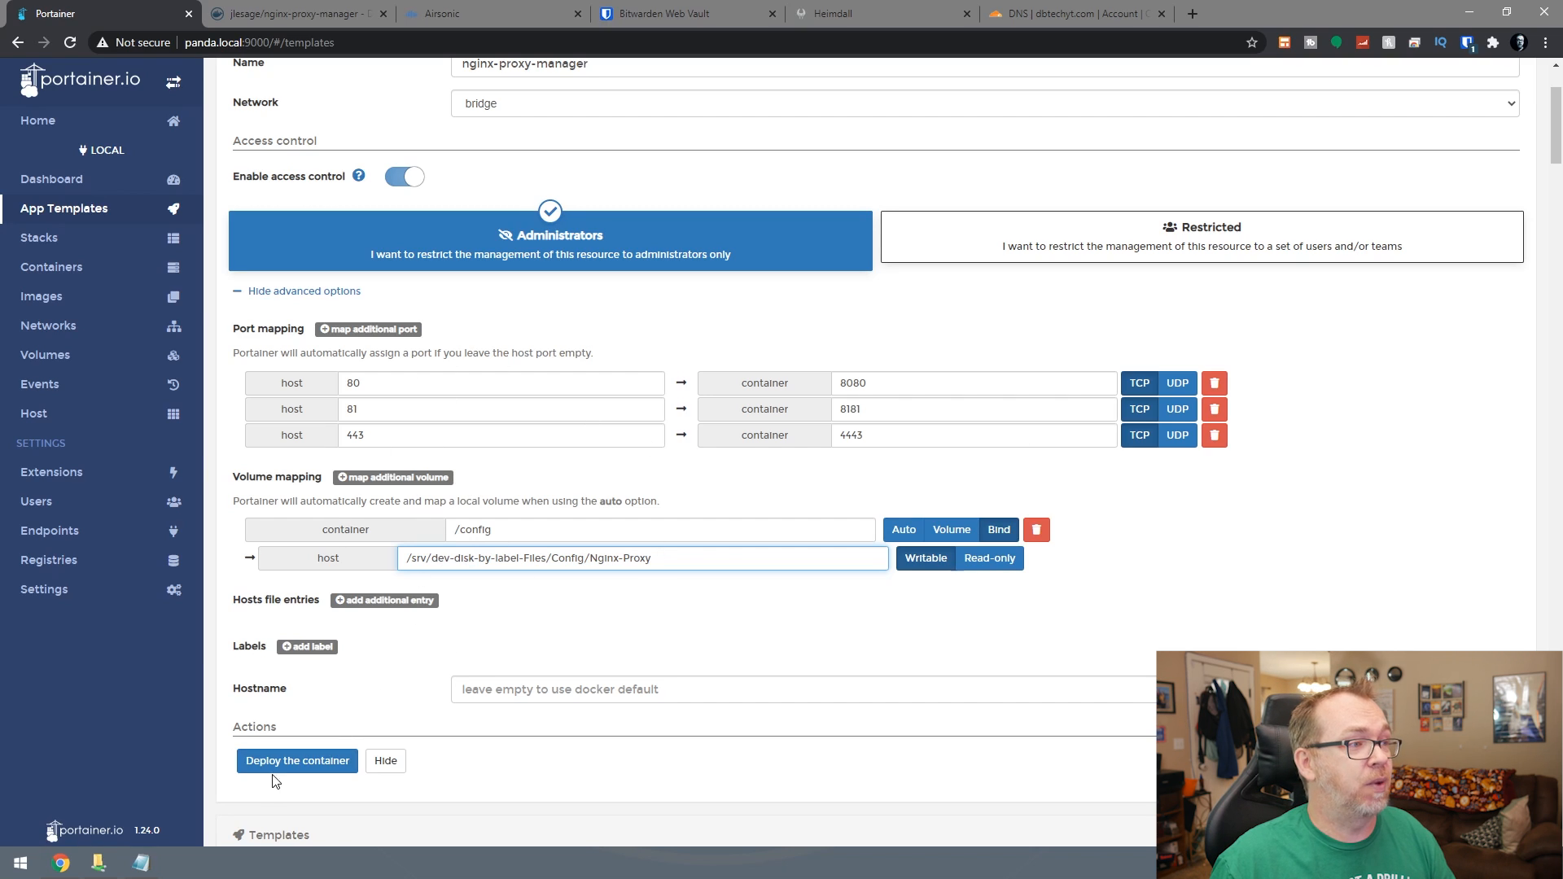
Deploy the nginx-proxy-manager container from Portainer
{"action": "left_click", "coordinate": [297, 761]}
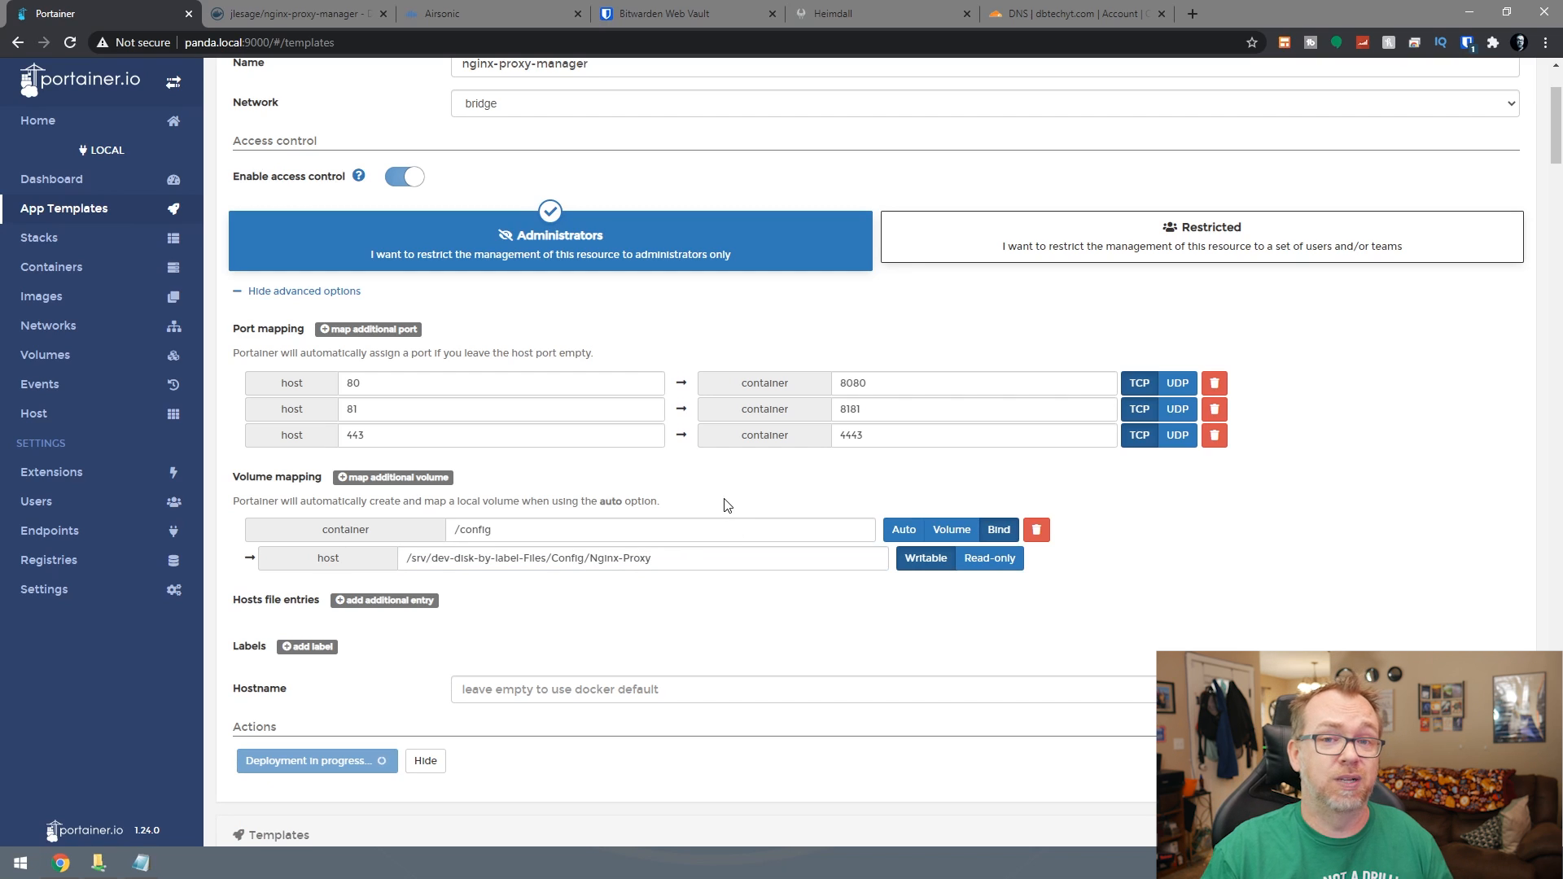
{"action": "mouse_move", "coordinate": [491, 404]}
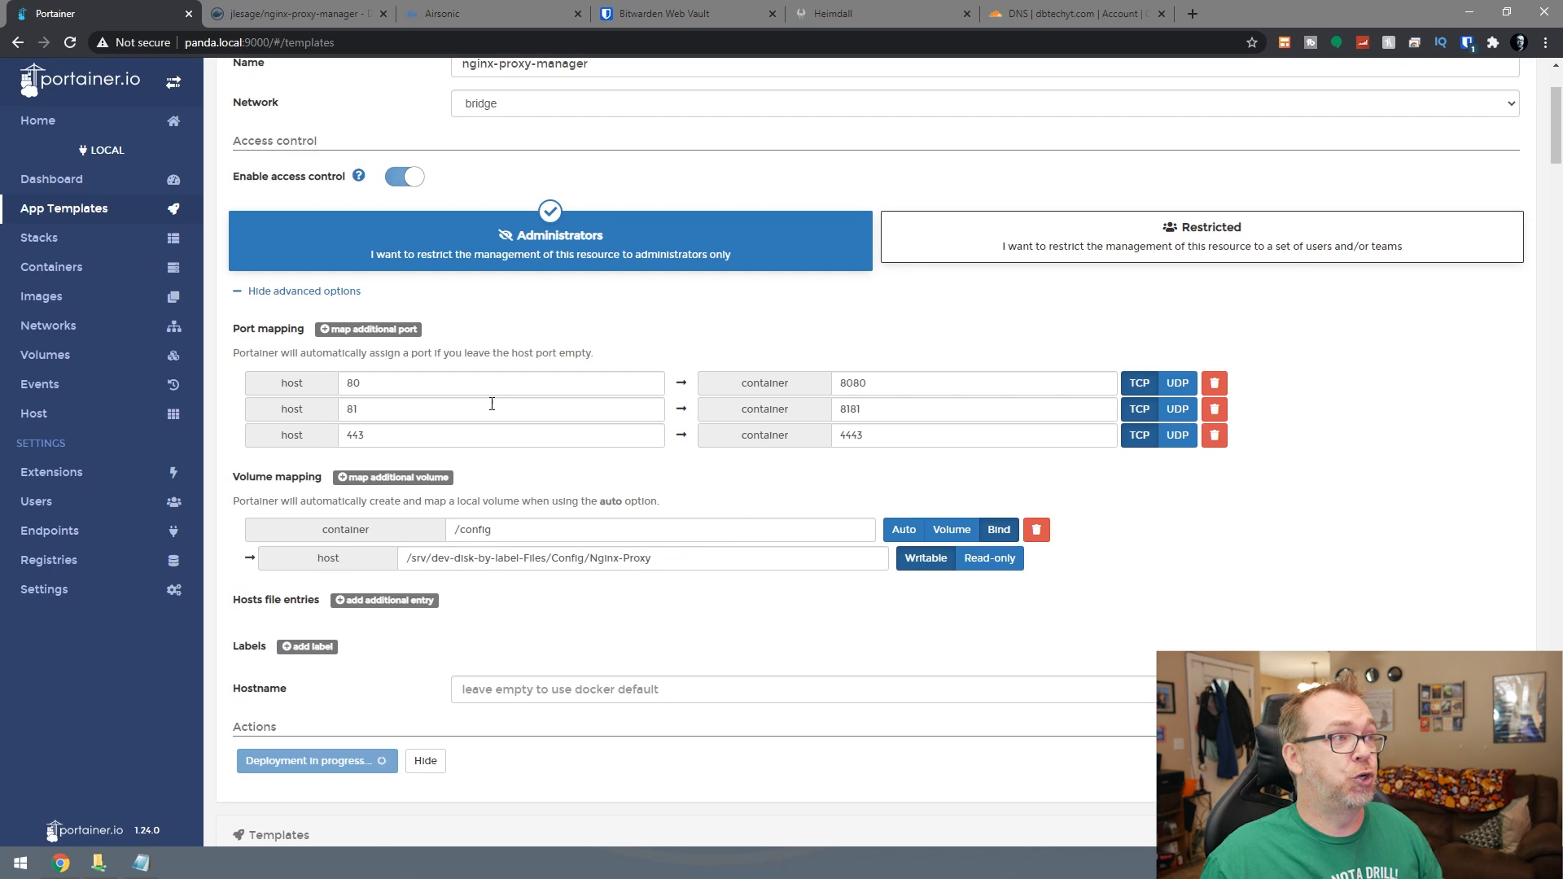
{"action": "mouse_move", "coordinate": [485, 394]}
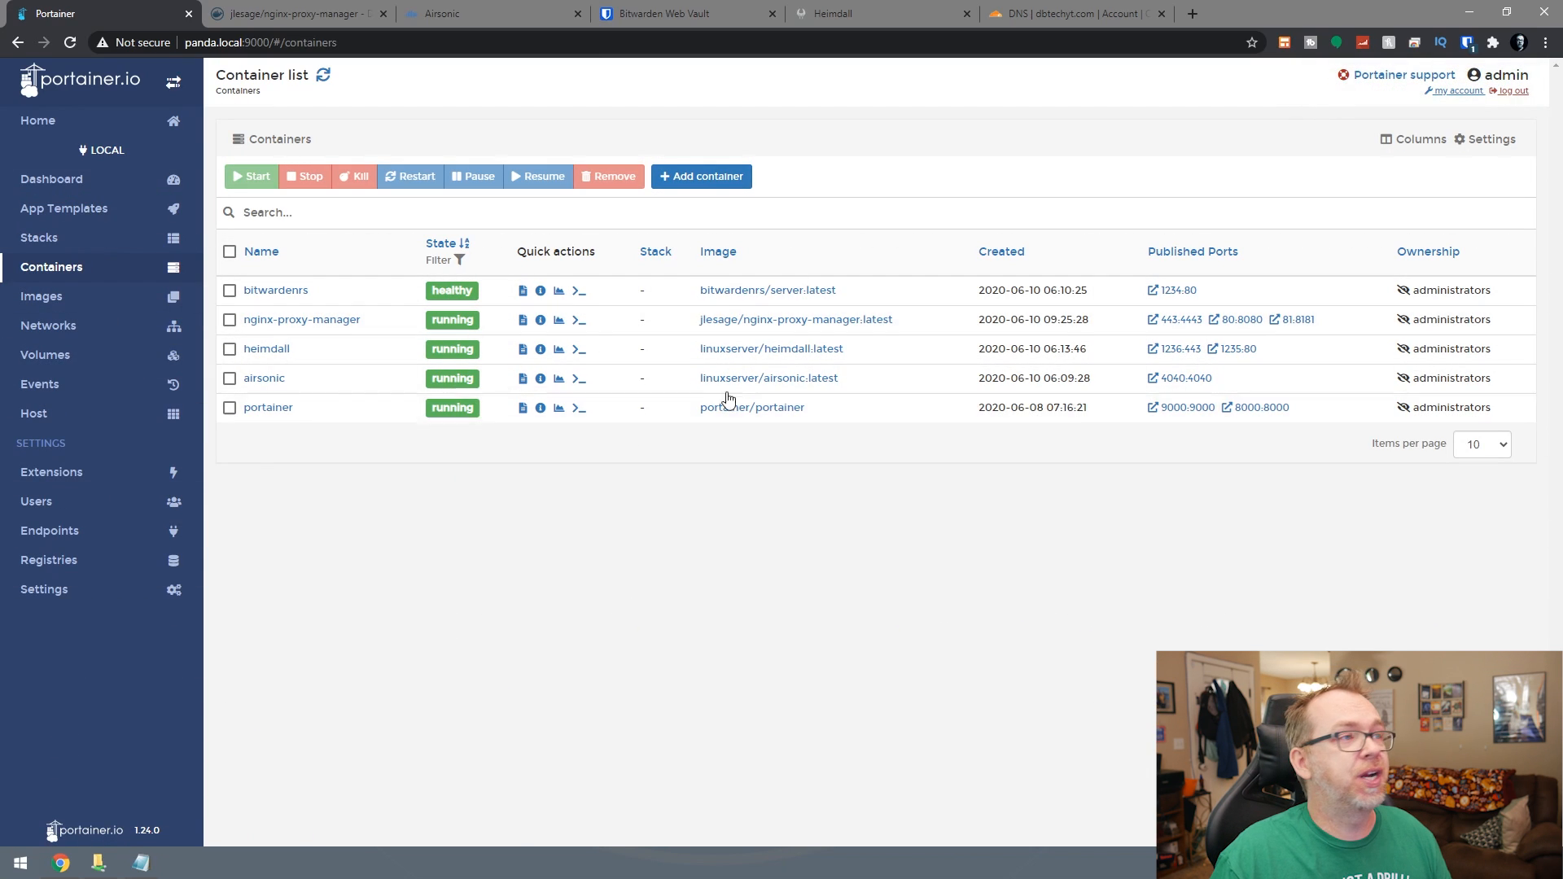
{"action": "mouse_move", "coordinate": [1146, 165]}
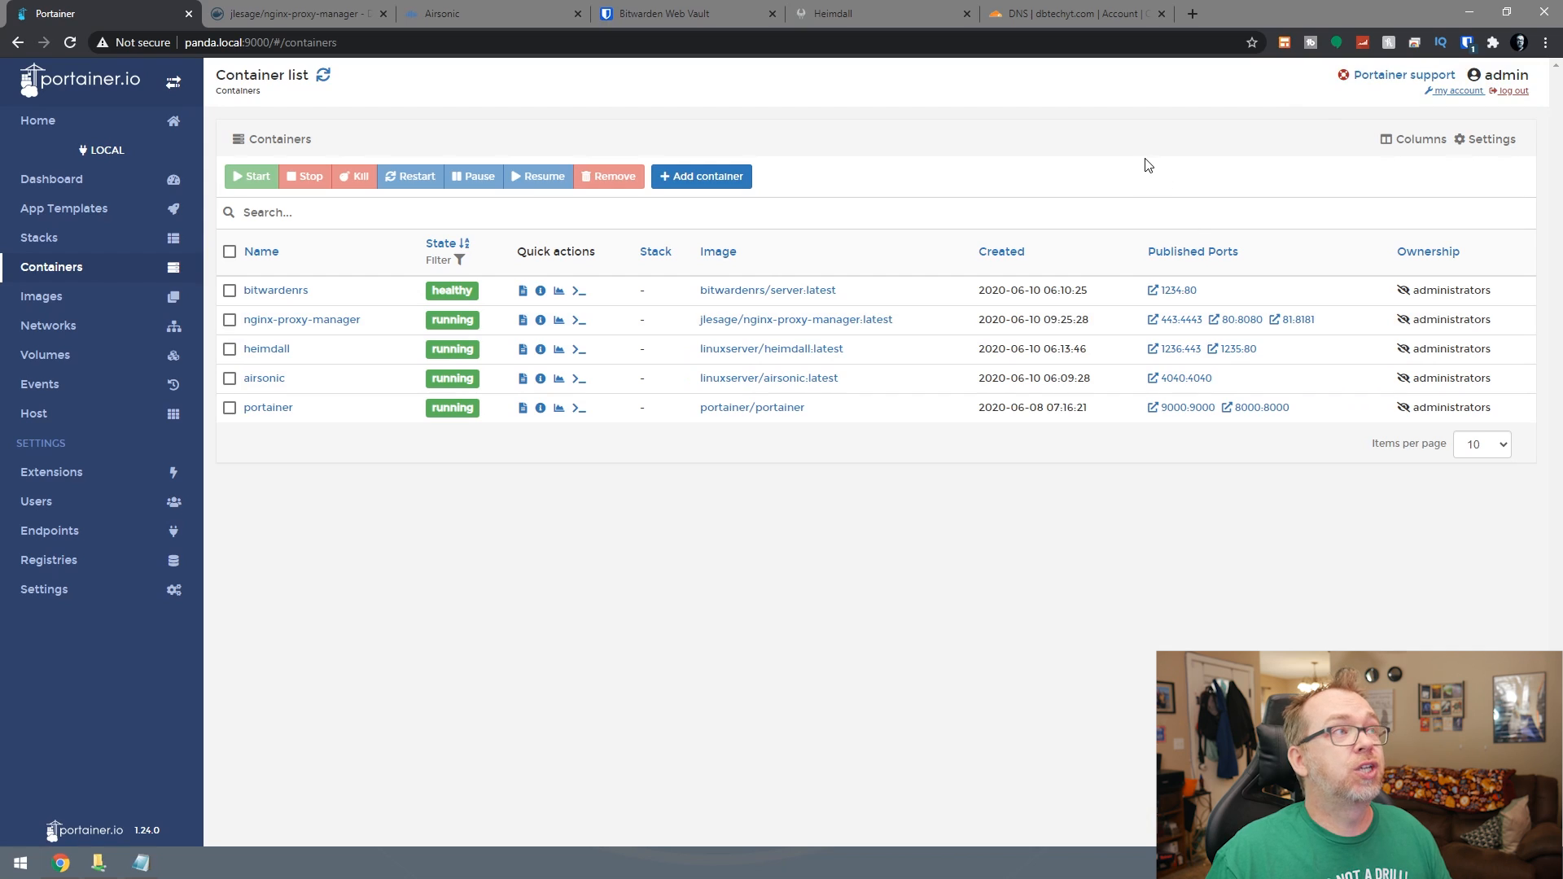
Copy the panda.local server address and open a new browser tab for port 81
{"action": "left_click", "coordinate": [236, 42]}
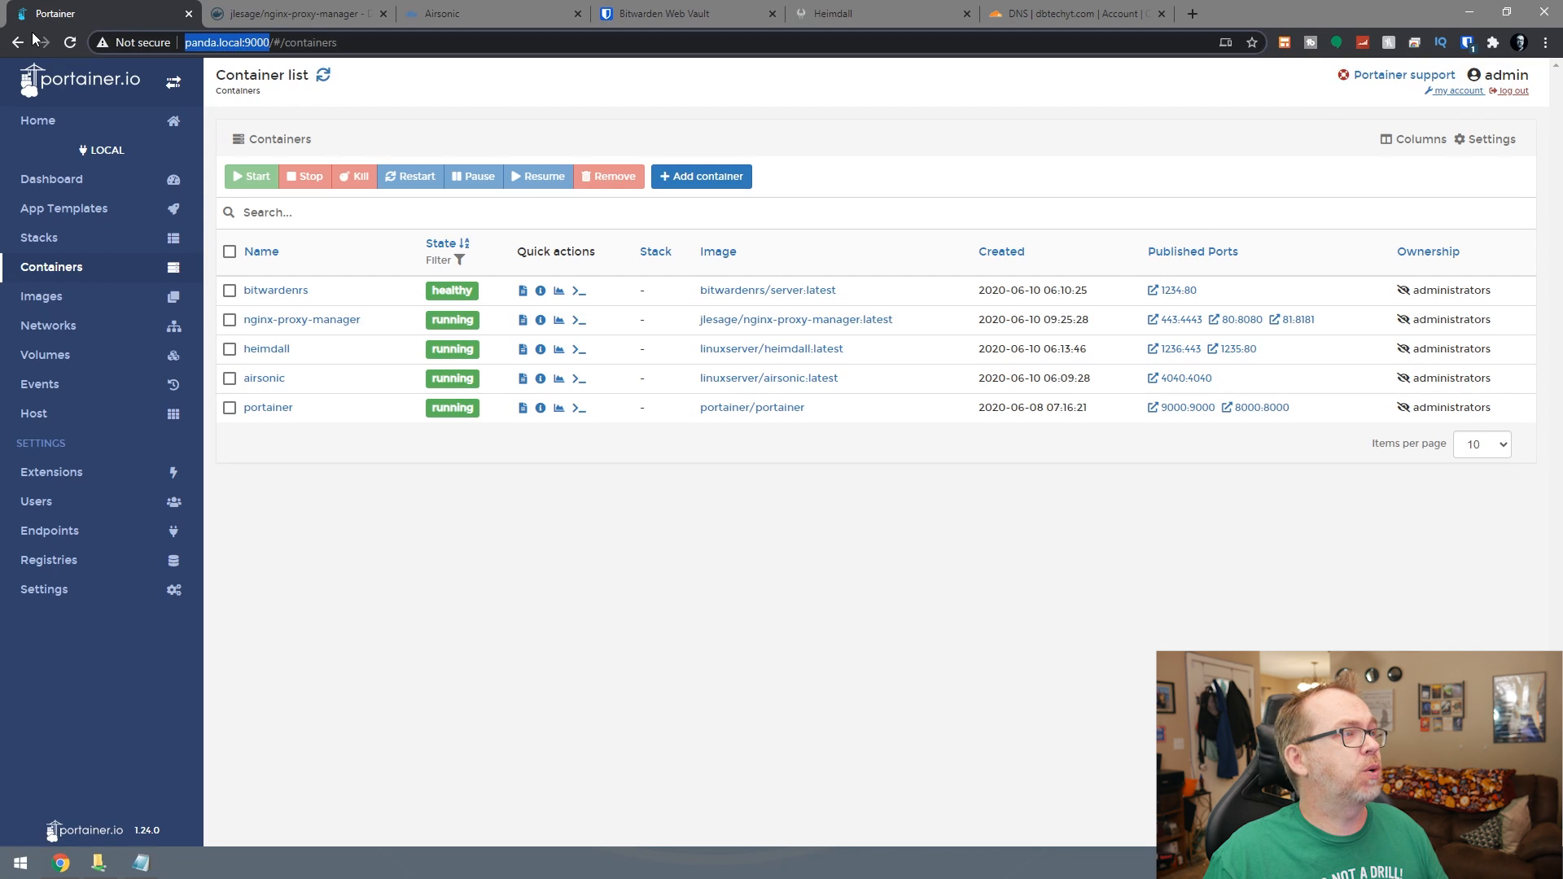
{"action": "left_click", "coordinate": [1199, 13]}
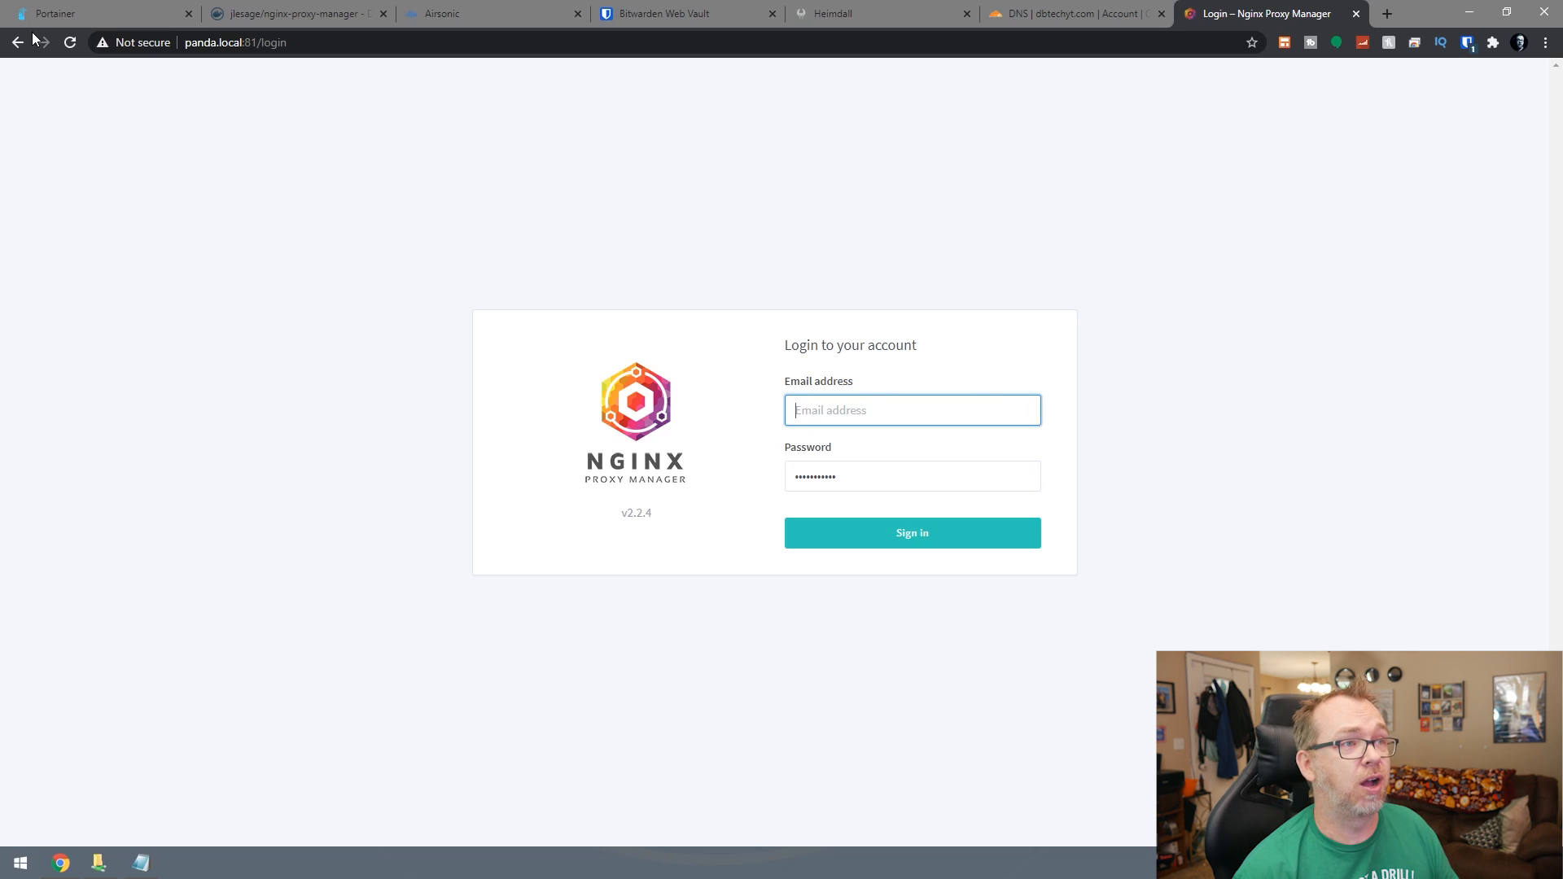
{"action": "type", "text": "admin@example.com"}
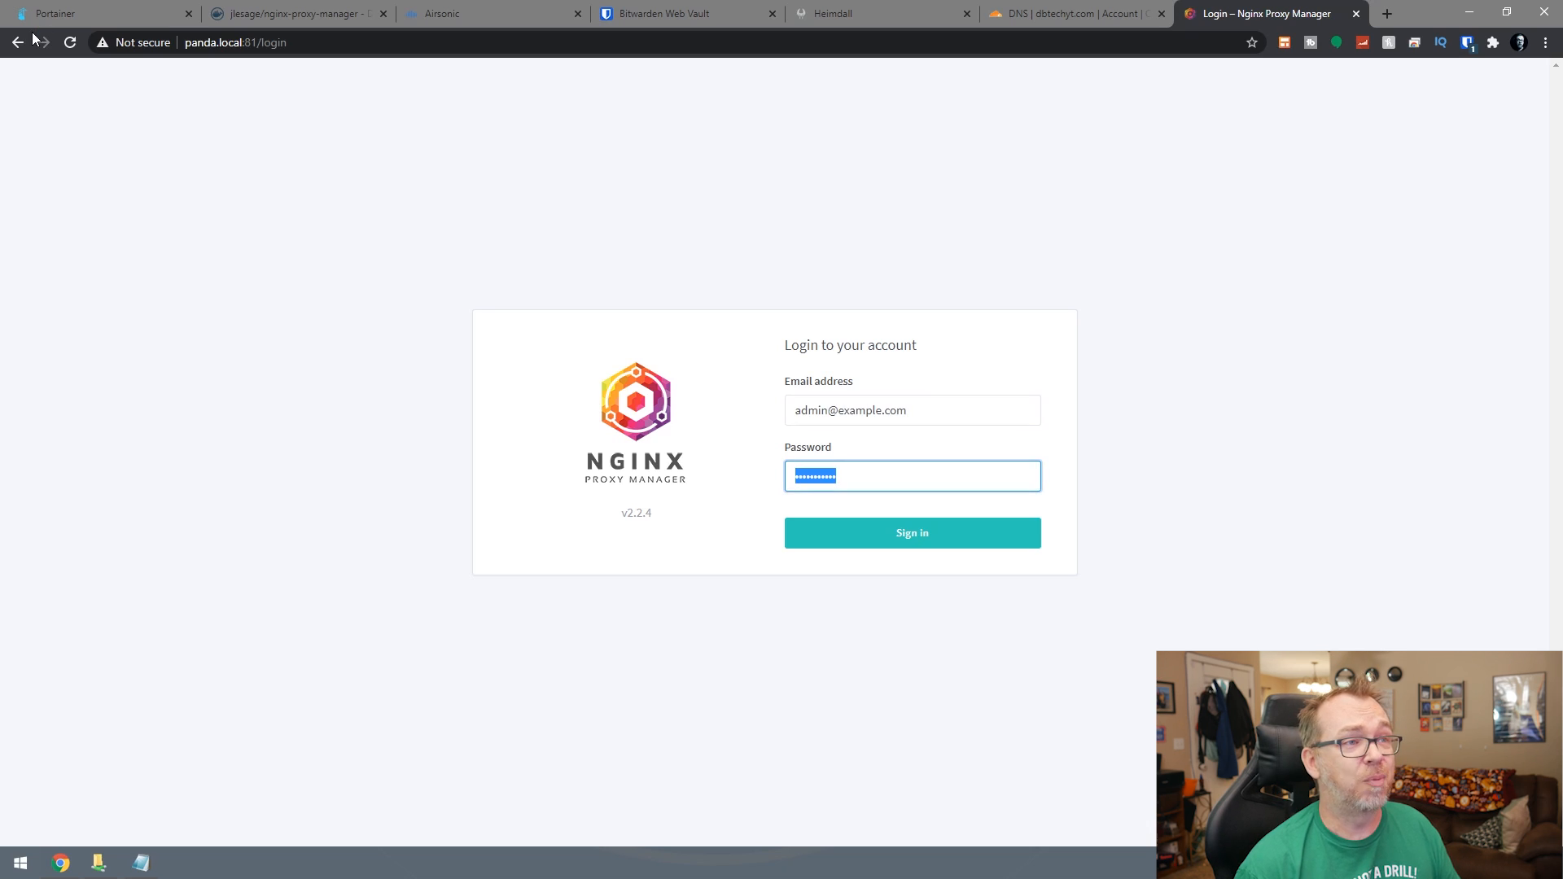
{"action": "left_click", "coordinate": [913, 533]}
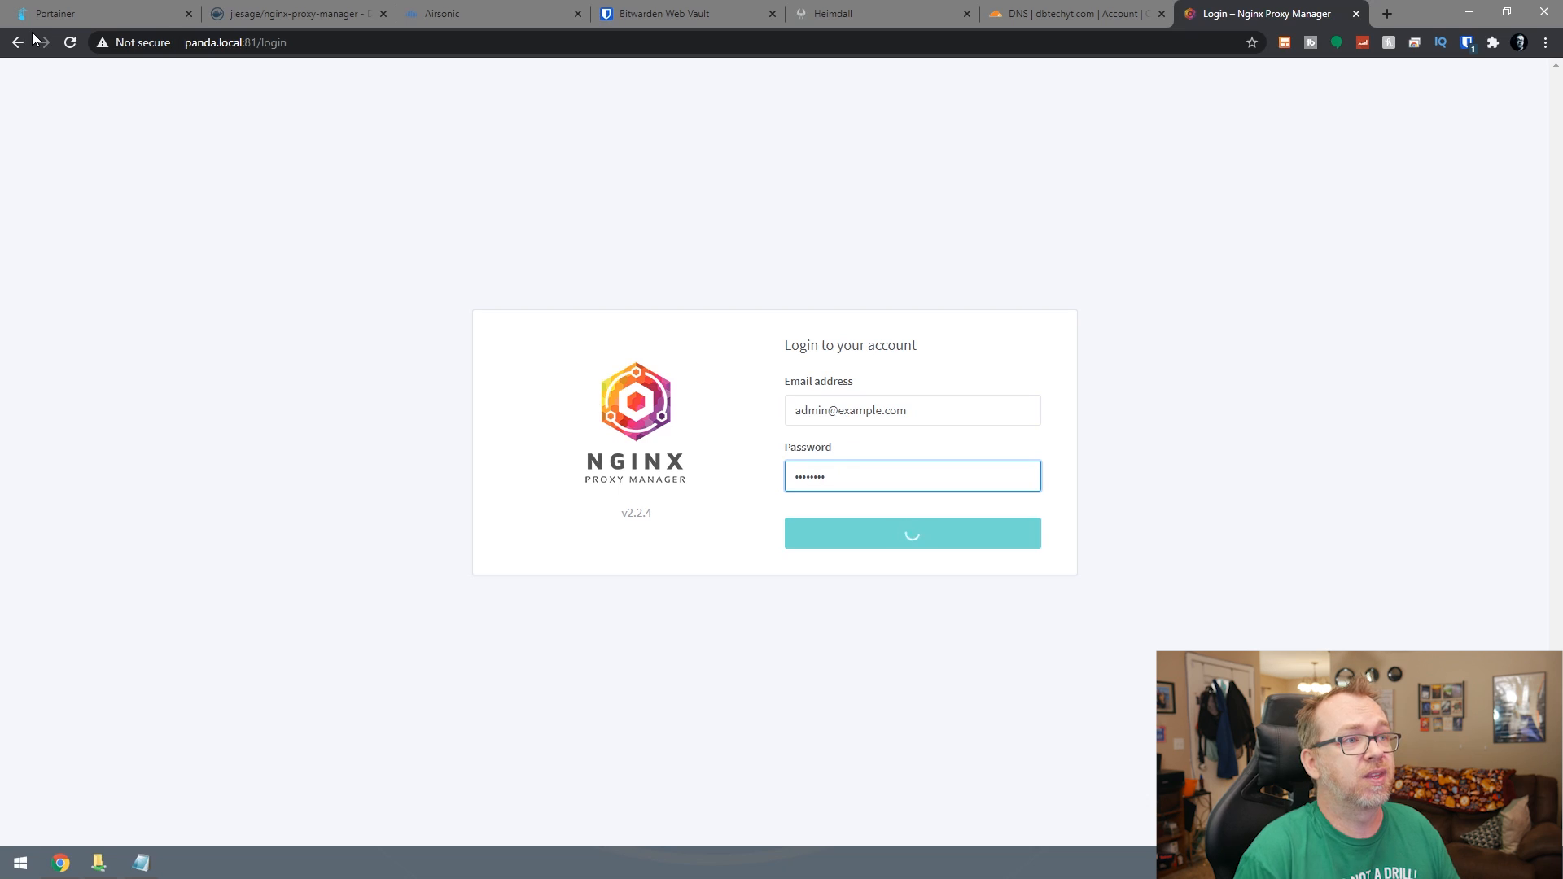
{"action": "left_click", "coordinate": [913, 533]}
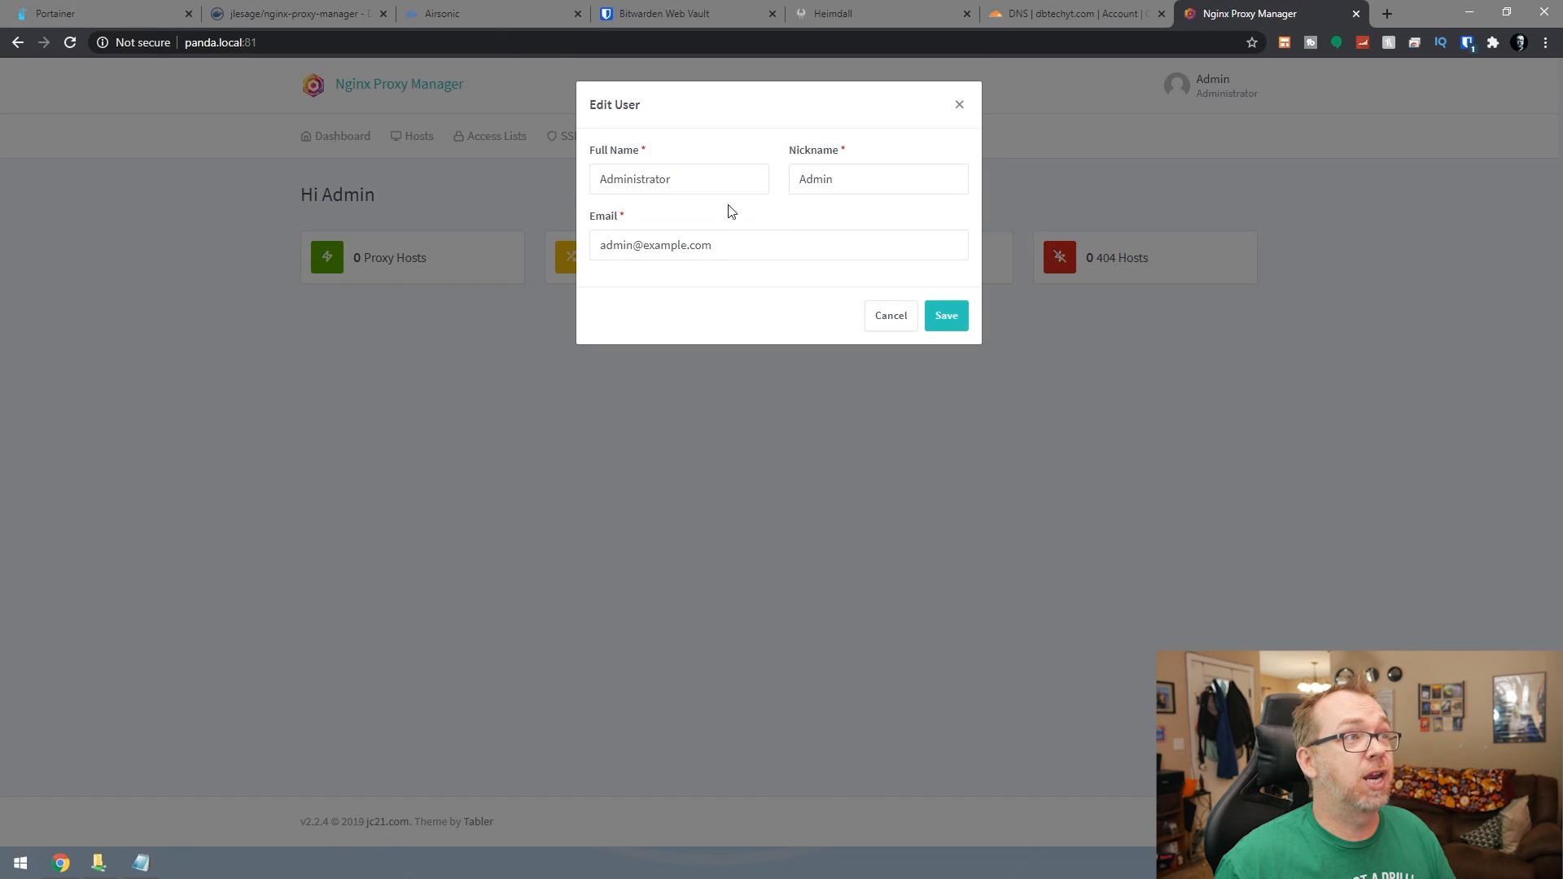
{"action": "type", "text": "Davi"}
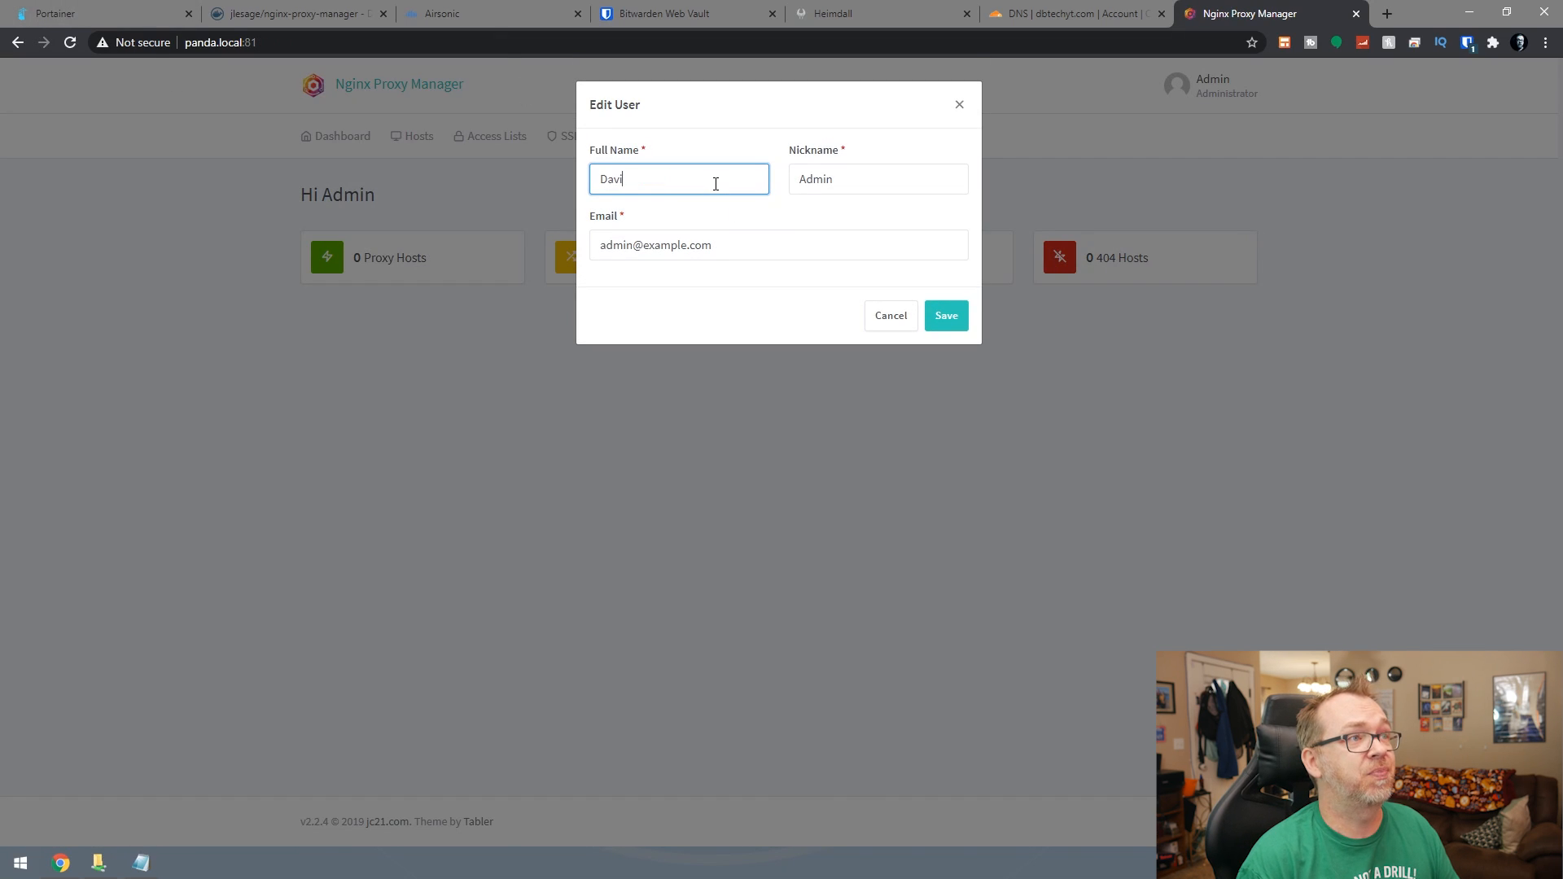
{"action": "type", "text": "DBT"}
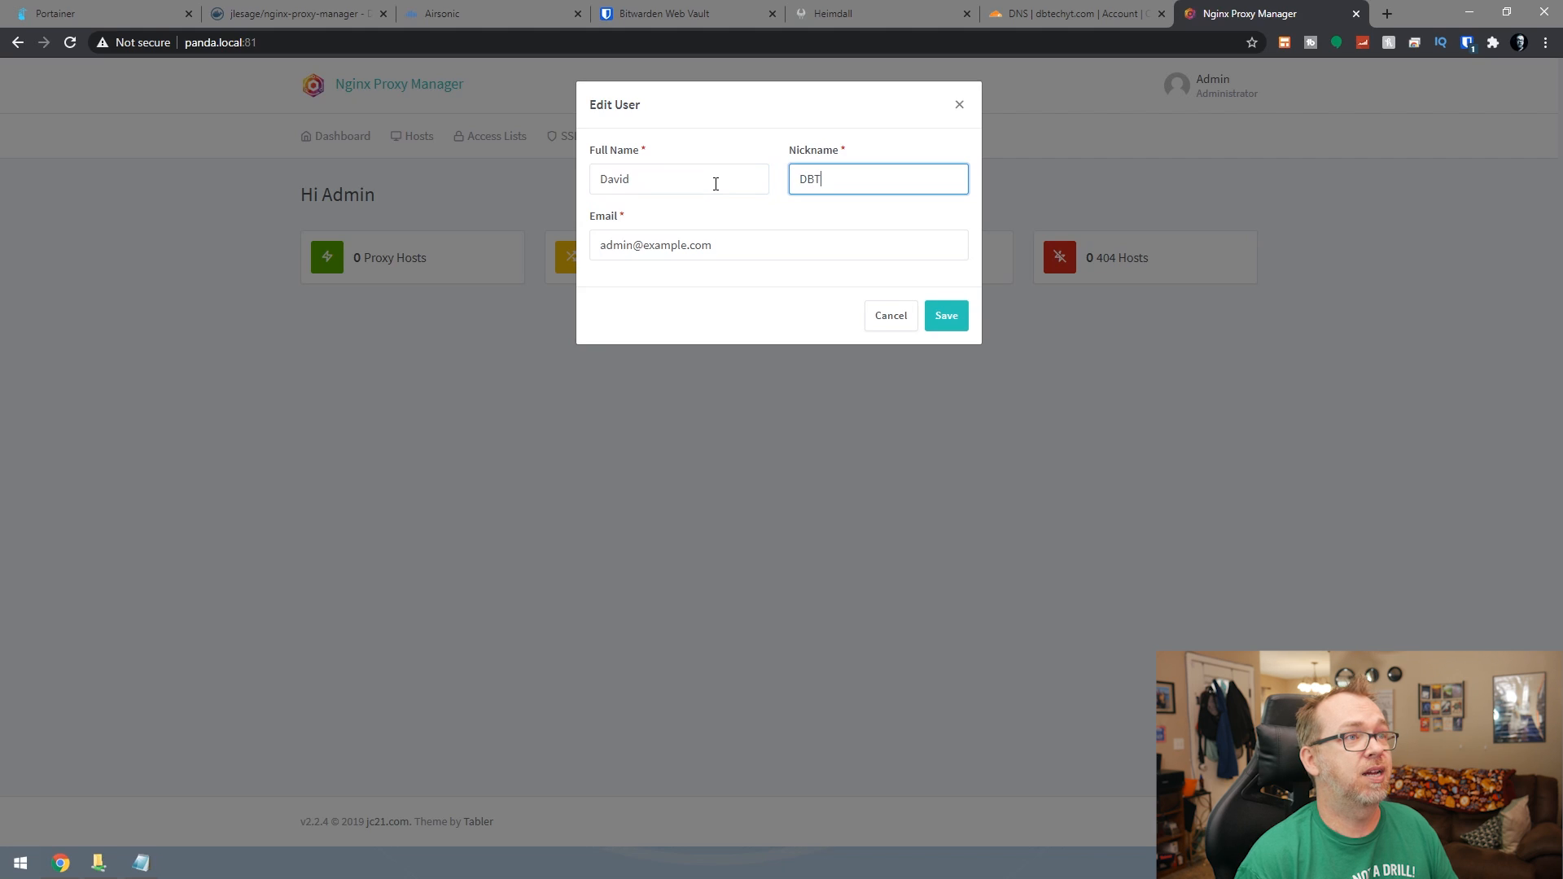
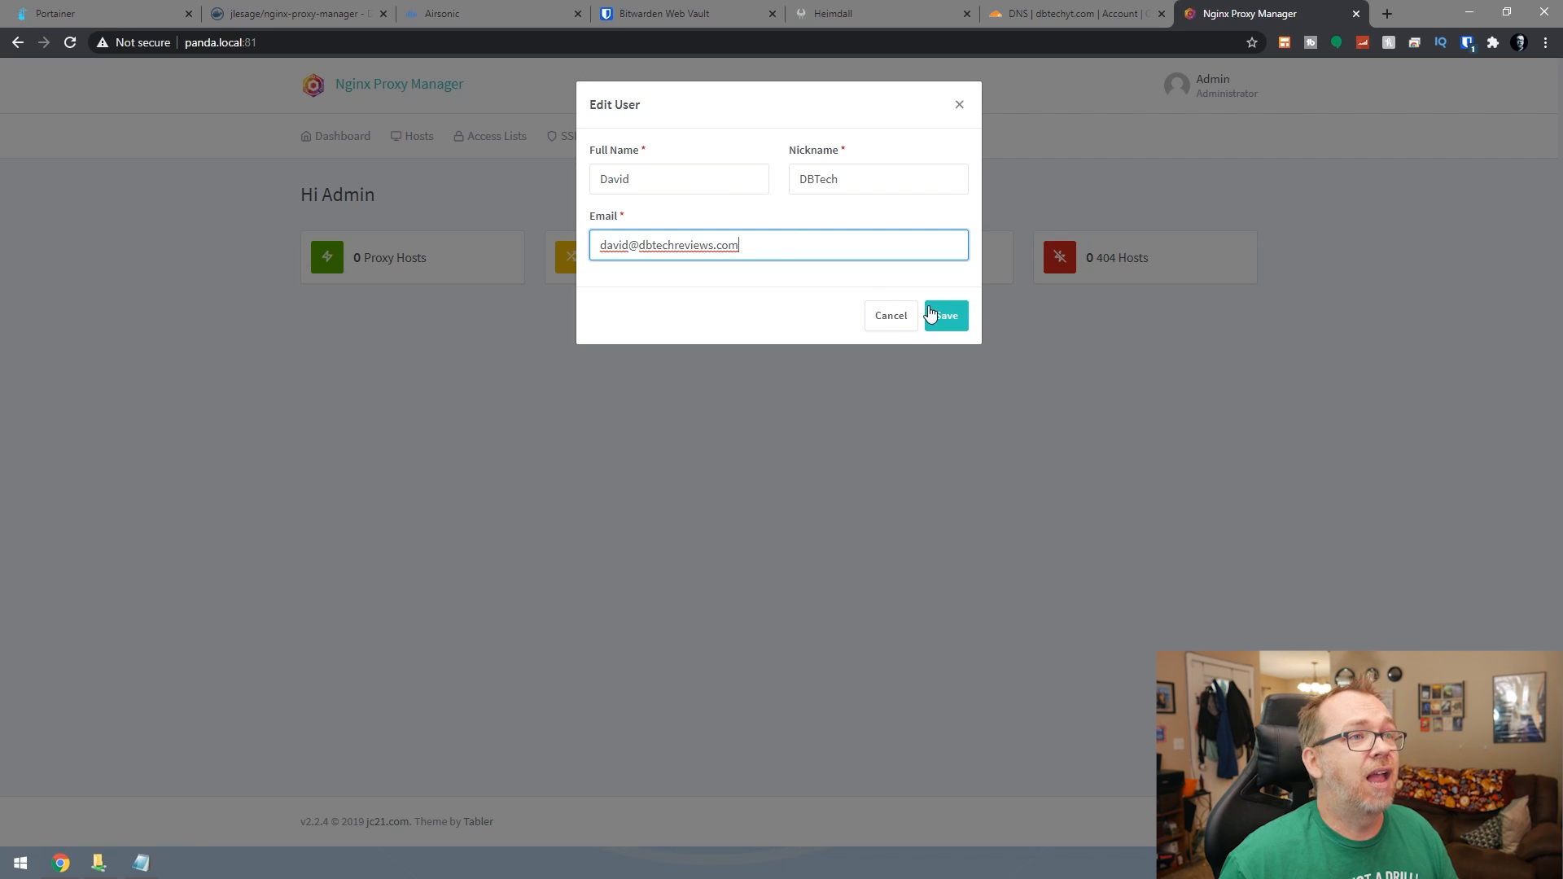
{"action": "left_click", "coordinate": [946, 315]}
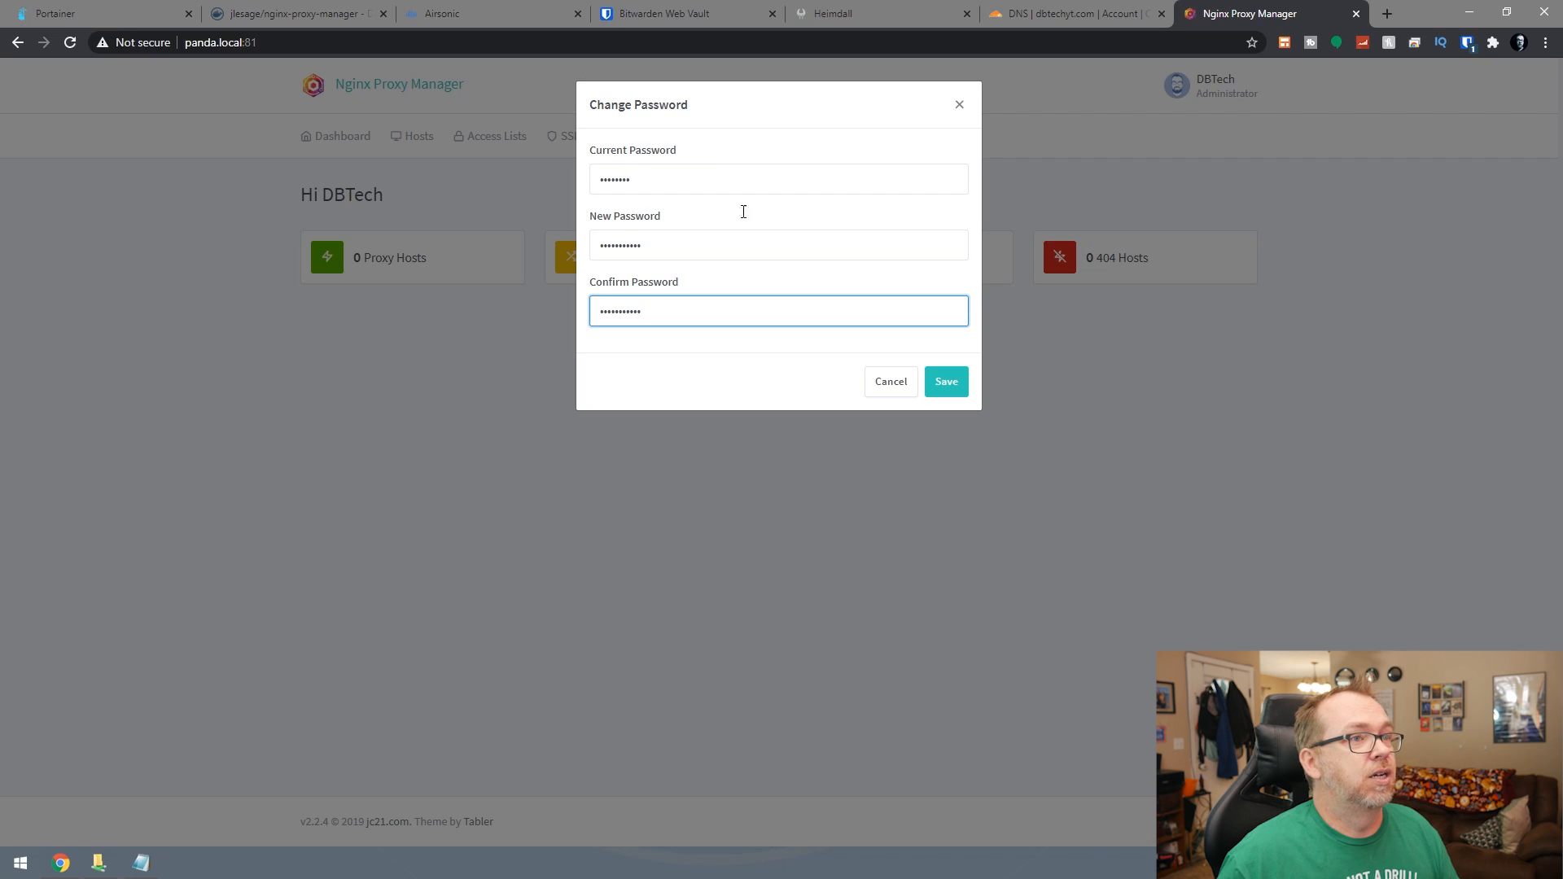
{"action": "left_click", "coordinate": [947, 381]}
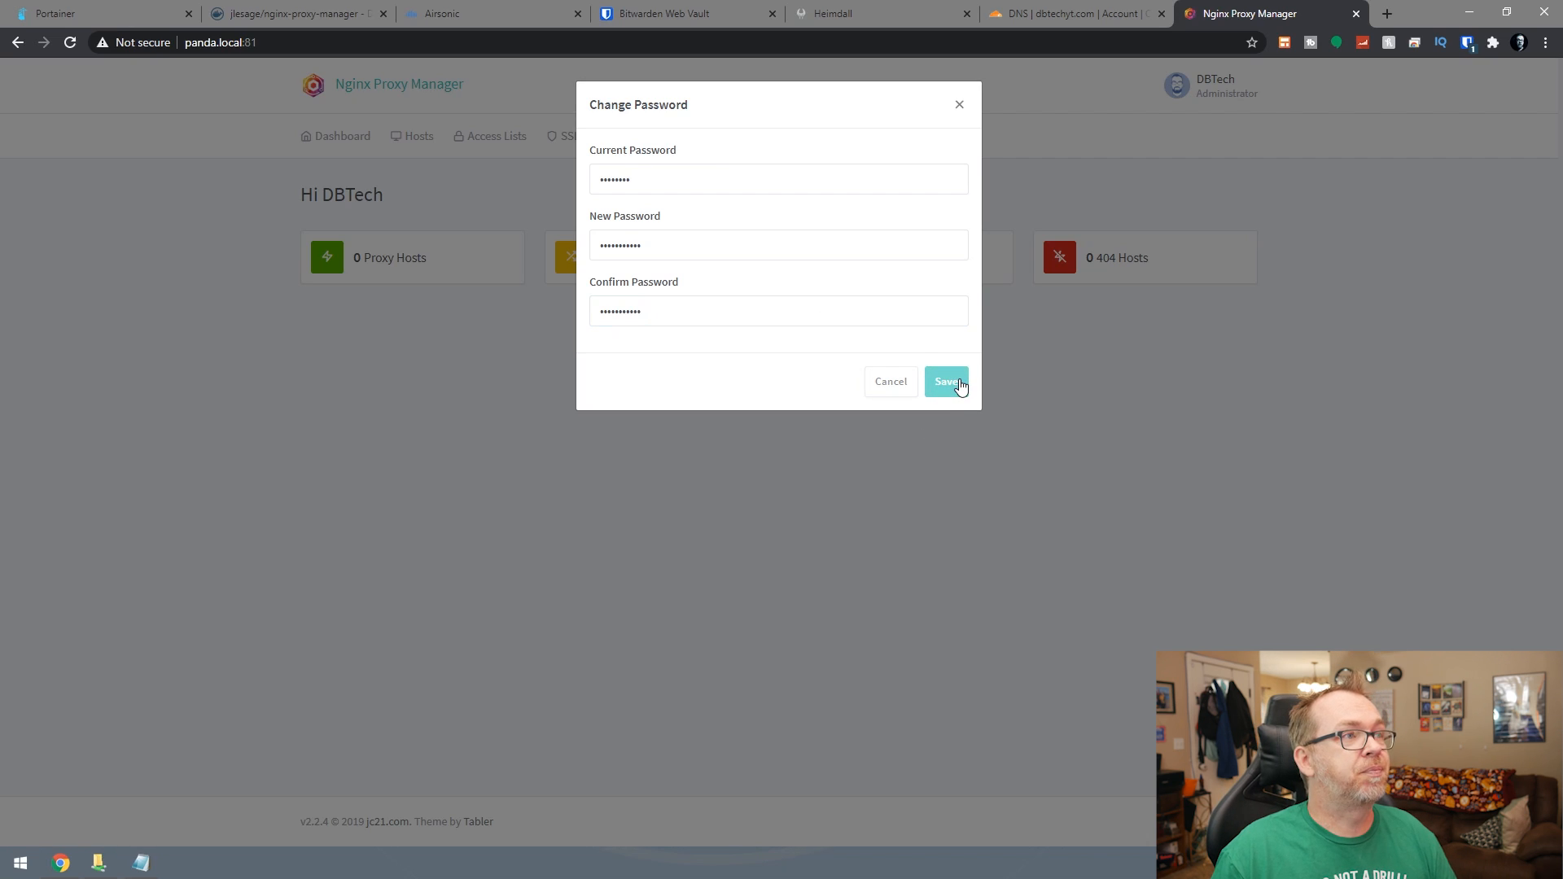
{"action": "left_click", "coordinate": [946, 381]}
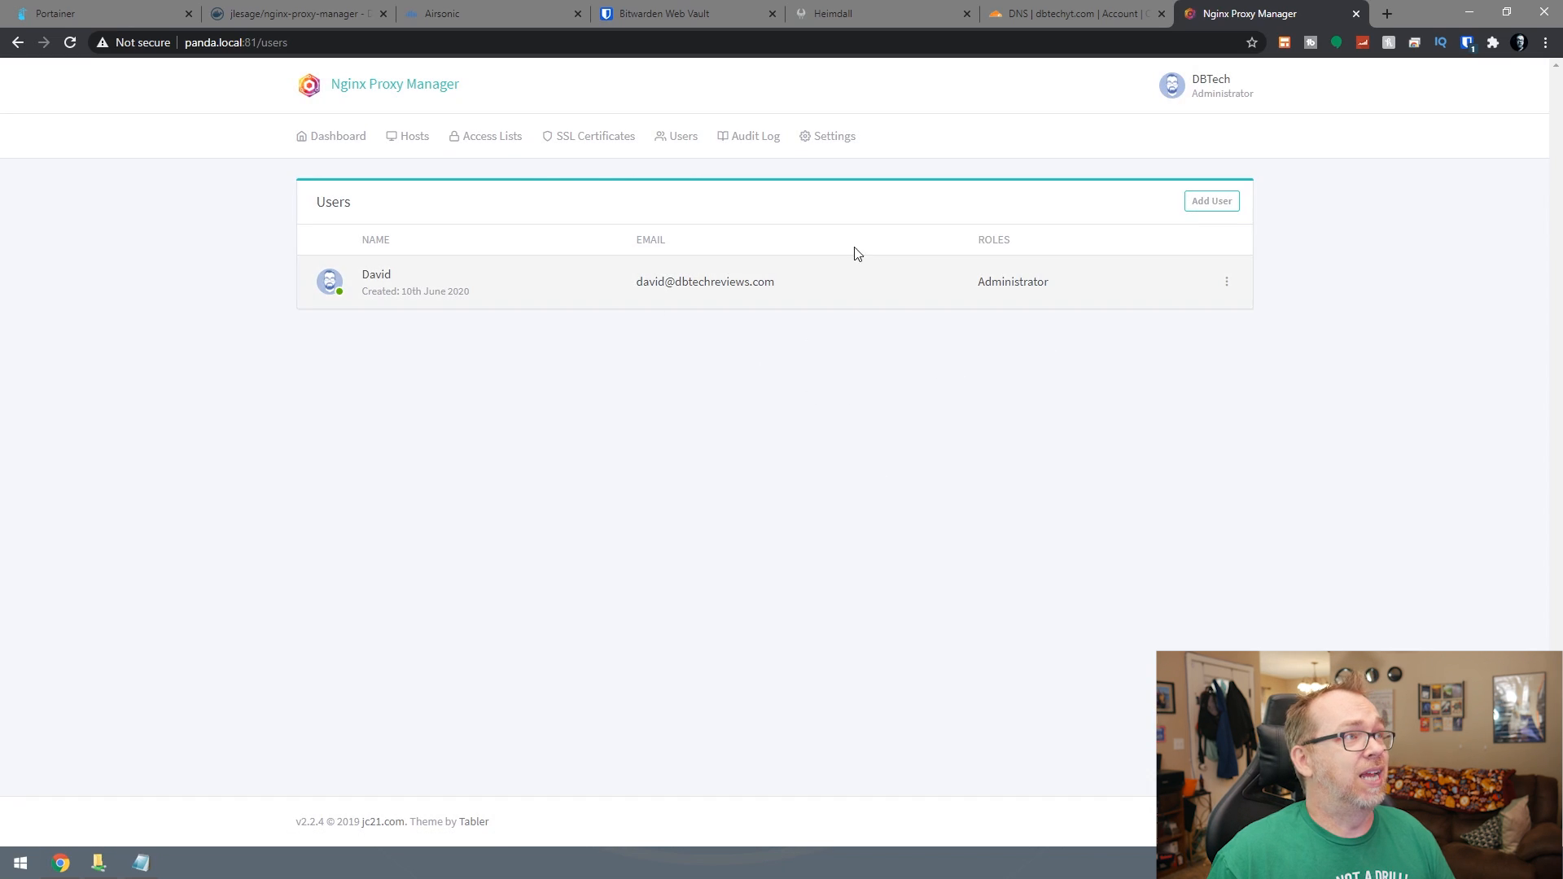
Go from the dashboard to Proxy Hosts and start a new proxy host
{"action": "left_click", "coordinate": [336, 136]}
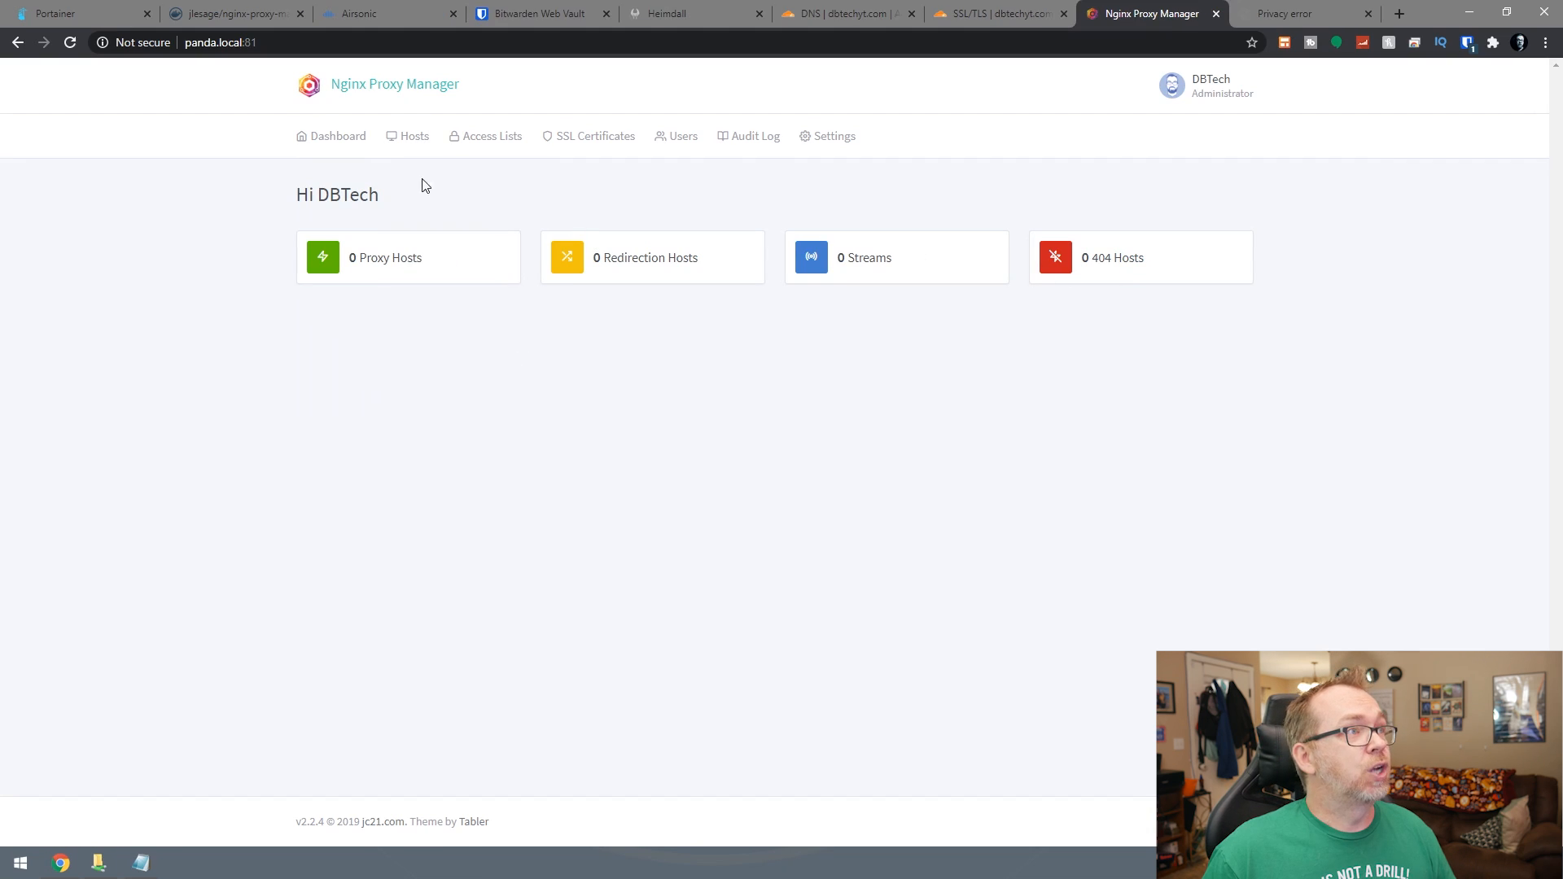
{"action": "left_click", "coordinate": [414, 136]}
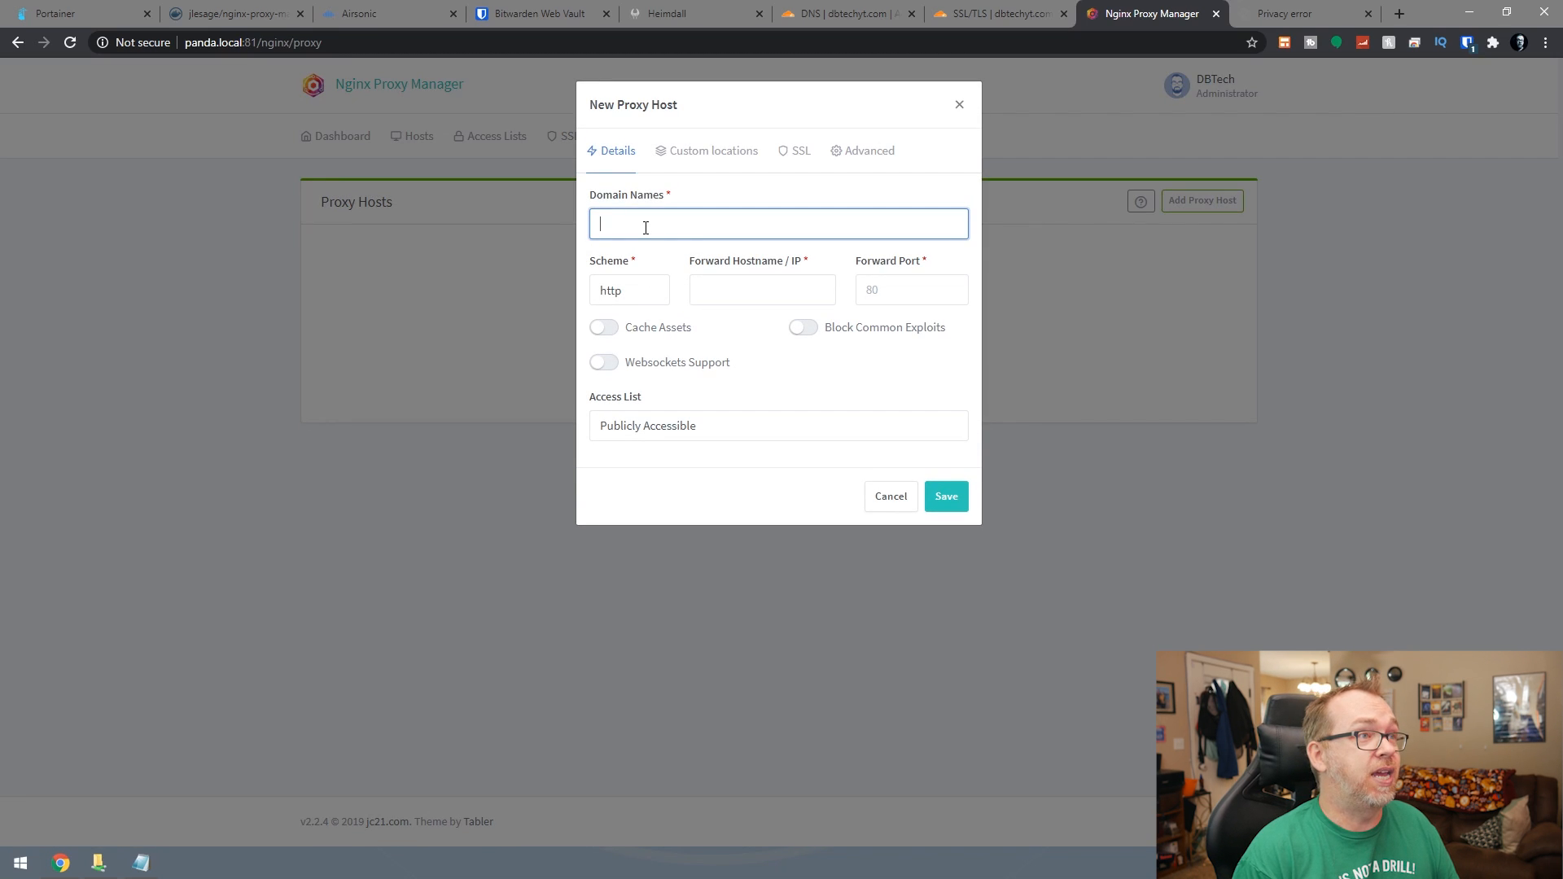
Point music.dbtechyt.com to 192.168.1.28 port 4040 with Block Common Exploits on
{"action": "type", "text": "music.dbtechyt.com"}
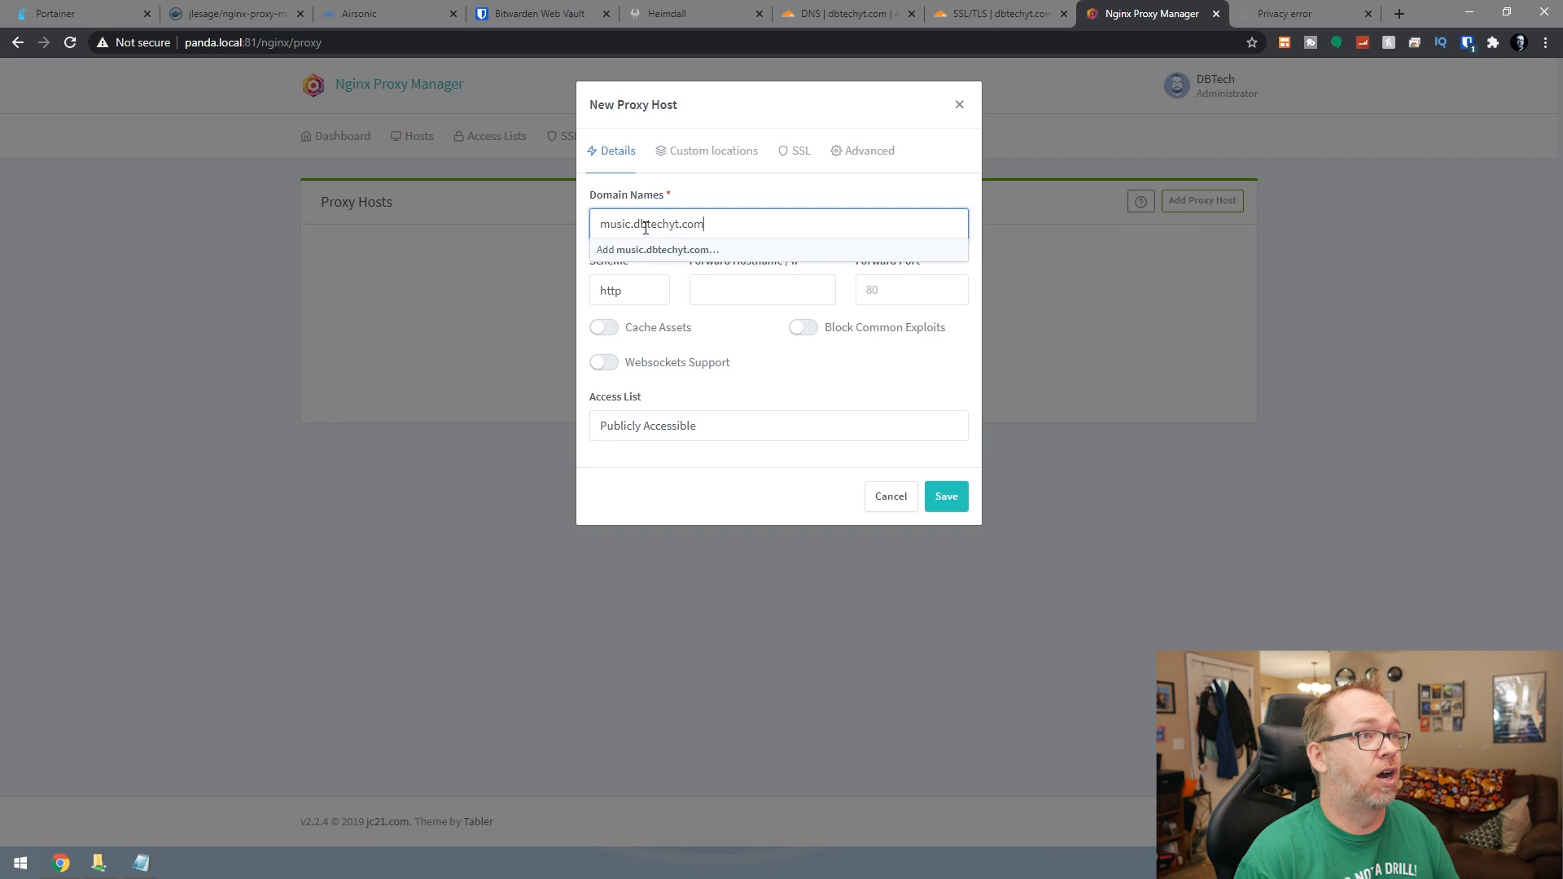
{"action": "left_click", "coordinate": [656, 249]}
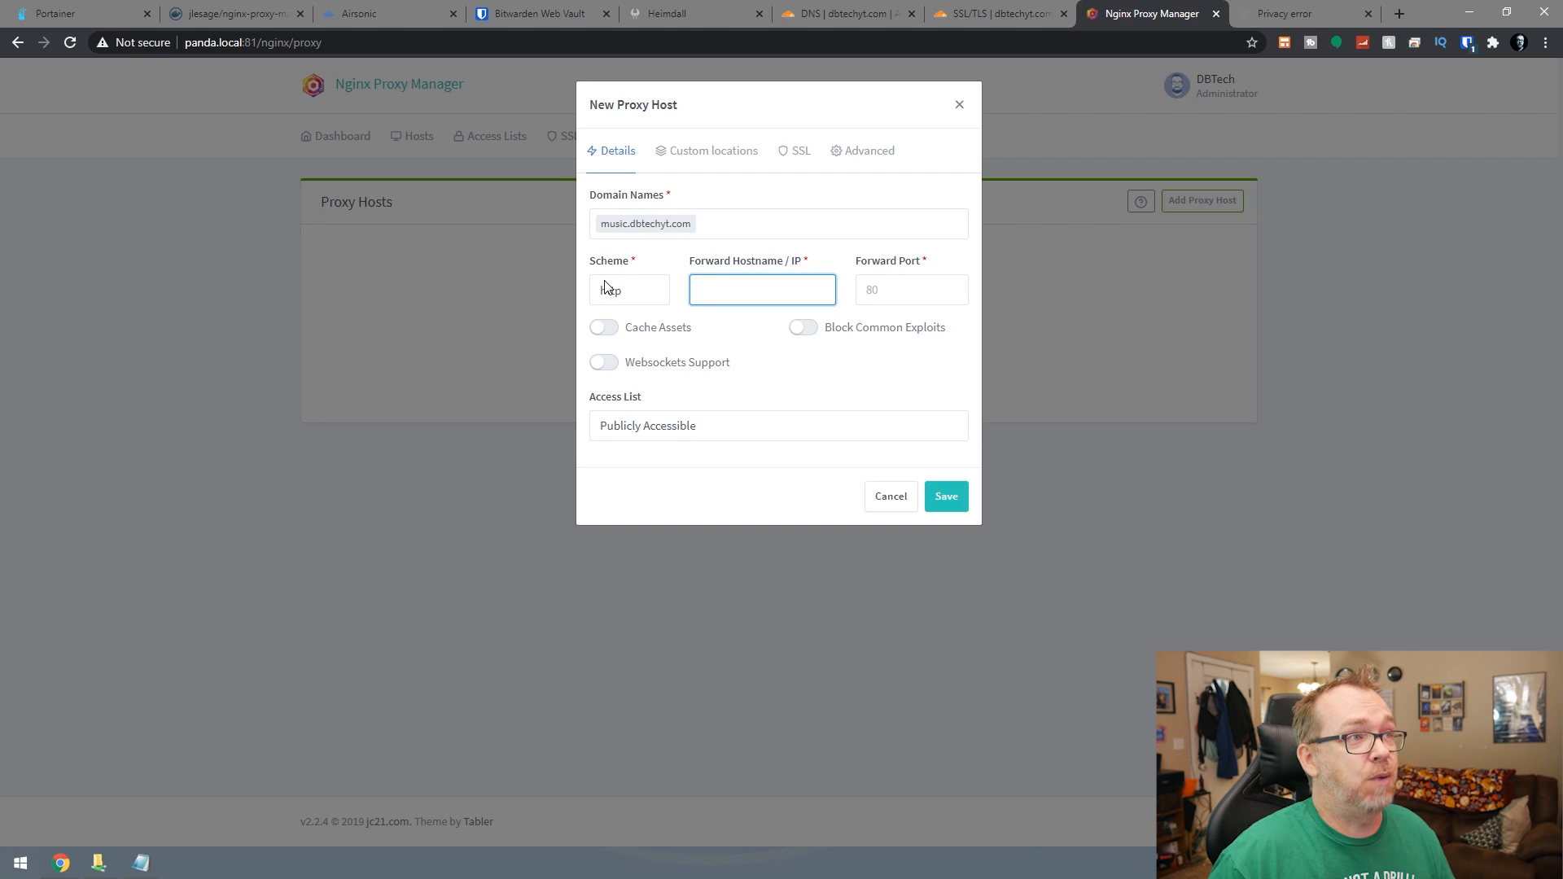
{"action": "type", "text": "192.168.1.28"}
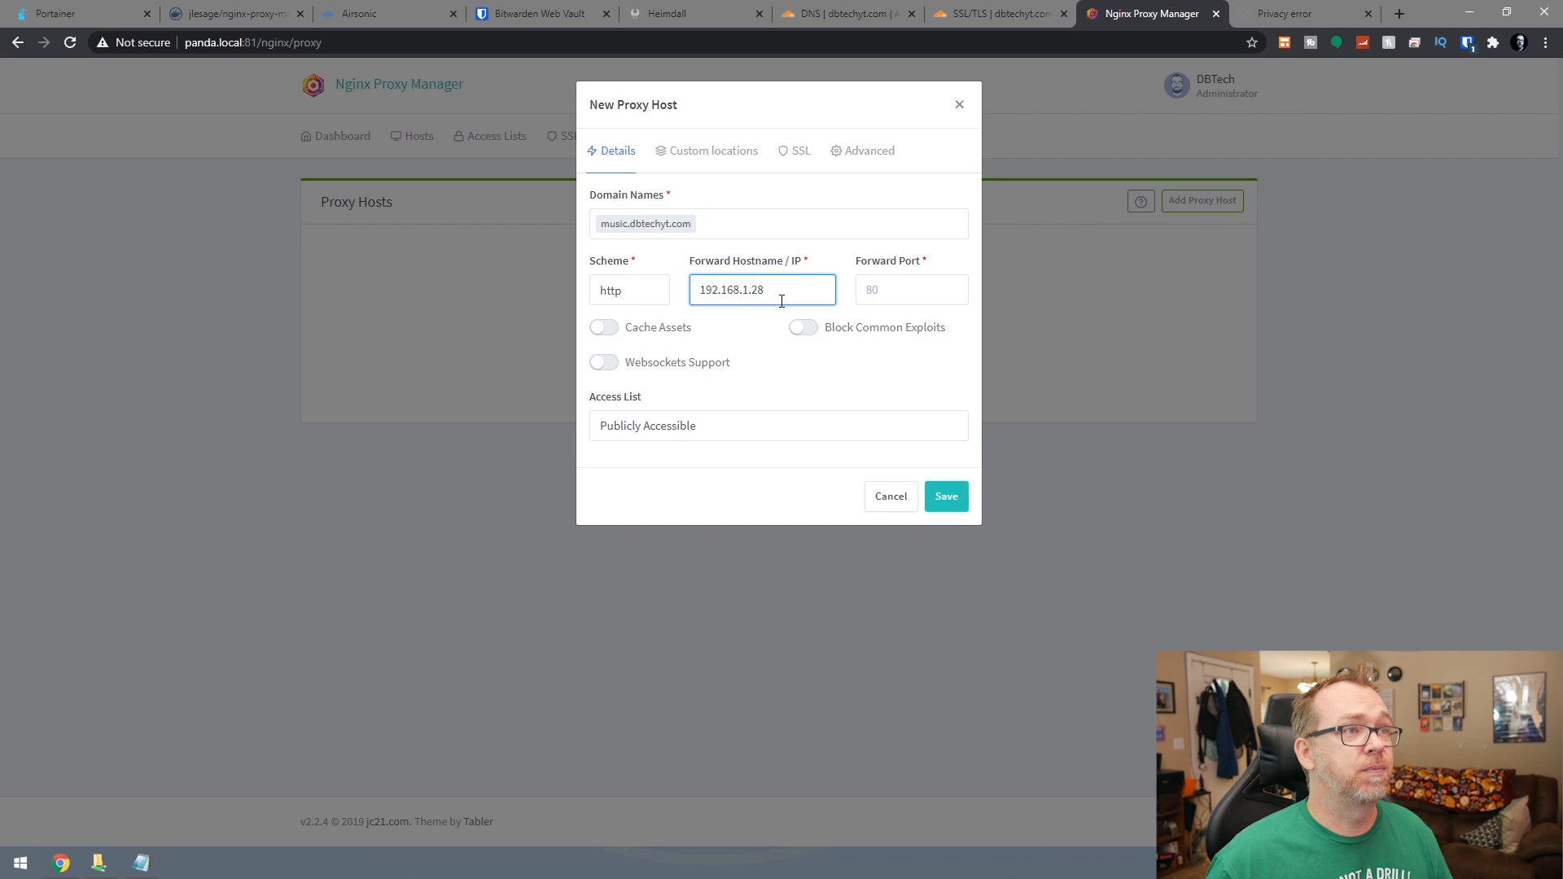
{"action": "type", "text": "40"}
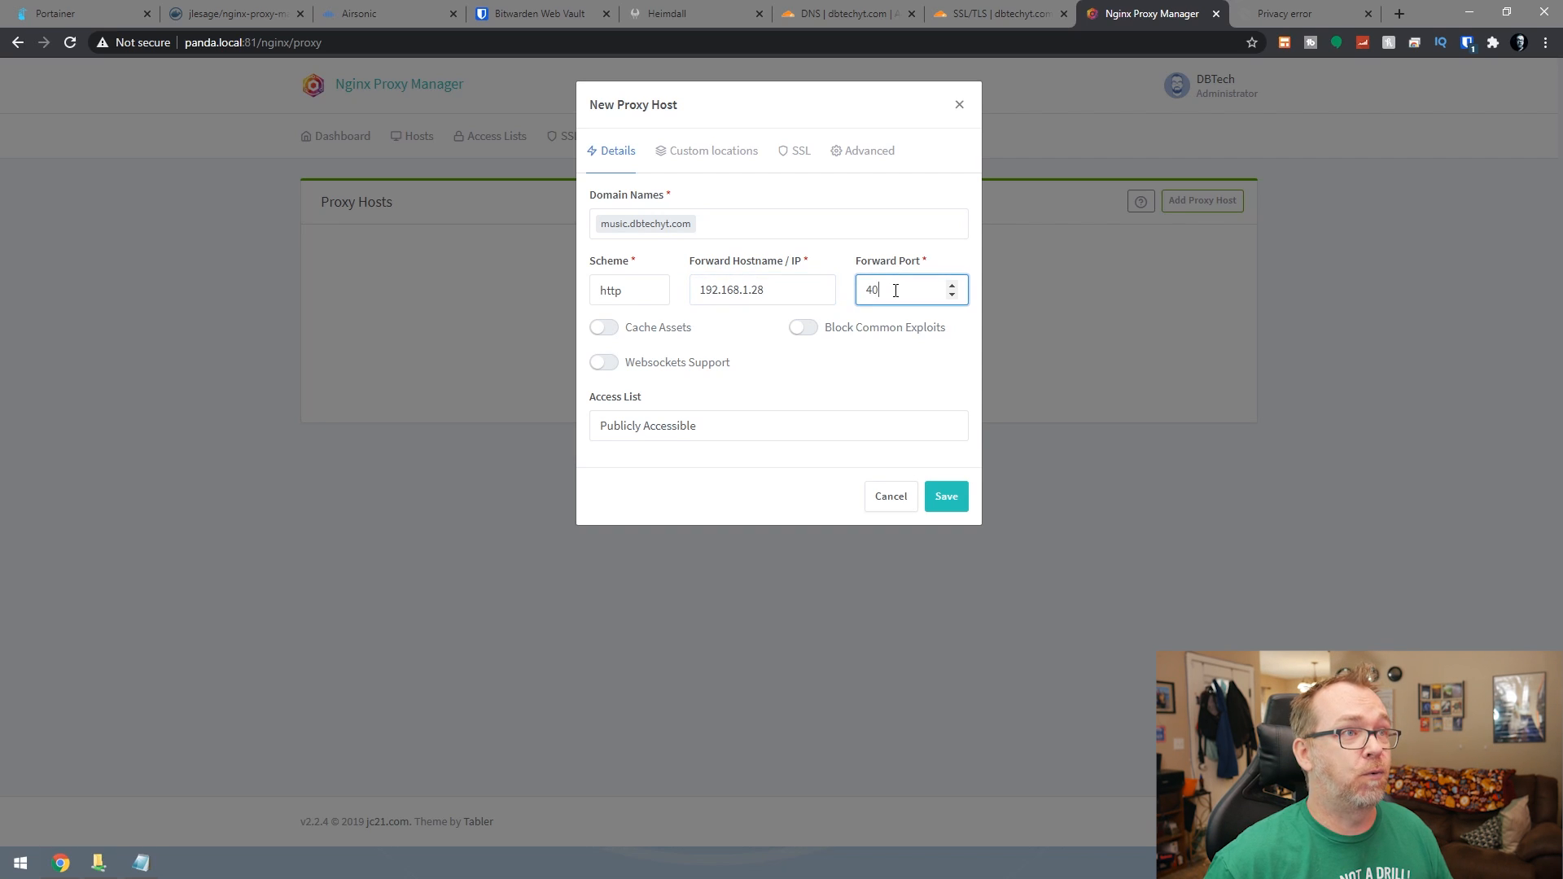
{"action": "left_click", "coordinate": [382, 14]}
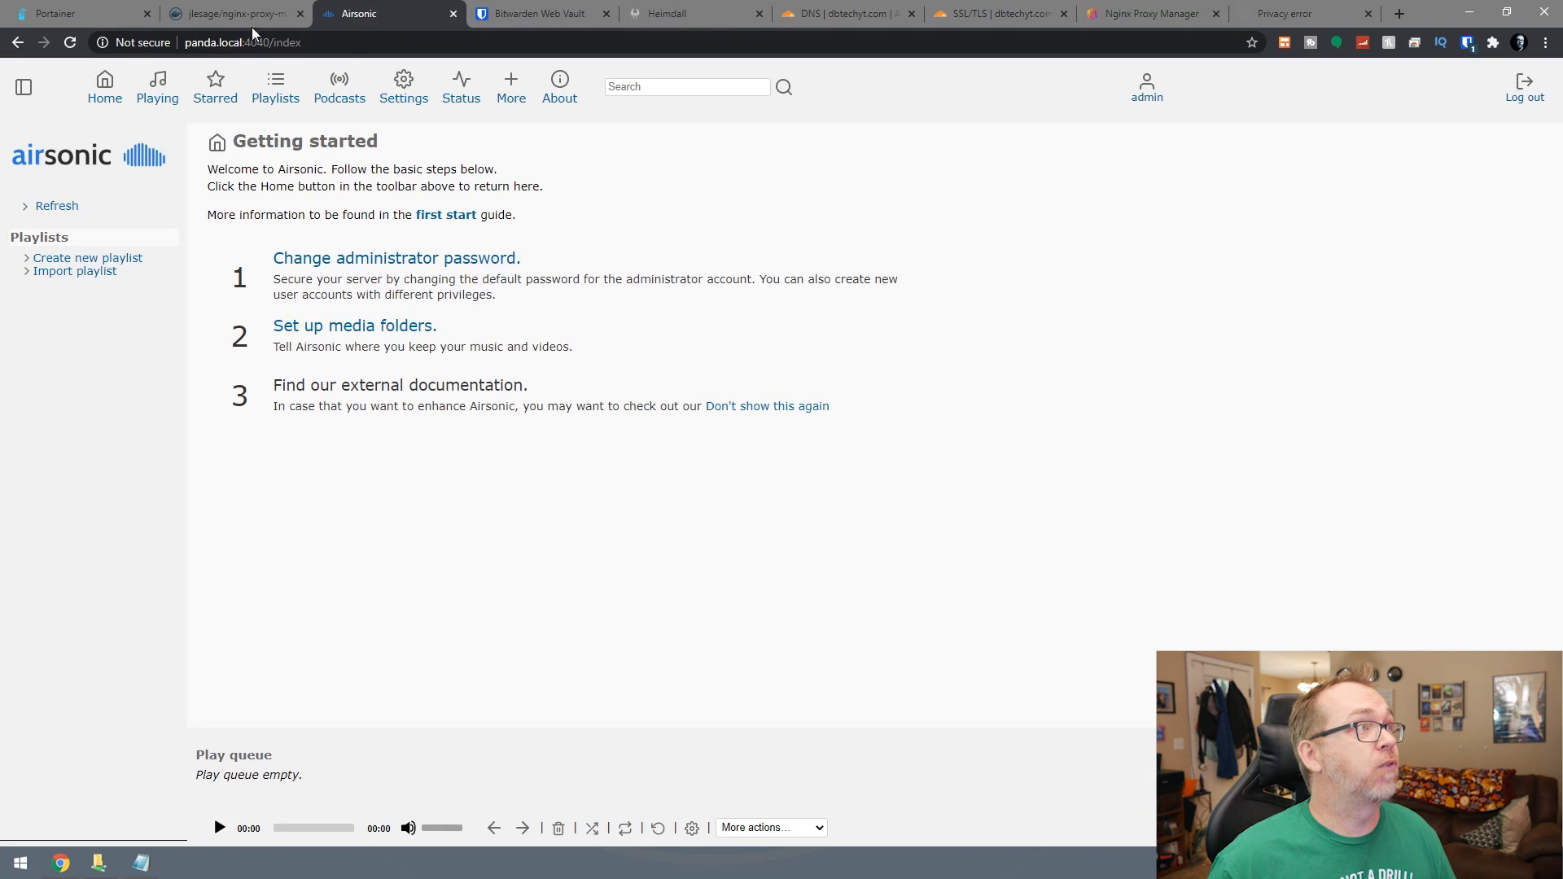
{"action": "left_click", "coordinate": [1147, 13]}
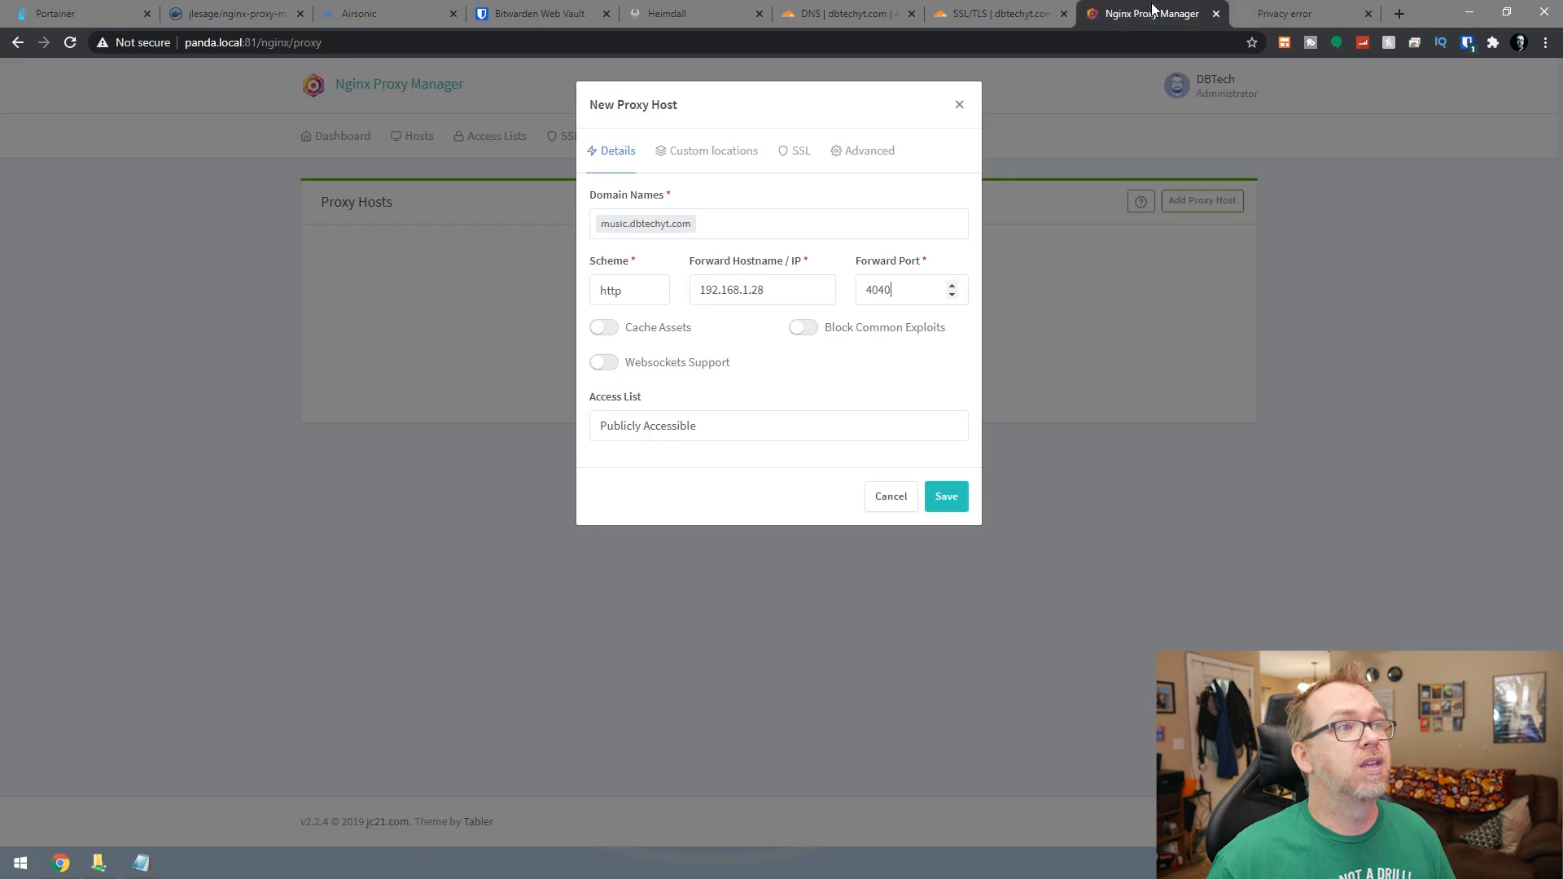
{"action": "left_click", "coordinate": [803, 328]}
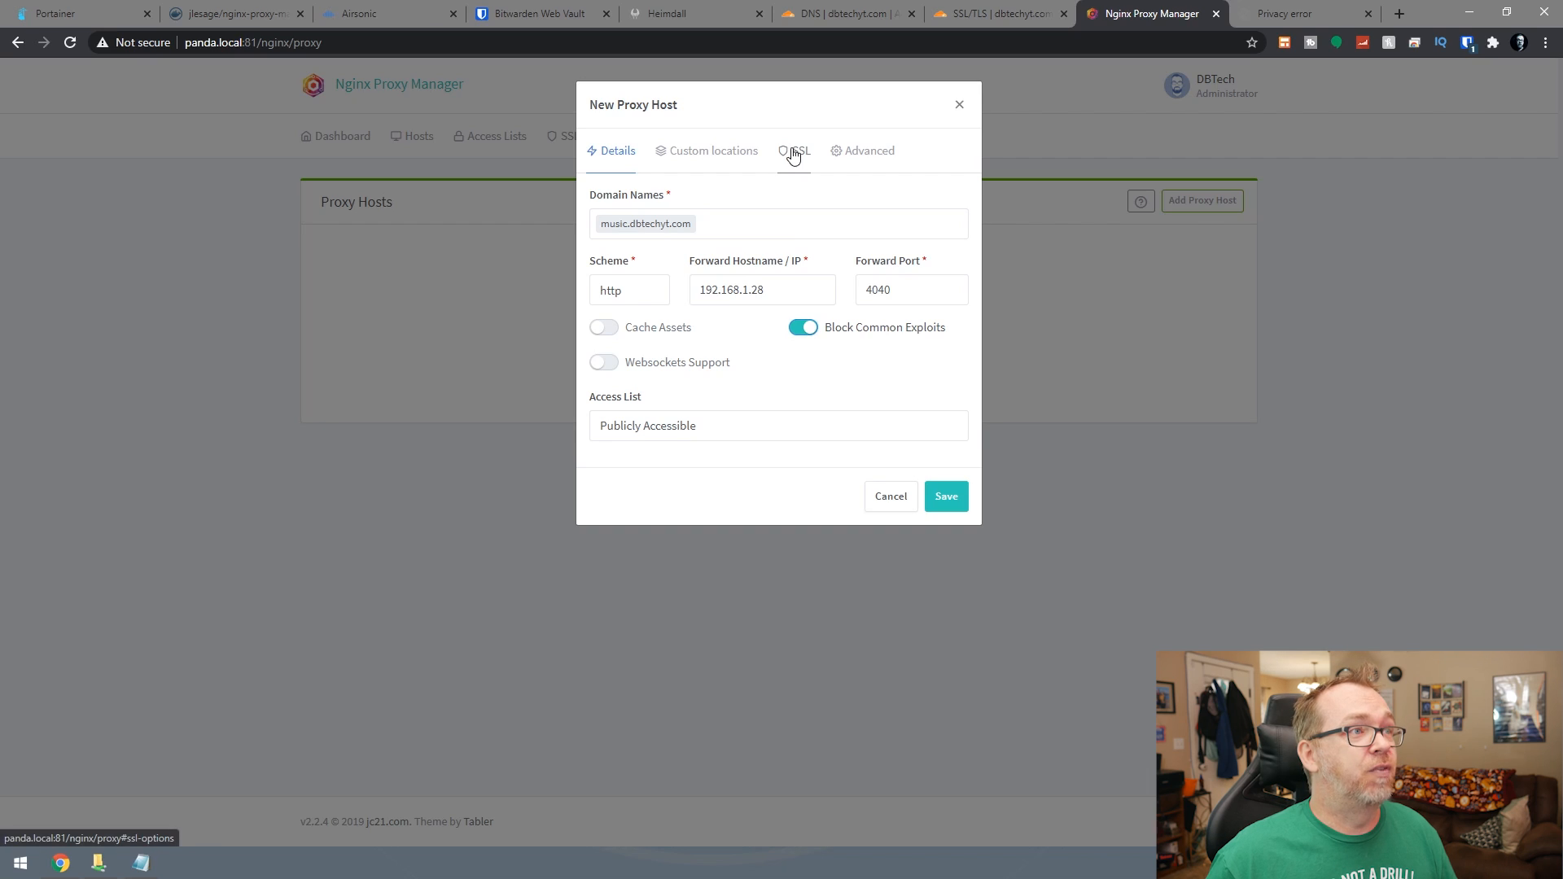
Request a new Let's Encrypt certificate with HTTP/2 support for the music host
{"action": "left_click", "coordinate": [801, 151]}
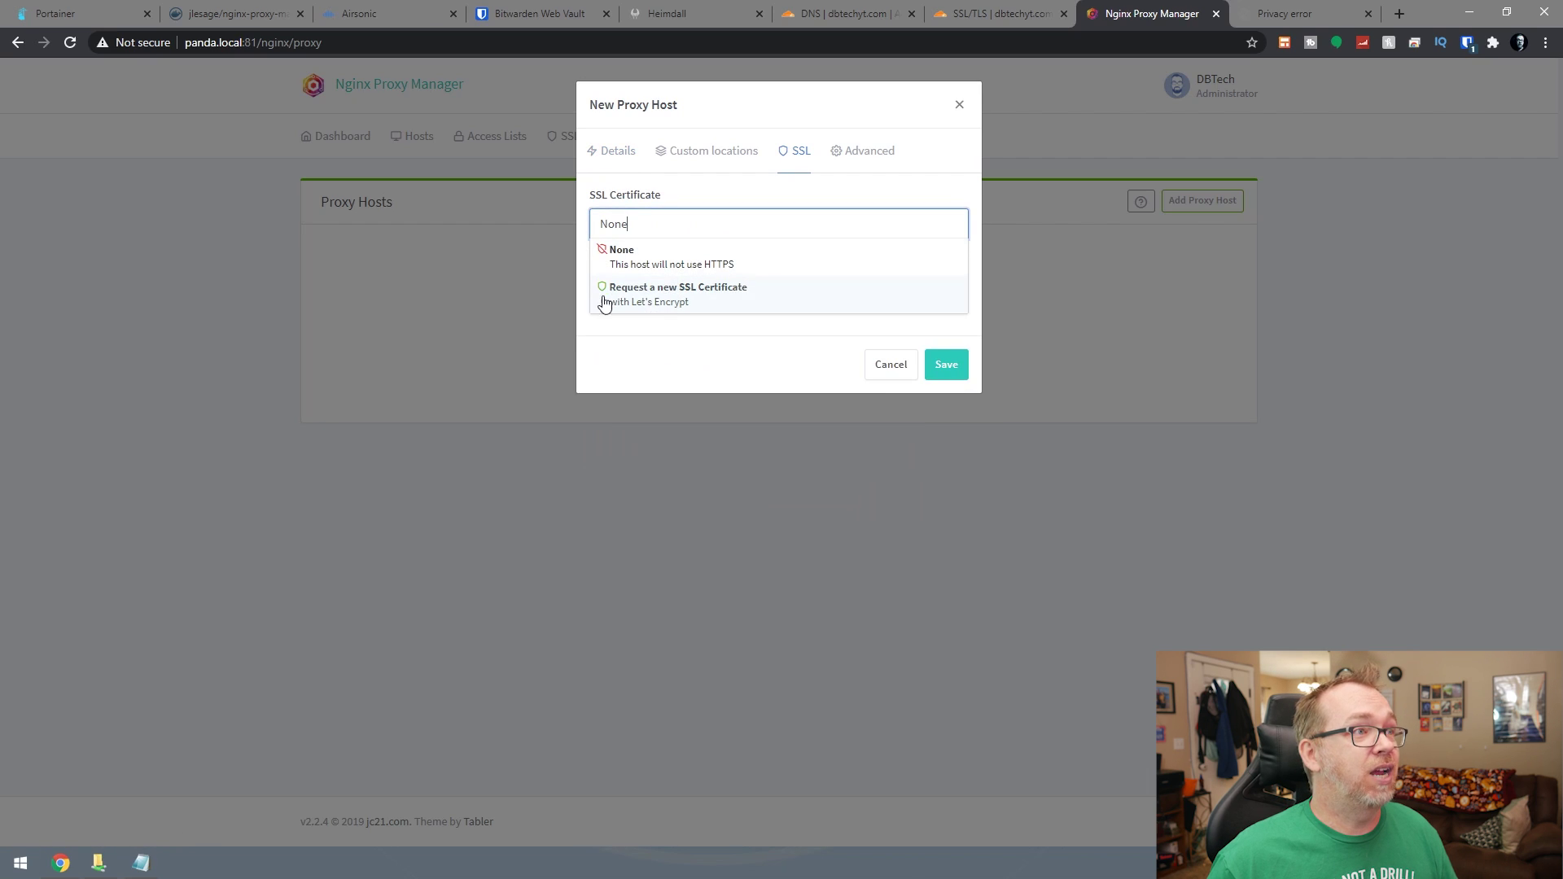
{"action": "left_click", "coordinate": [677, 293]}
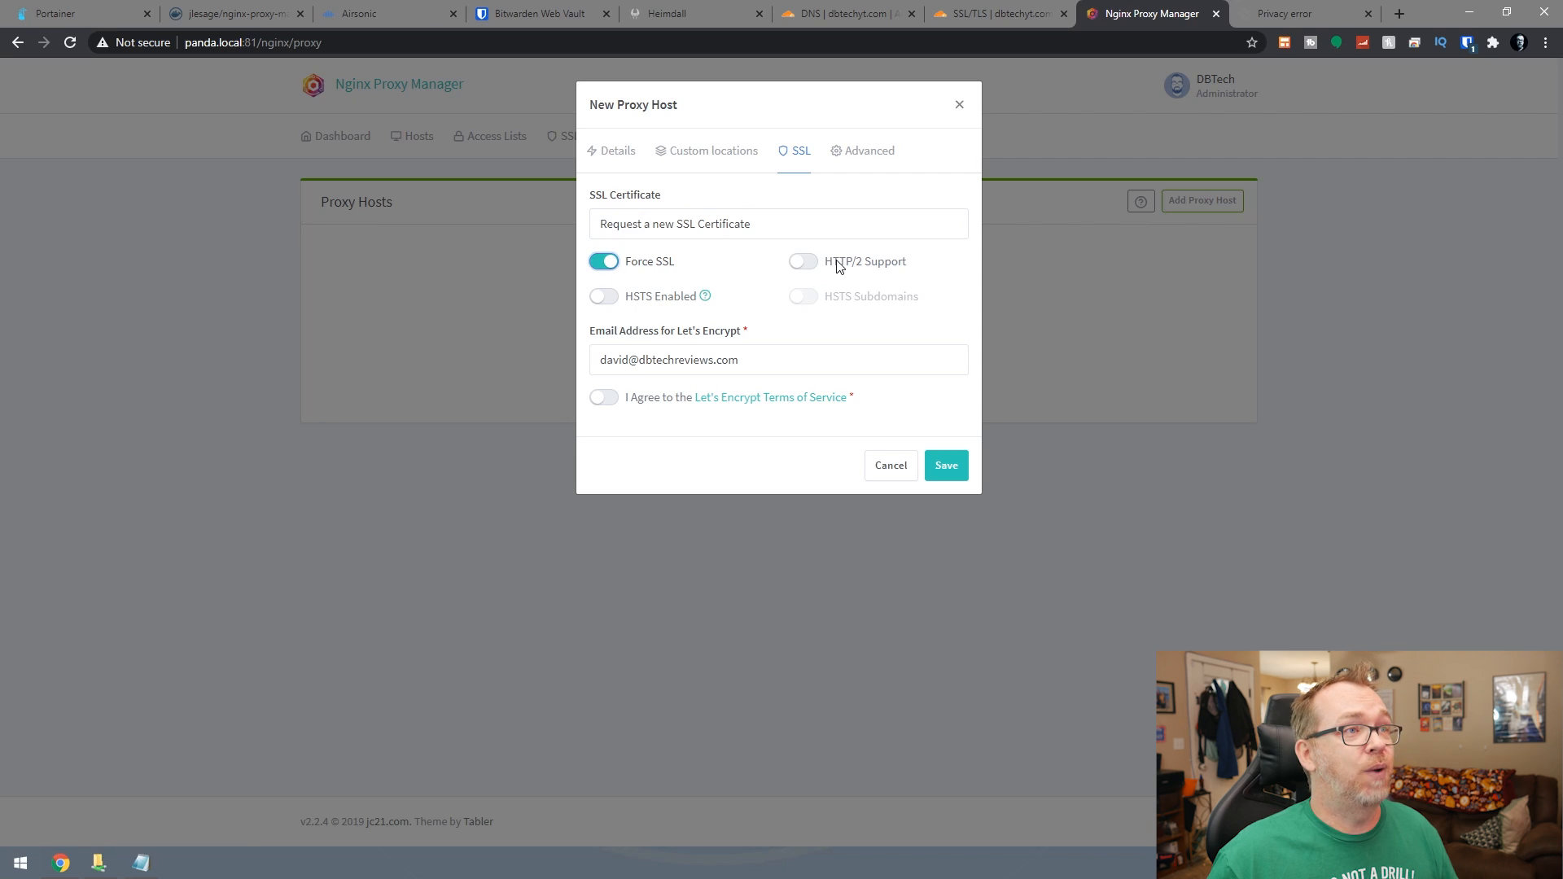
{"action": "left_click", "coordinate": [803, 261]}
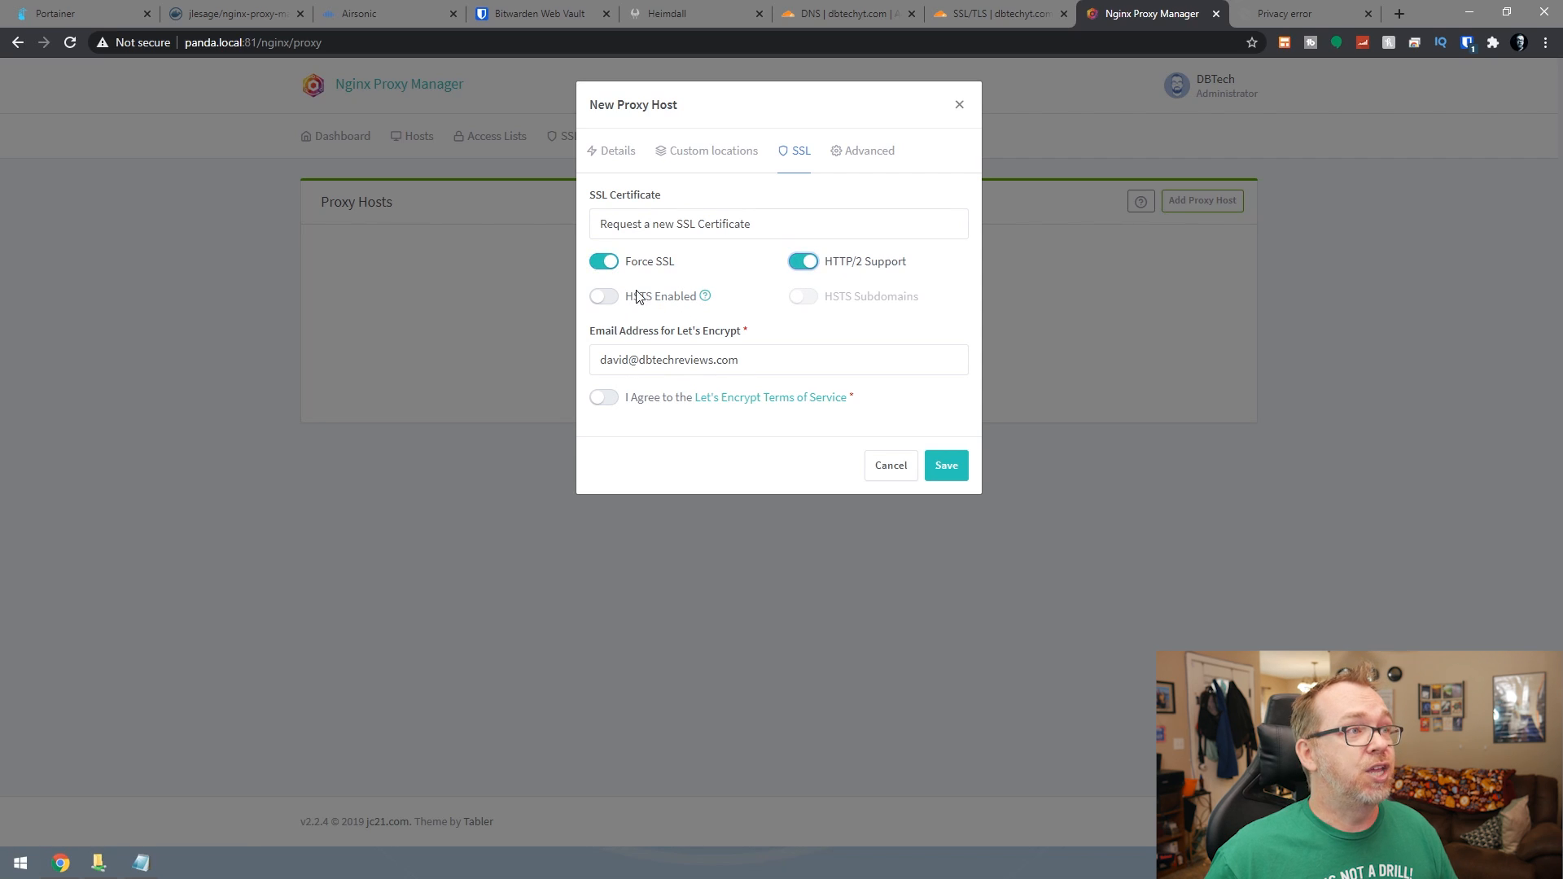
{"action": "mouse_move", "coordinate": [689, 321]}
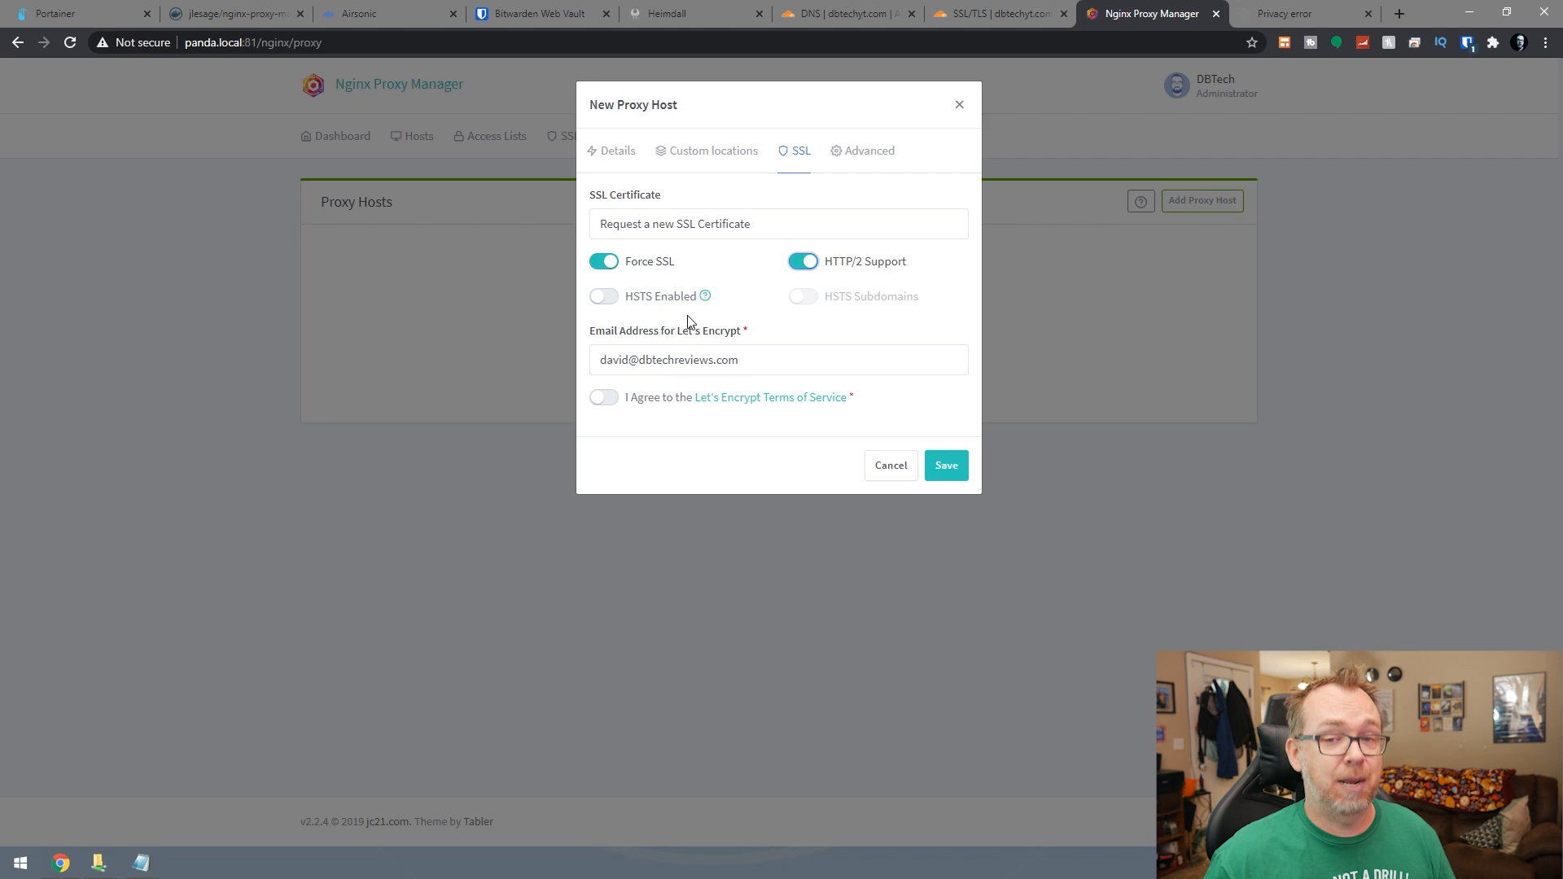
{"action": "mouse_move", "coordinate": [620, 398]}
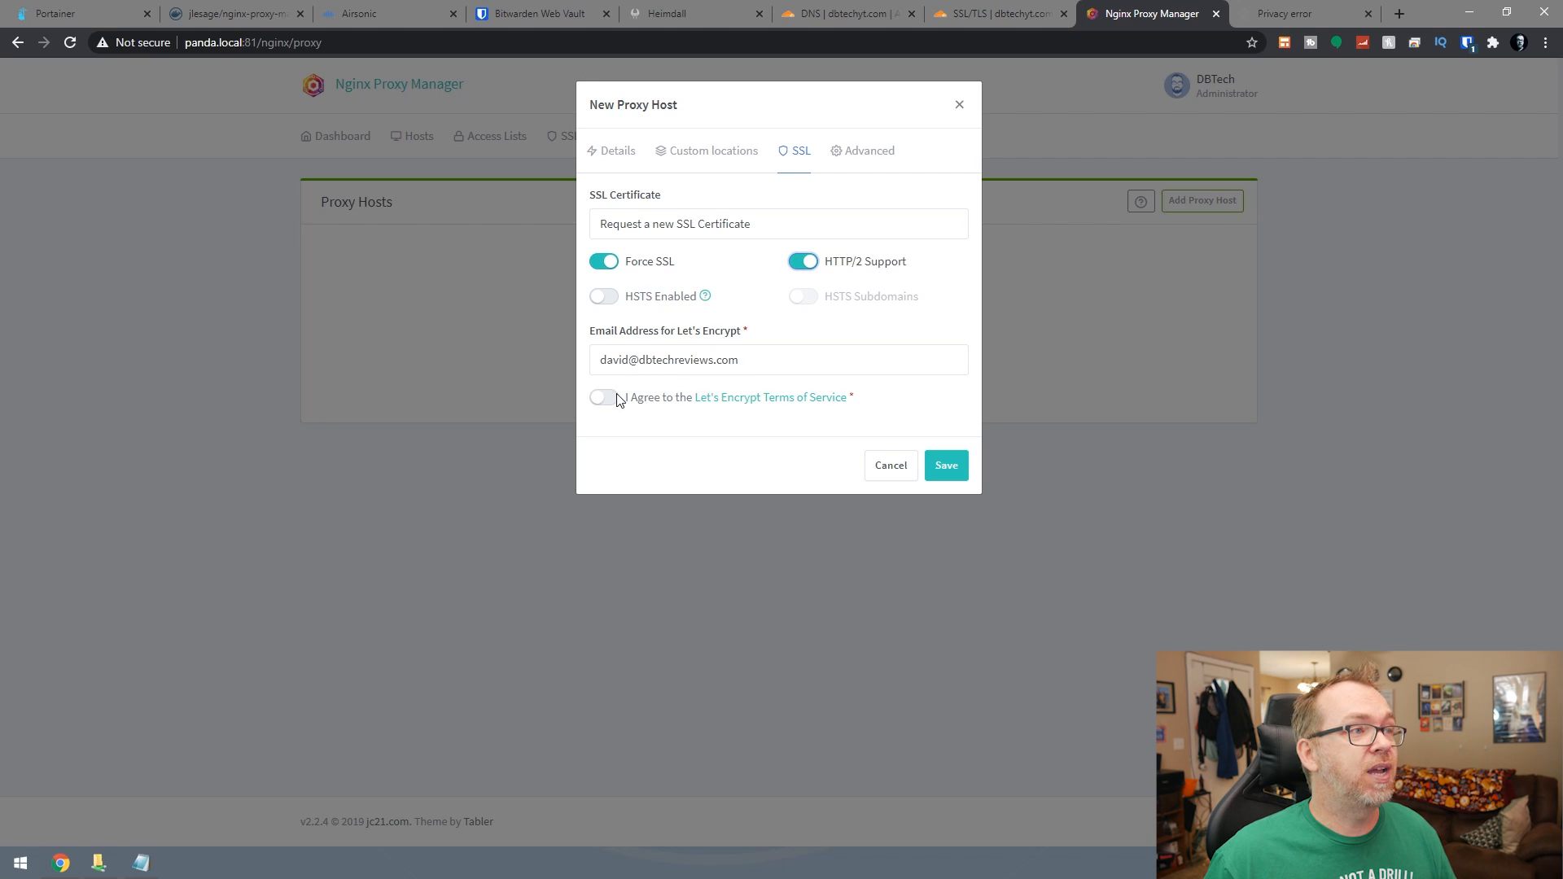
Agree to the Let's Encrypt terms, save the music host, and open its site
{"action": "left_click", "coordinate": [604, 398]}
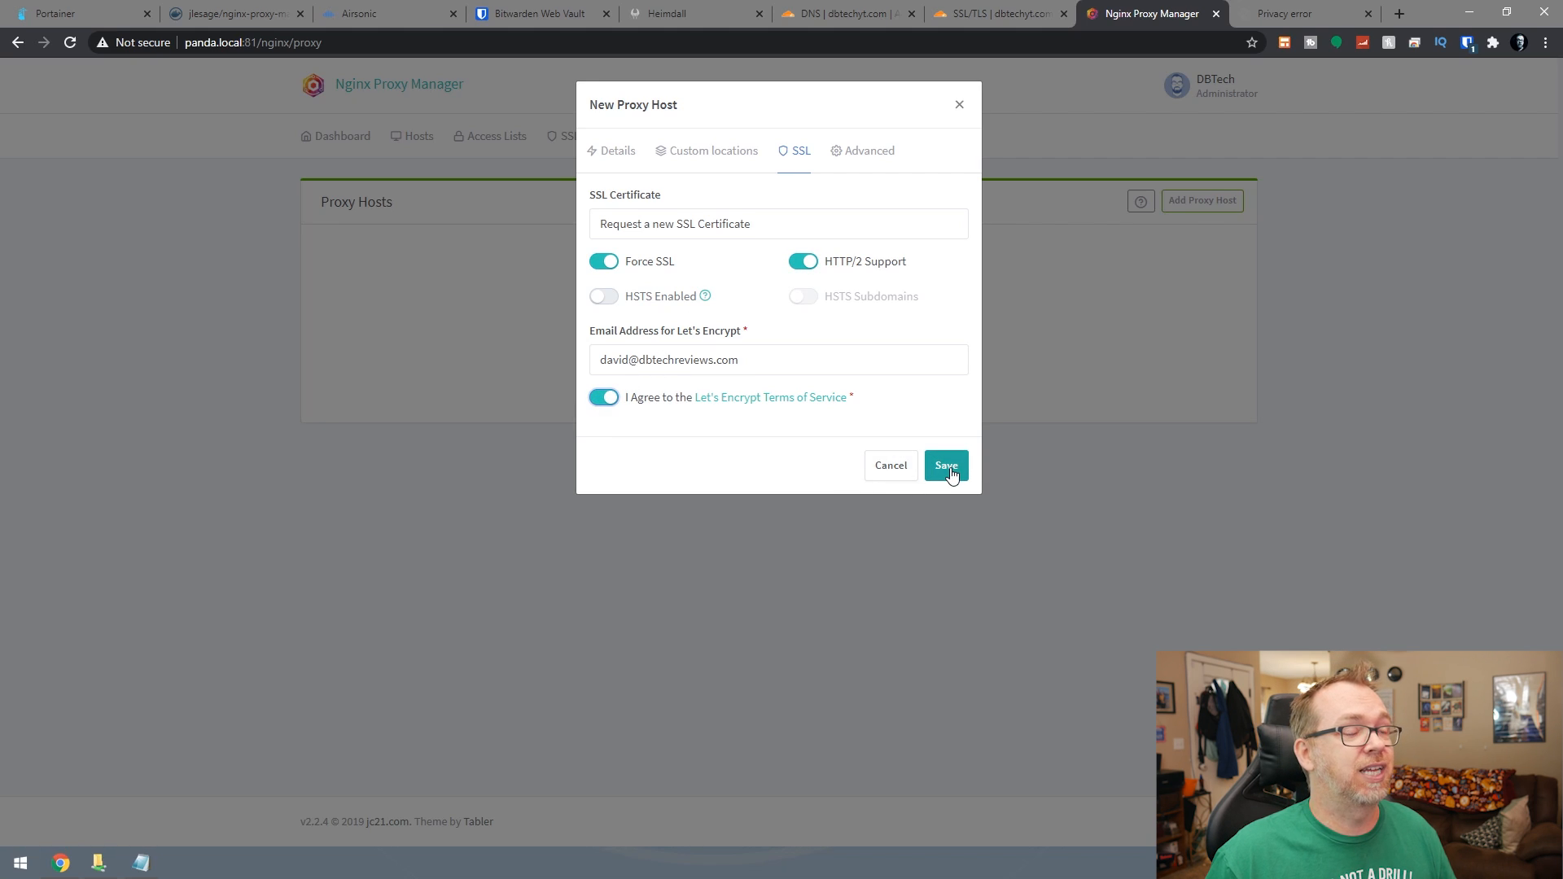
{"action": "left_click", "coordinate": [946, 466]}
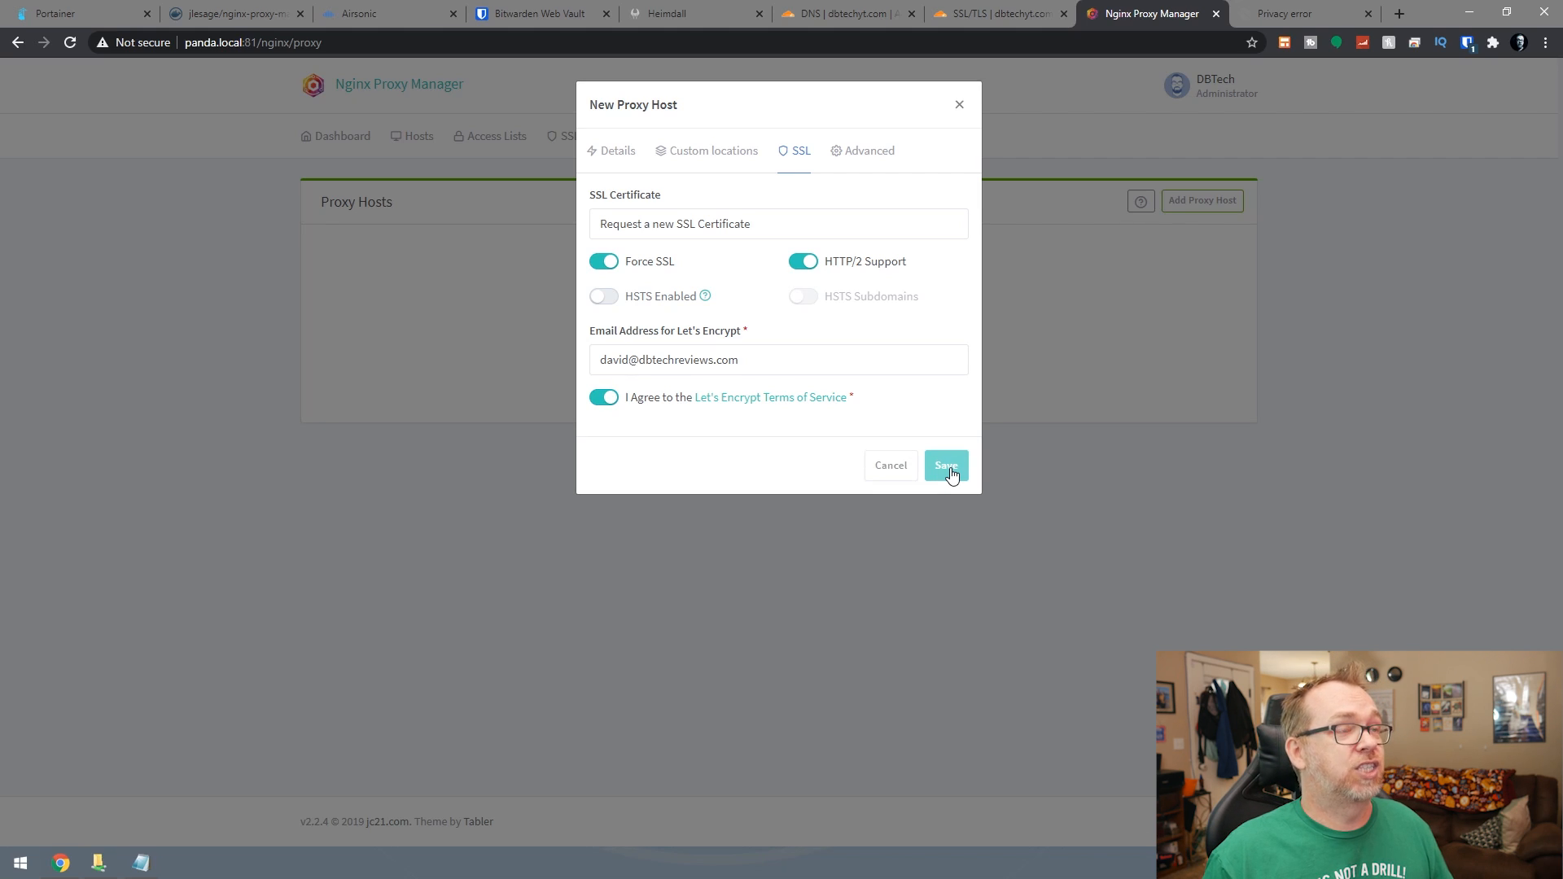
{"action": "left_click", "coordinate": [946, 466]}
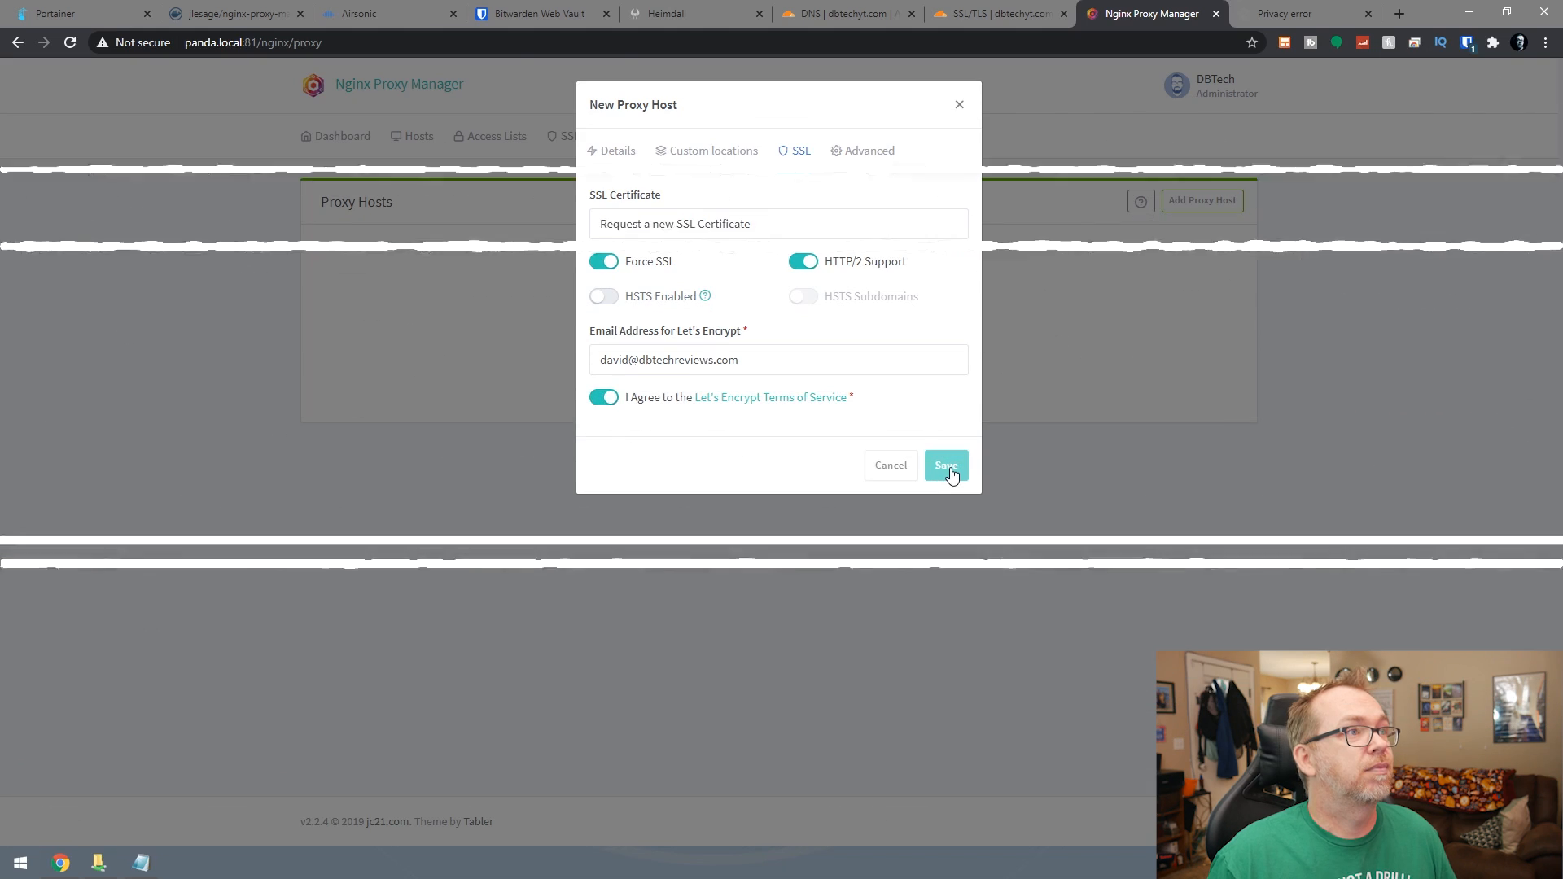
{"action": "left_click", "coordinate": [945, 466]}
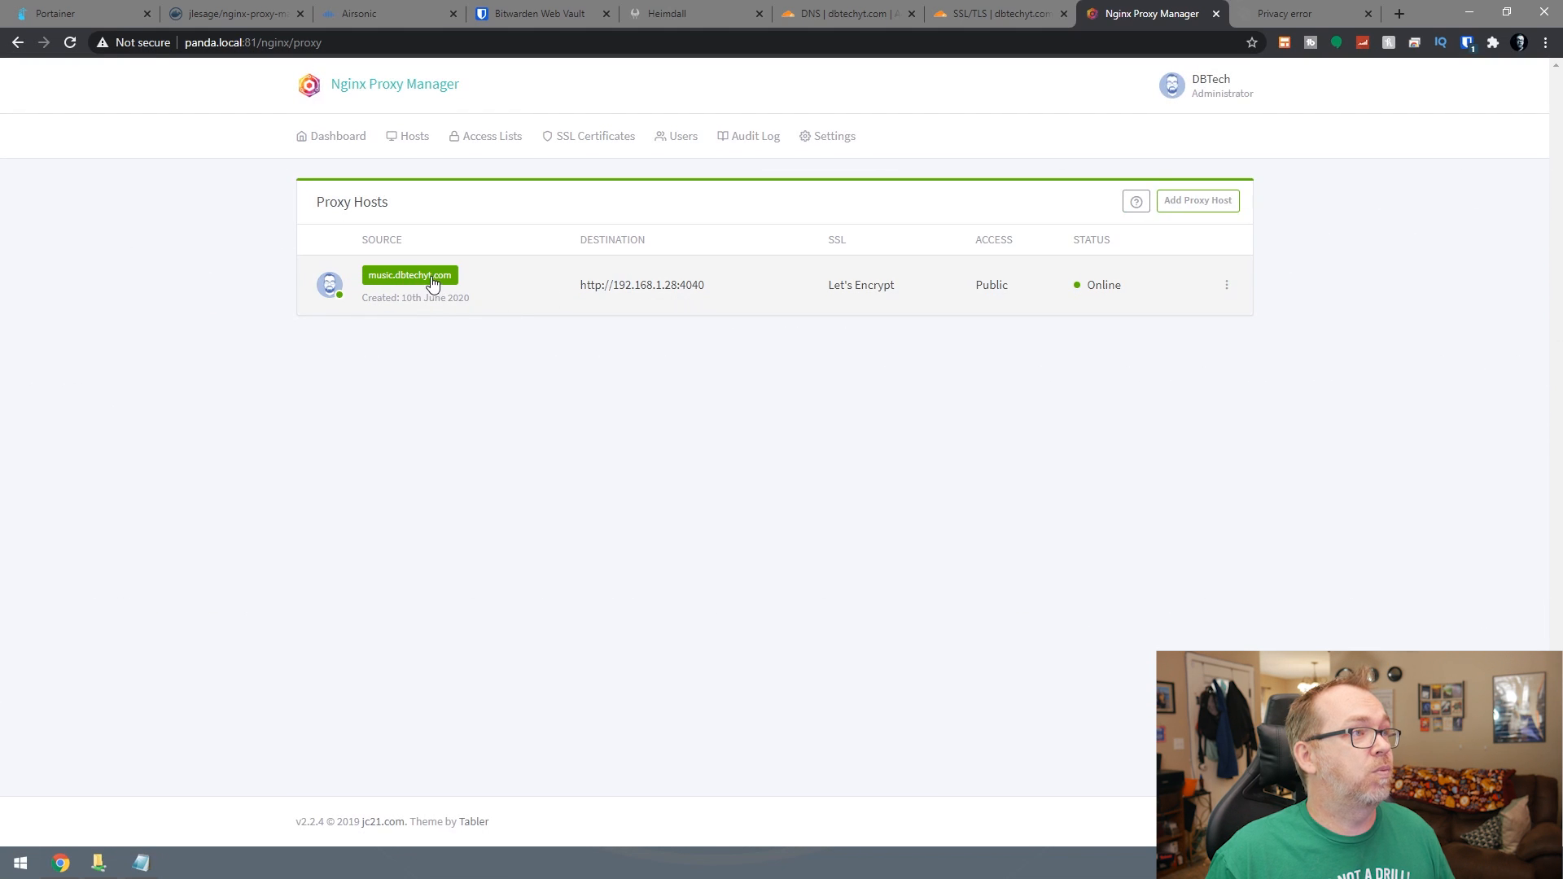
{"action": "left_click", "coordinate": [410, 274]}
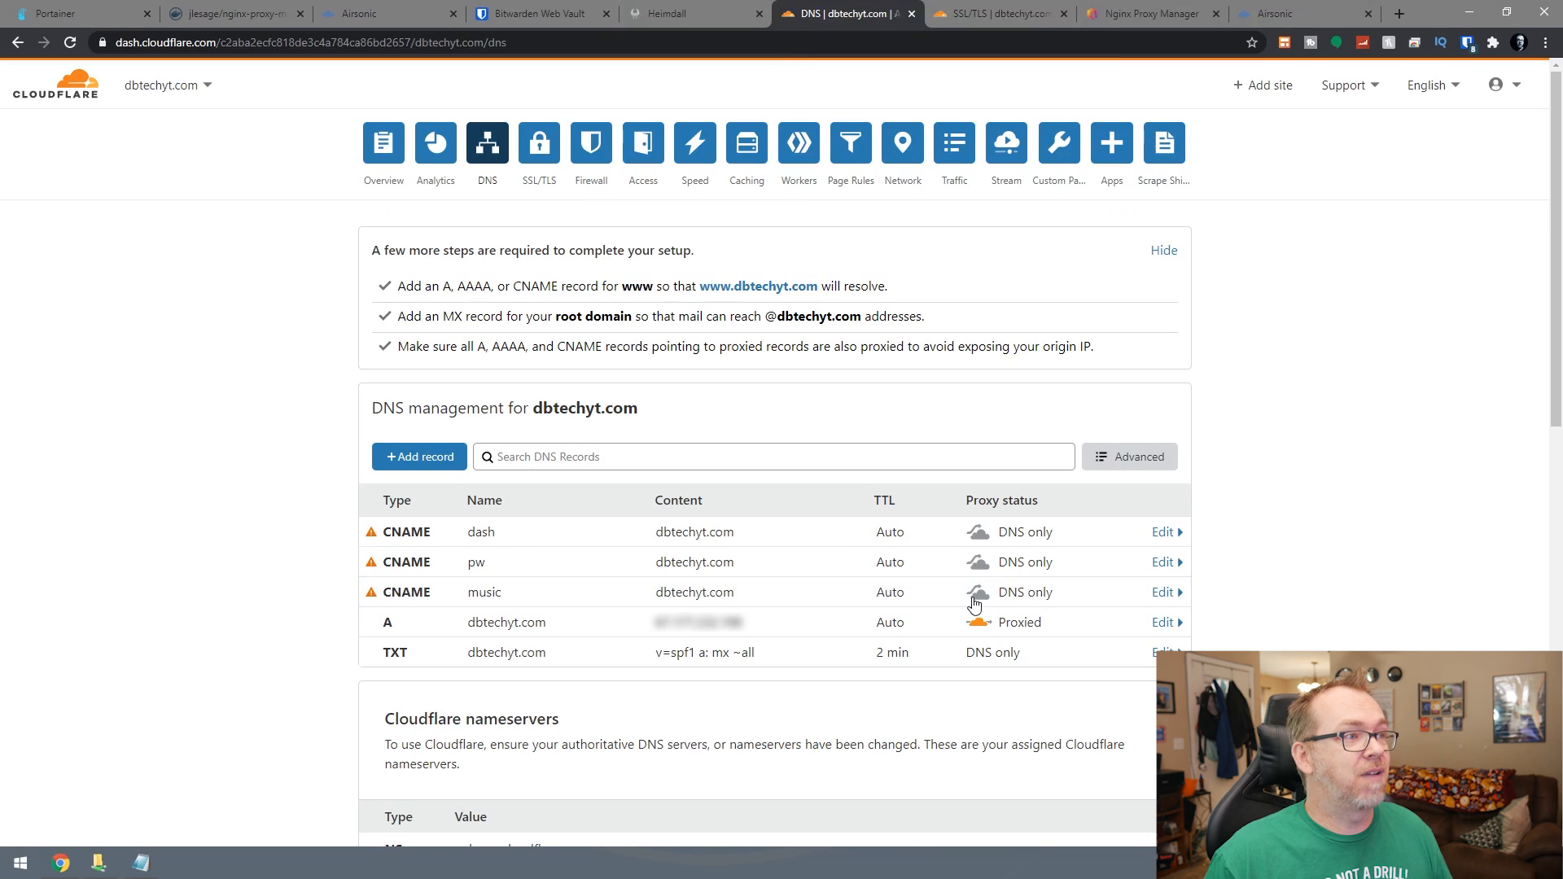
{"action": "mouse_move", "coordinate": [980, 598]}
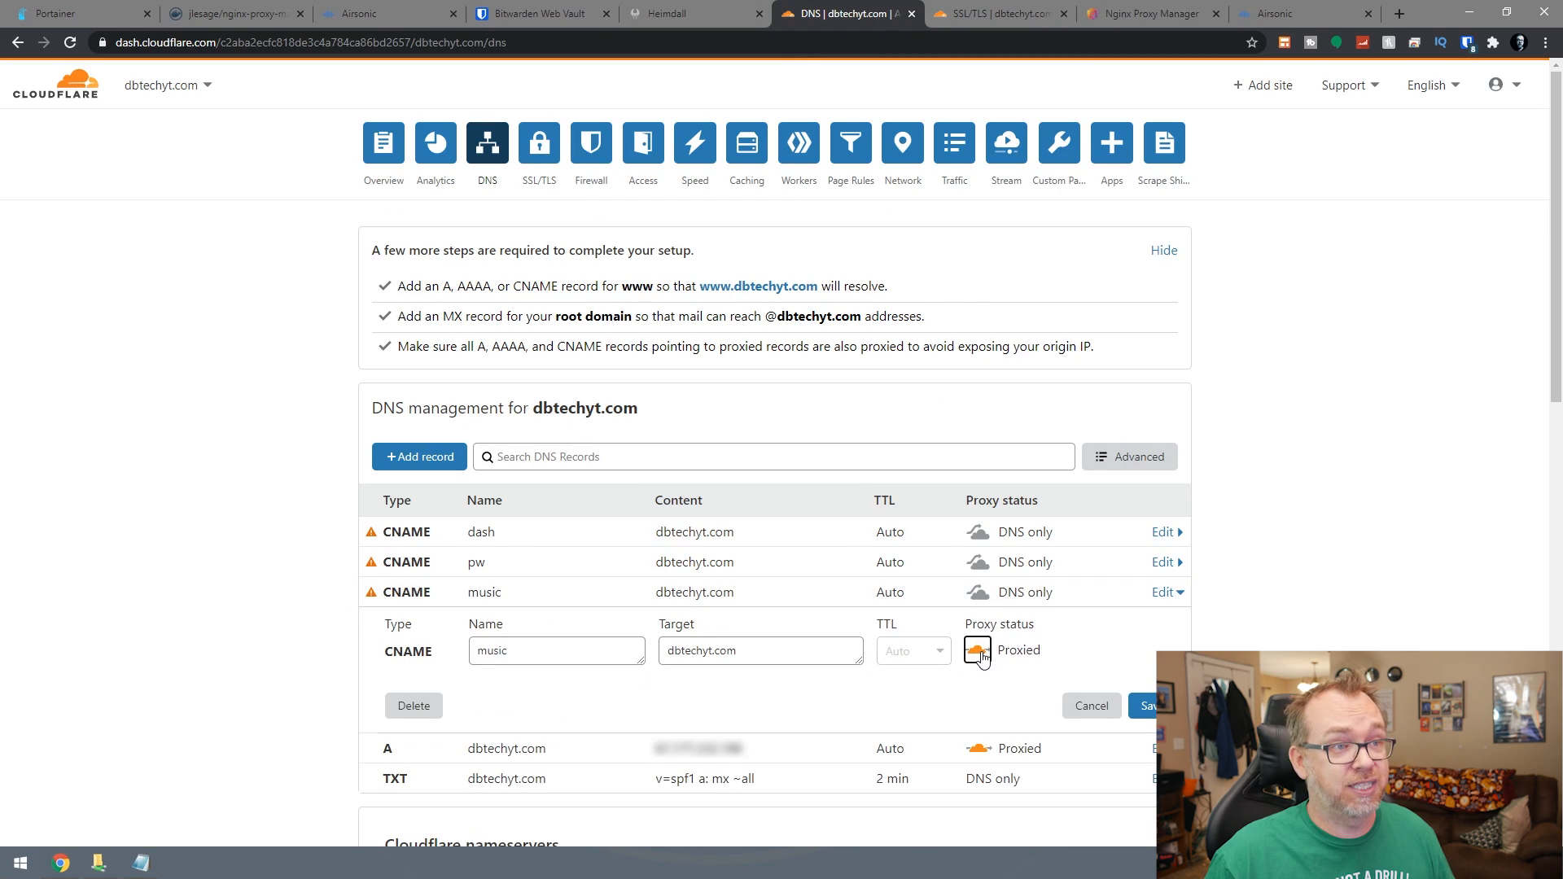
Save the Cloudflare music CNAME record as Proxied
{"action": "left_click", "coordinate": [1148, 706]}
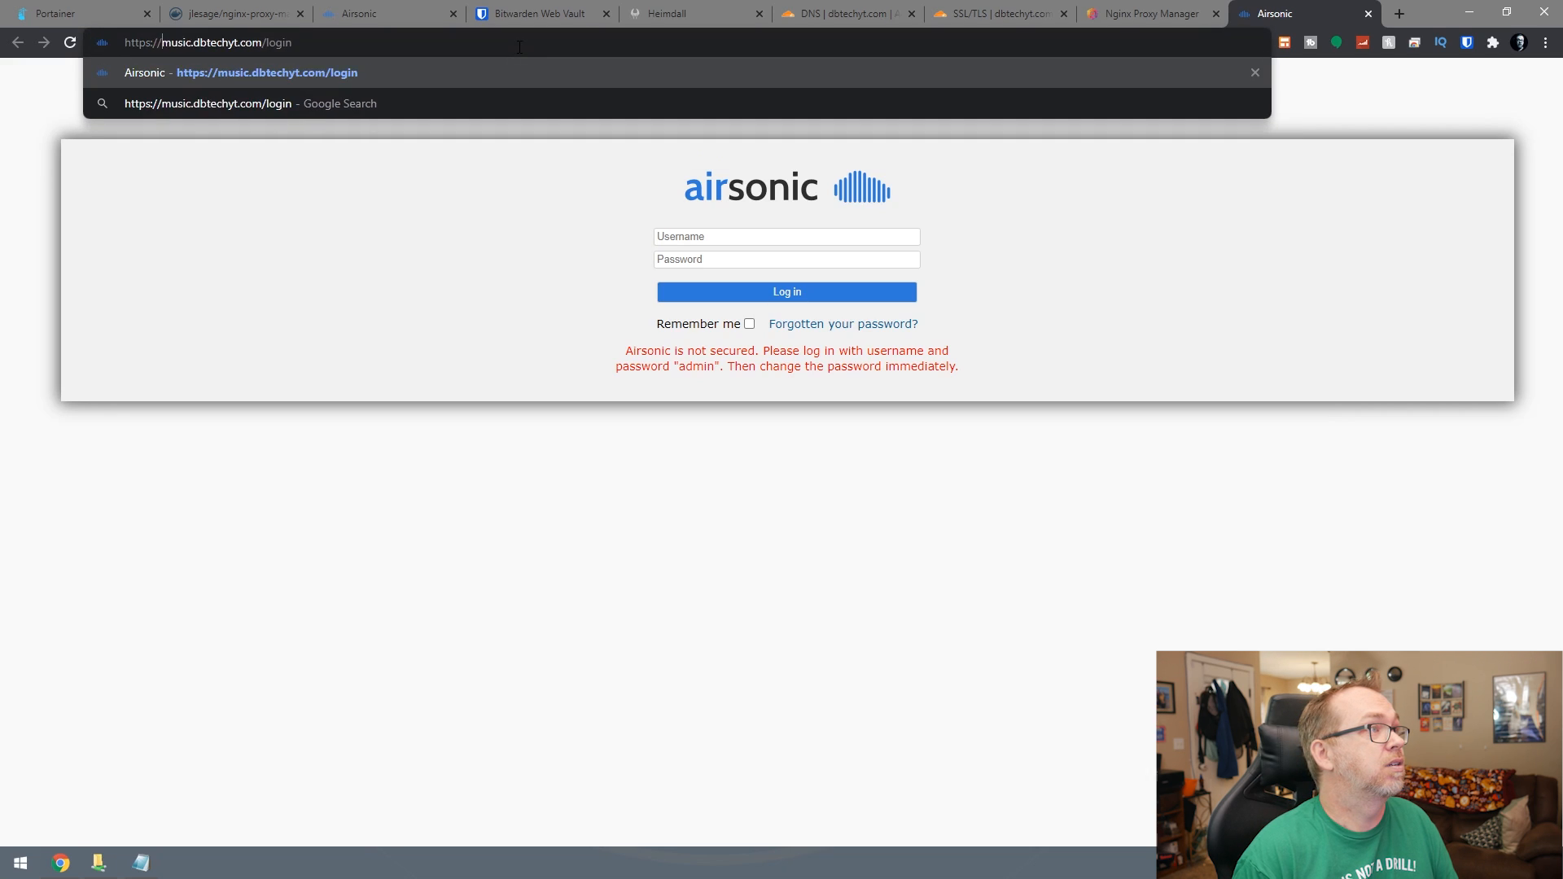
{"action": "type", "text": "ad"}
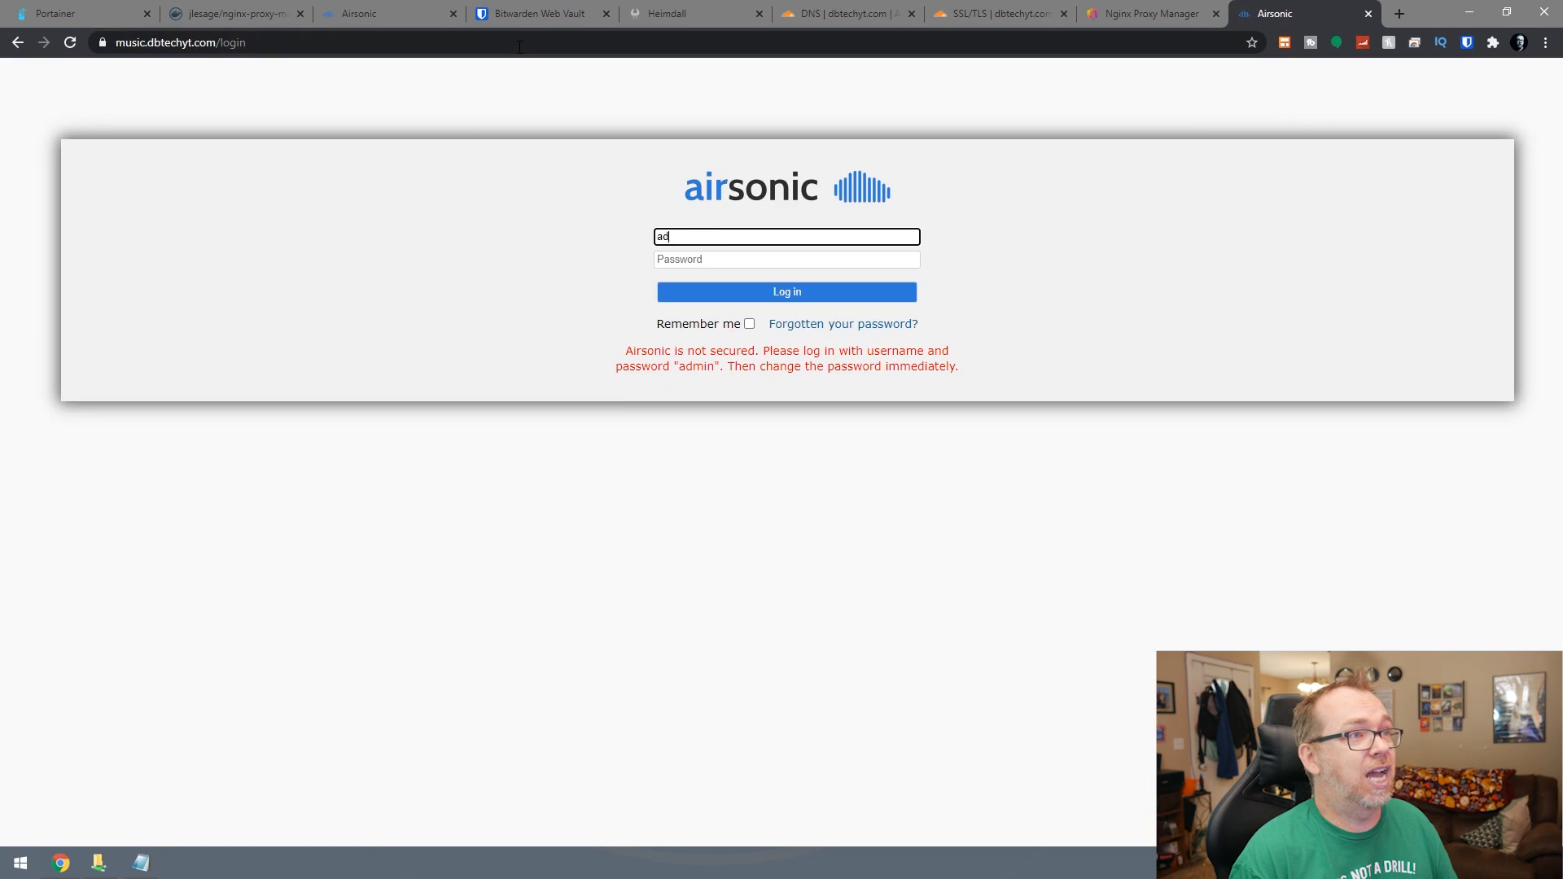
{"action": "left_click", "coordinate": [786, 292]}
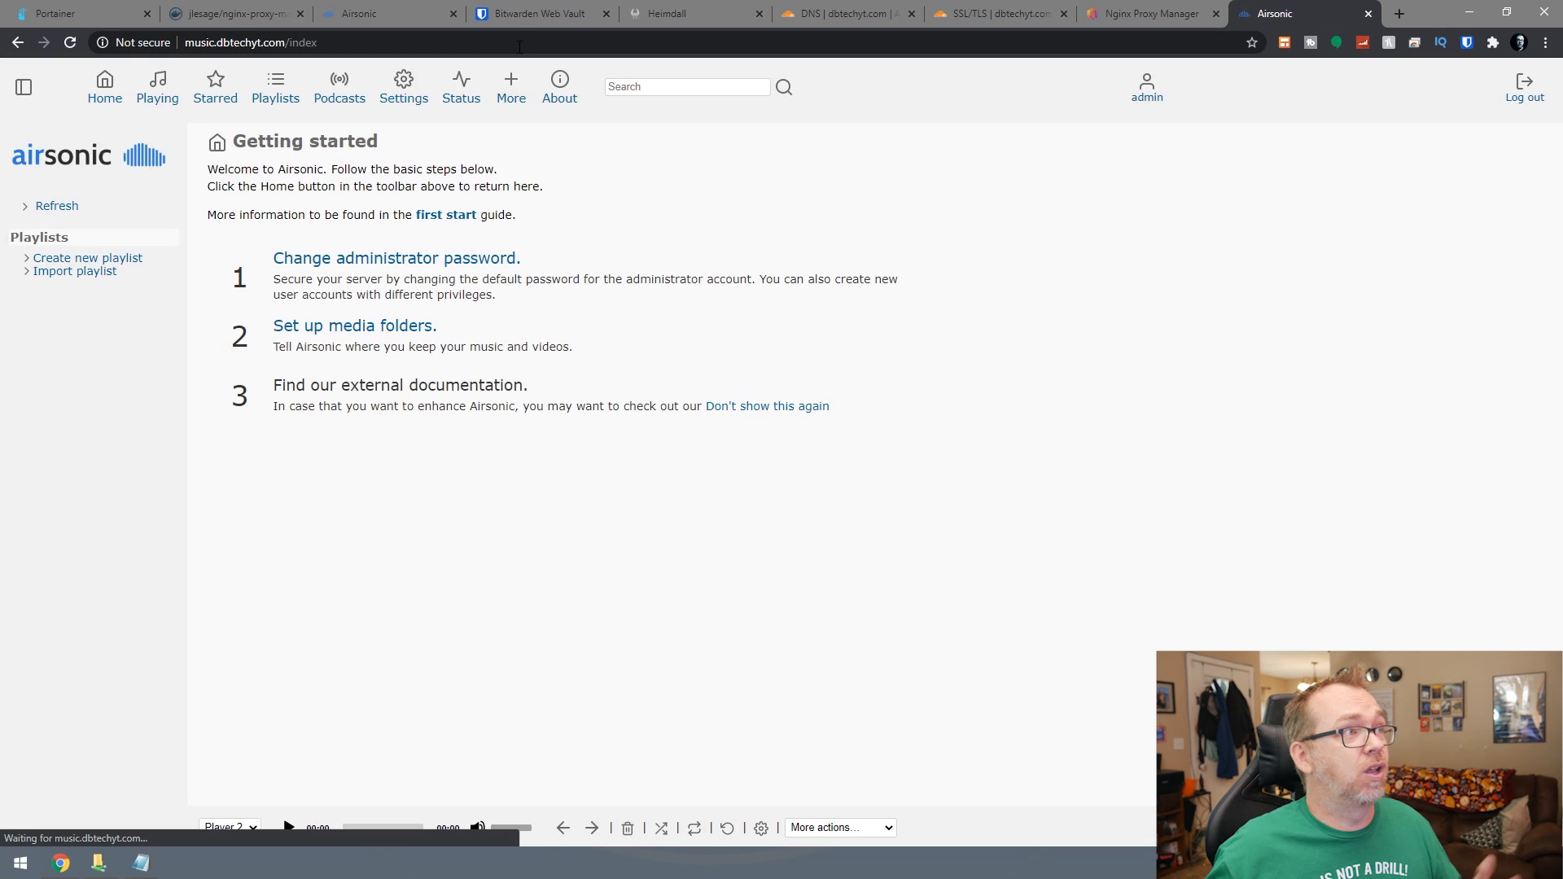
{"action": "left_click", "coordinate": [203, 42]}
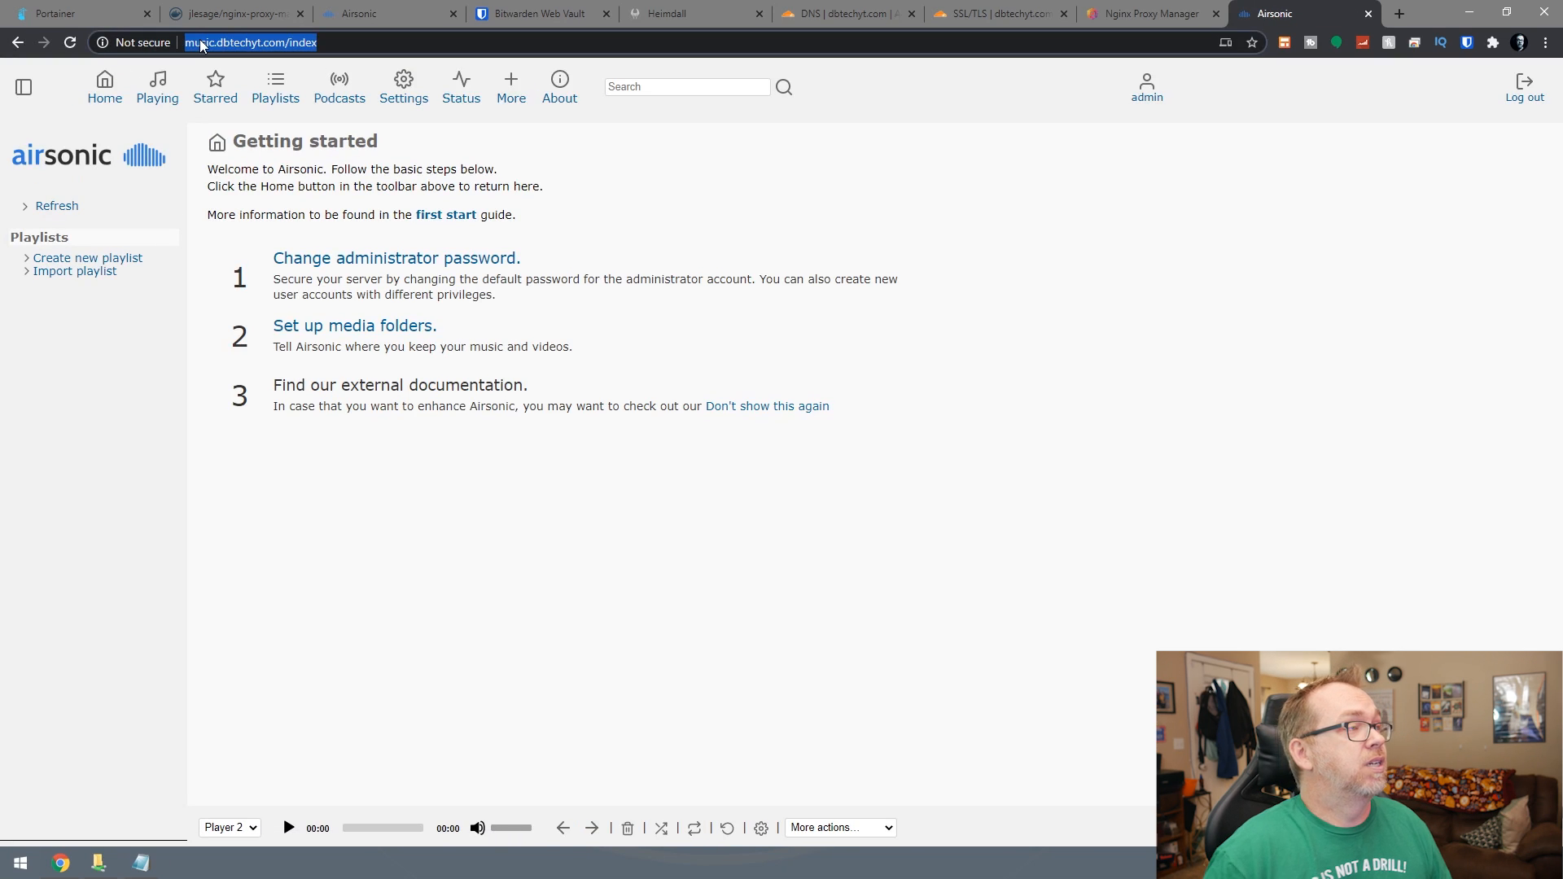
{"action": "type", "text": "h"}
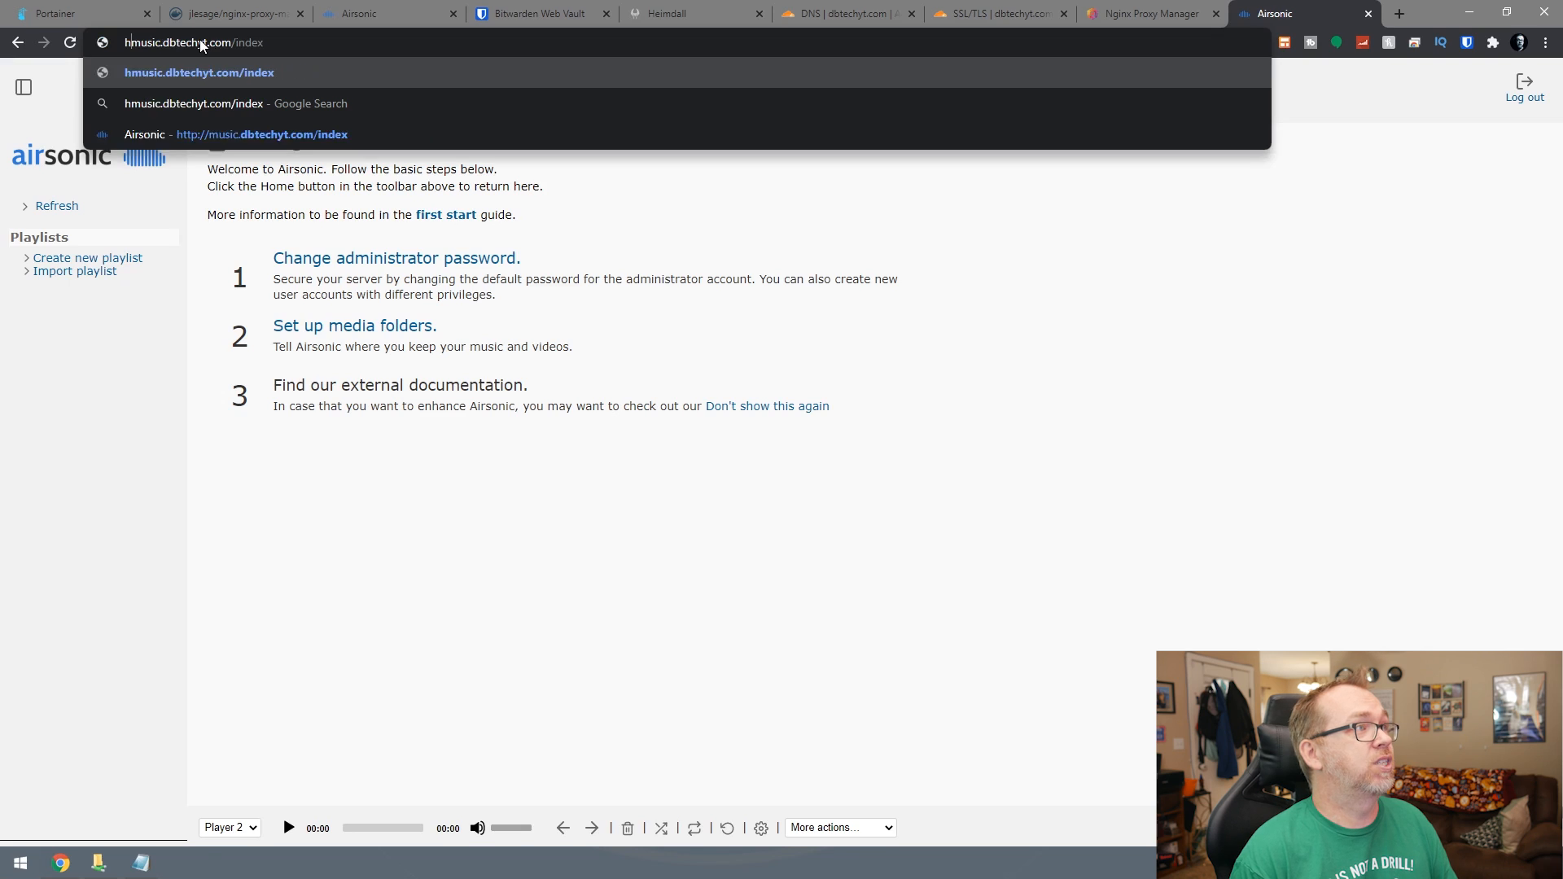
{"action": "type", "text": "https://music.dbtechyt.com/index"}
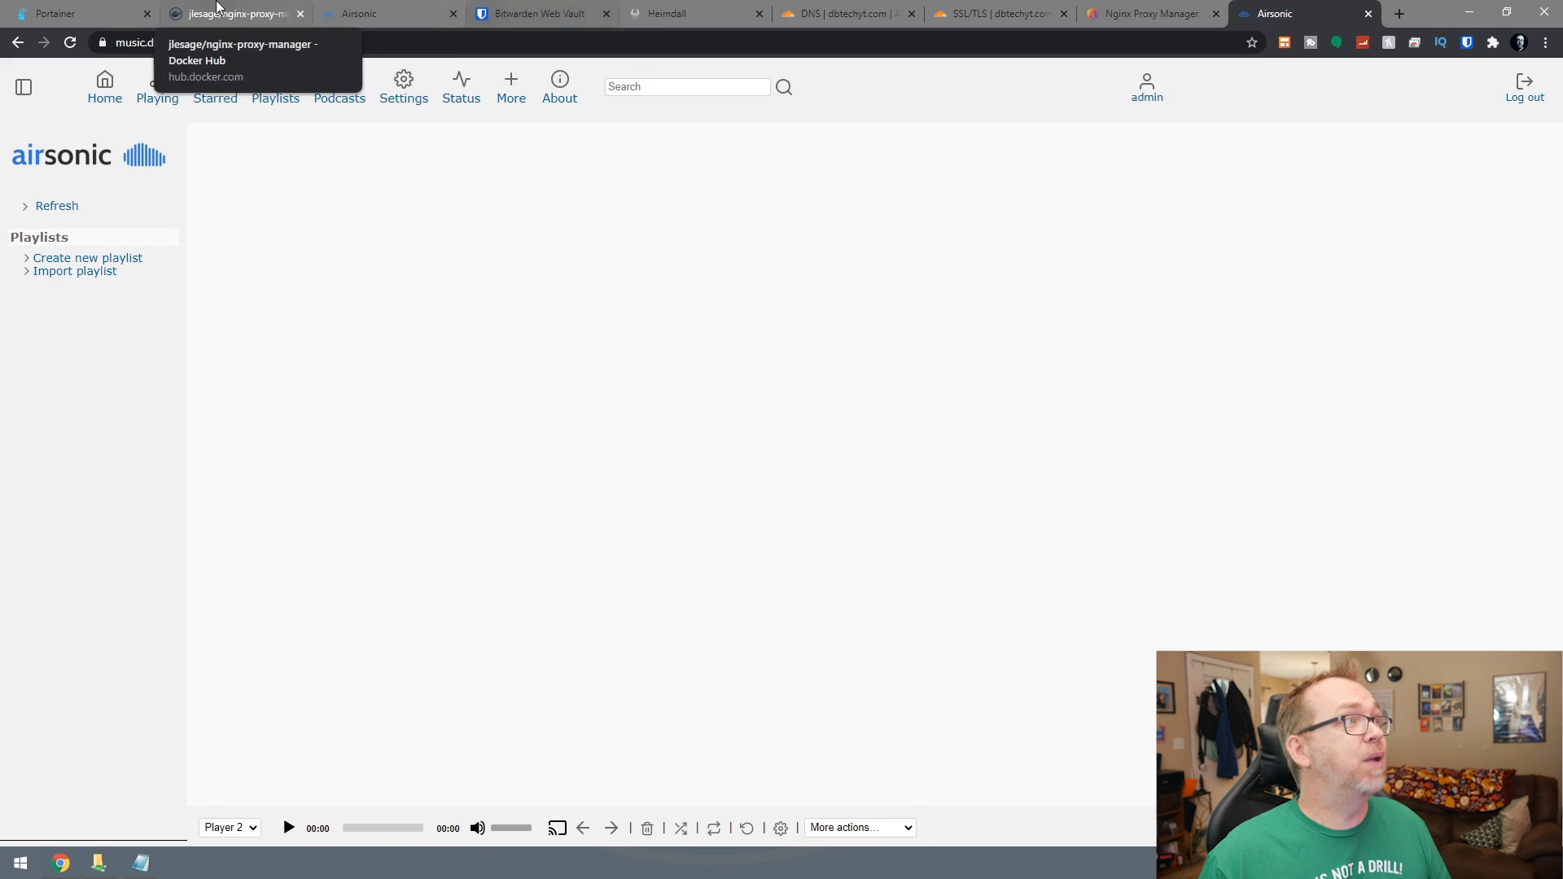
{"action": "mouse_move", "coordinate": [853, 8]}
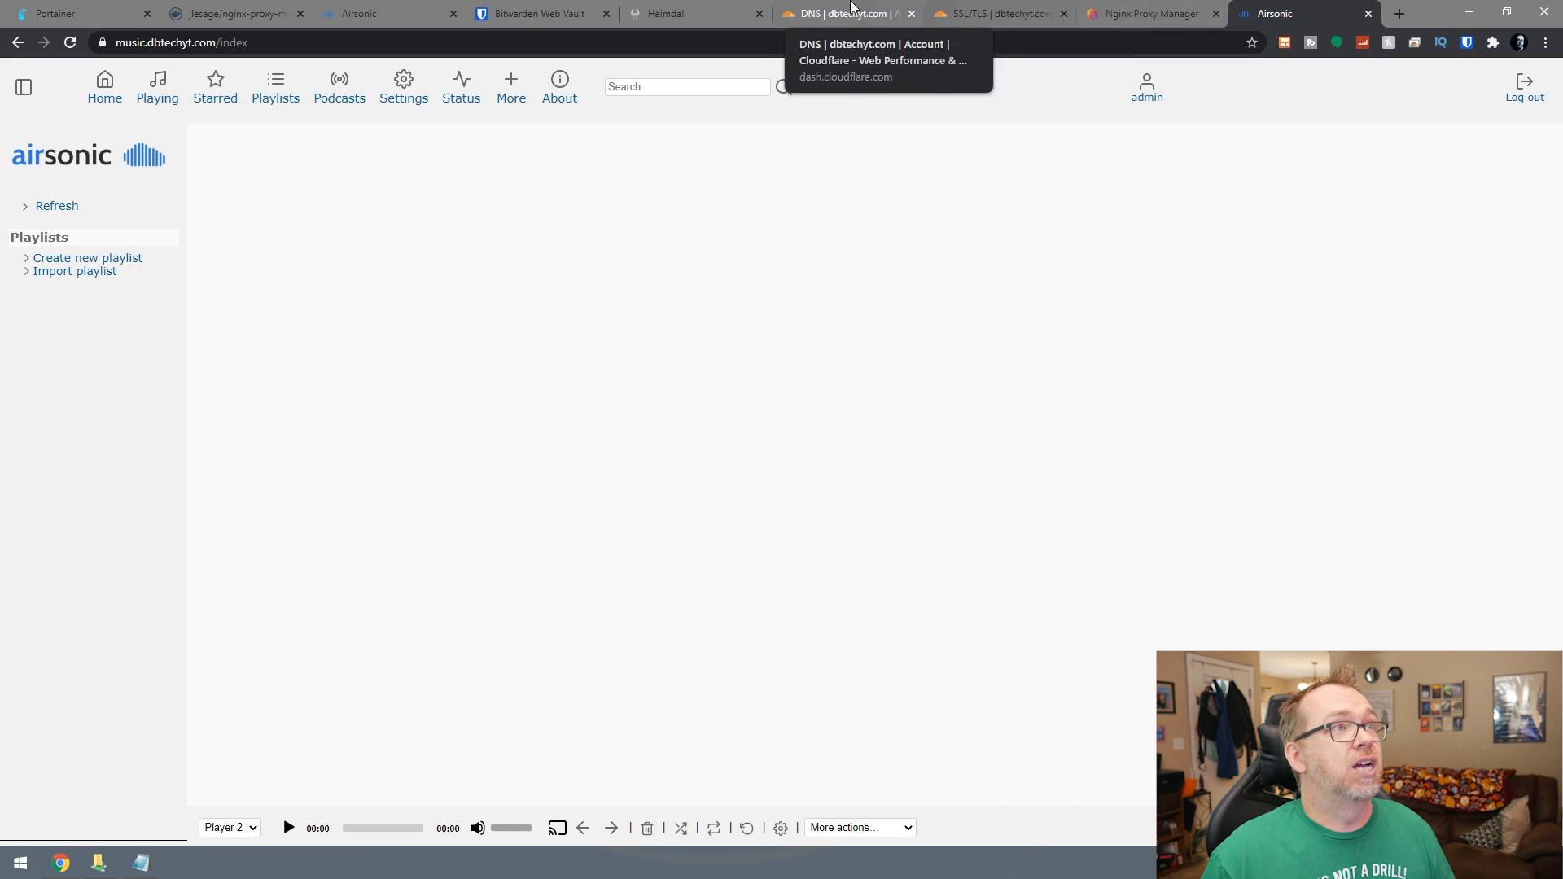
{"action": "left_click", "coordinate": [846, 13]}
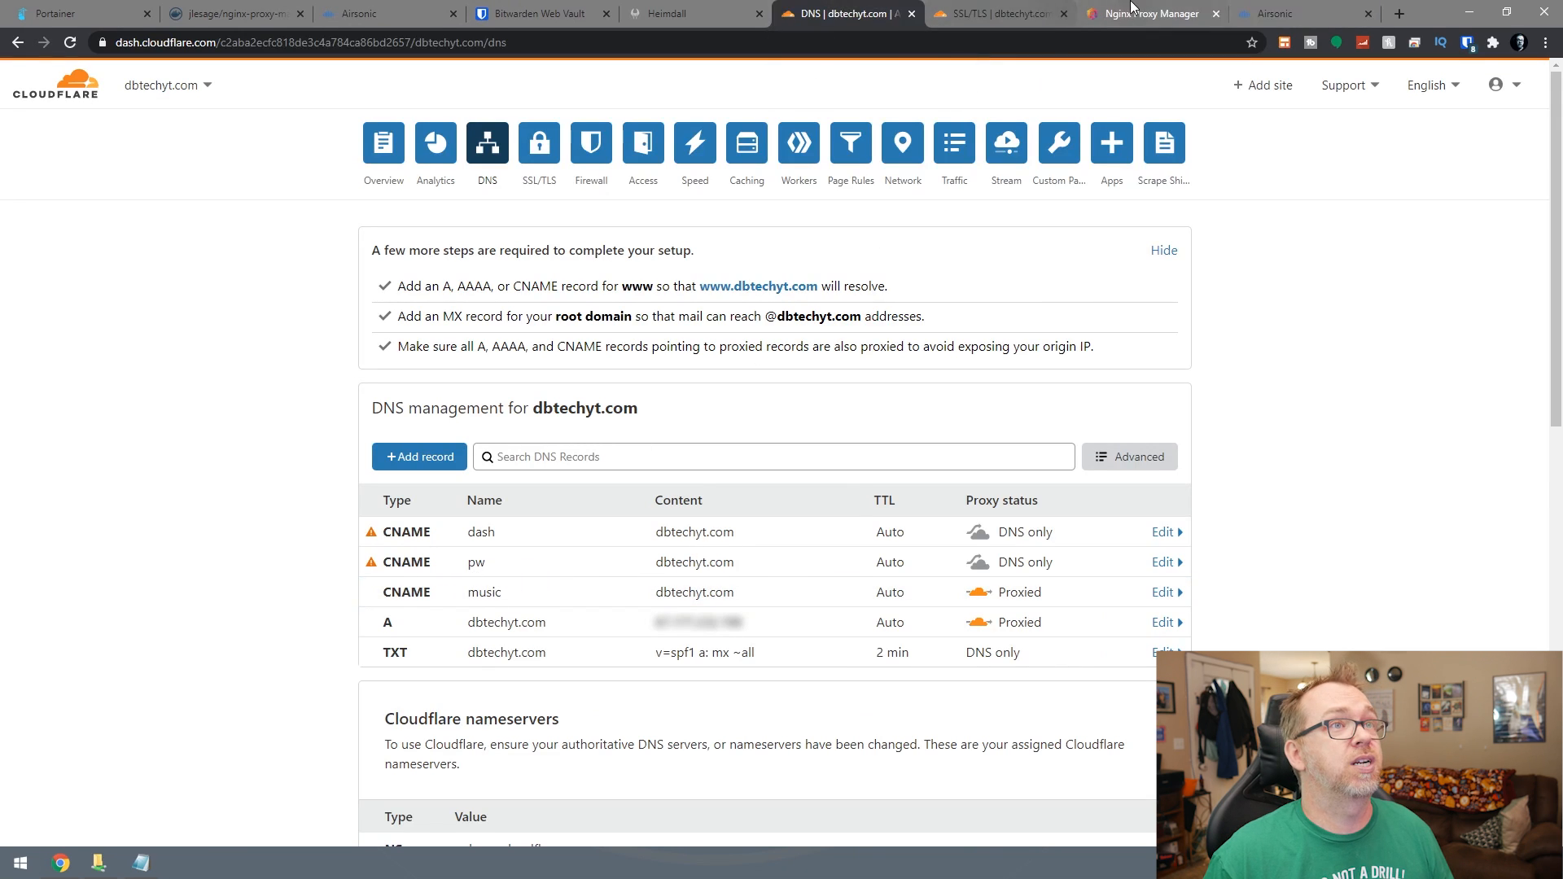
Create a proxy host pw.dbtechyt.com to 192.168.1.28 port 1234 with exploit blocking
{"action": "left_click", "coordinate": [1147, 13]}
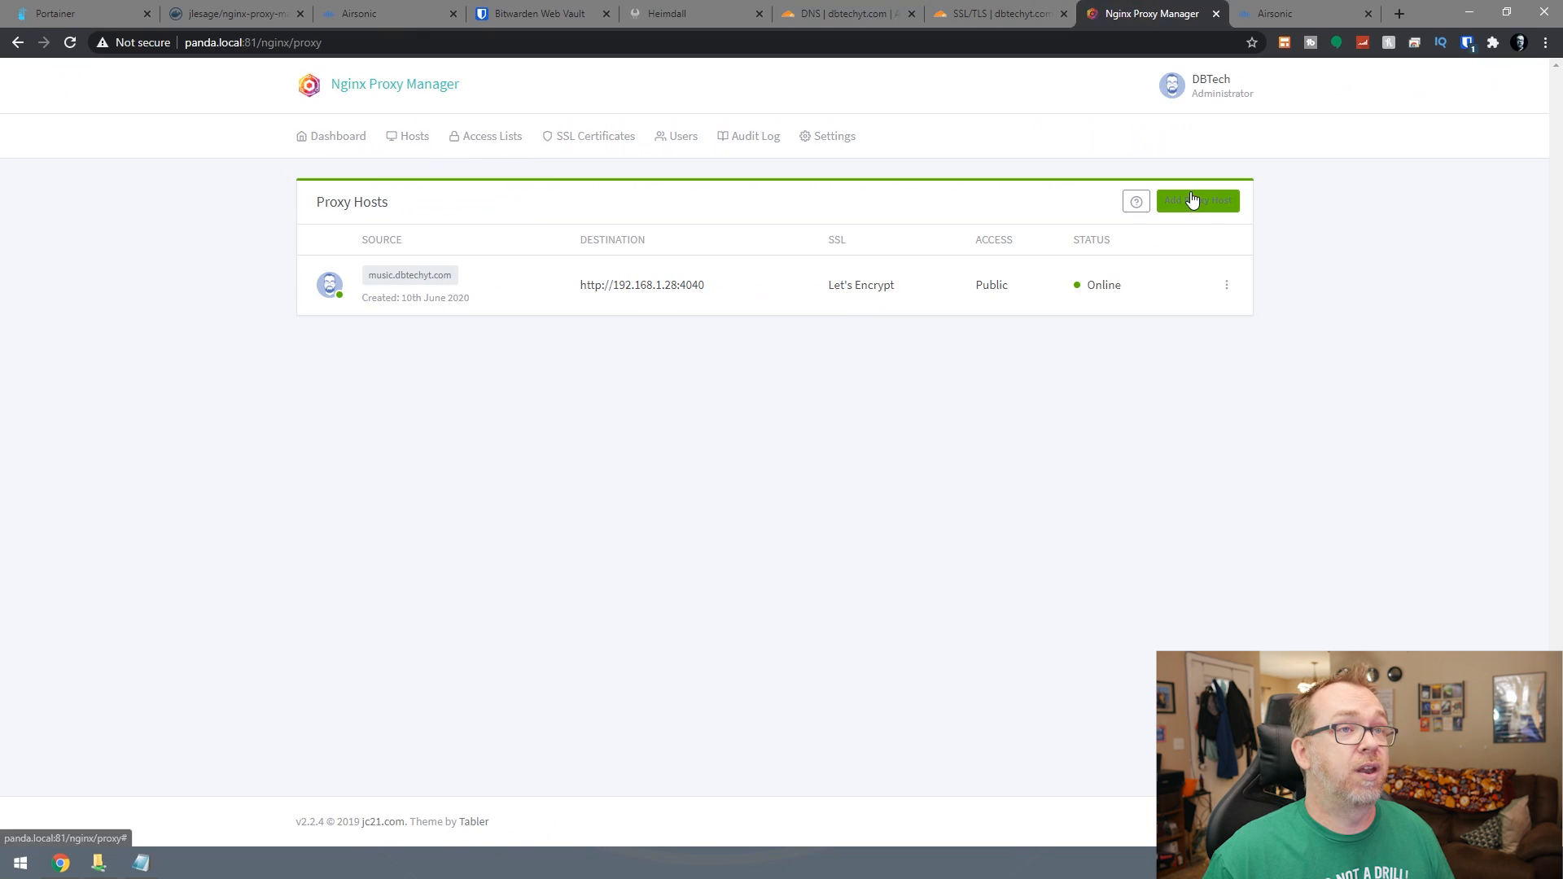
{"action": "left_click", "coordinate": [1197, 200]}
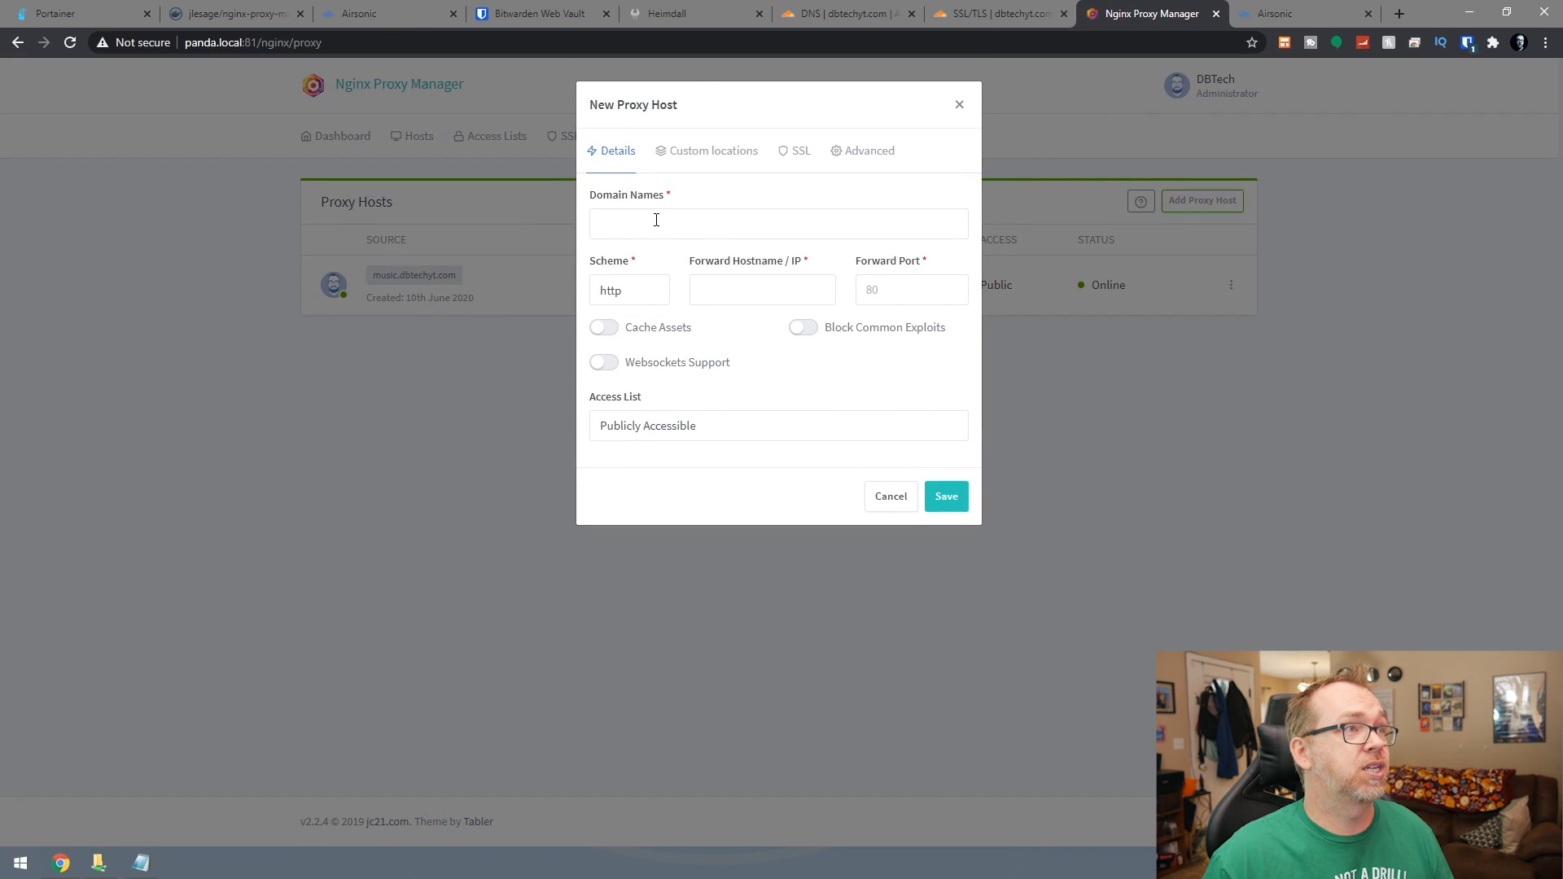
{"action": "type", "text": "pw.d"}
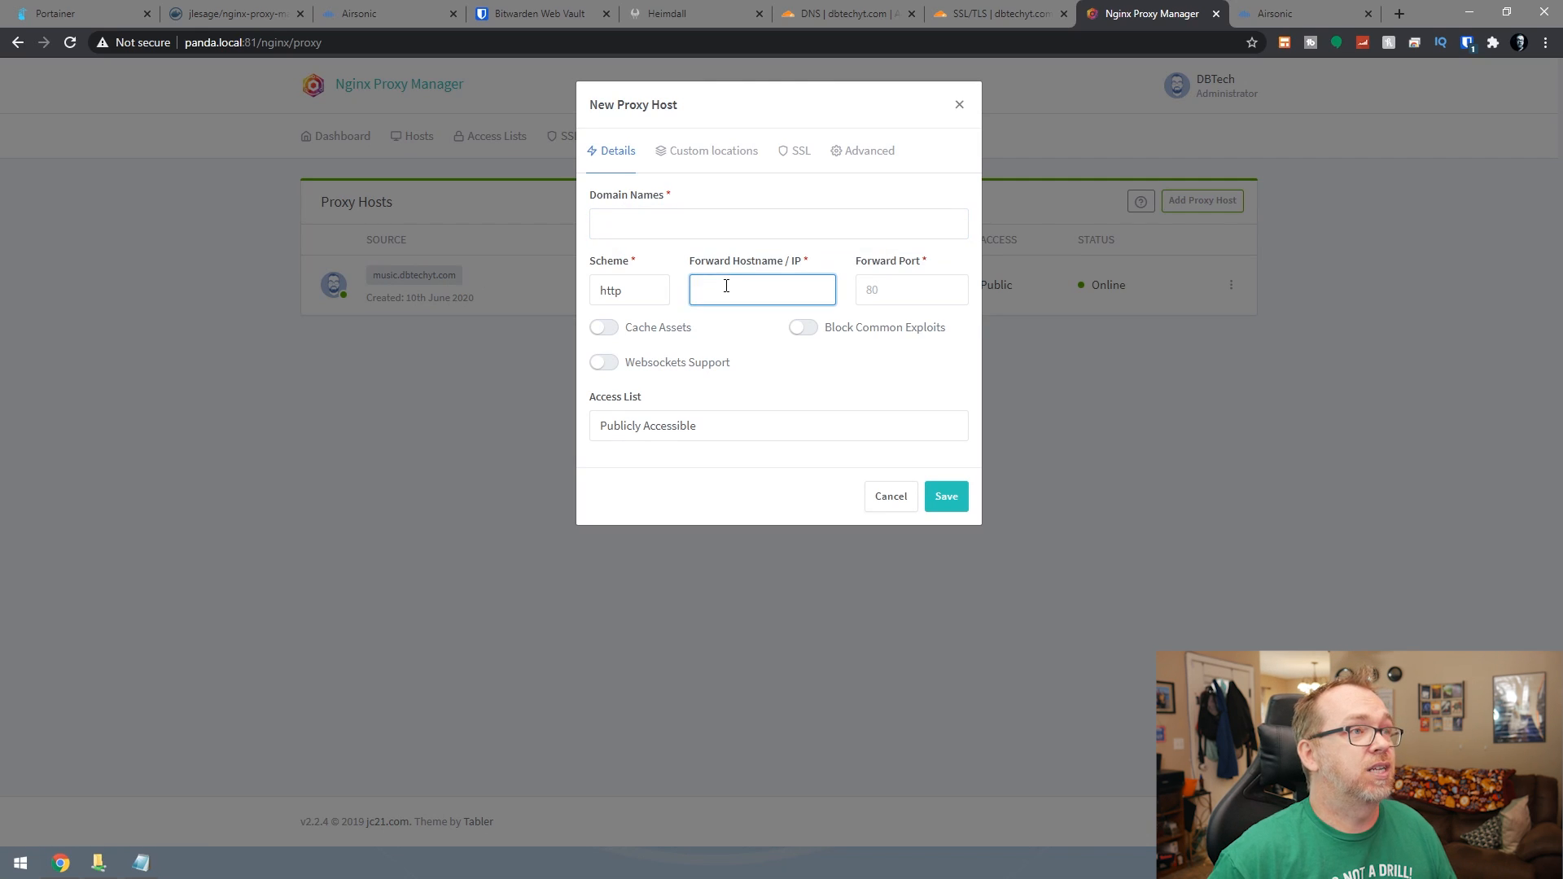
{"action": "left_click", "coordinate": [779, 224]}
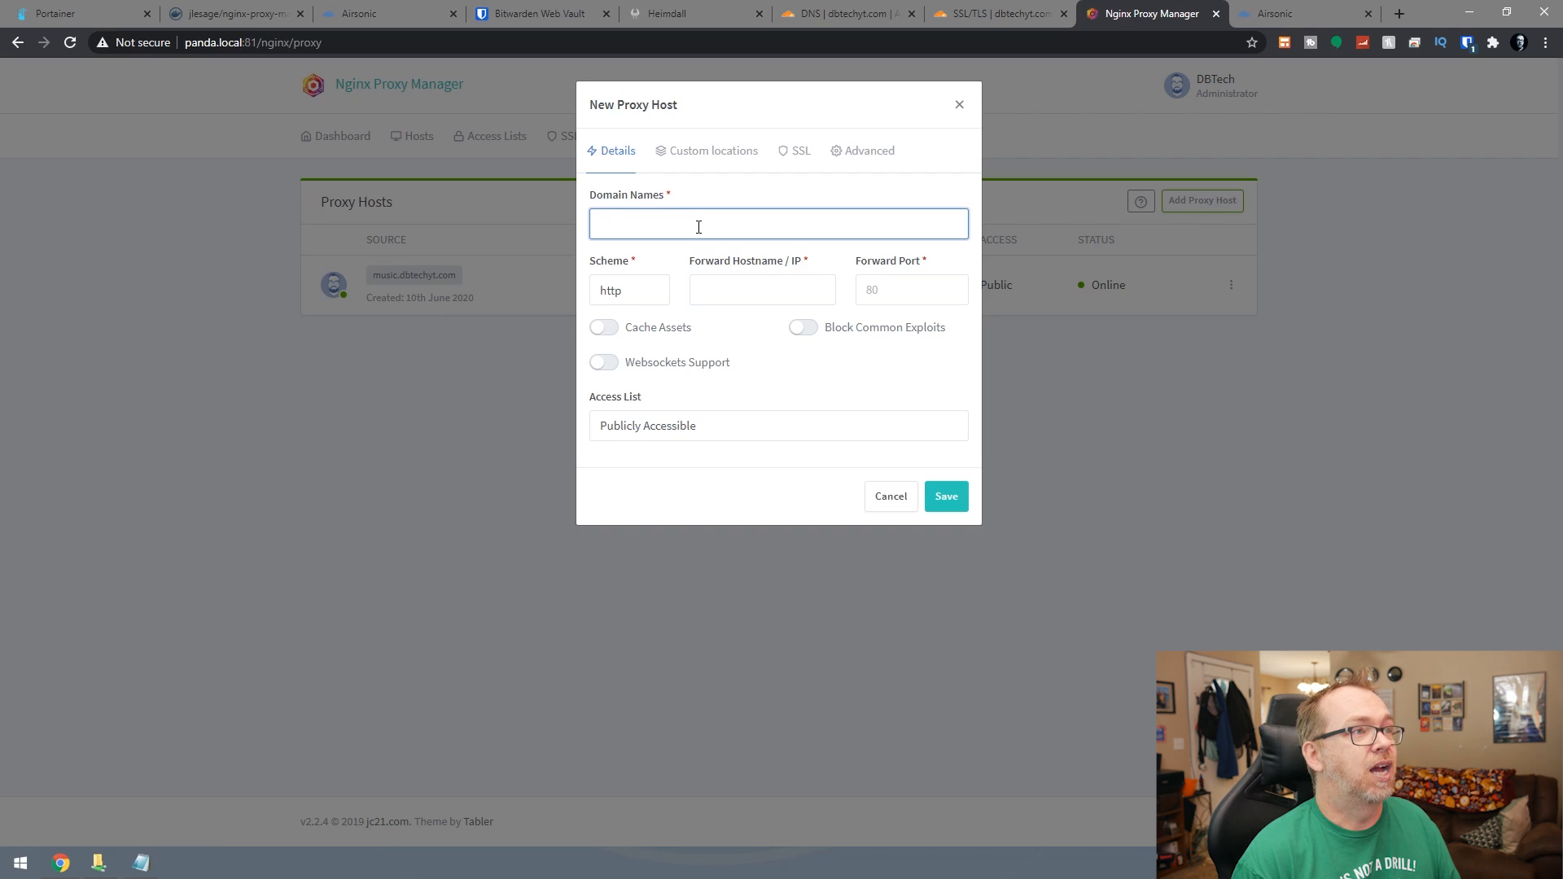
{"action": "type", "text": "pw.dbtechyt.com"}
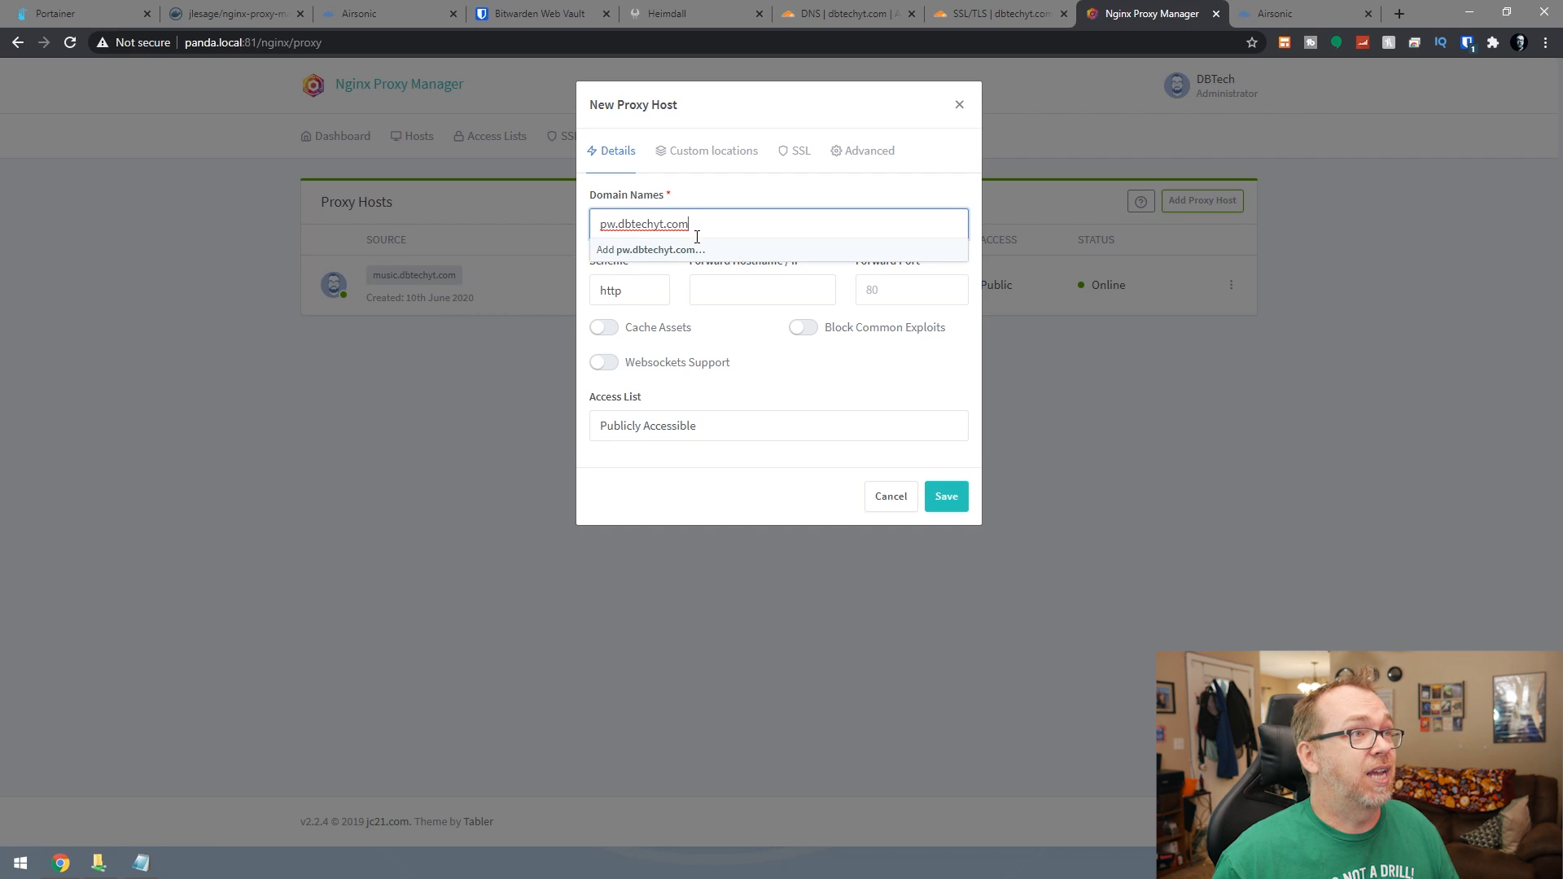
{"action": "type", "text": "192.168.1.28"}
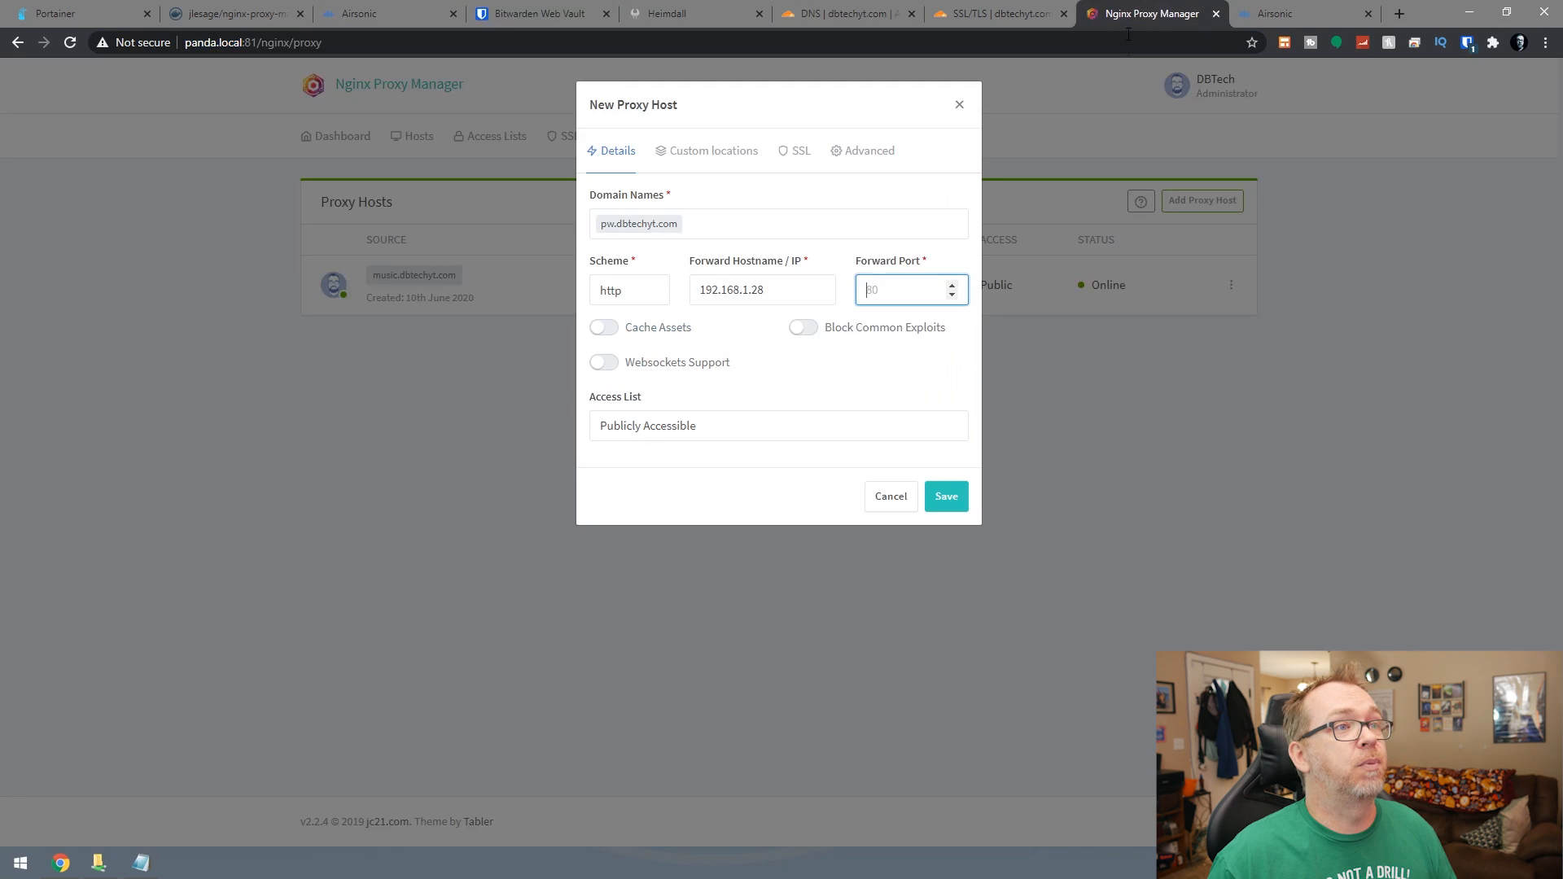
{"action": "type", "text": "1234"}
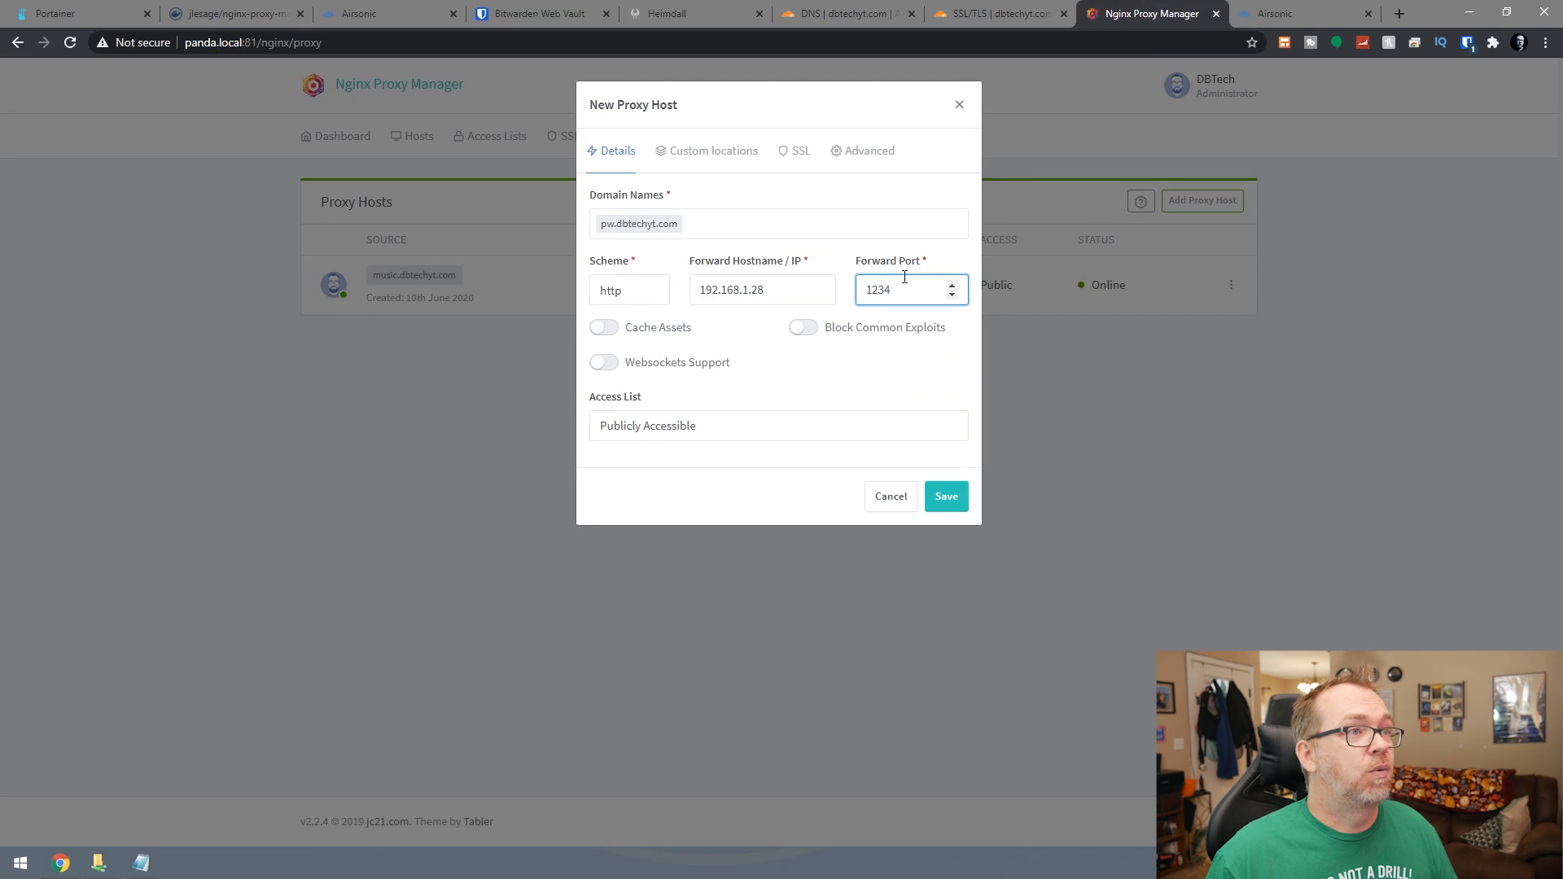
{"action": "left_click", "coordinate": [802, 327]}
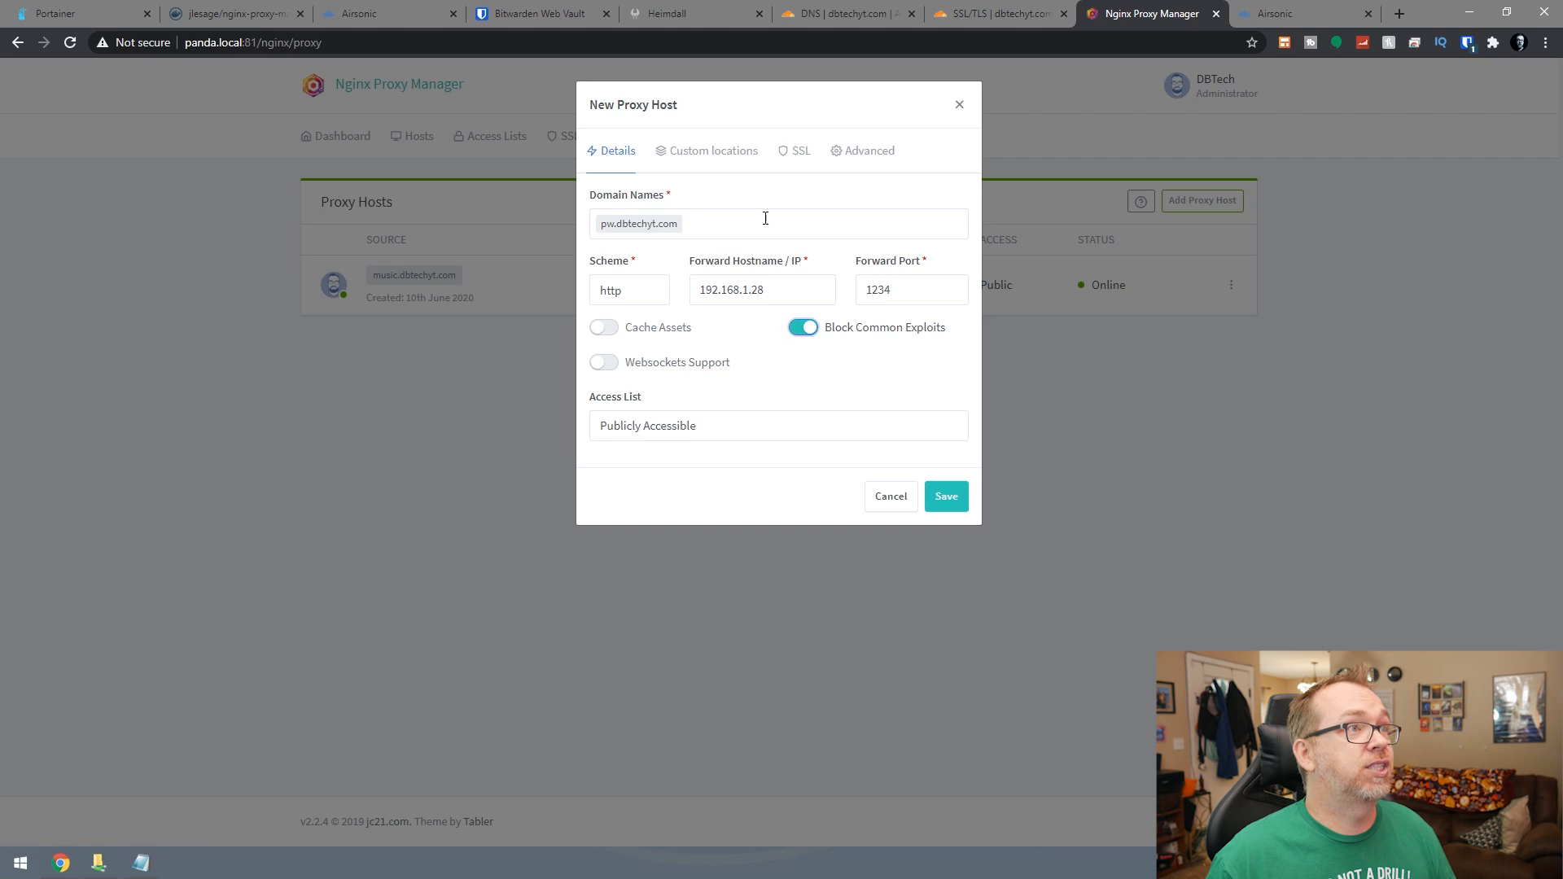
Give the pw host a Let's Encrypt certificate with forced HTTPS and HTTP/2, and save
{"action": "left_click", "coordinate": [801, 151]}
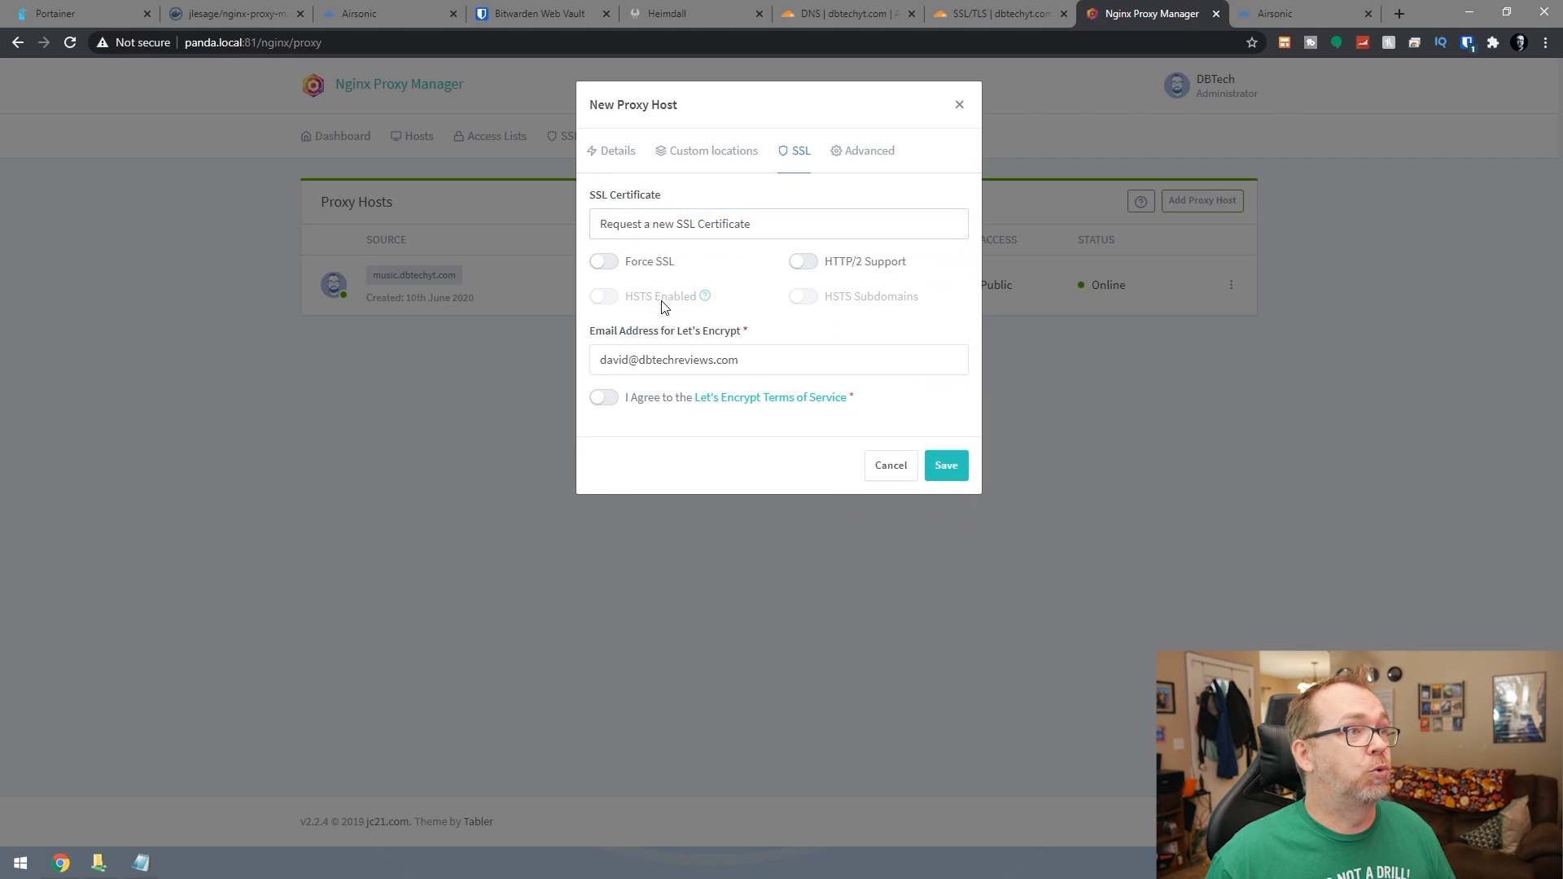
{"action": "left_click", "coordinate": [603, 261]}
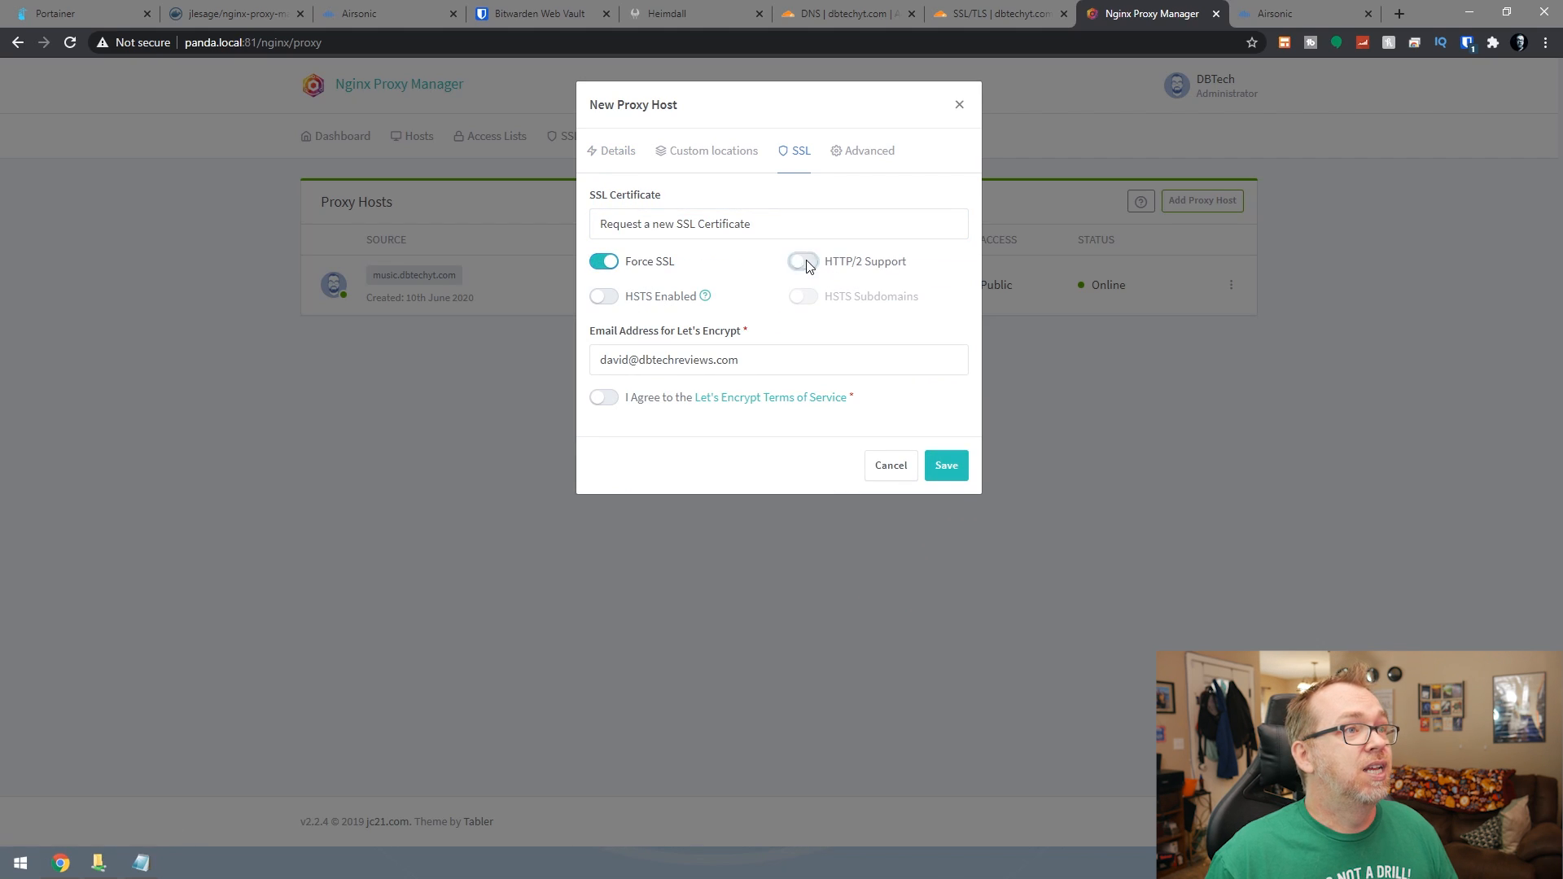
{"action": "left_click", "coordinate": [805, 261]}
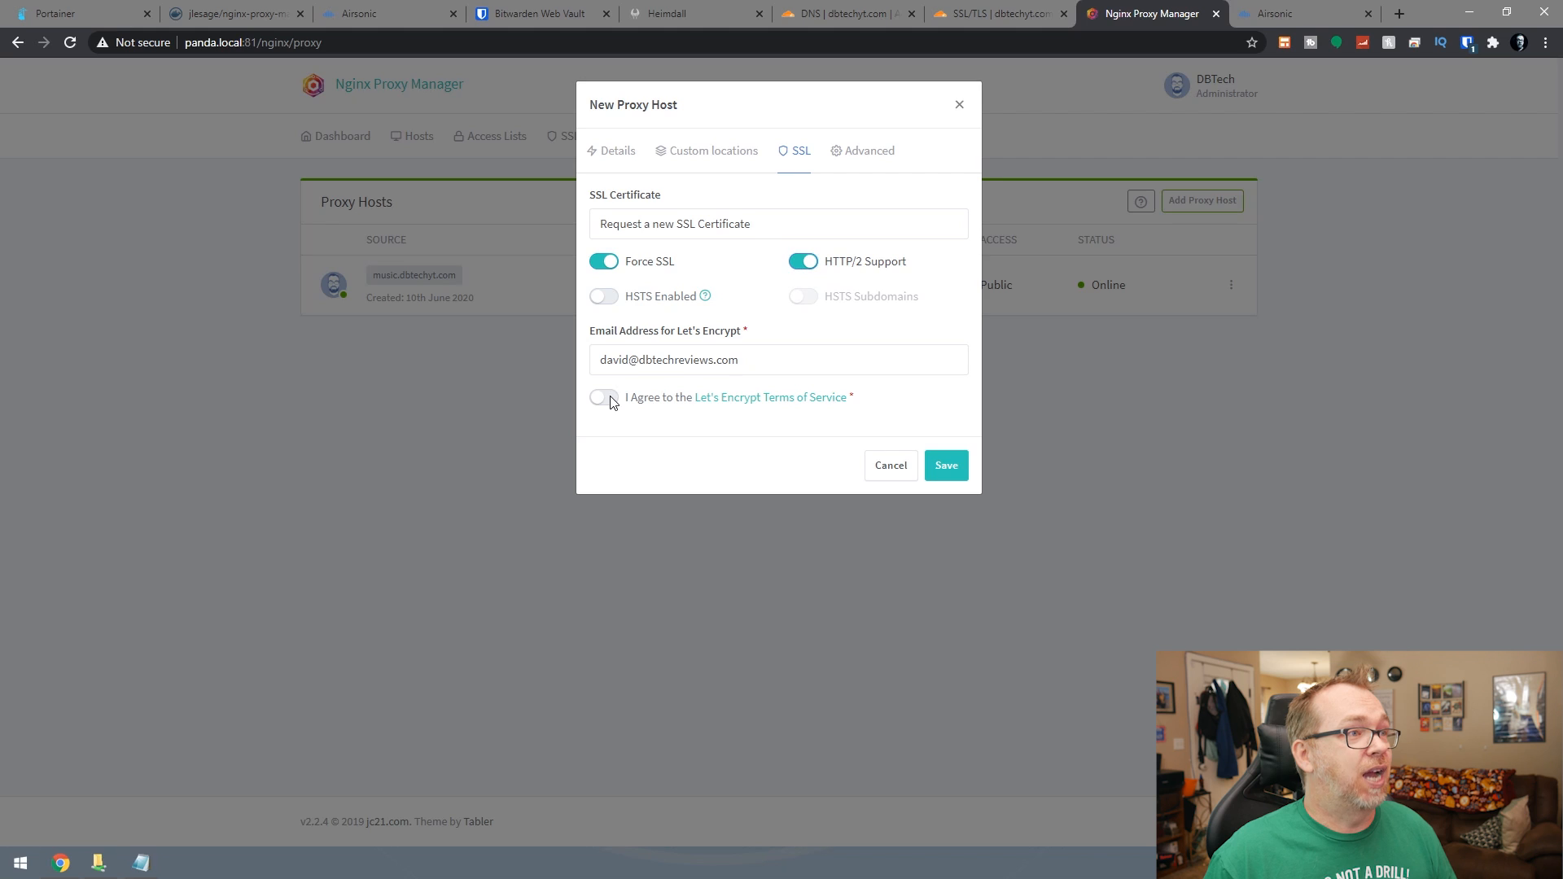
{"action": "left_click", "coordinate": [603, 397]}
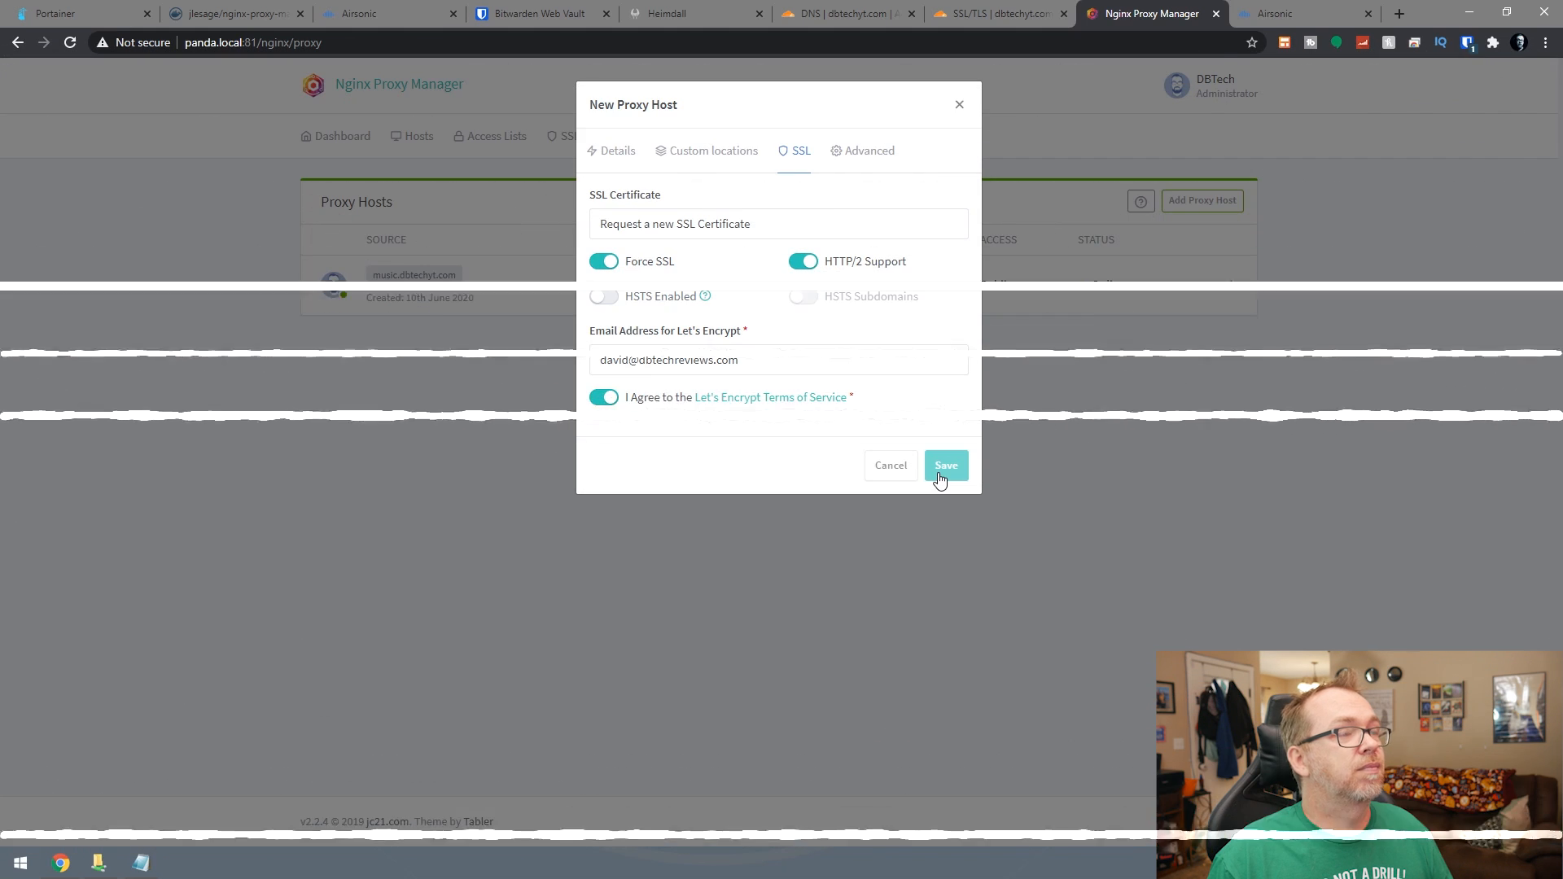
{"action": "left_click", "coordinate": [947, 466]}
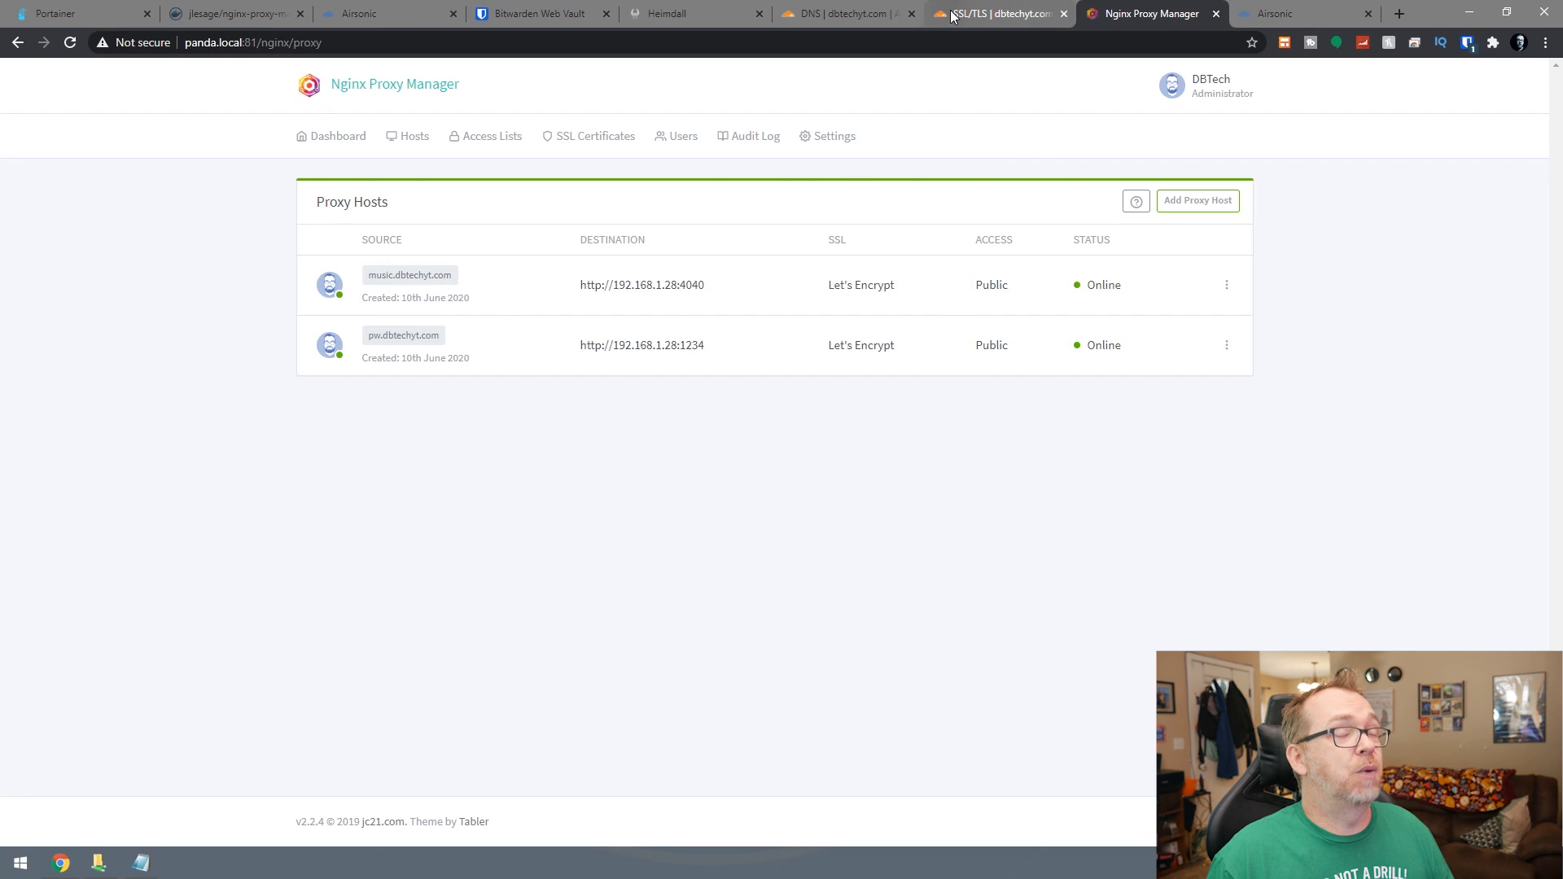
Proxy the pw CNAME record in Cloudflare and load Bitwarden at pw.dbtechyt.com
{"action": "left_click", "coordinate": [850, 13]}
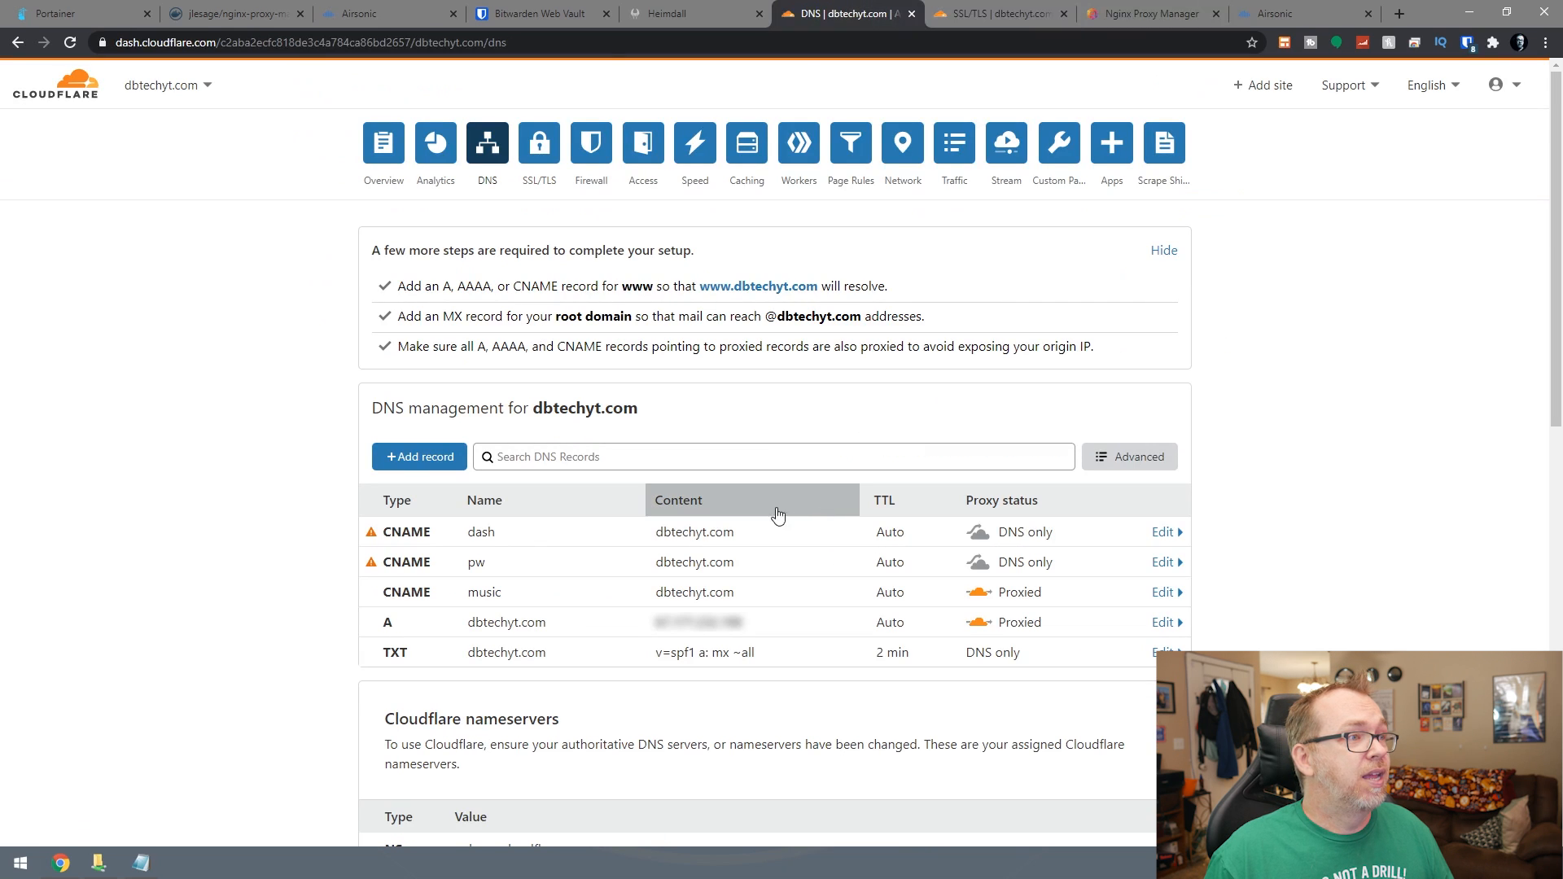
{"action": "left_click", "coordinate": [1162, 561]}
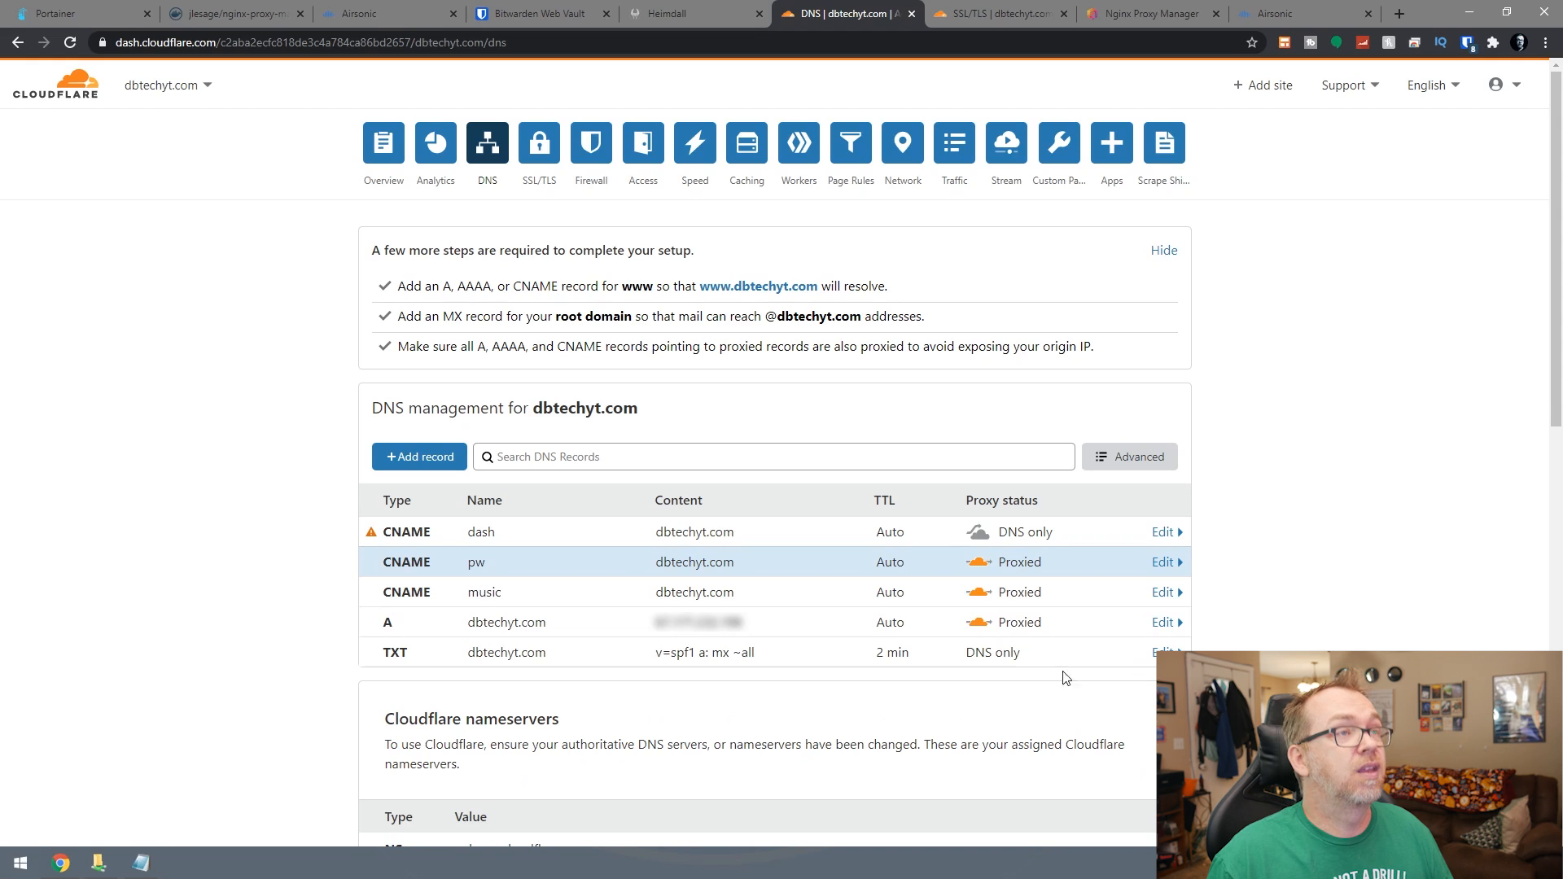
{"action": "left_click", "coordinate": [1154, 14]}
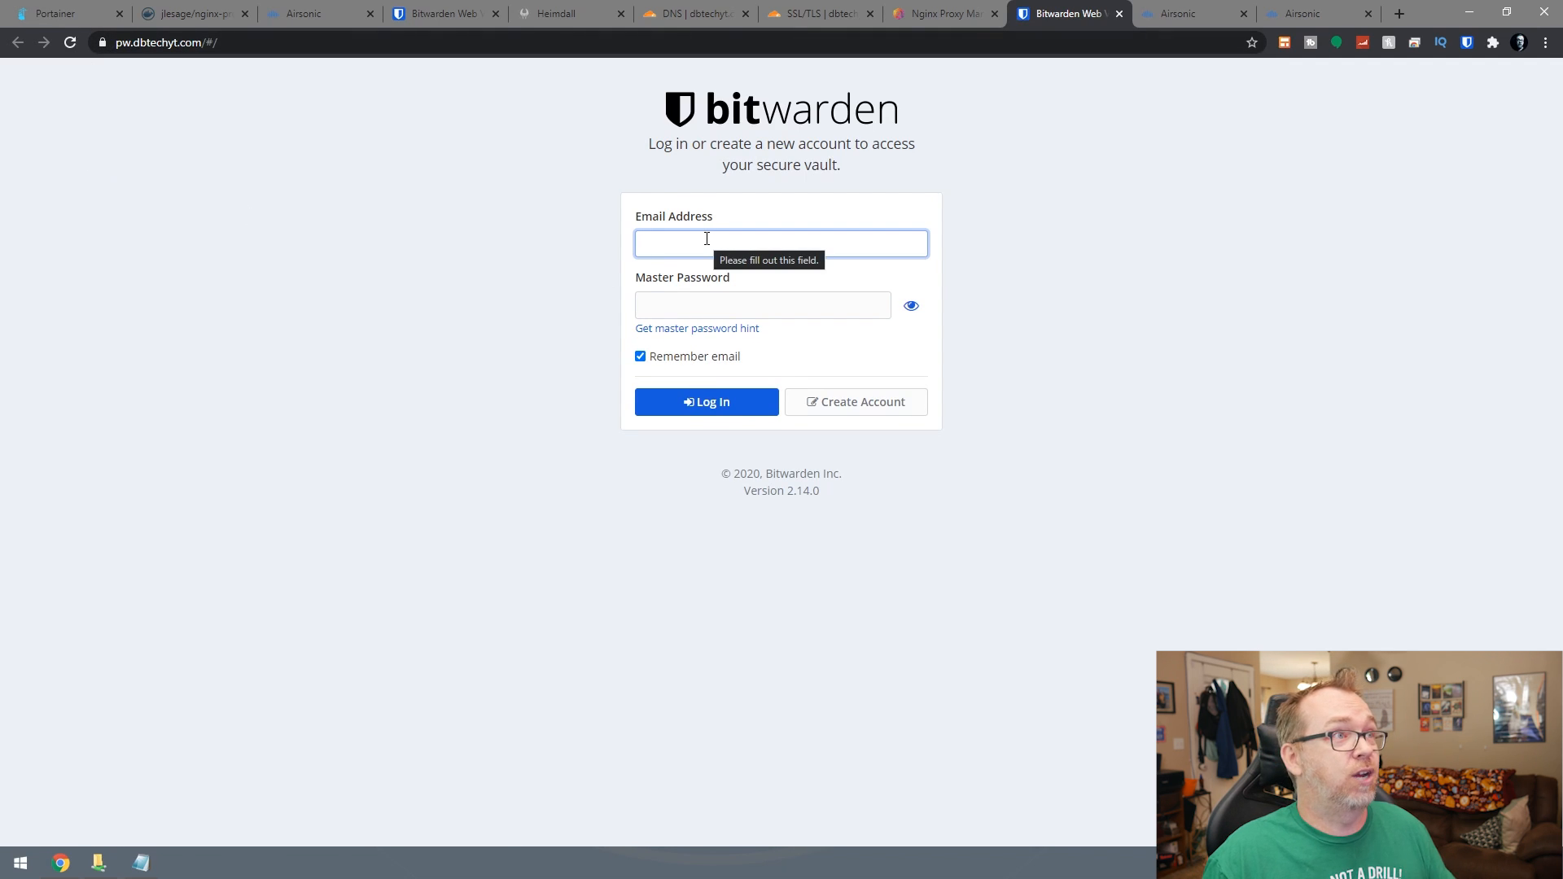
Check Heimdall's address panda.local:1235, then return to the Nginx Proxy Manager host list
{"action": "left_click", "coordinate": [553, 13]}
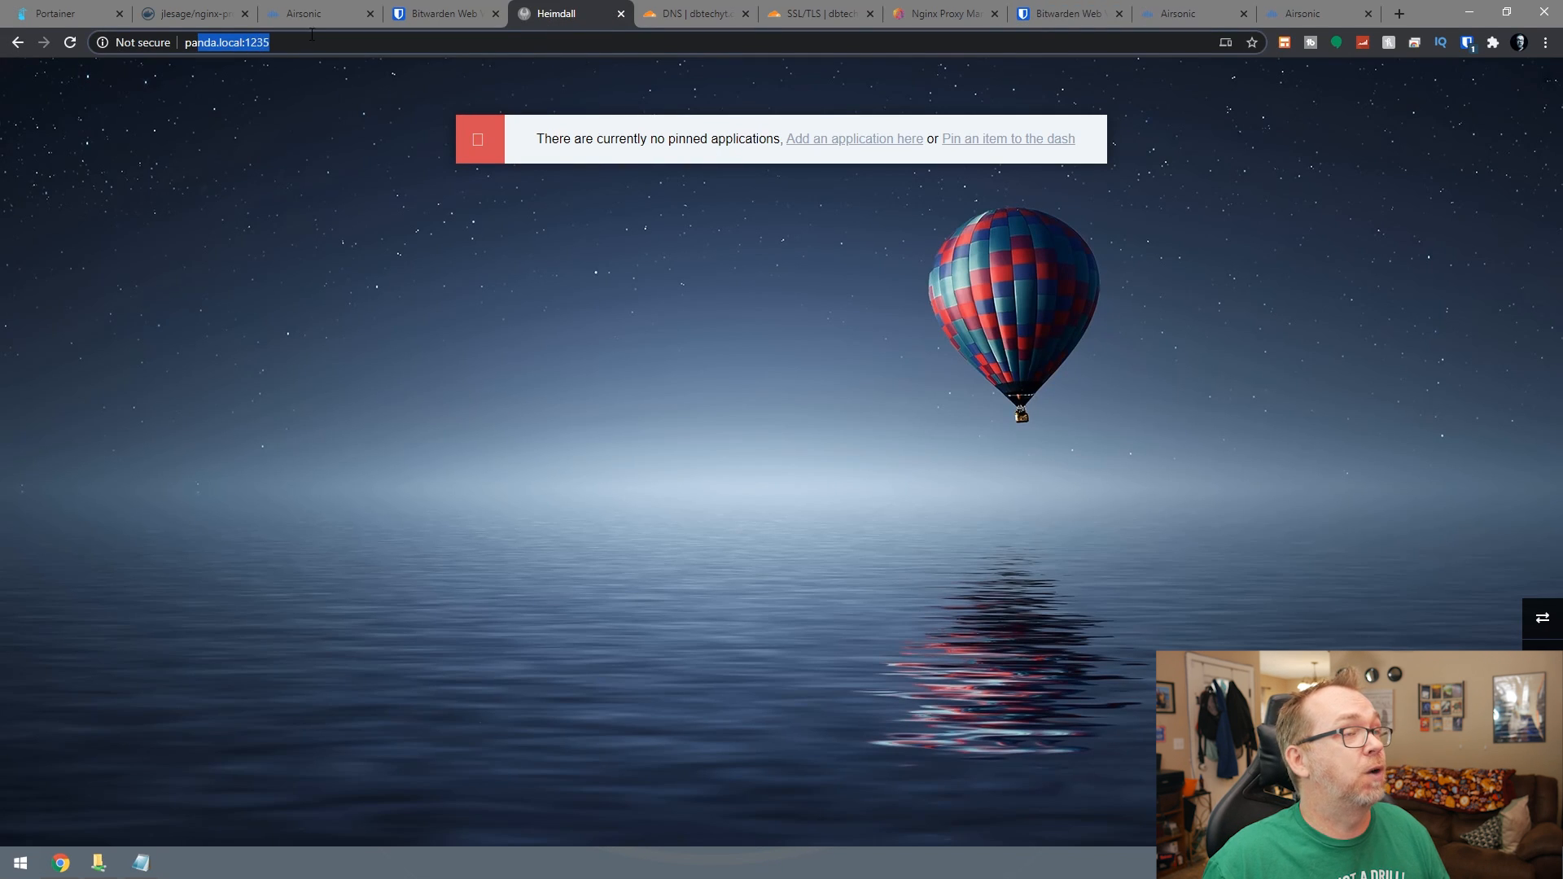
{"action": "left_click", "coordinate": [949, 14]}
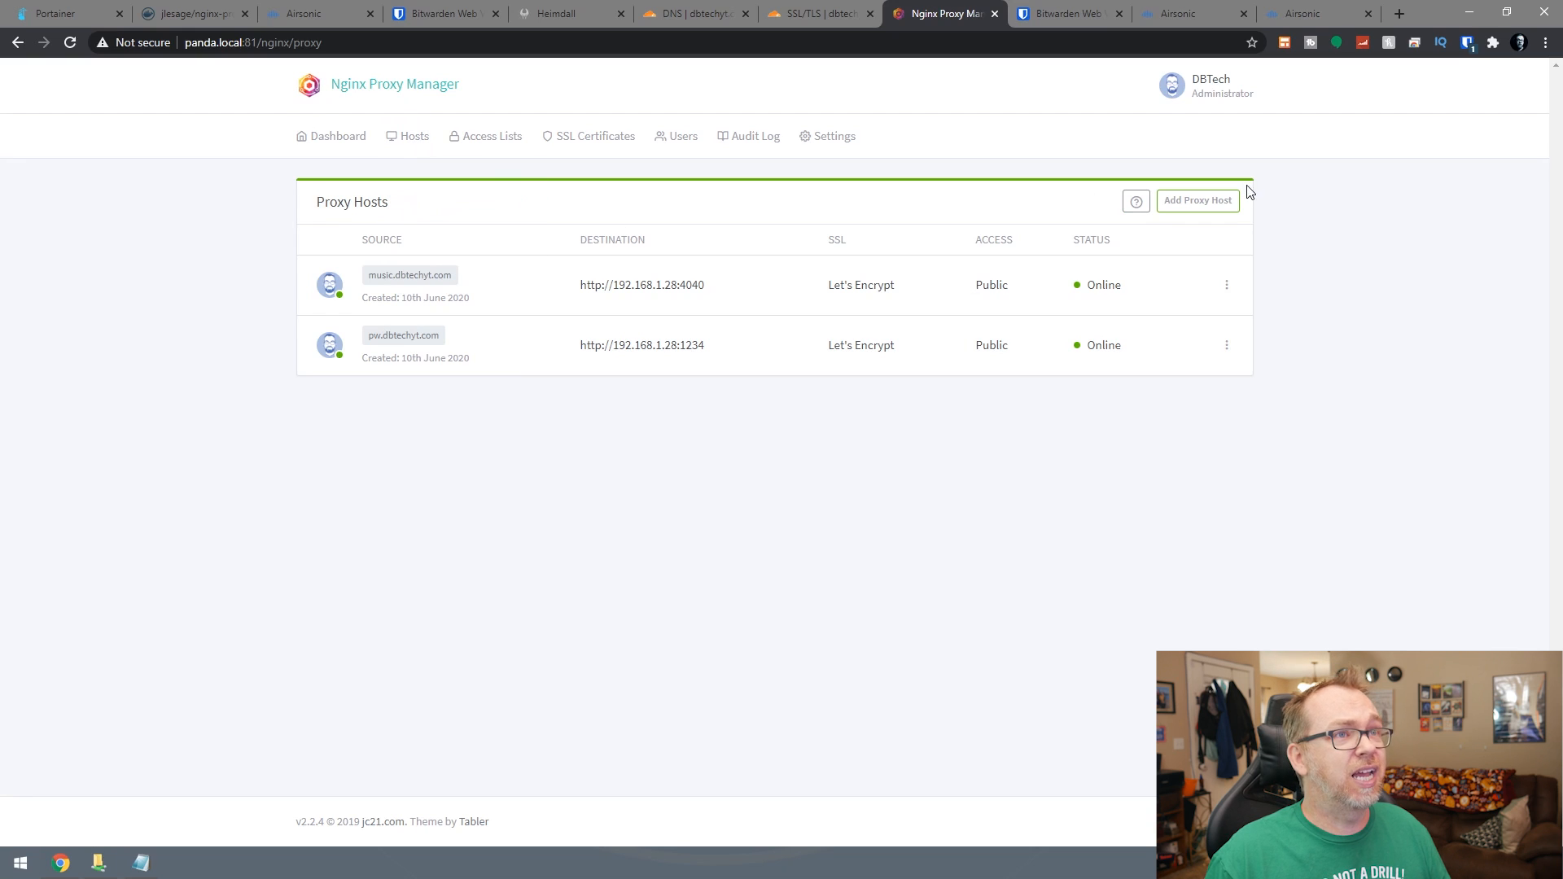
Add a proxy host dash.dbtechyt.com forwarding to 192.168.1.28 on port 1235
{"action": "left_click", "coordinate": [1198, 200]}
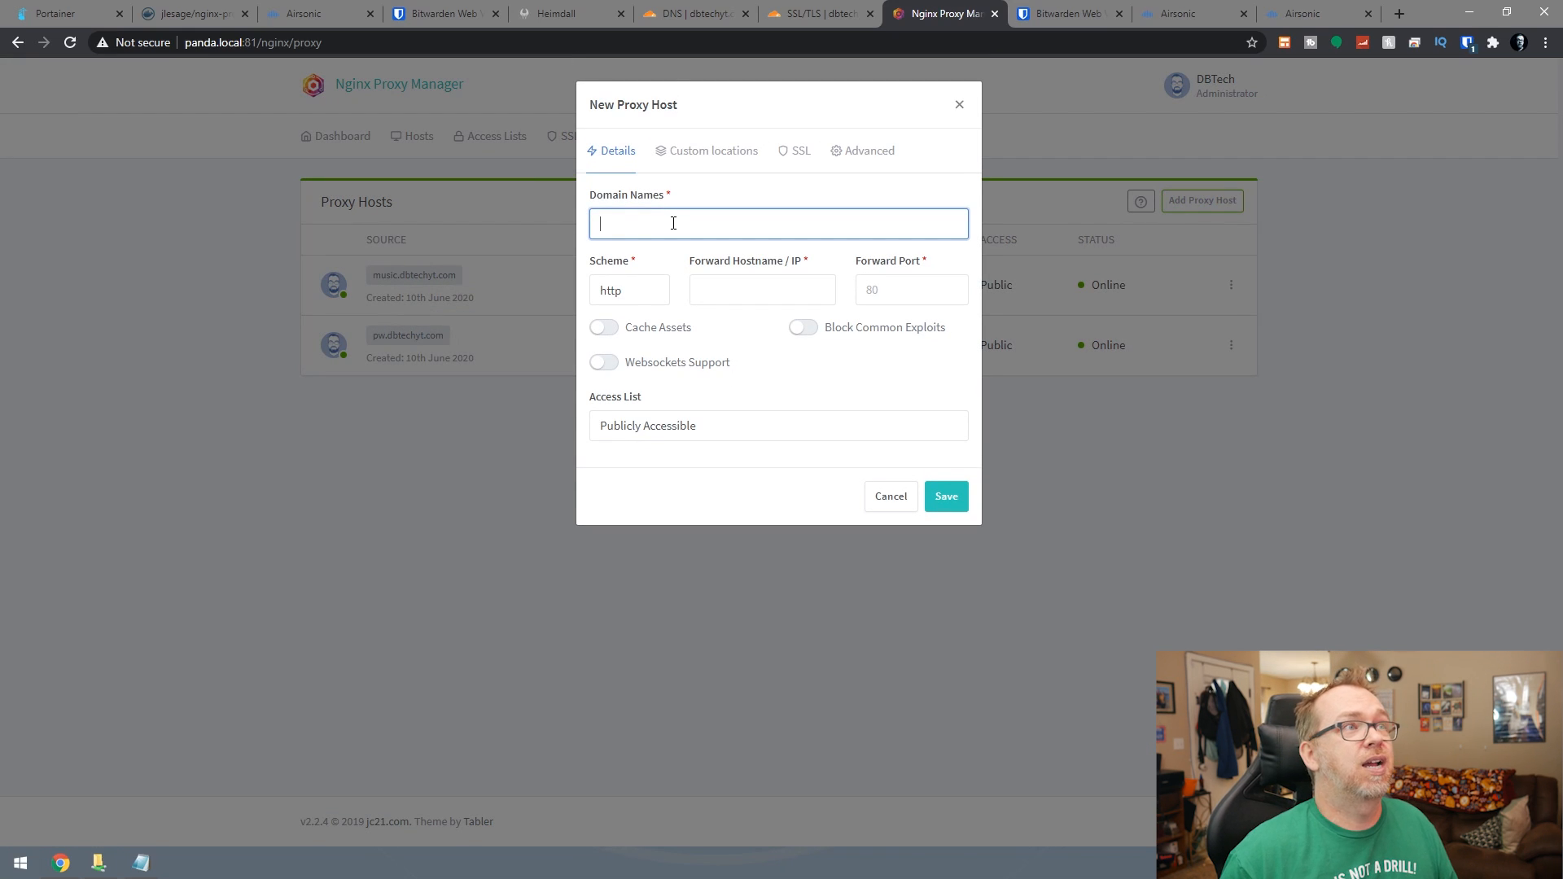
{"action": "left_click", "coordinate": [694, 13]}
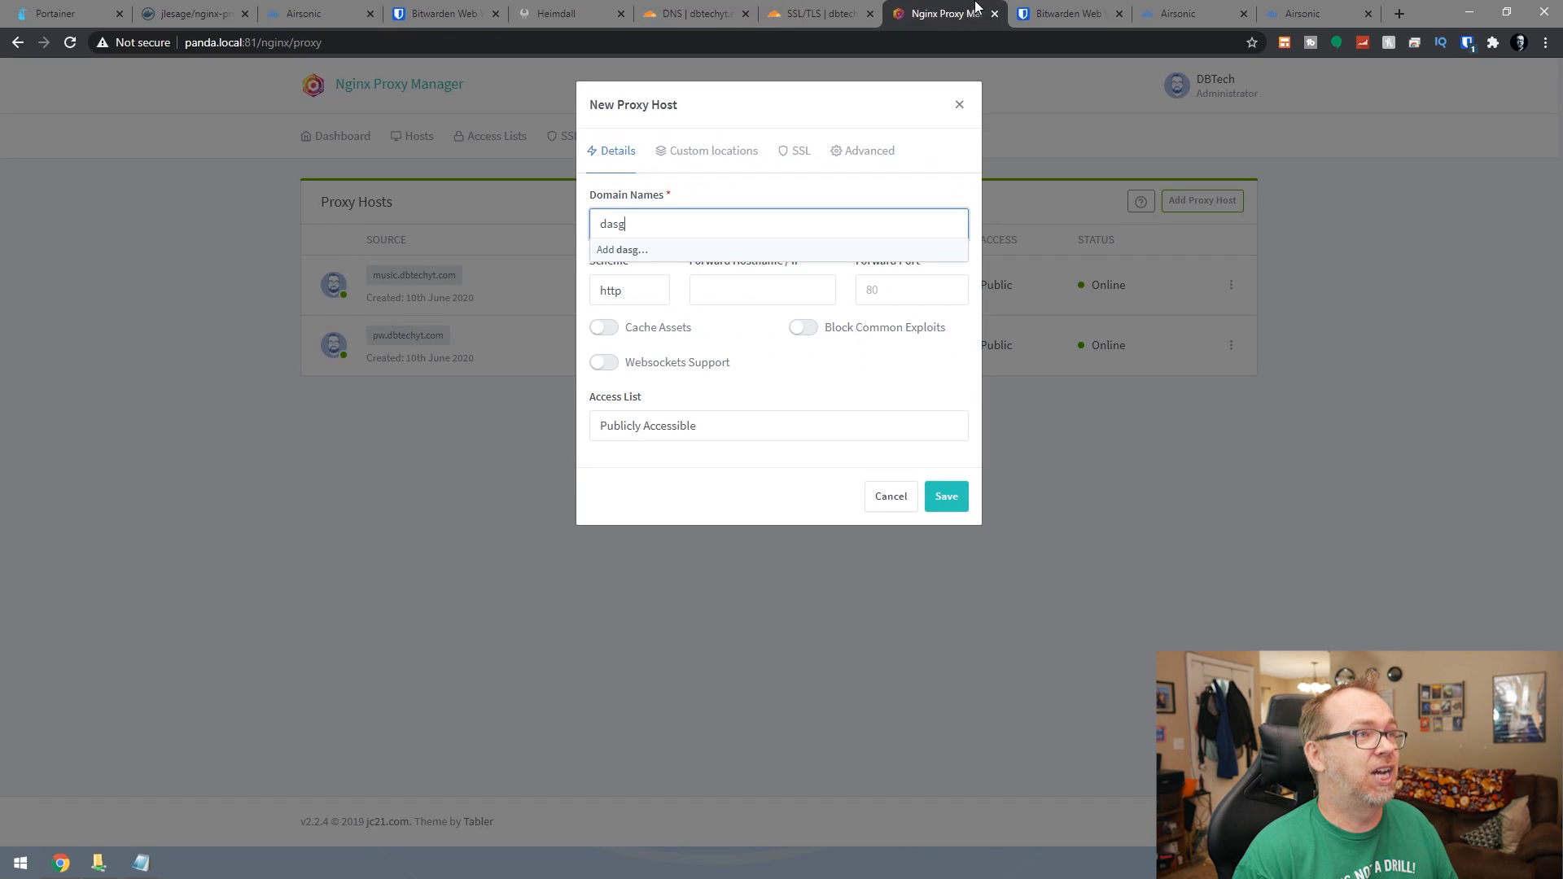
{"action": "type", "text": "dash.dbte"}
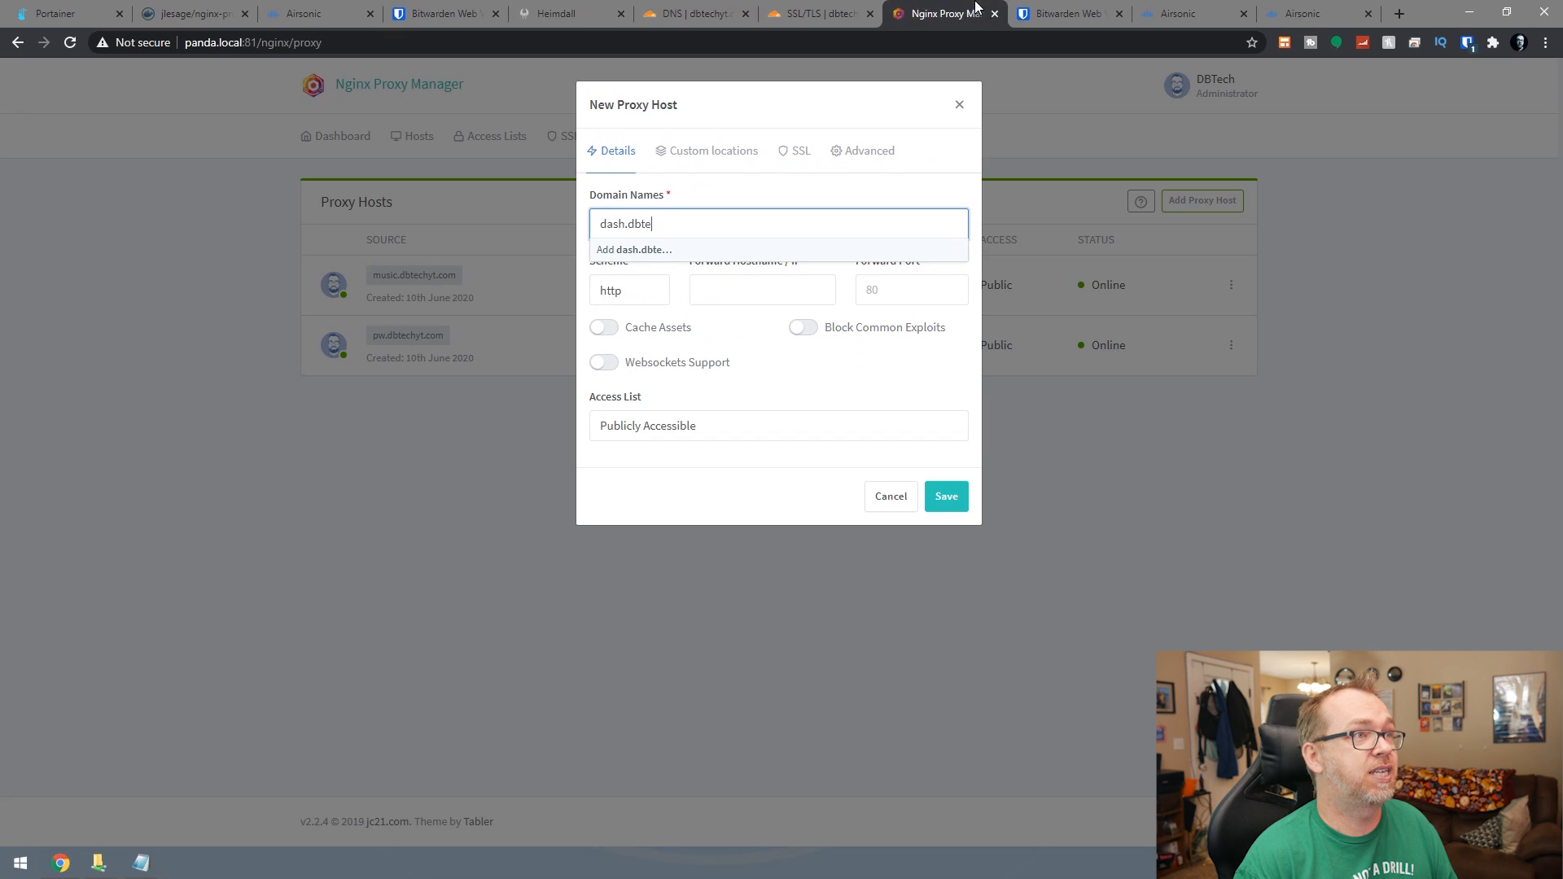
{"action": "left_click", "coordinate": [631, 249]}
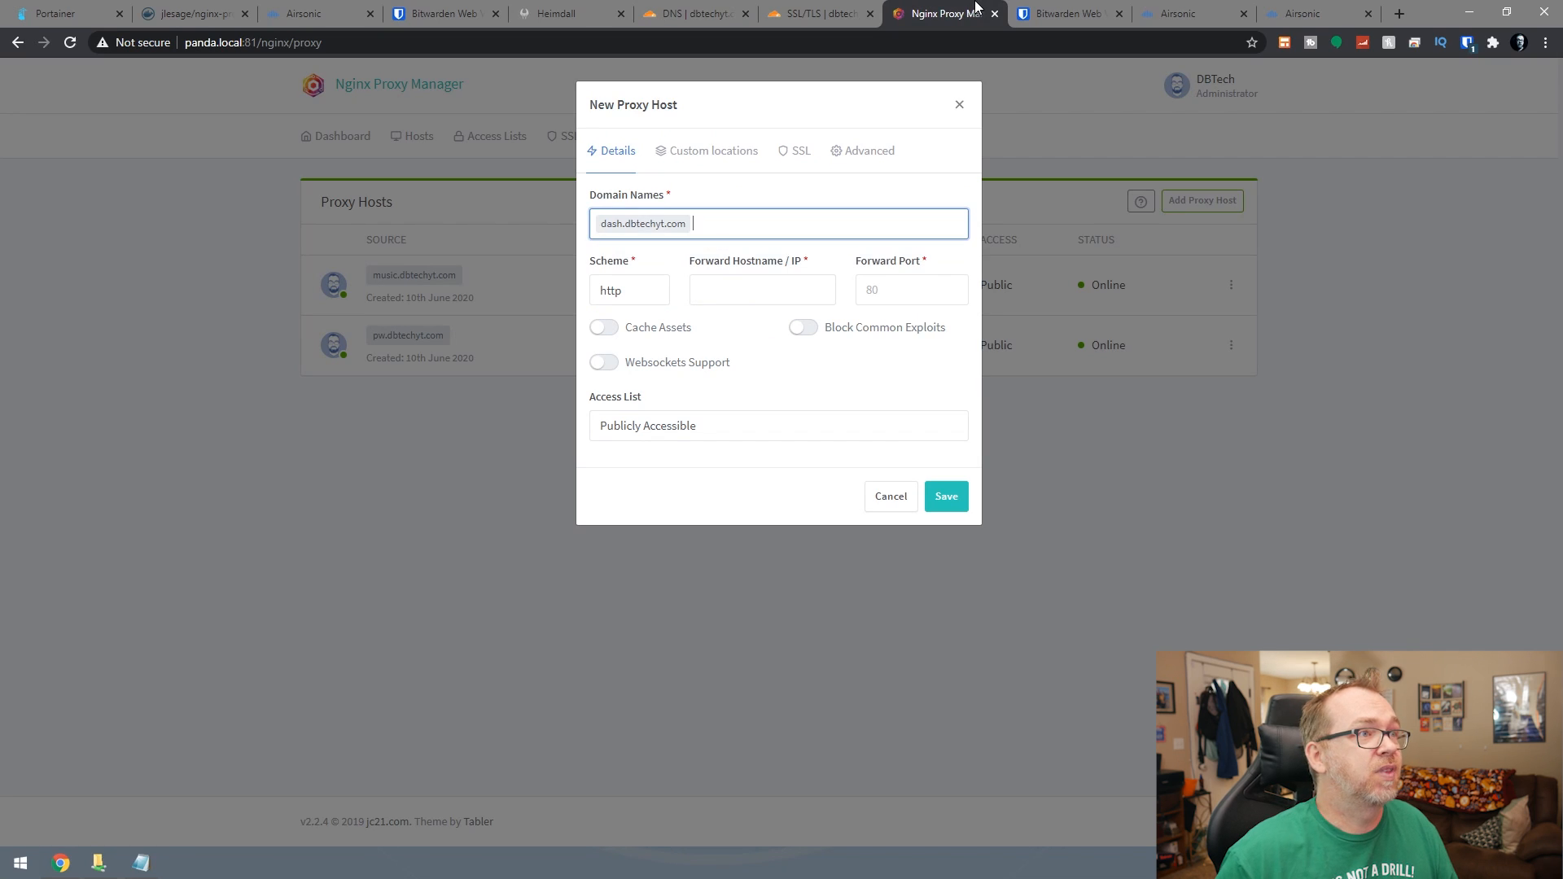
{"action": "type", "text": "1"}
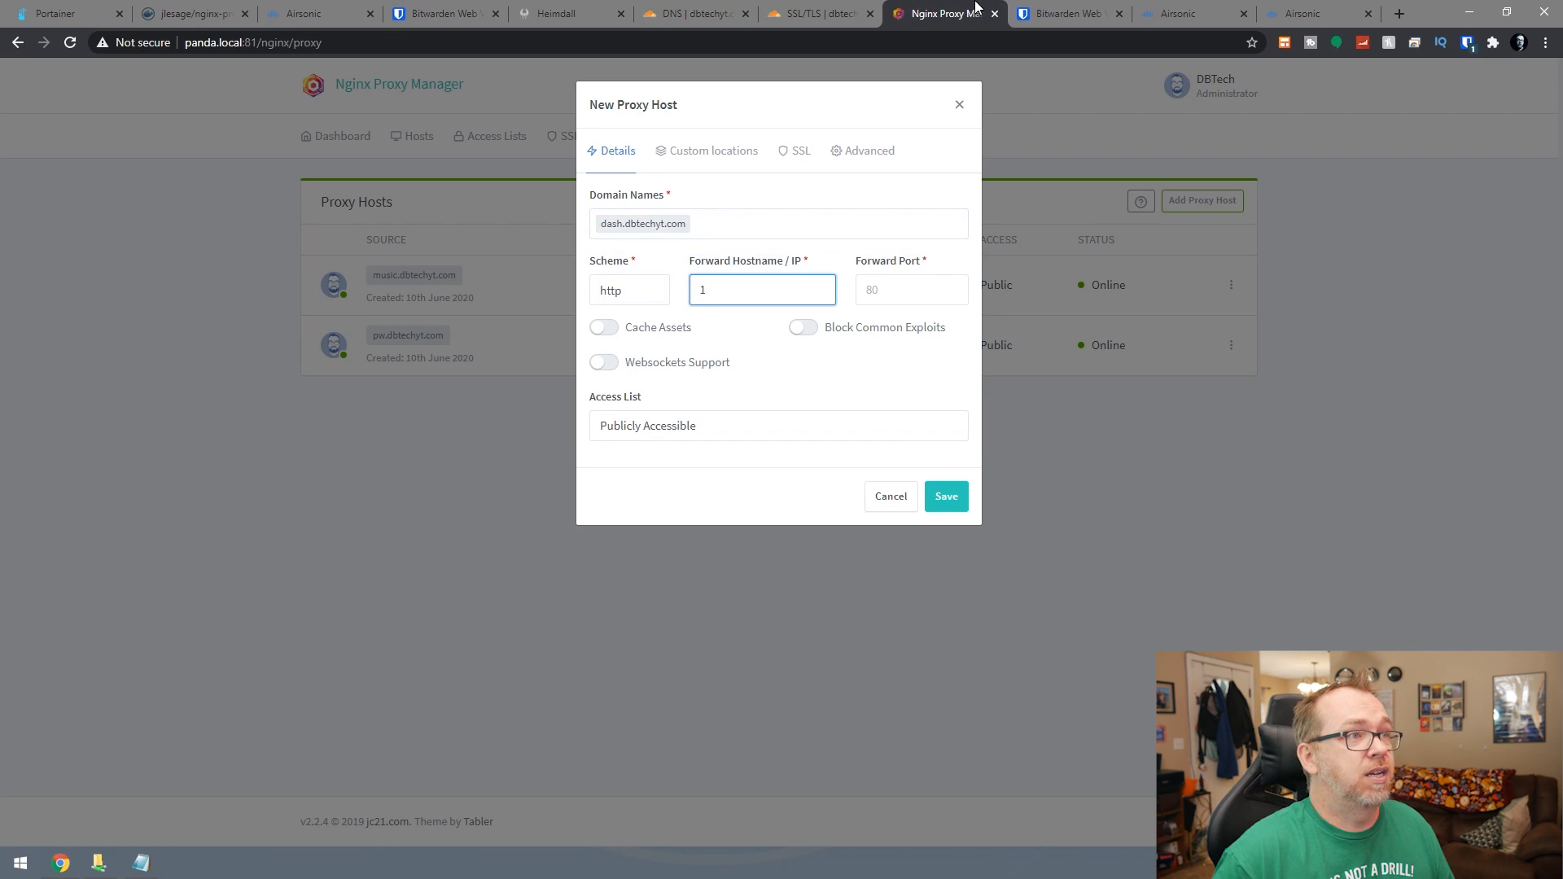
{"action": "type", "text": "92.168.1.28"}
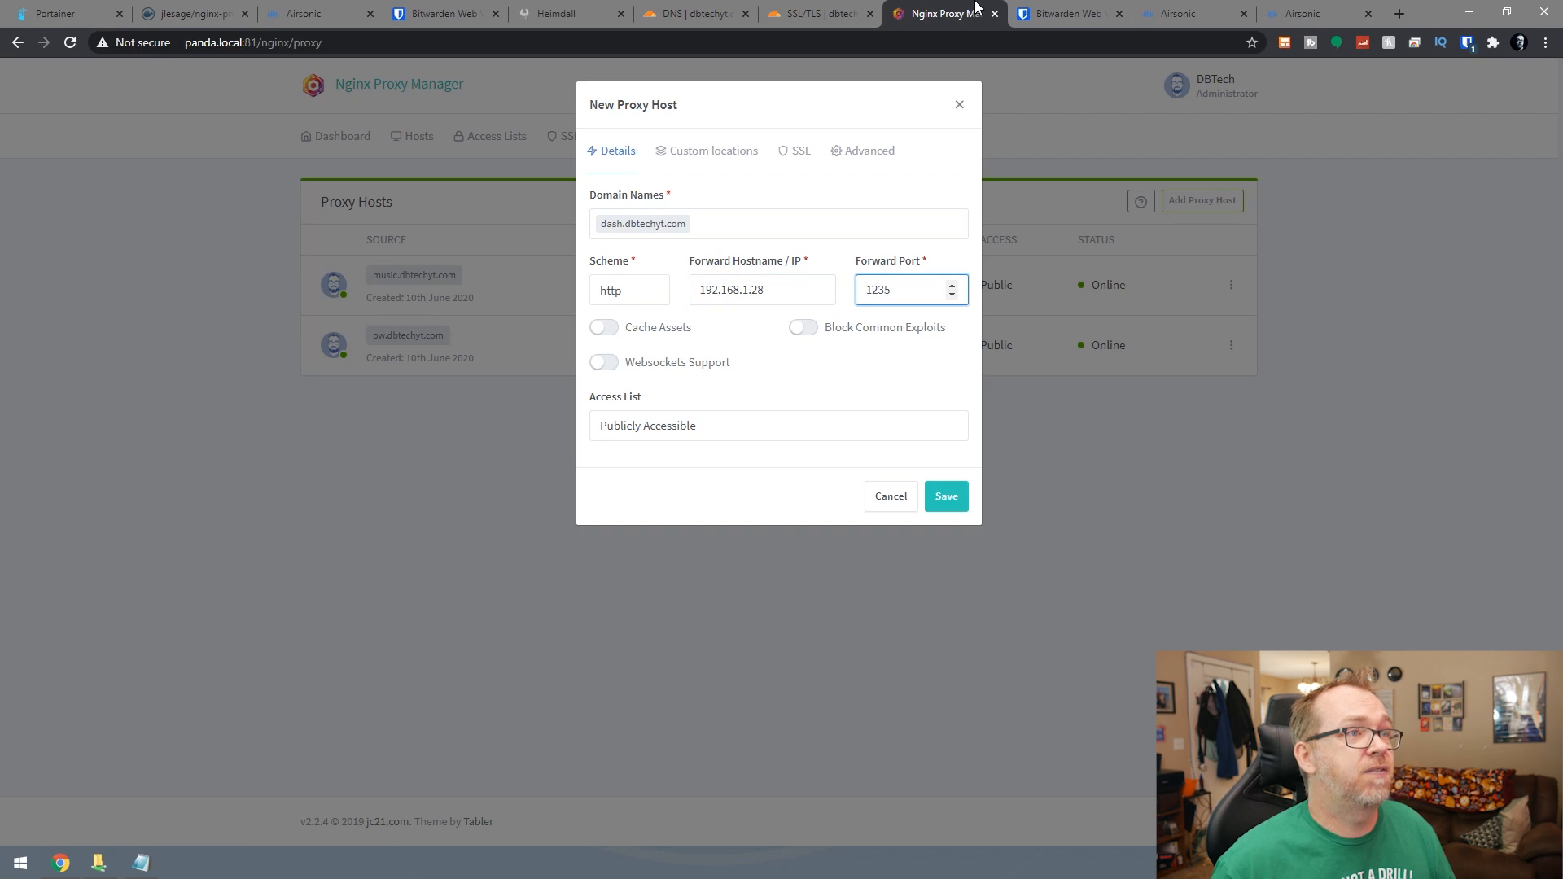
Enable Block Common Exploits, request a Let's Encrypt certificate, and save the dash host
{"action": "left_click", "coordinate": [802, 327]}
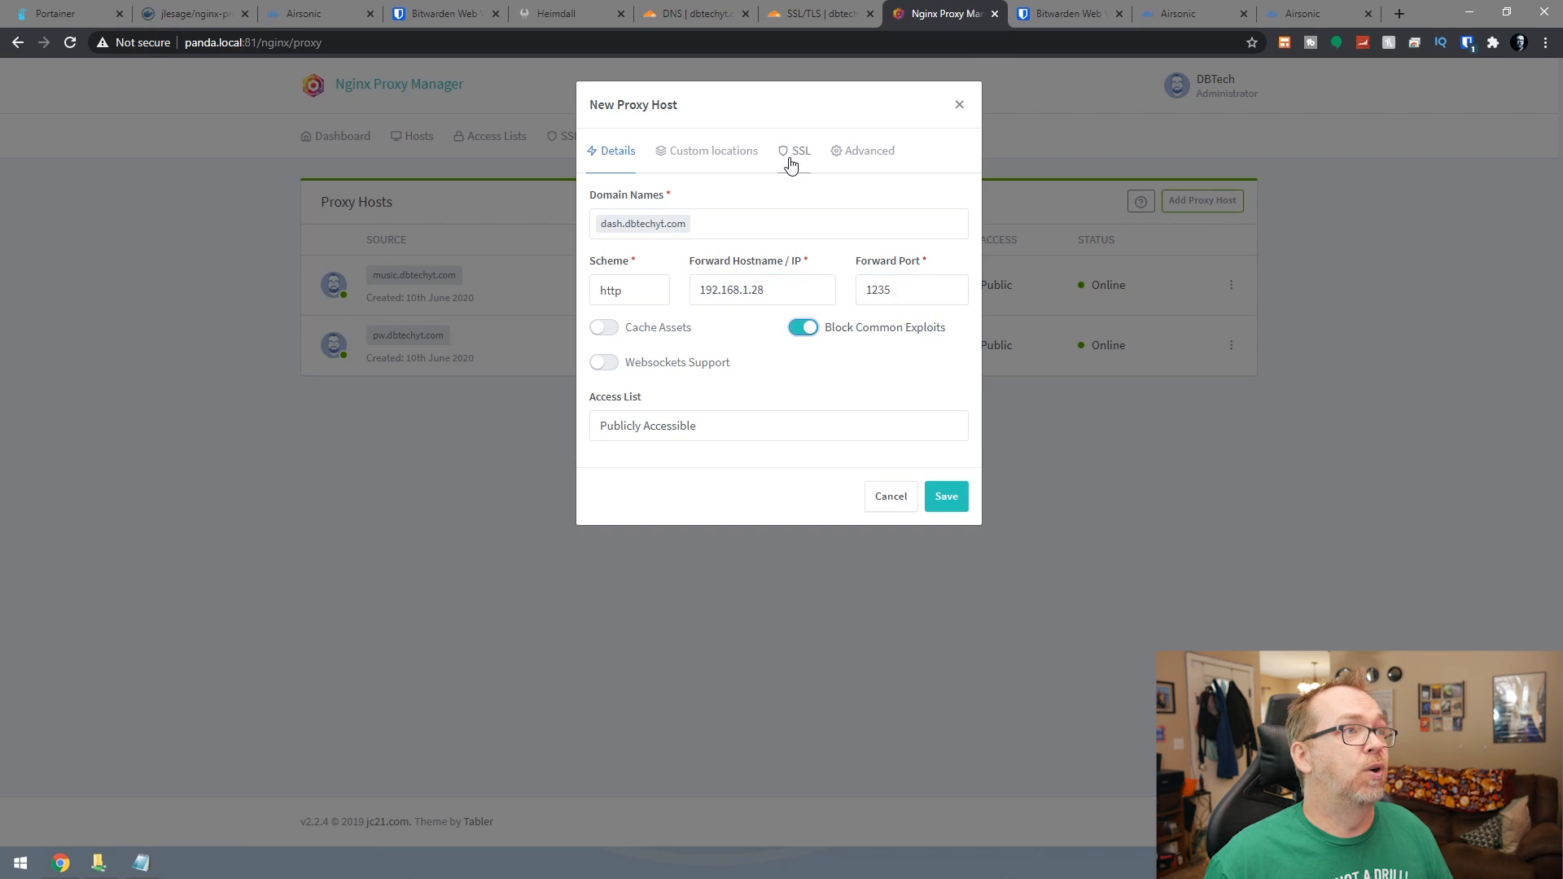
{"action": "left_click", "coordinate": [801, 150]}
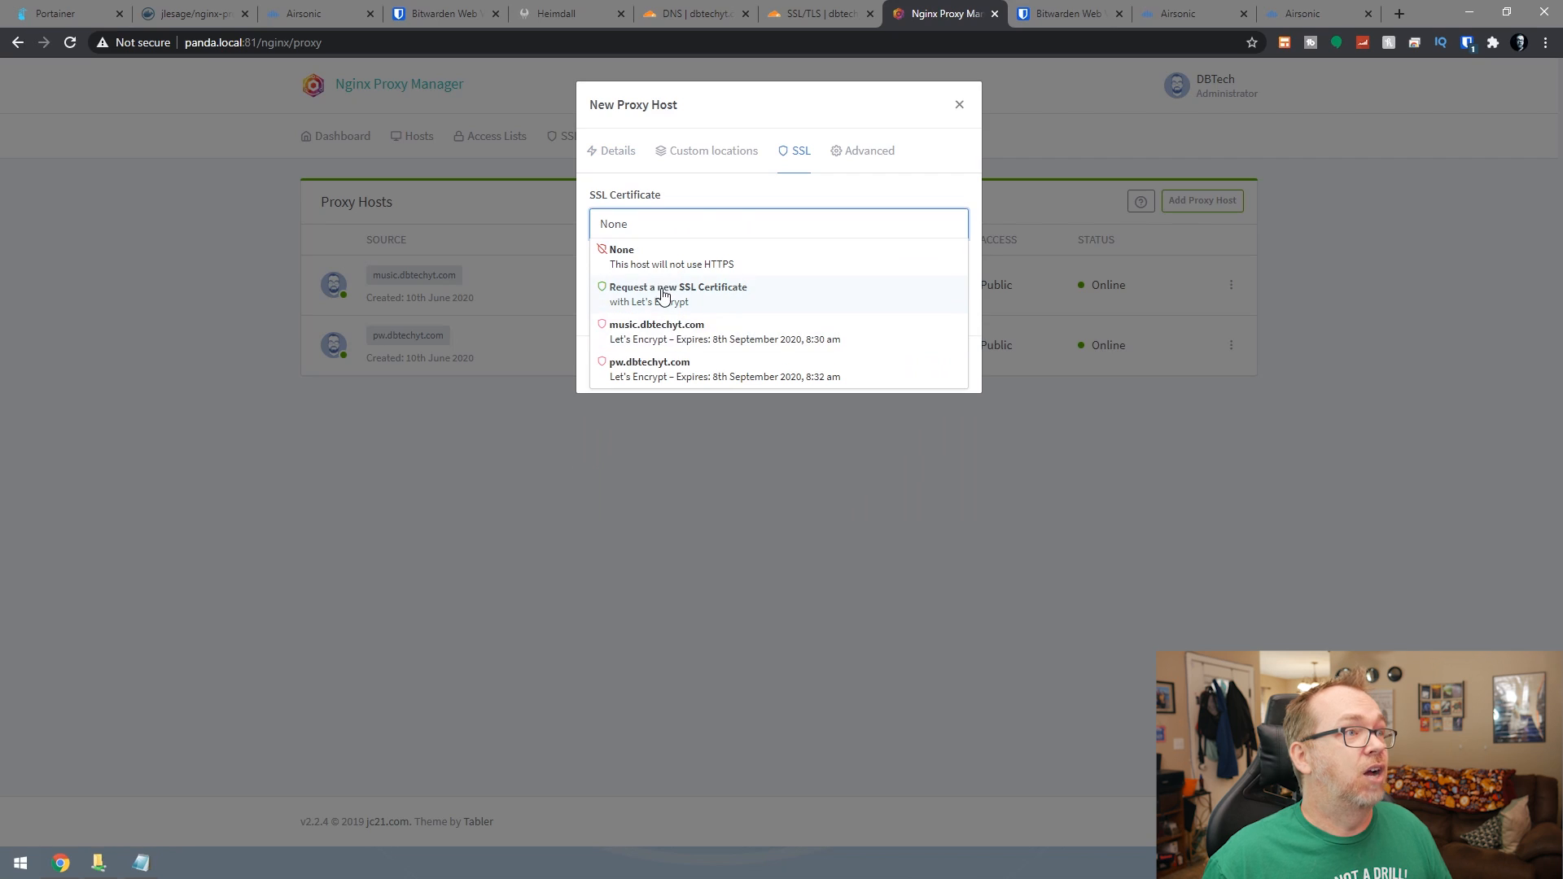
{"action": "left_click", "coordinate": [676, 293]}
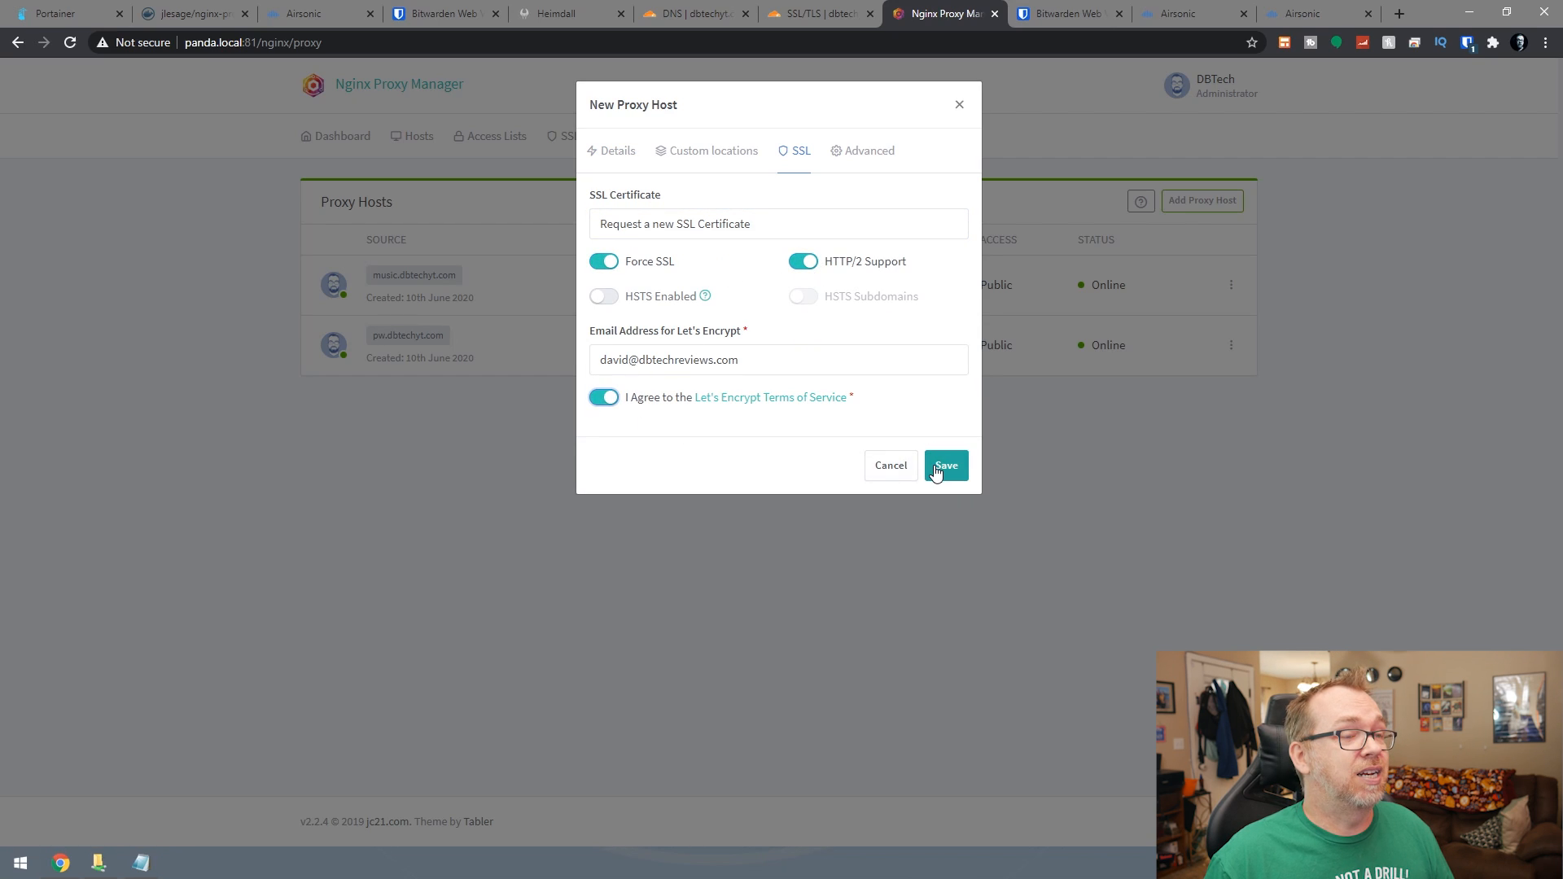
{"action": "left_click", "coordinate": [947, 466]}
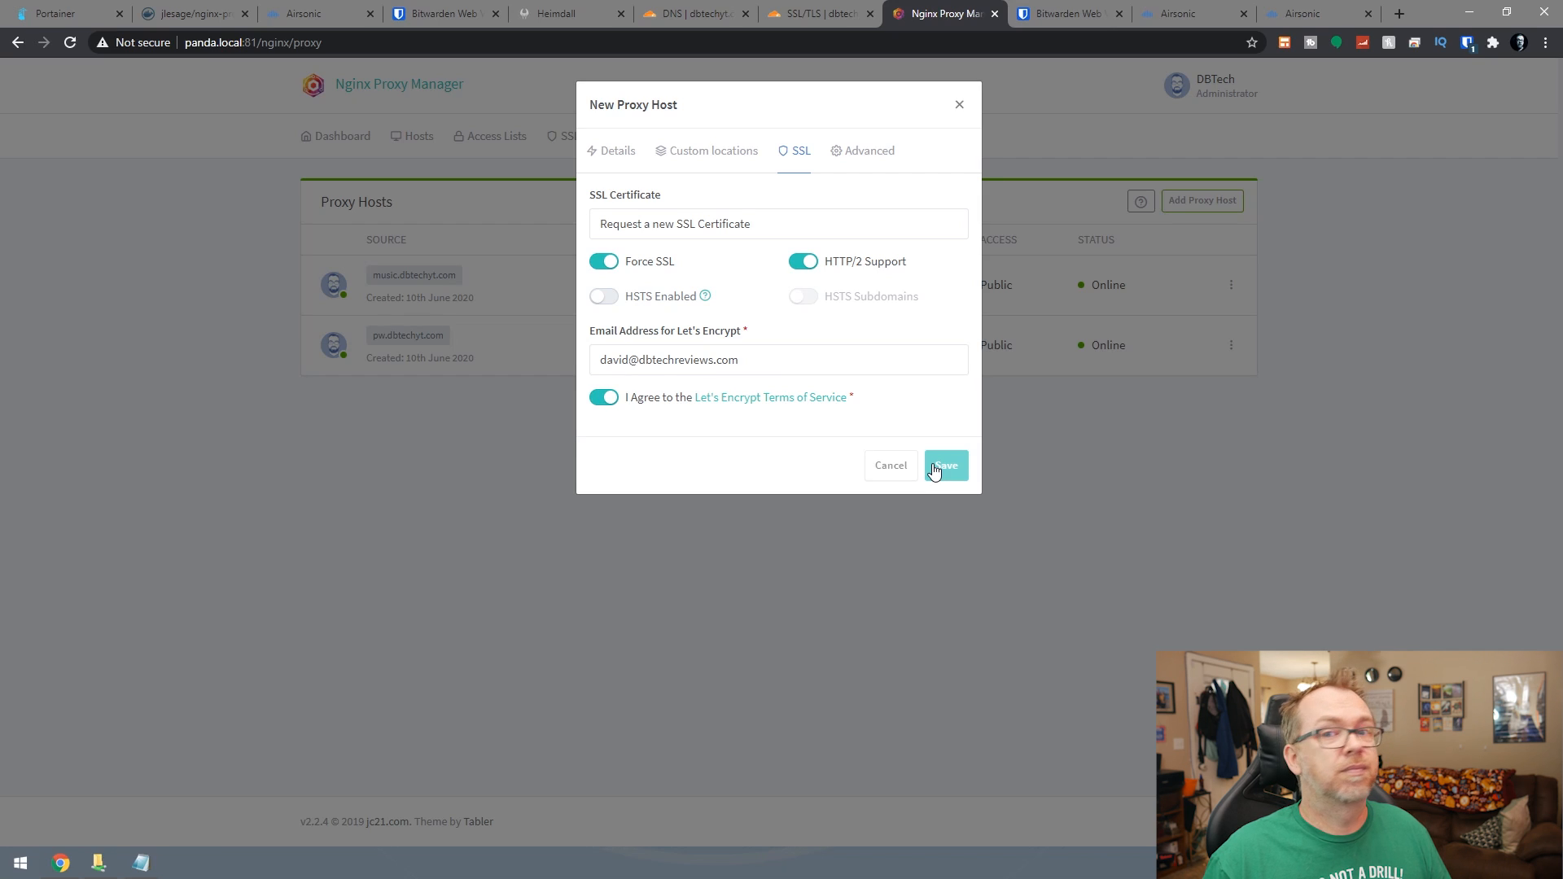
{"action": "left_click", "coordinate": [946, 465]}
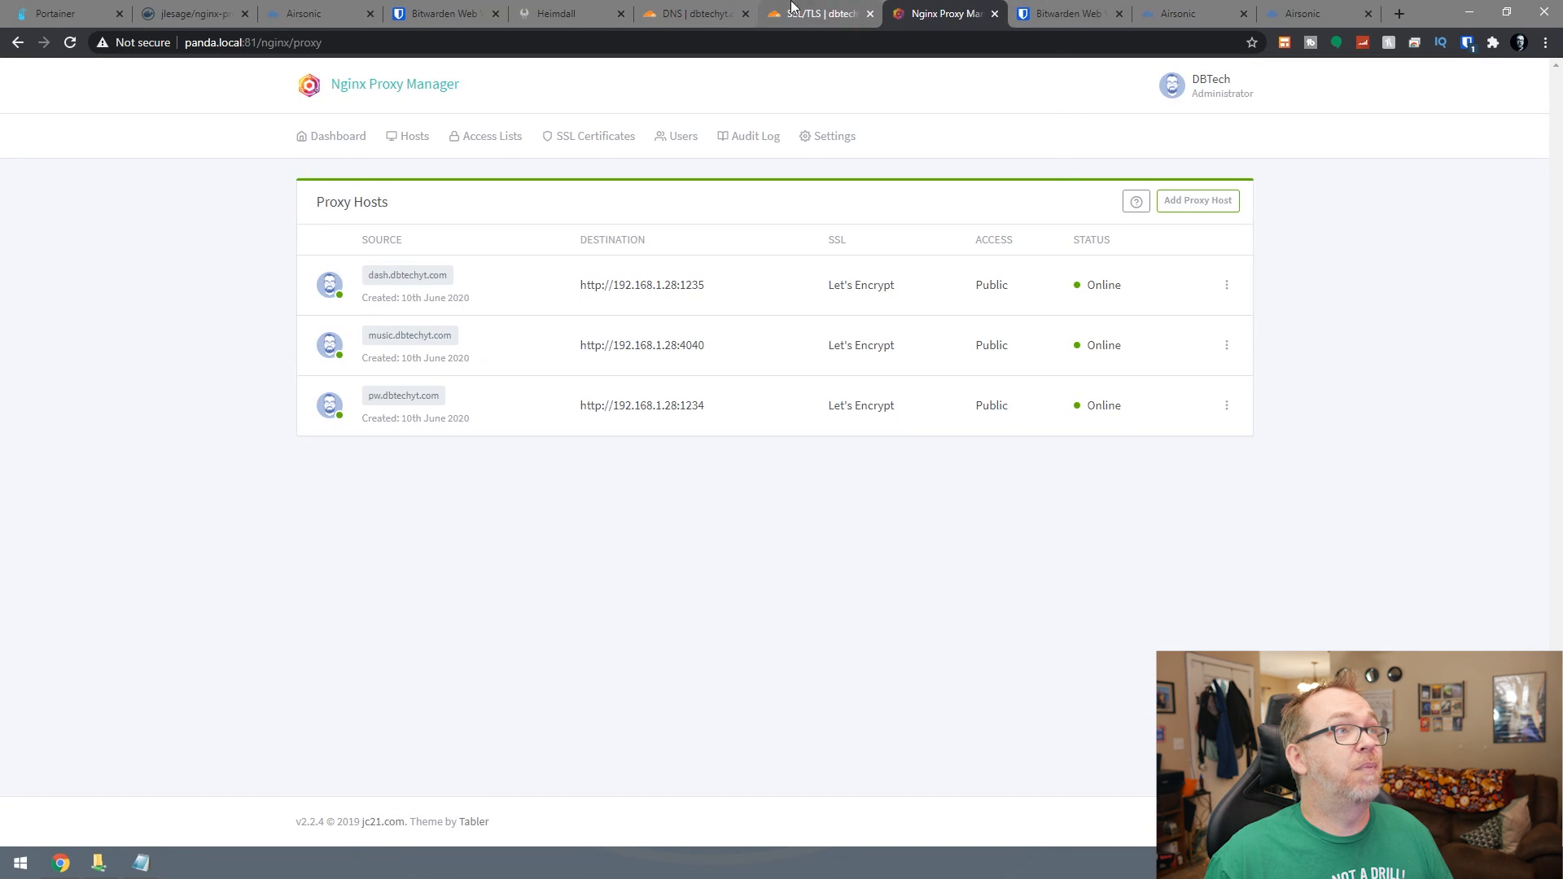
{"action": "left_click", "coordinate": [687, 14]}
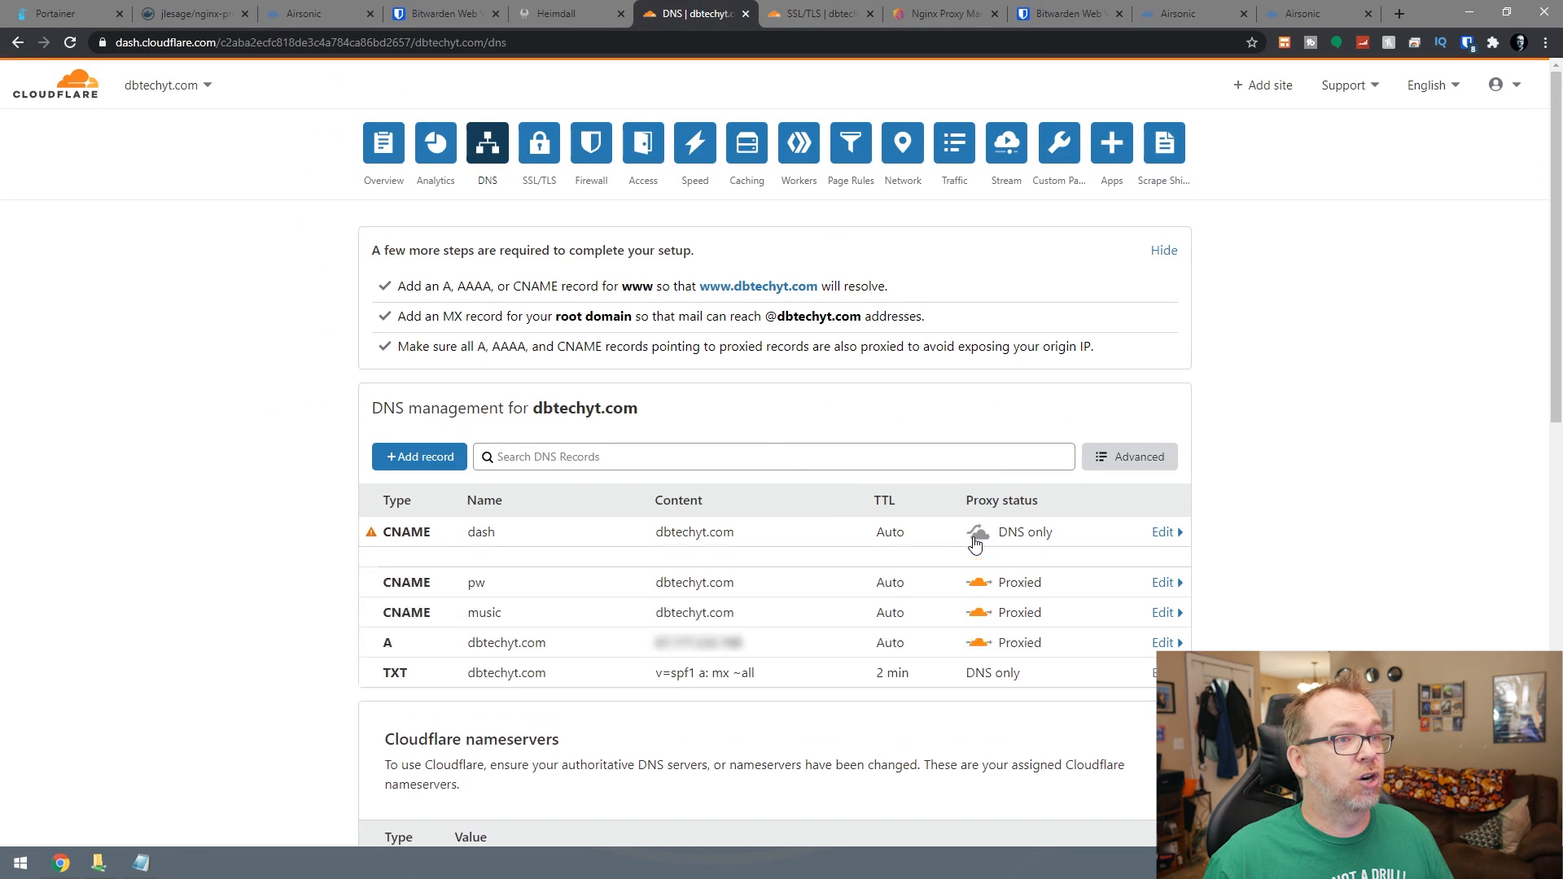
Set Cloudflare's dash CNAME to Proxied and confirm Heimdall loads at dash.dbtechyt.com
{"action": "left_click", "coordinate": [1163, 531]}
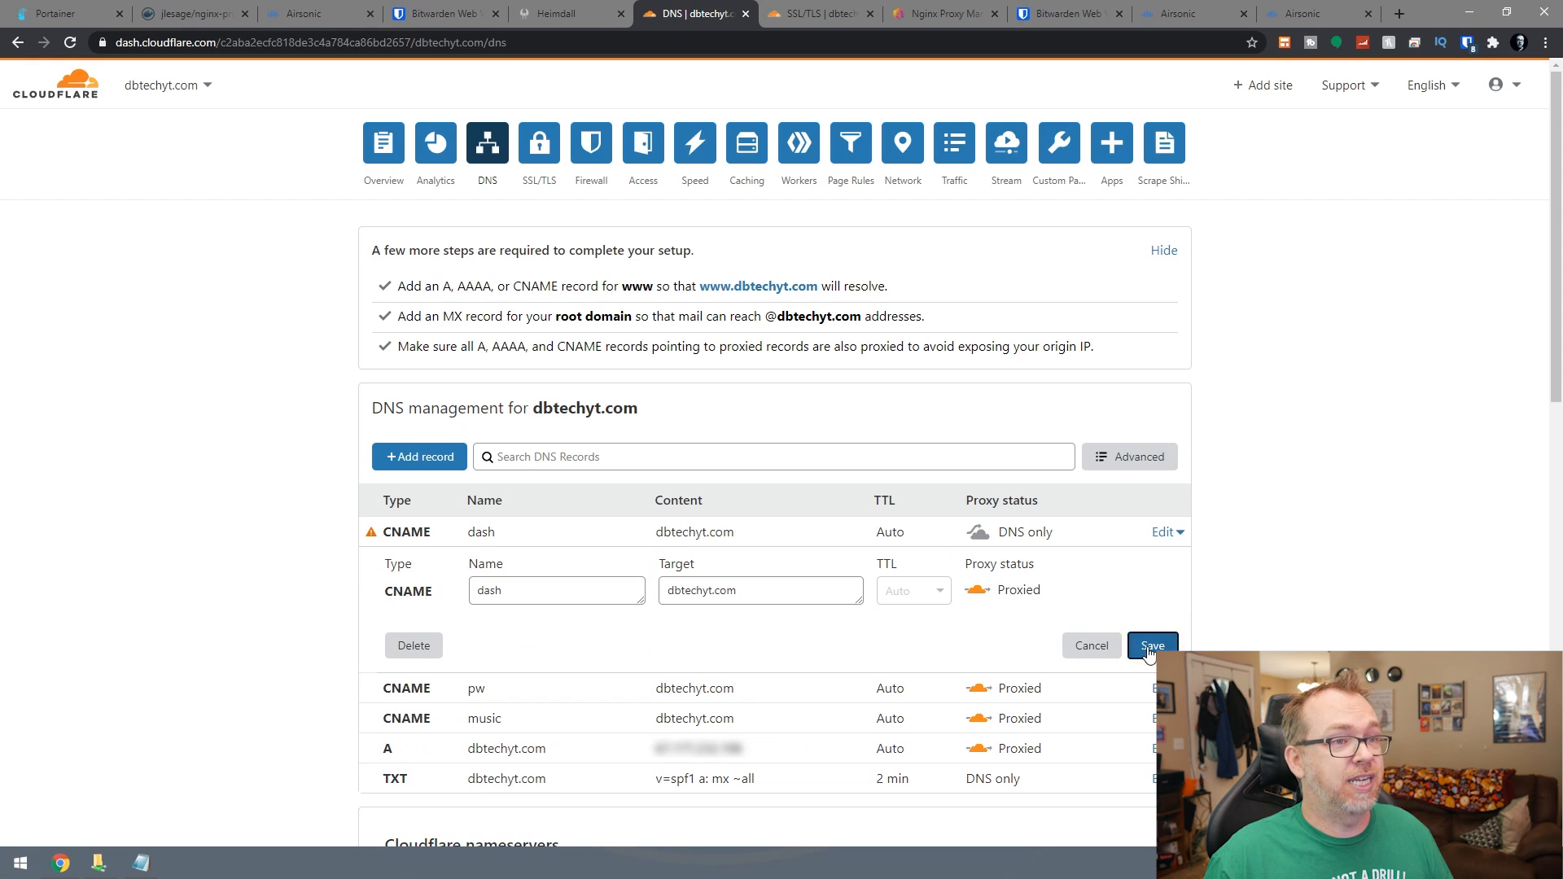
{"action": "left_click", "coordinate": [949, 14]}
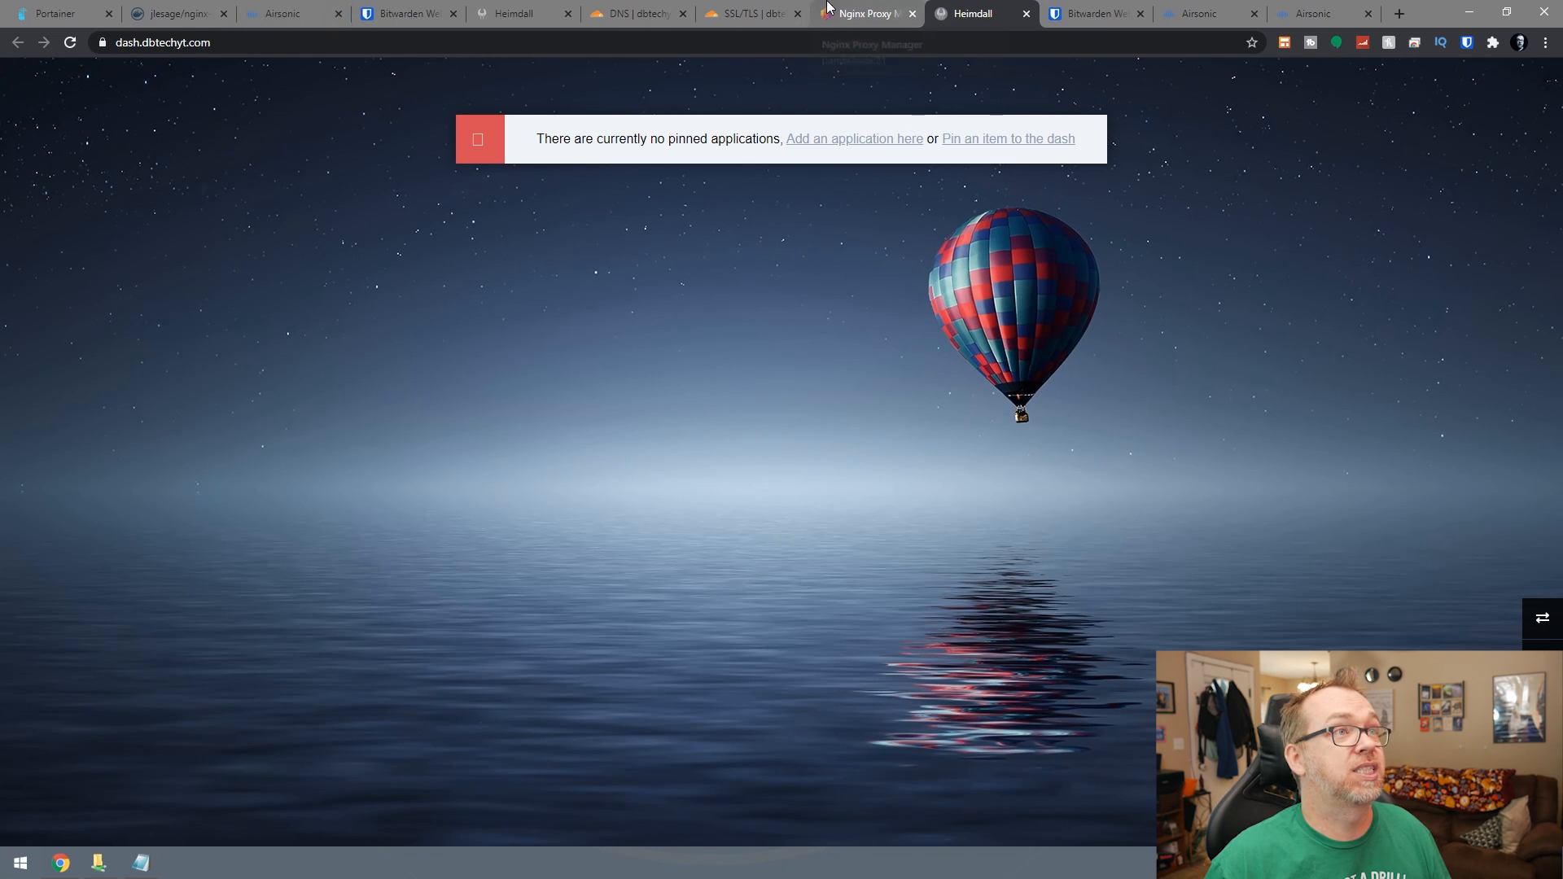
{"action": "left_click", "coordinate": [863, 14]}
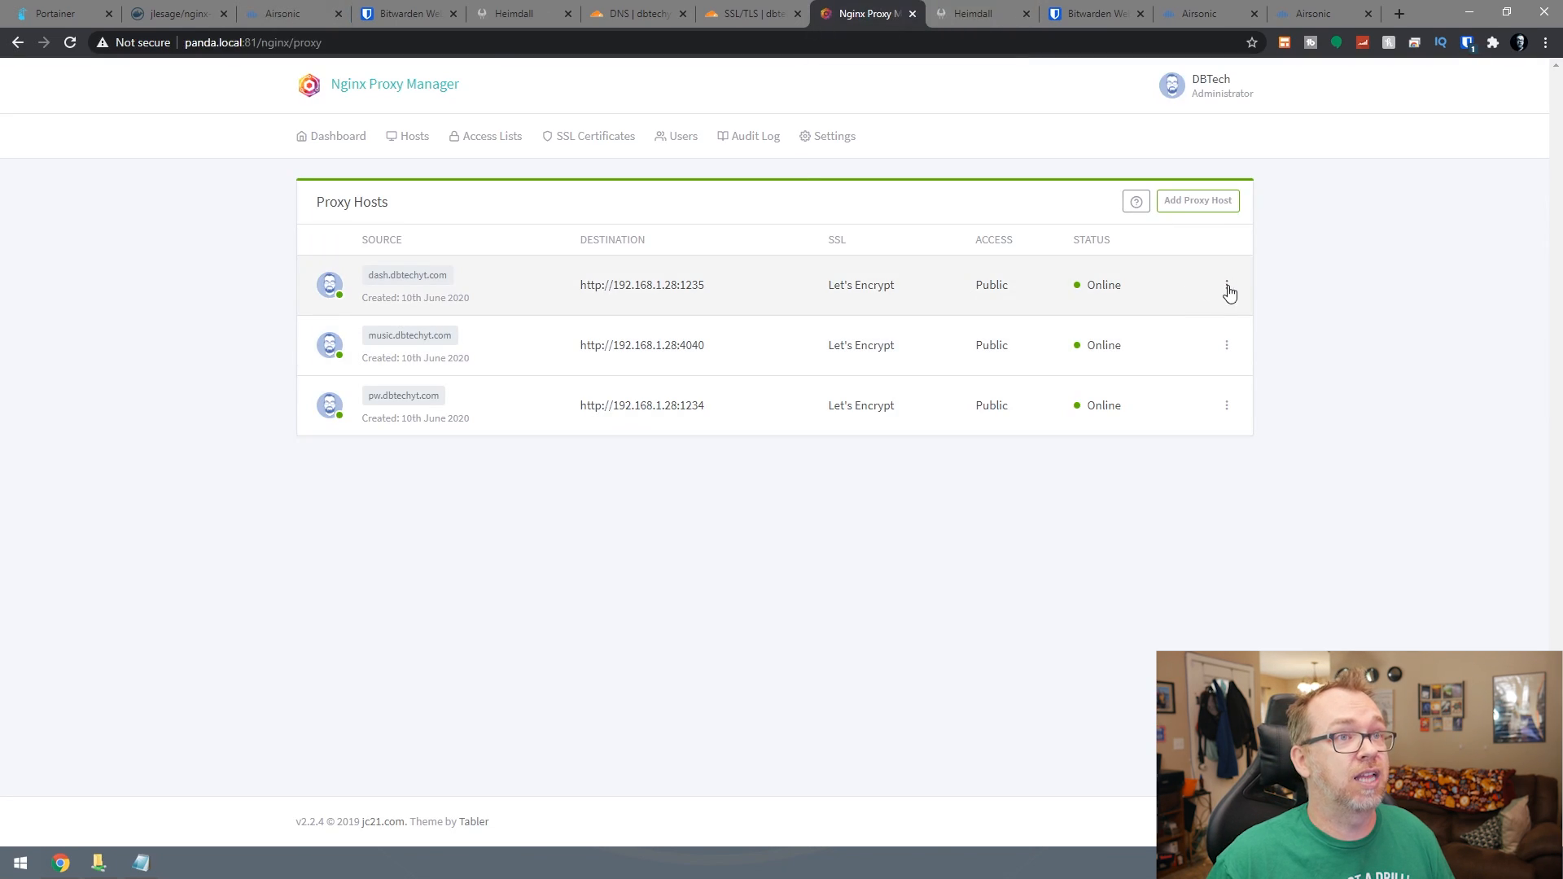
Disable the dash.dbtechyt.com proxy host and confirm the address now shows a privacy error
{"action": "left_click", "coordinate": [1229, 291]}
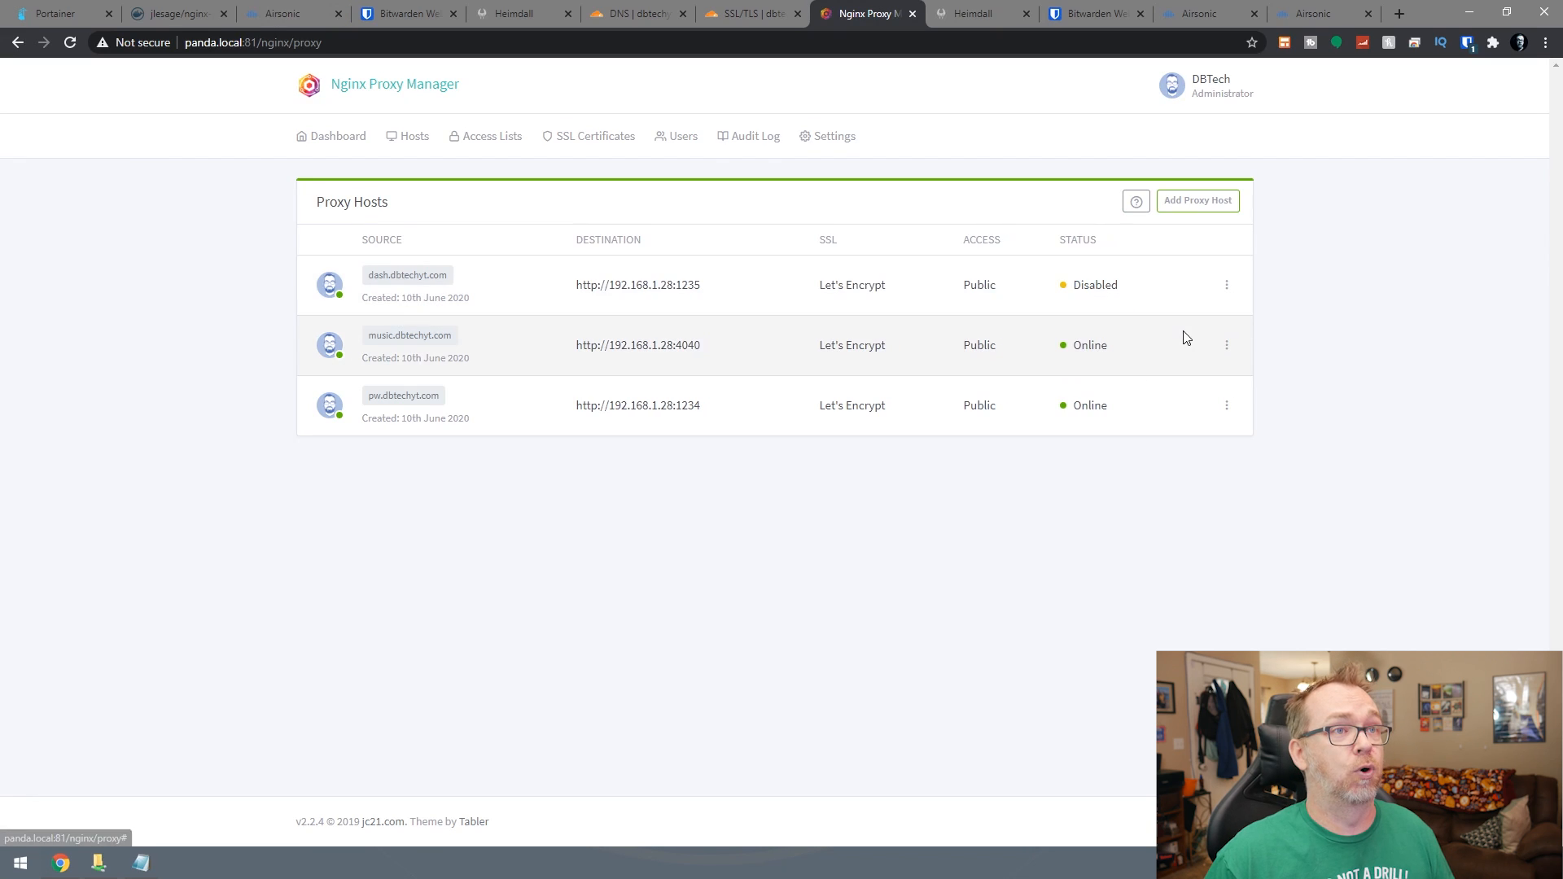
{"action": "left_click", "coordinate": [1226, 285]}
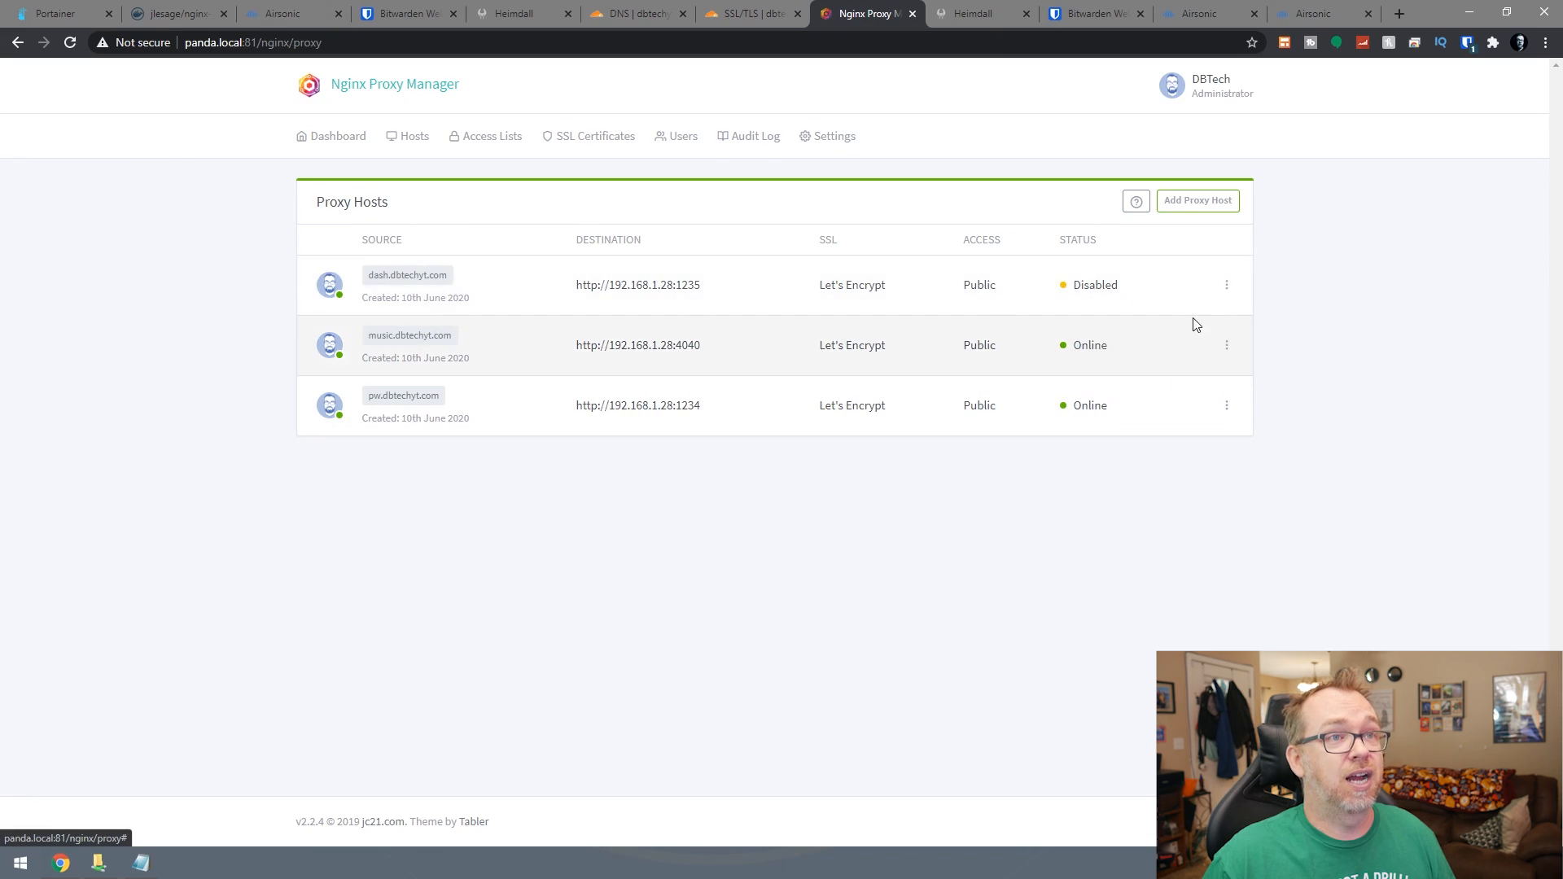
{"action": "mouse_move", "coordinate": [1175, 349]}
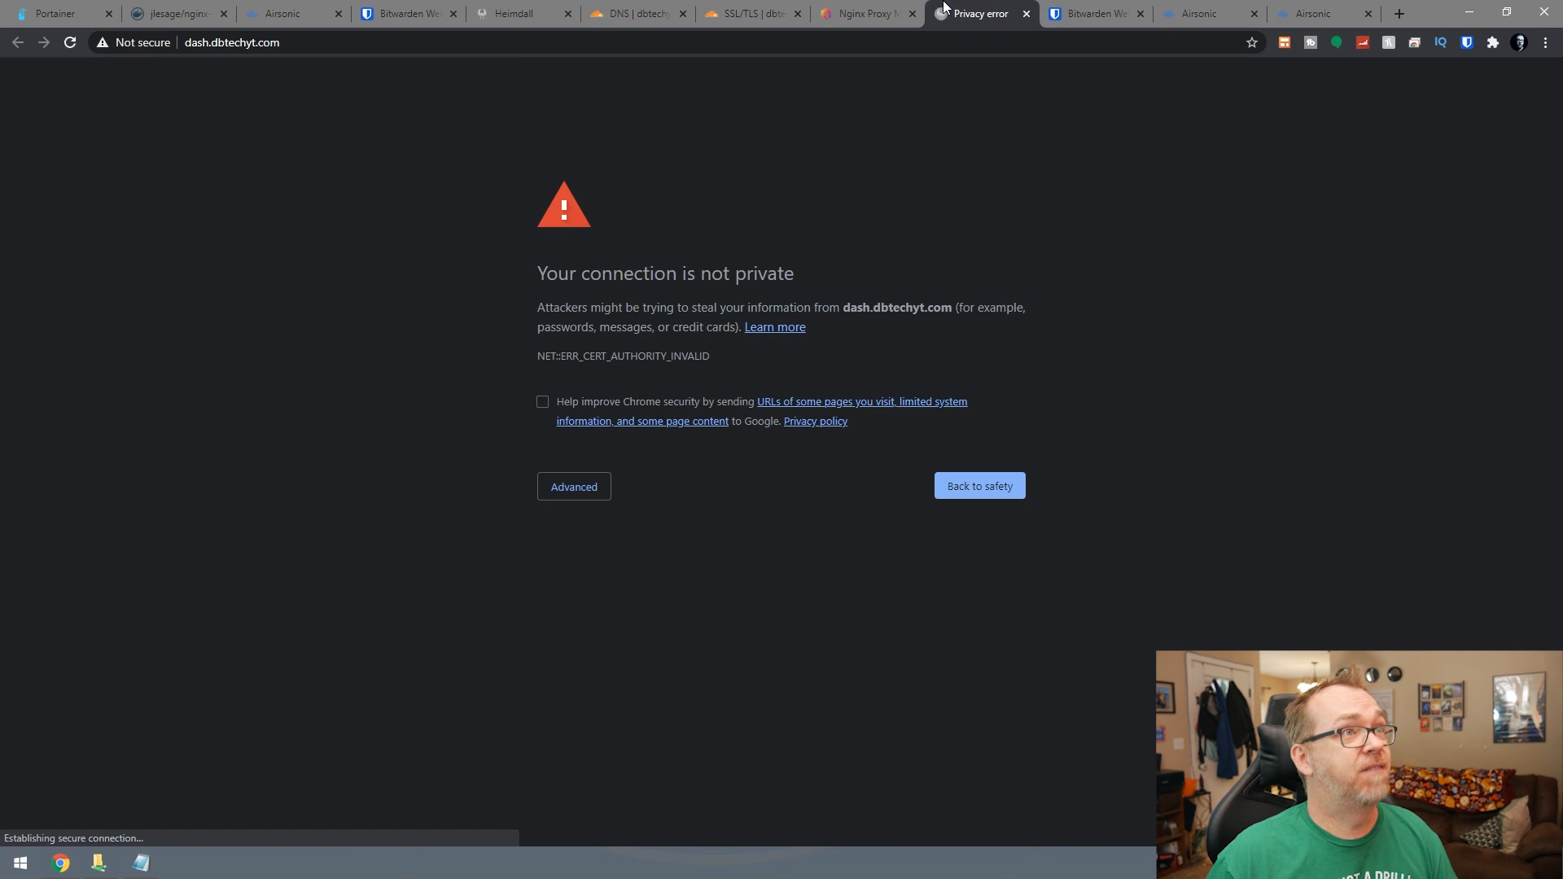
{"action": "left_click", "coordinate": [865, 13]}
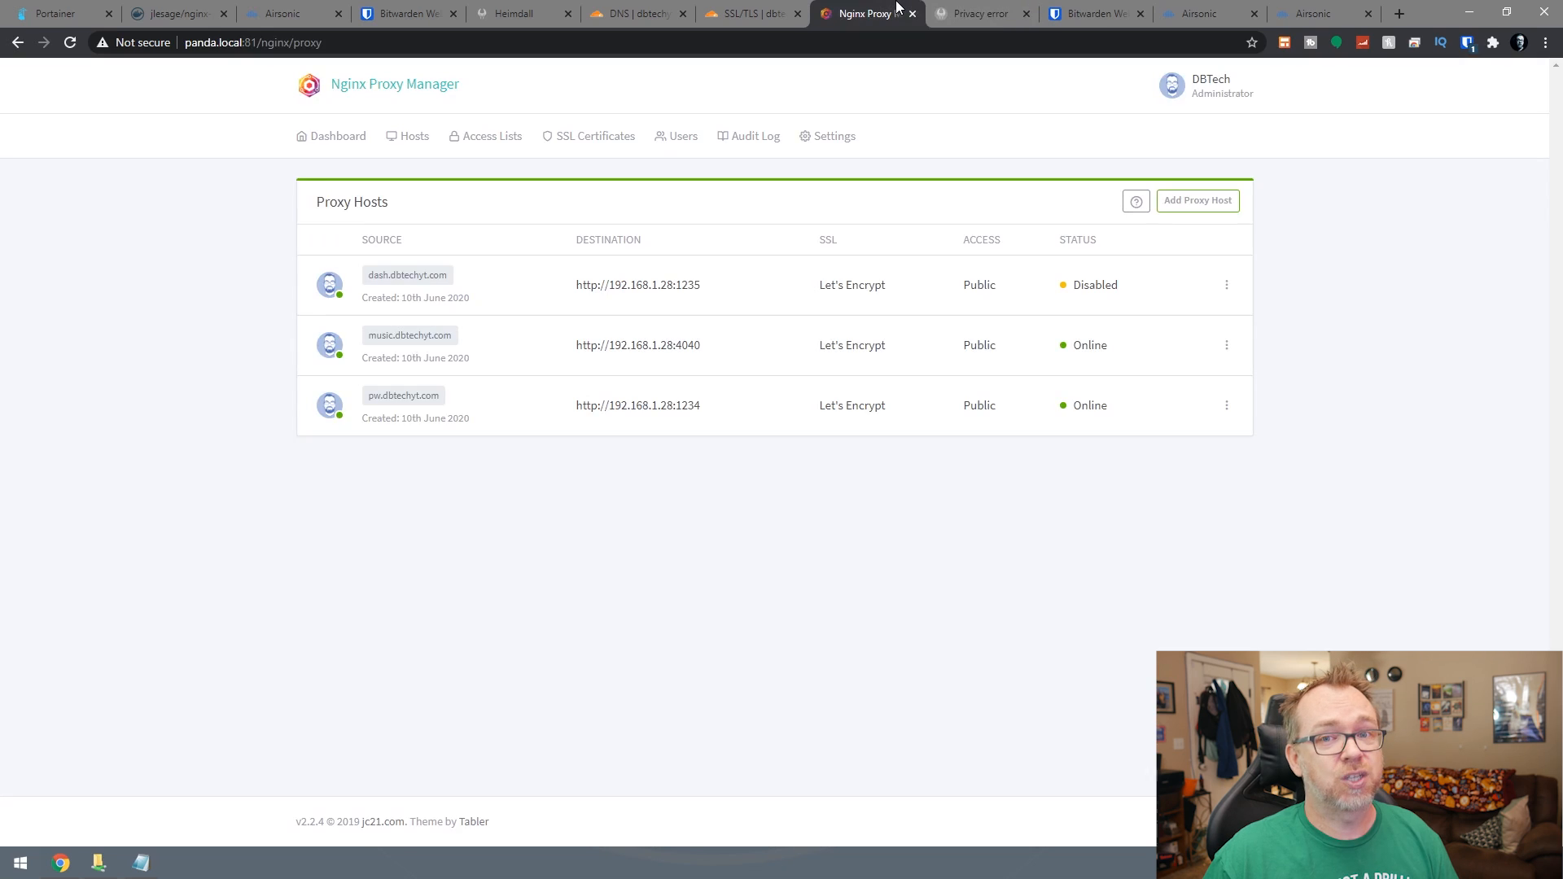